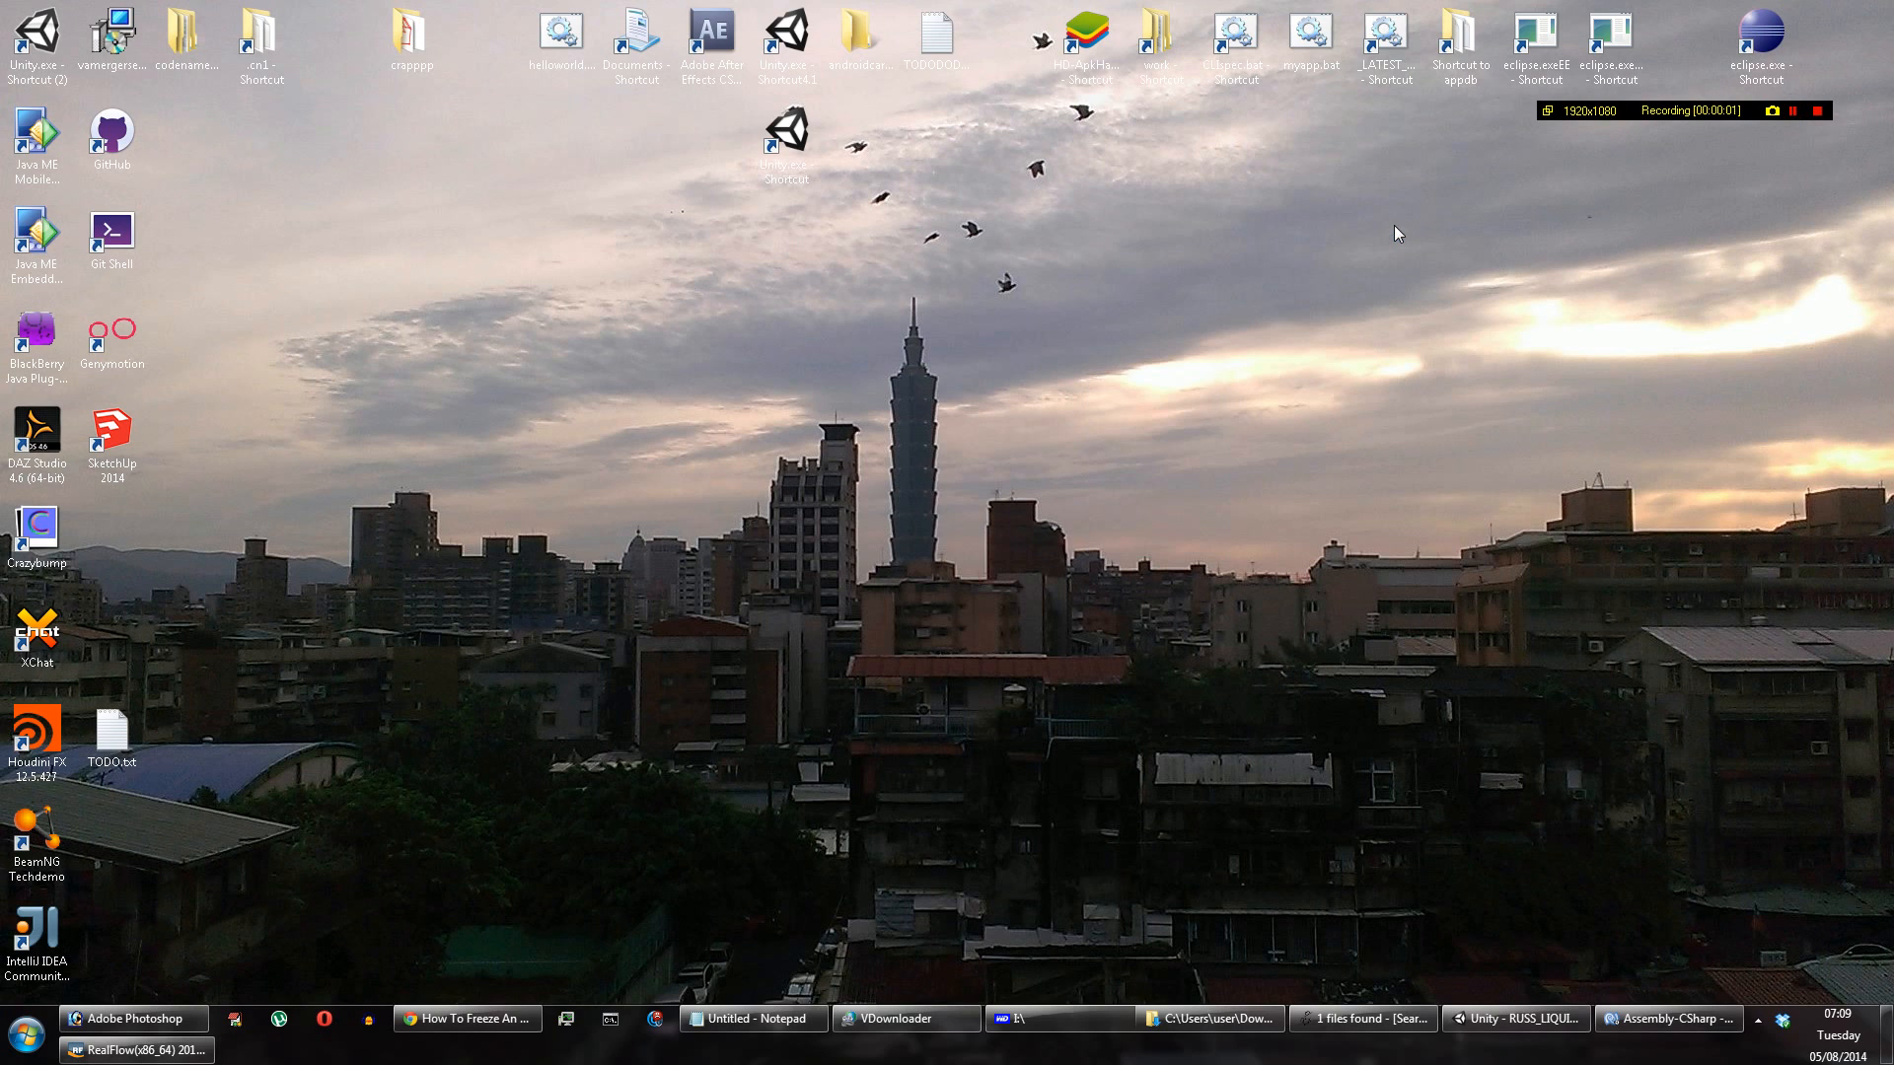
mouse_move(1389, 245)
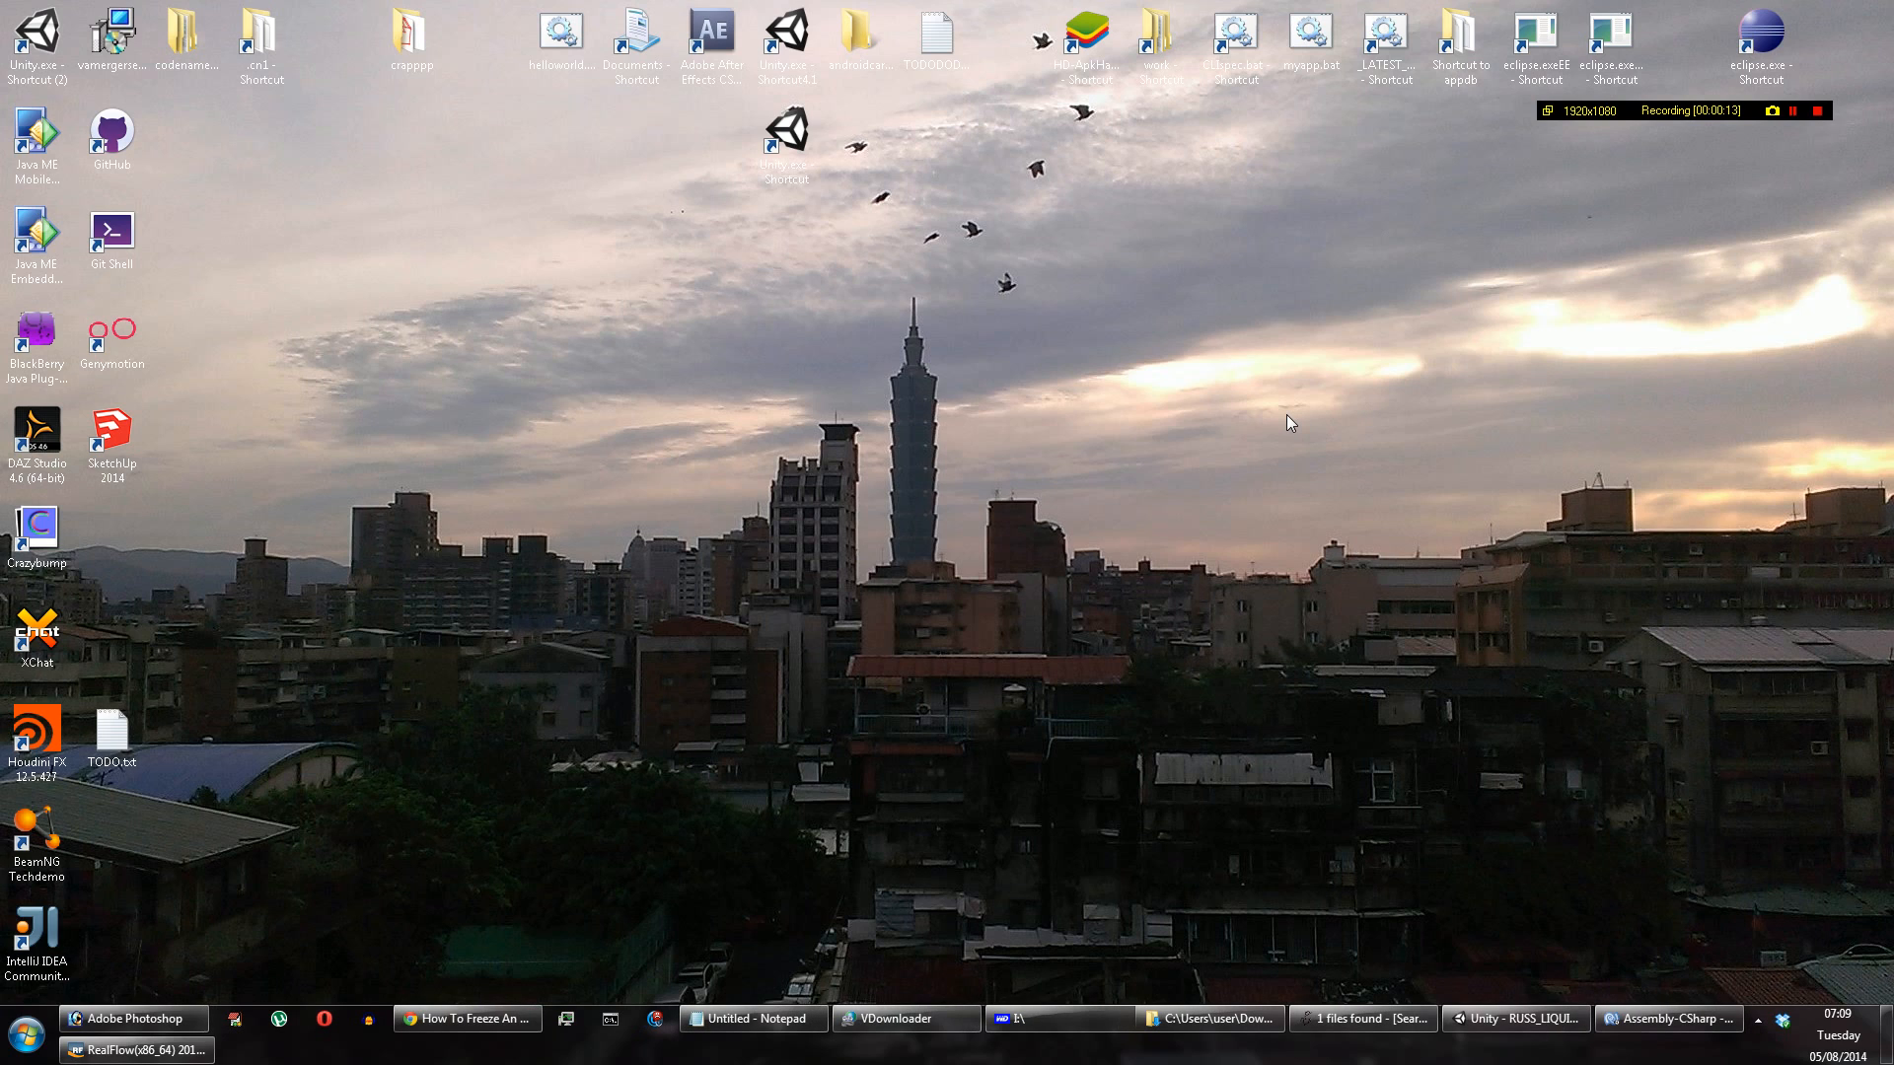
mouse_move(374, 960)
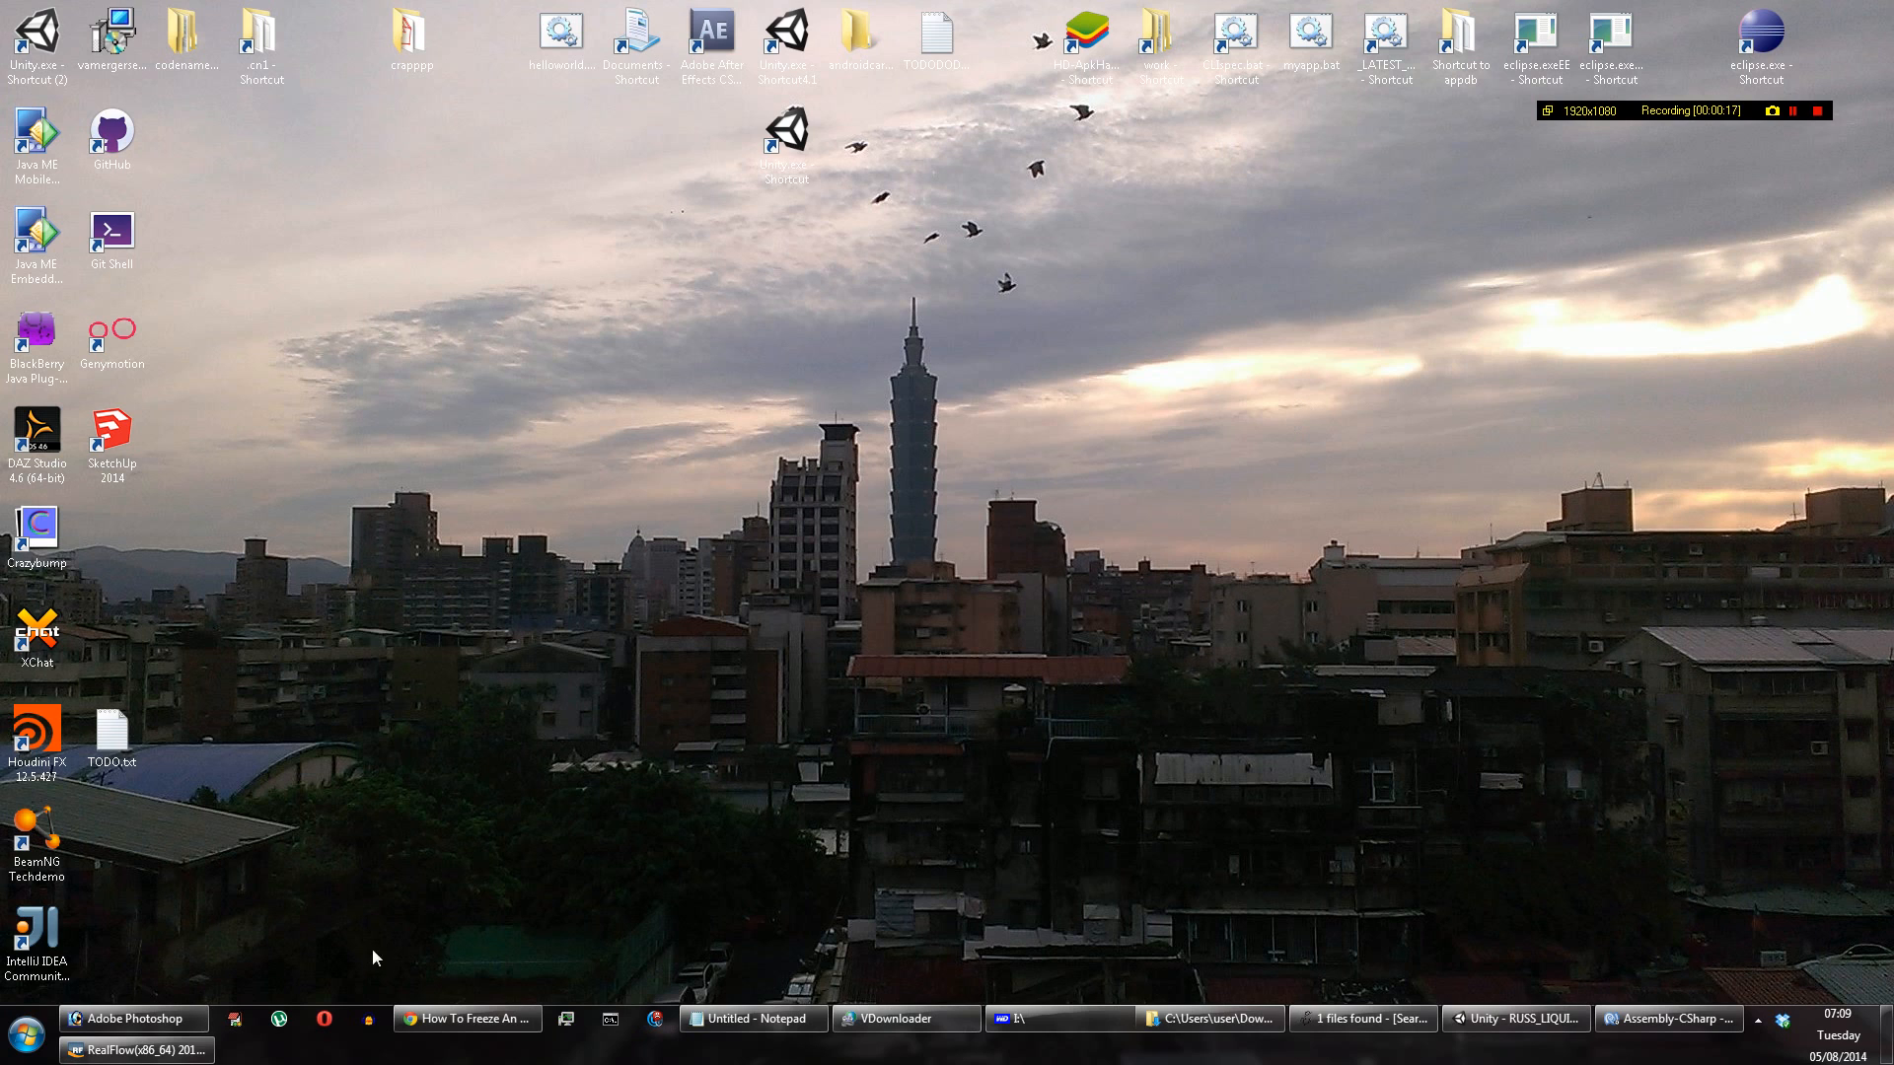
Step: Bring RealFlow to the front and orbit the view around the box and torus
left_click(134, 1050)
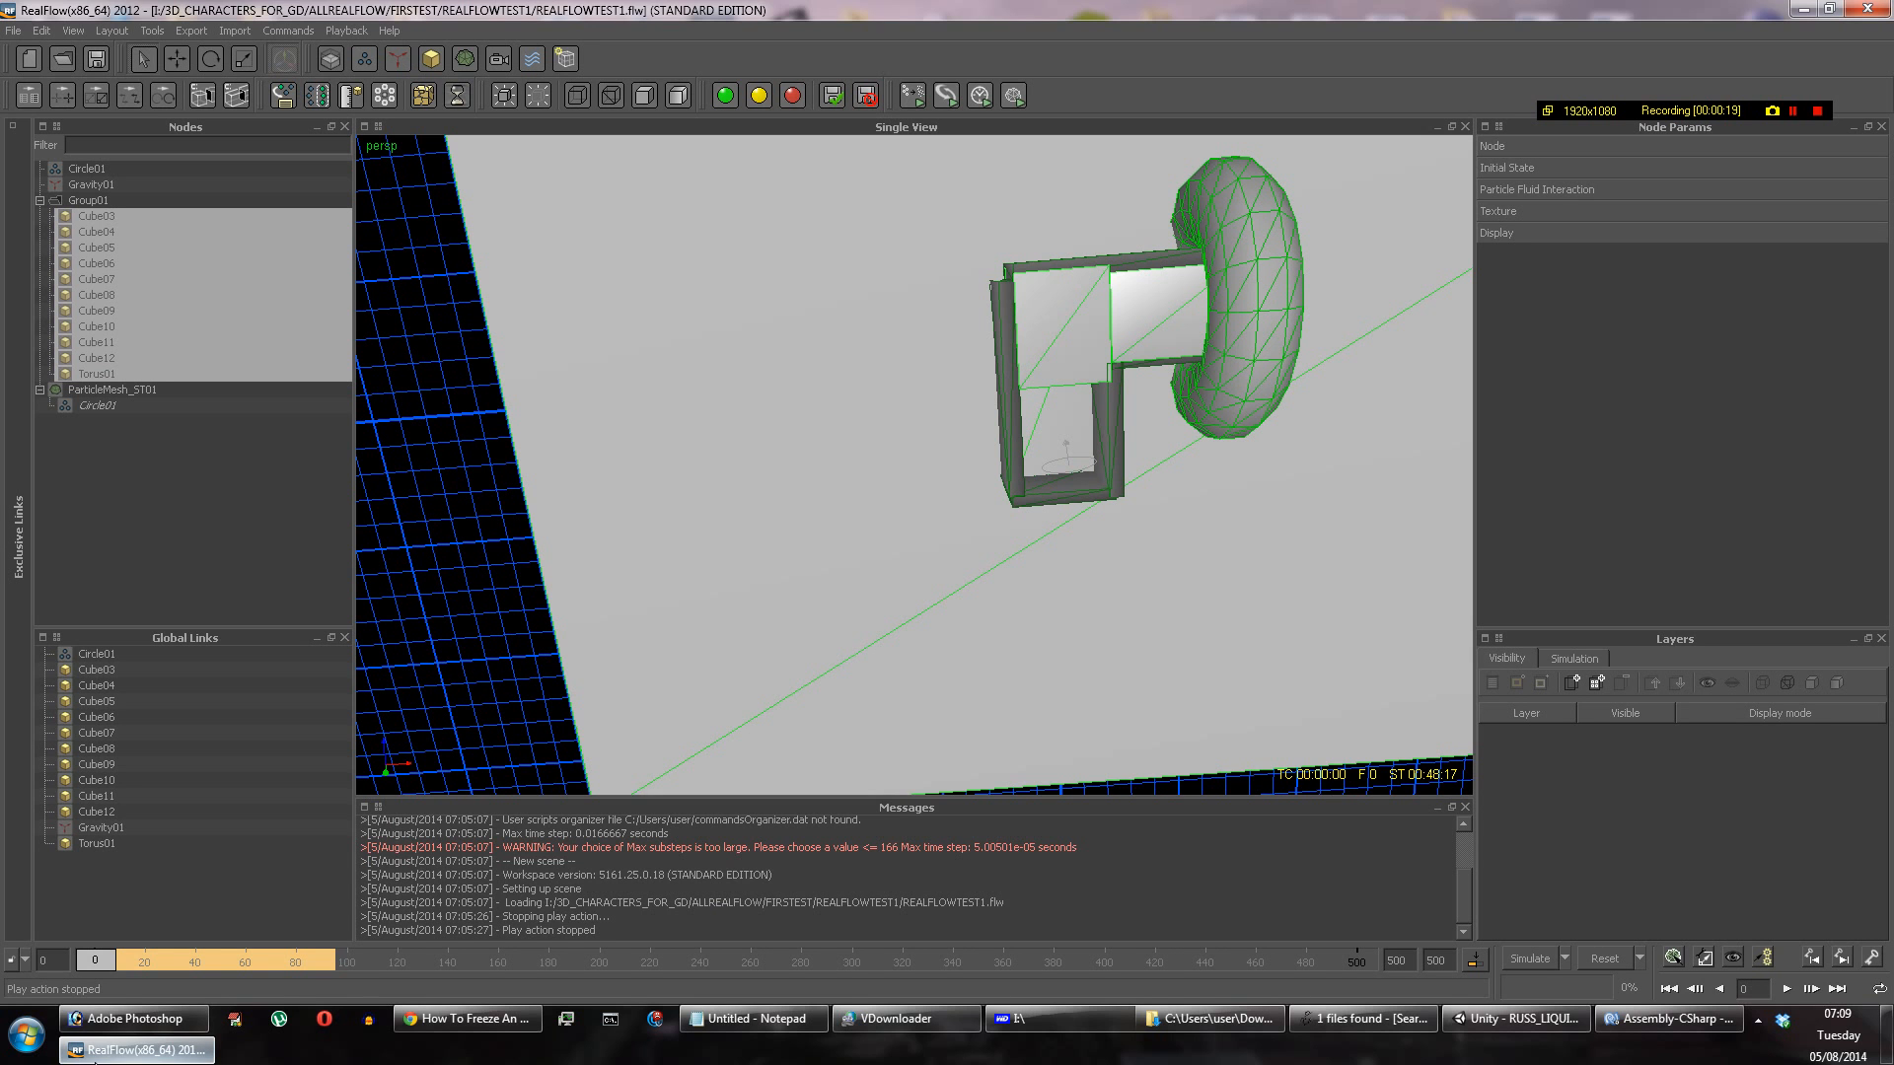
mouse_move(718, 570)
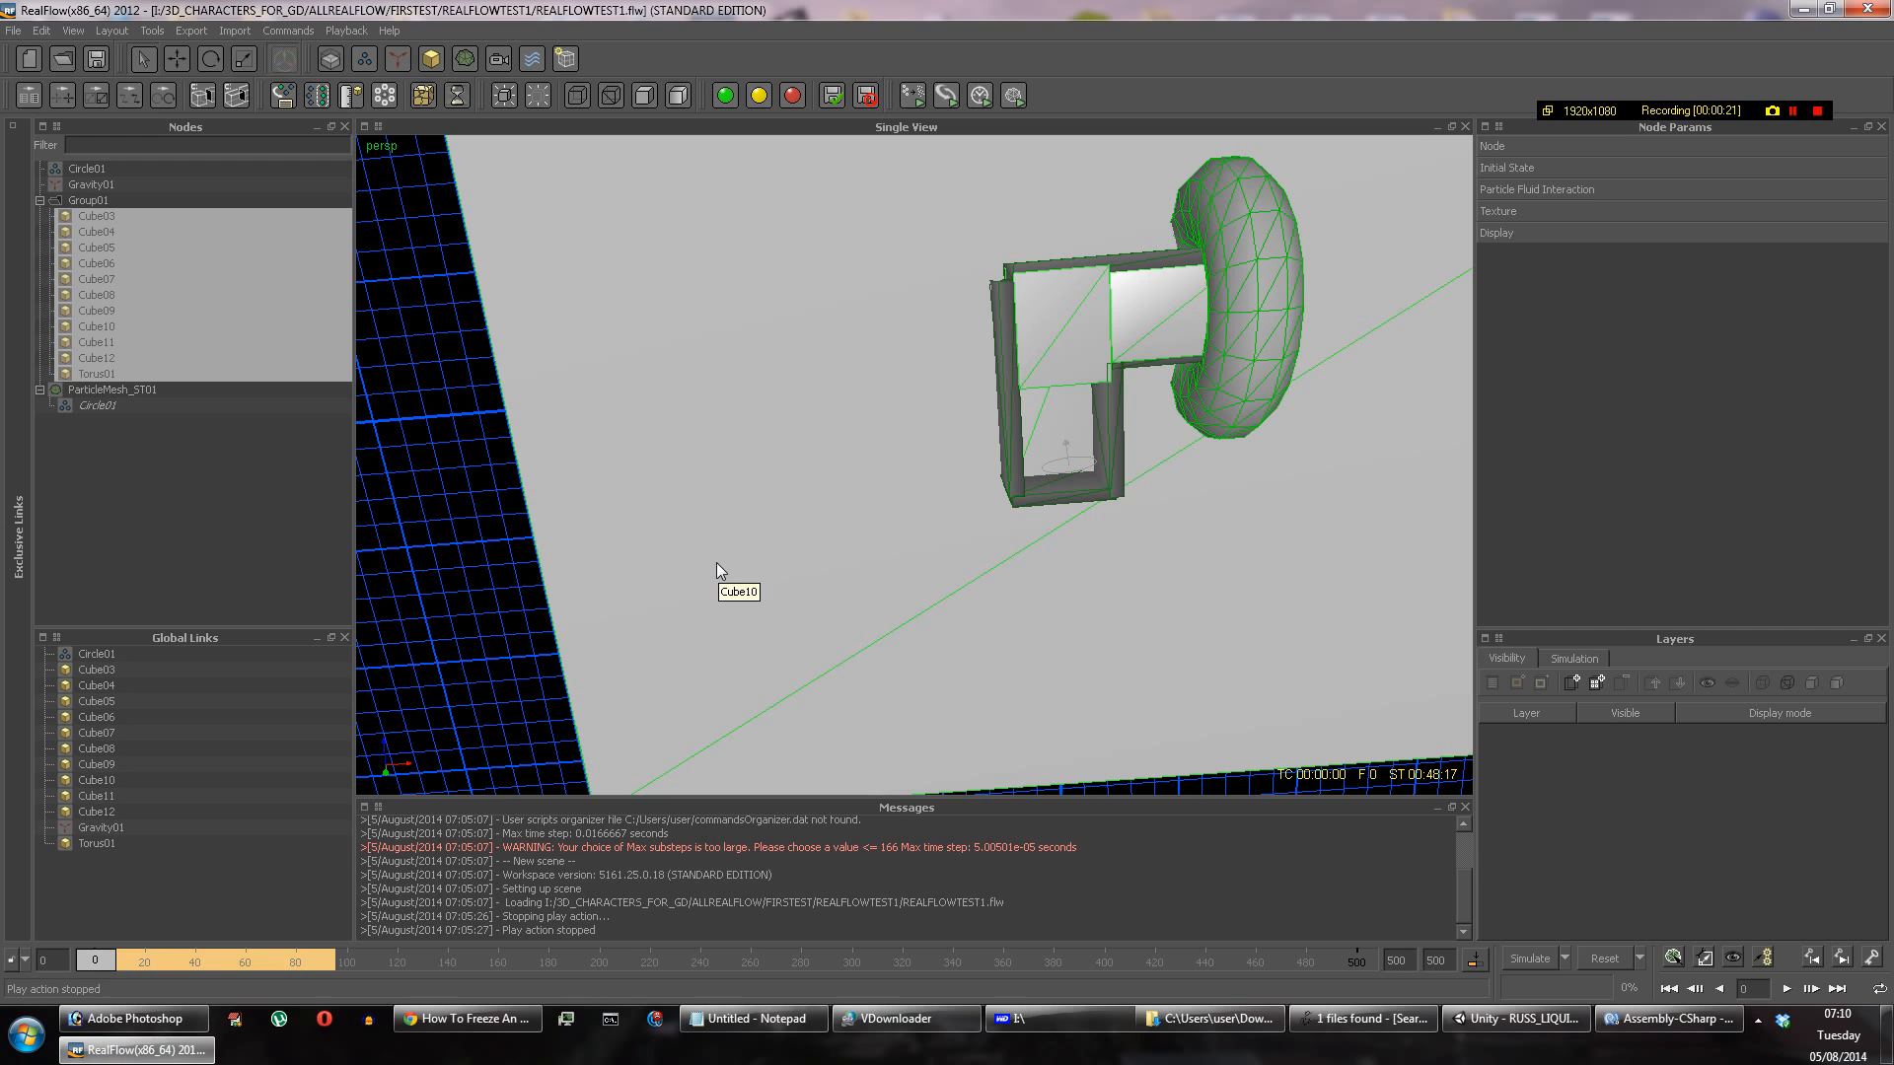
mouse_move(972, 545)
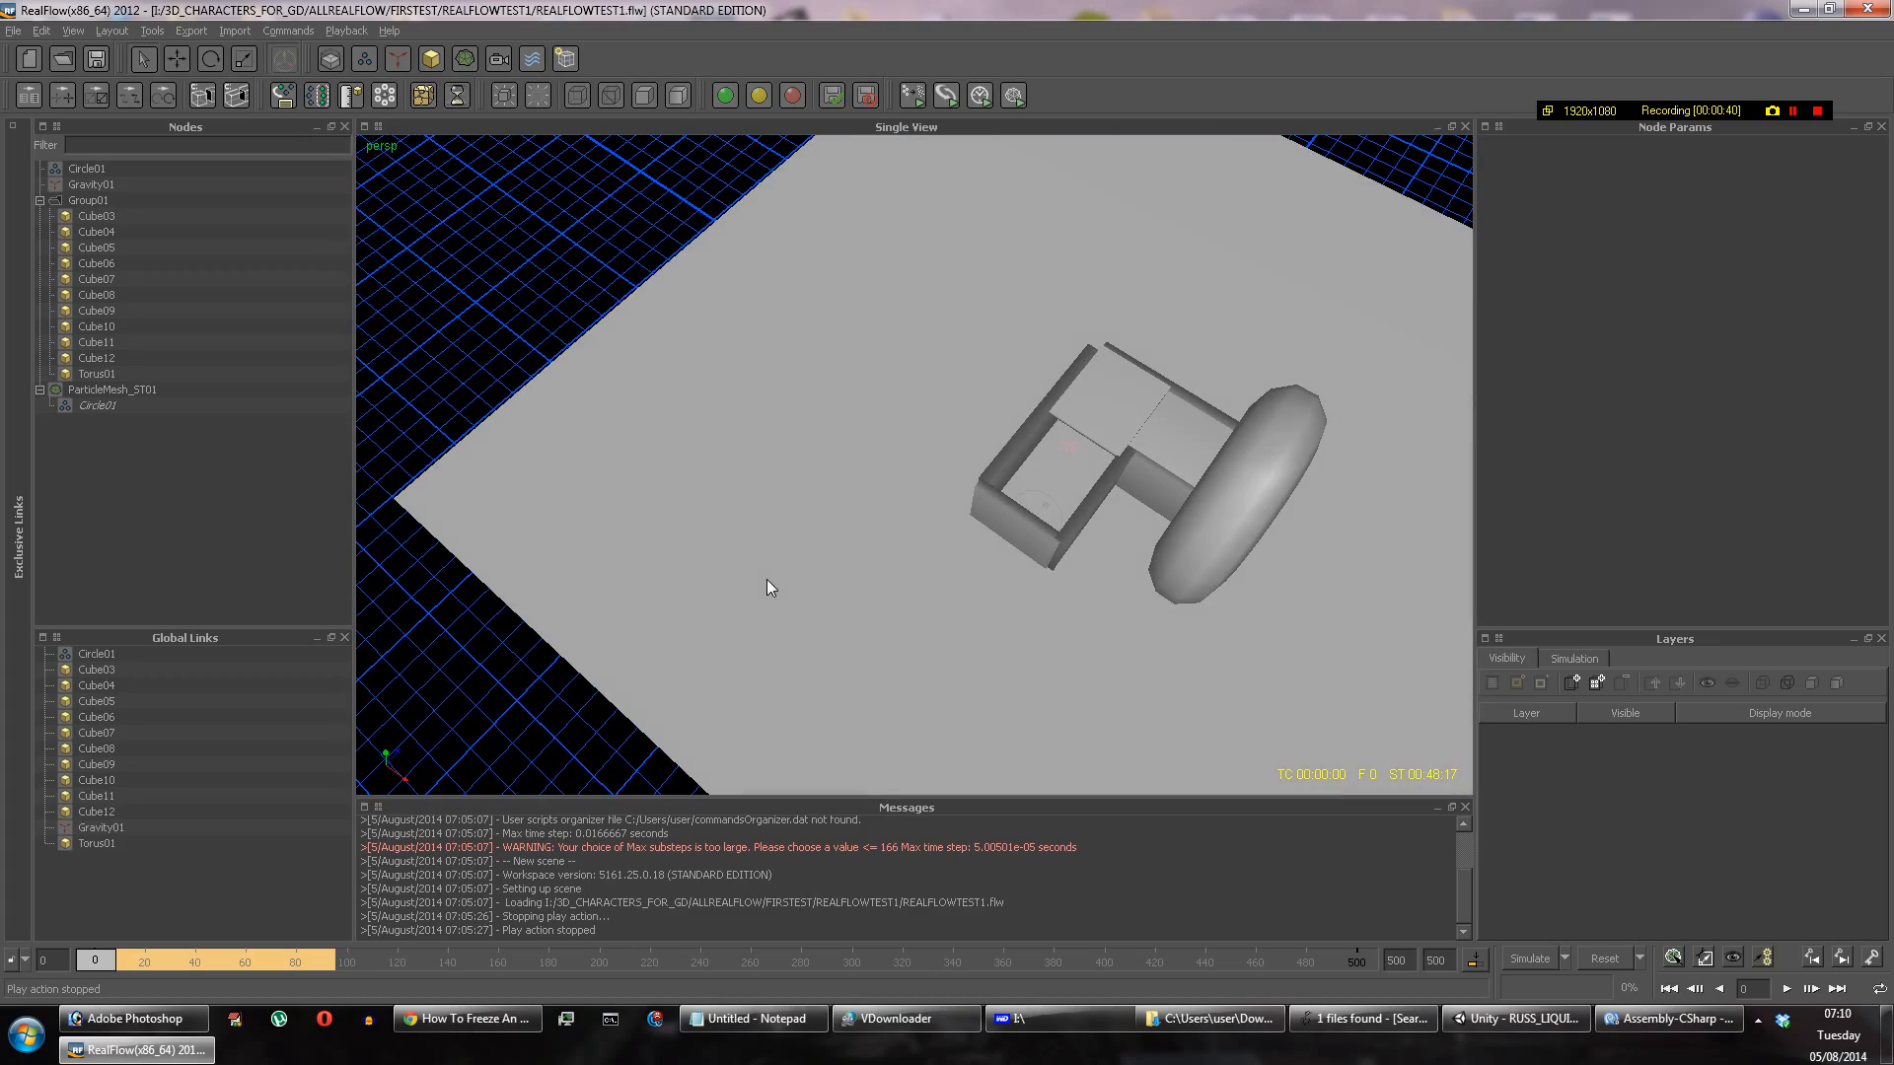
mouse_move(1042, 476)
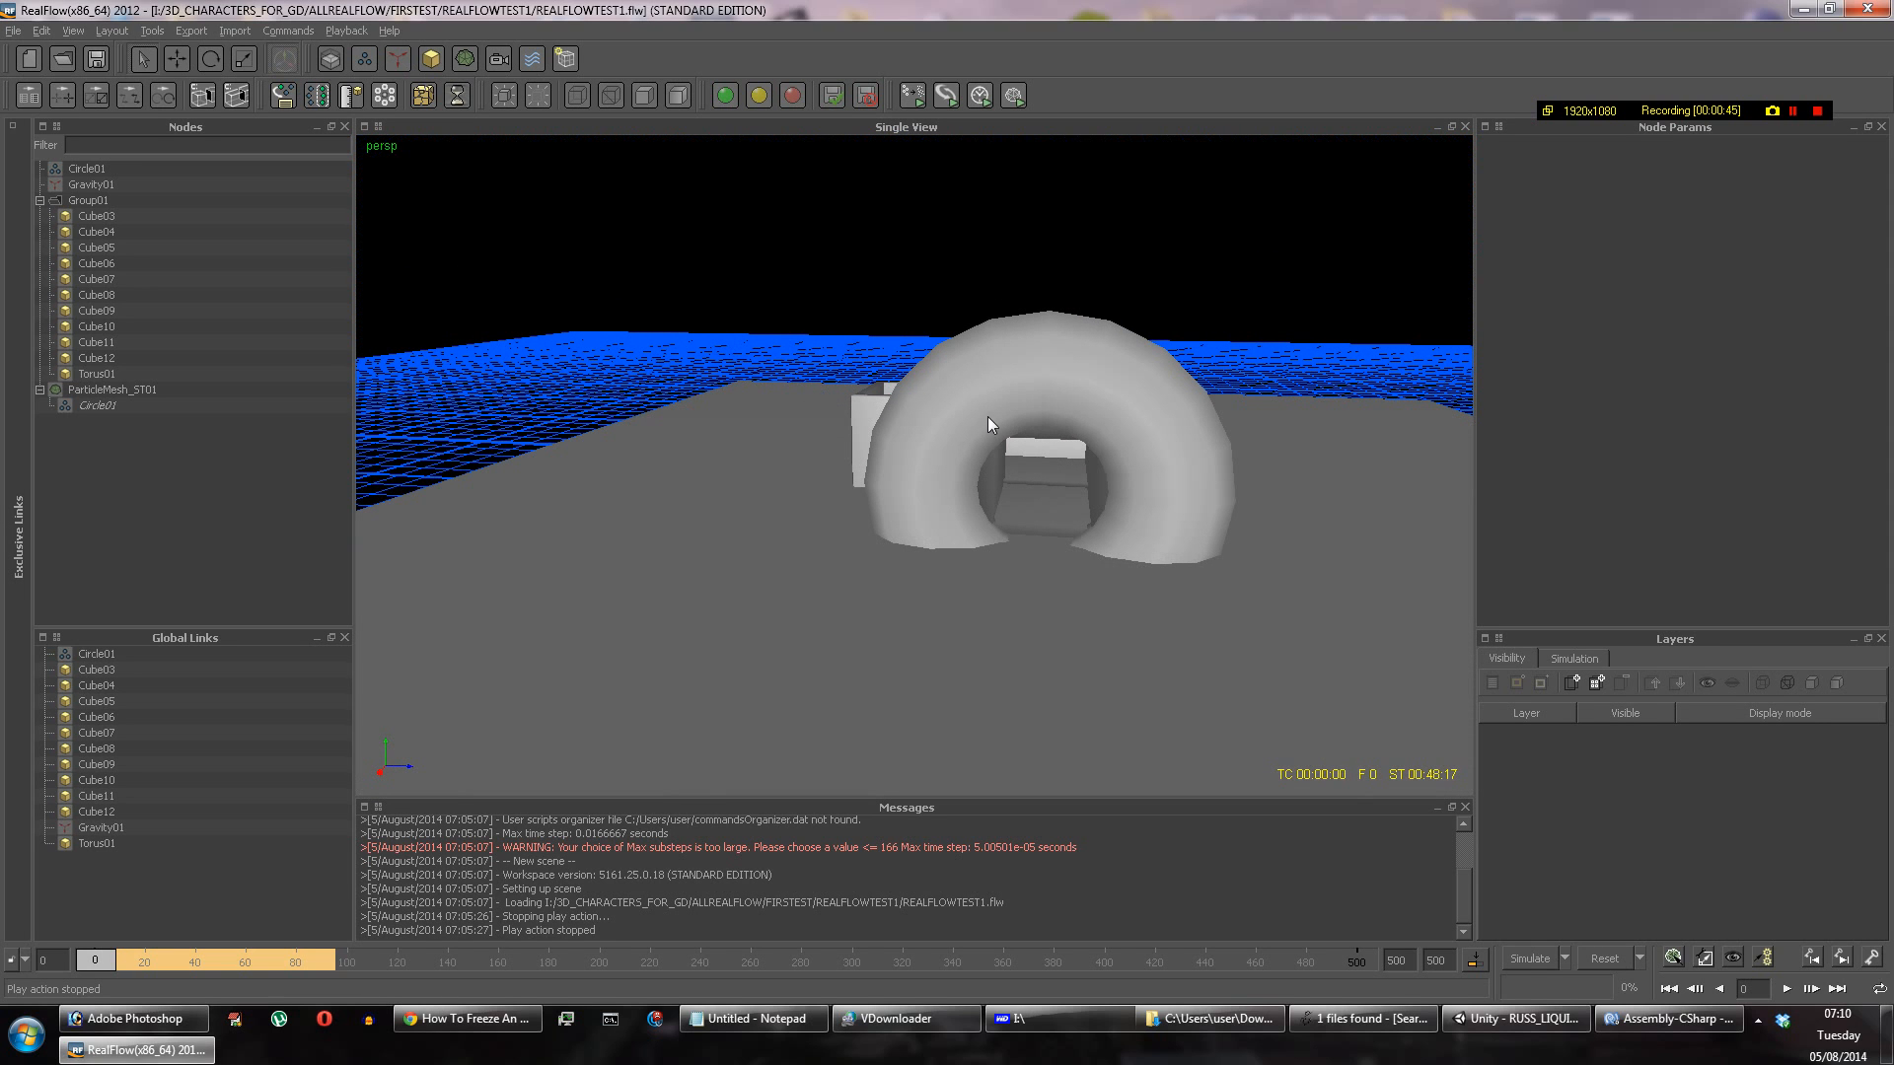
mouse_move(1093, 513)
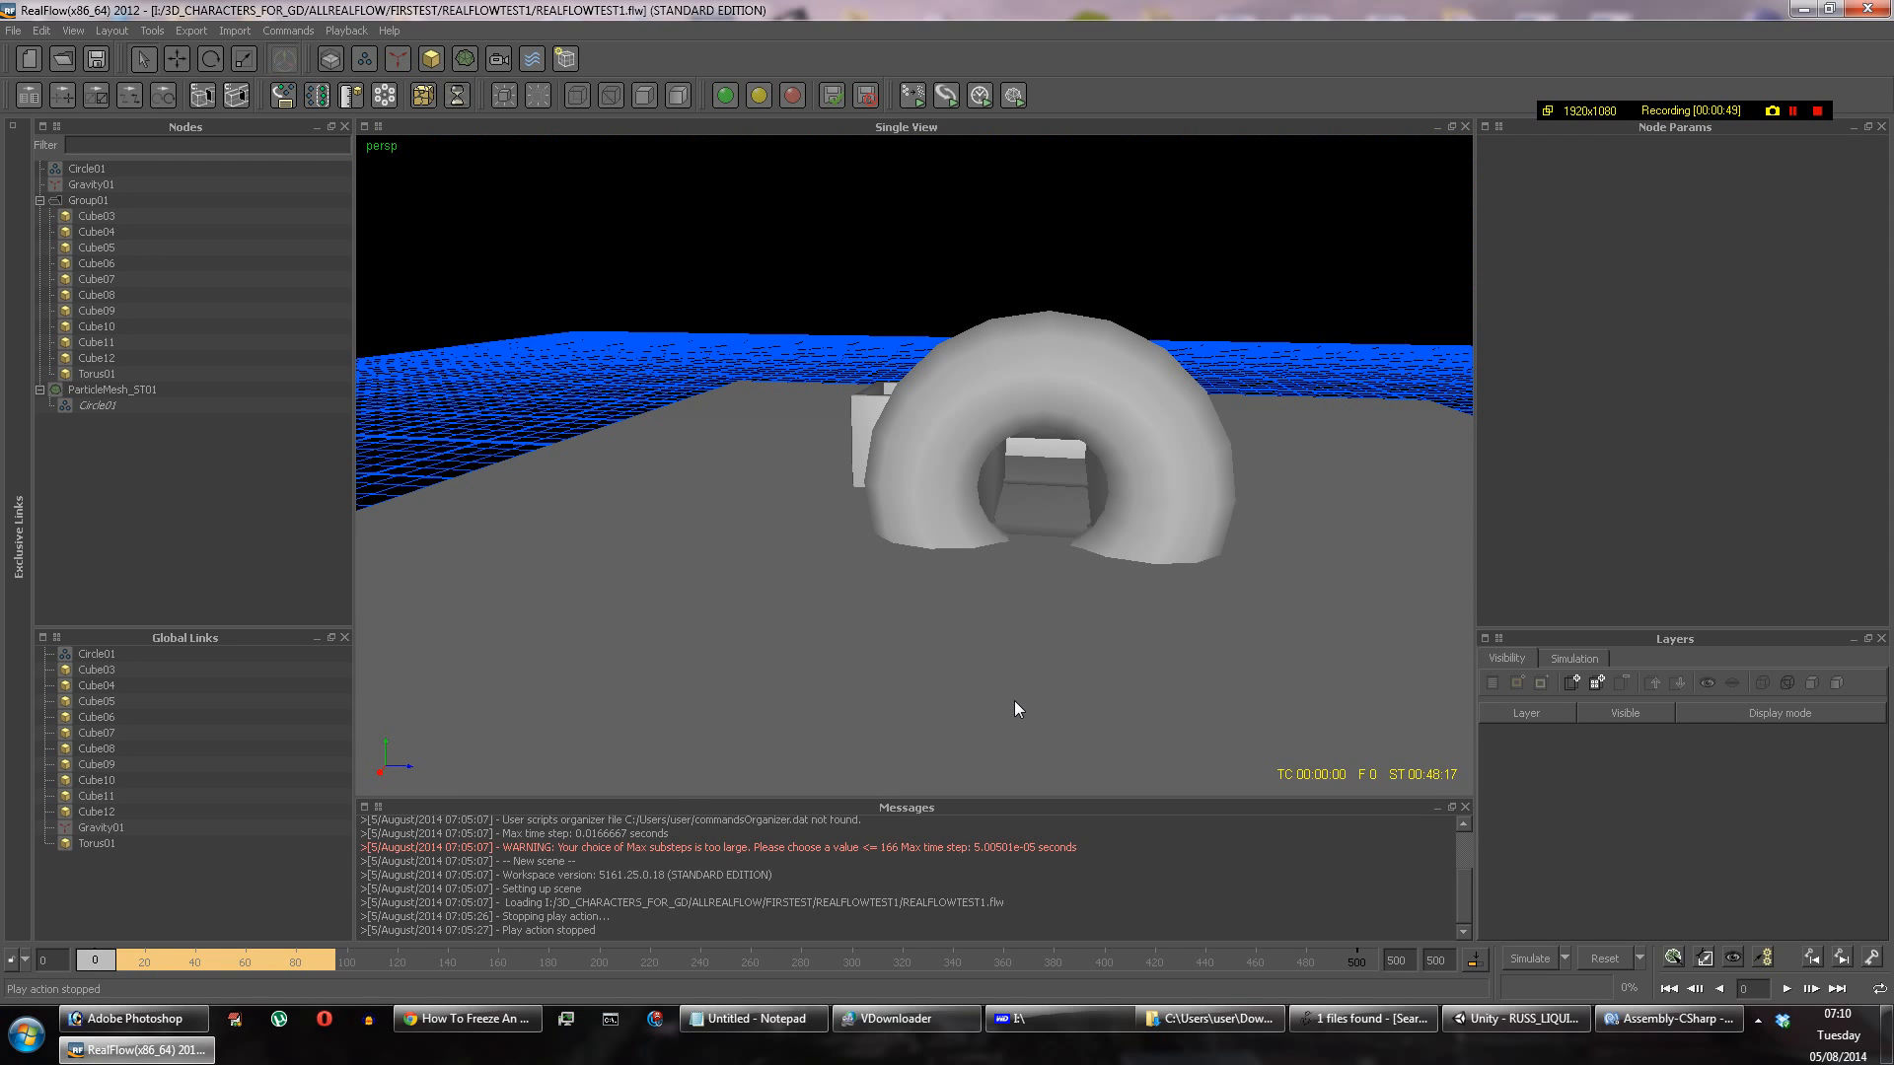
mouse_move(1017, 711)
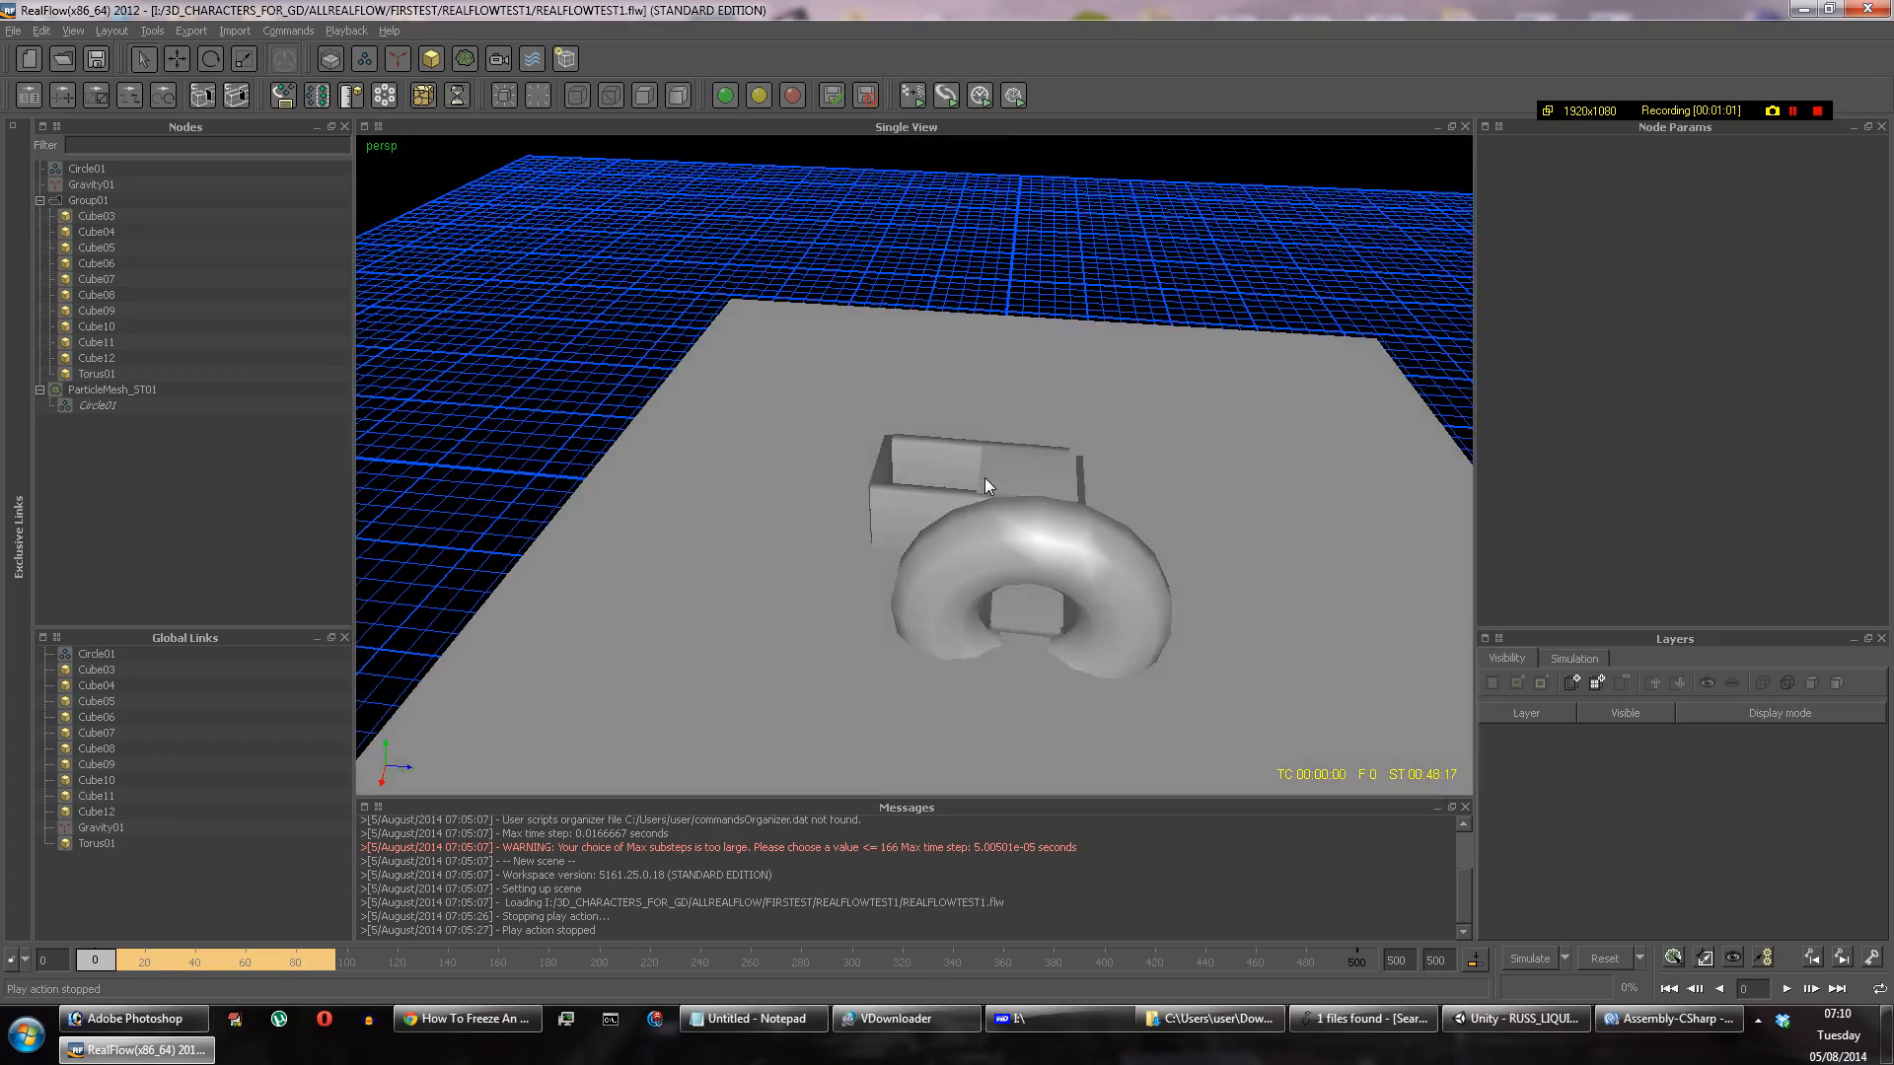
left_click_drag(984, 485, 1065, 535)
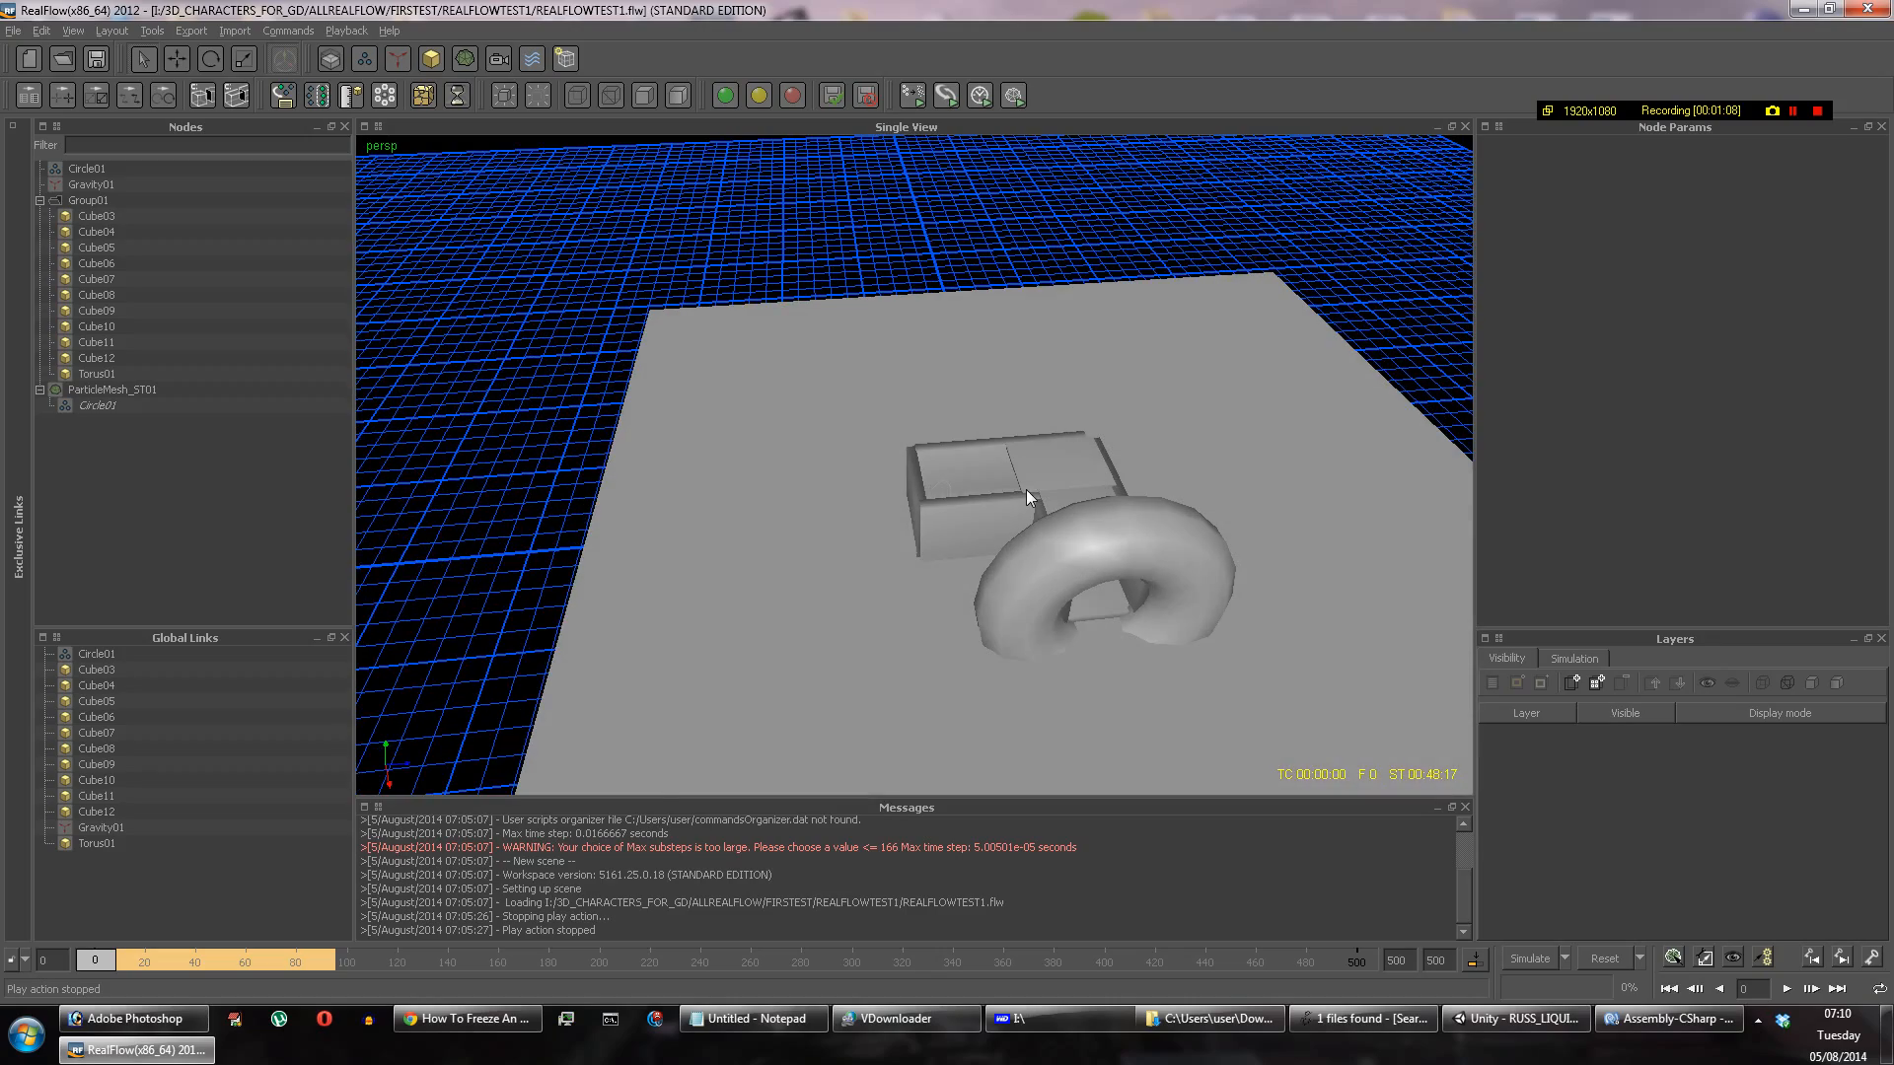
left_click_drag(1027, 496, 966, 472)
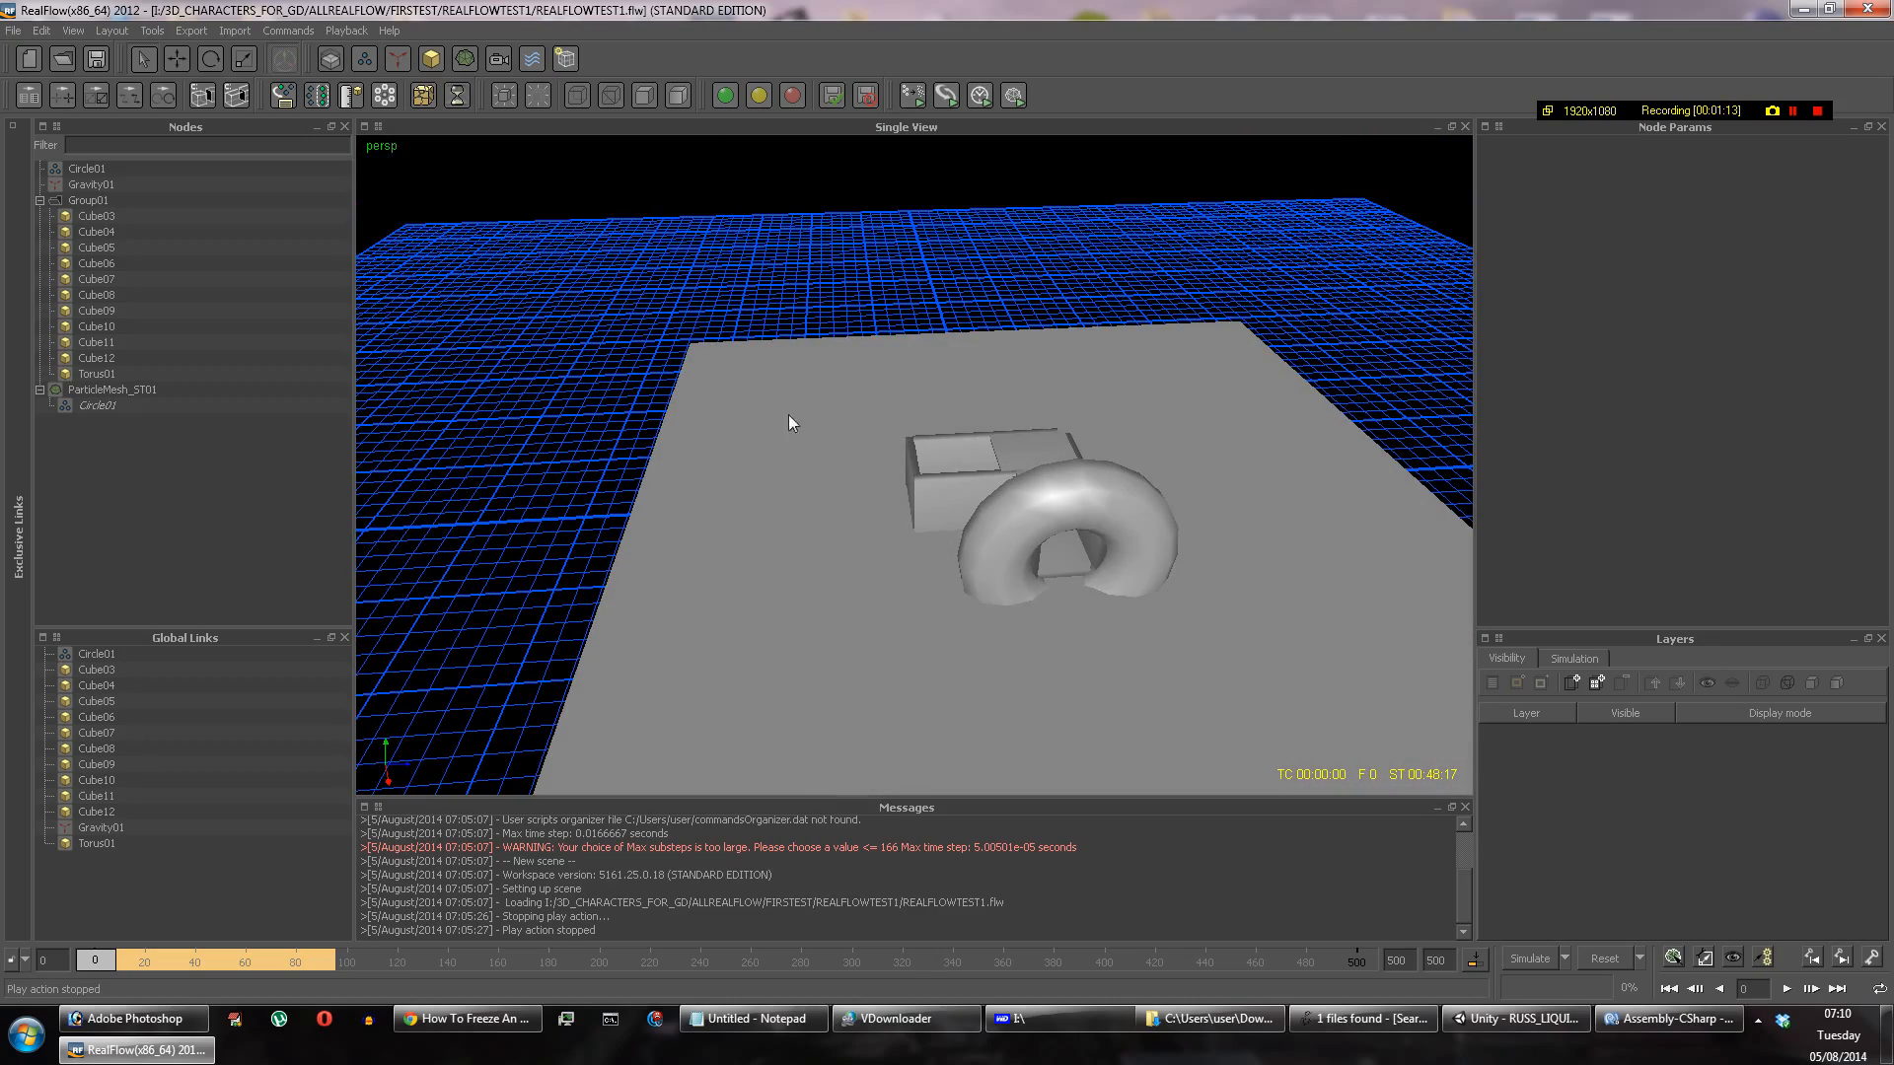
mouse_move(487, 288)
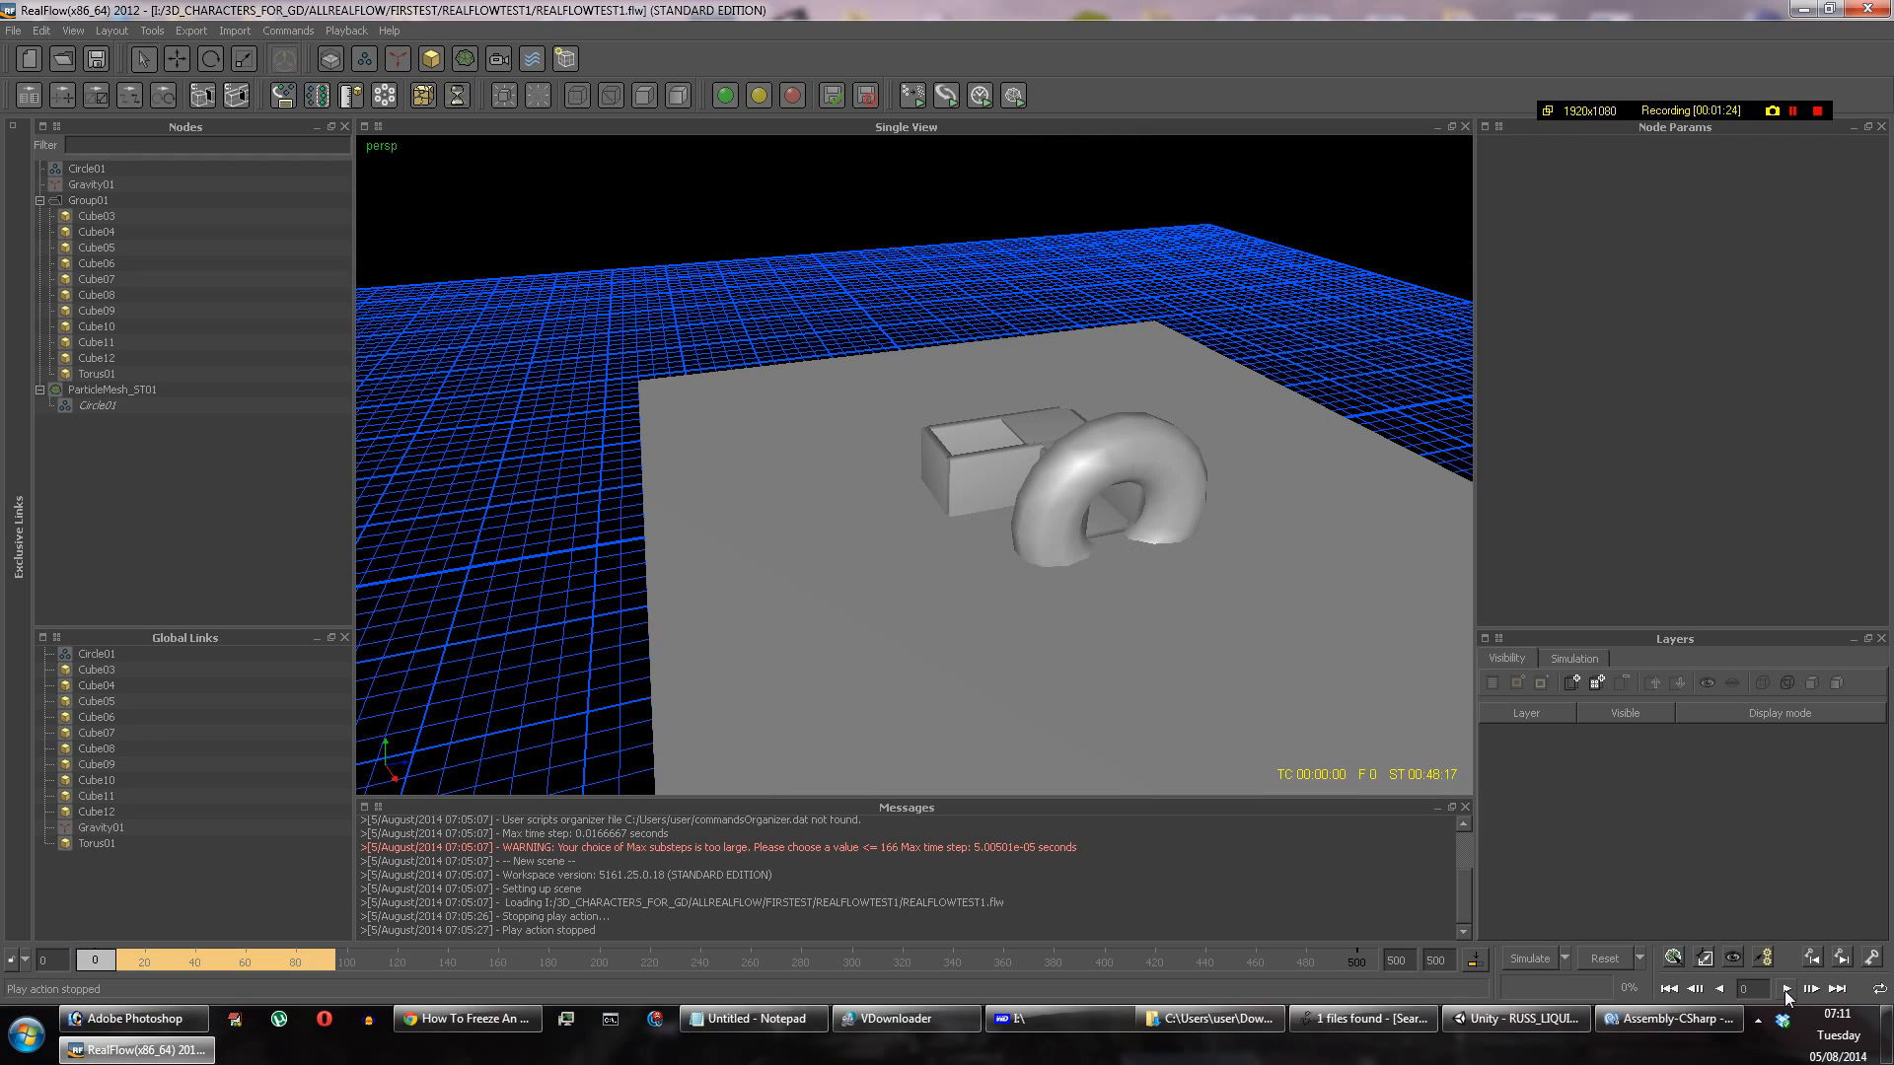
Step: Play the liquid simulation and stop it around frame 77
left_click(1792, 988)
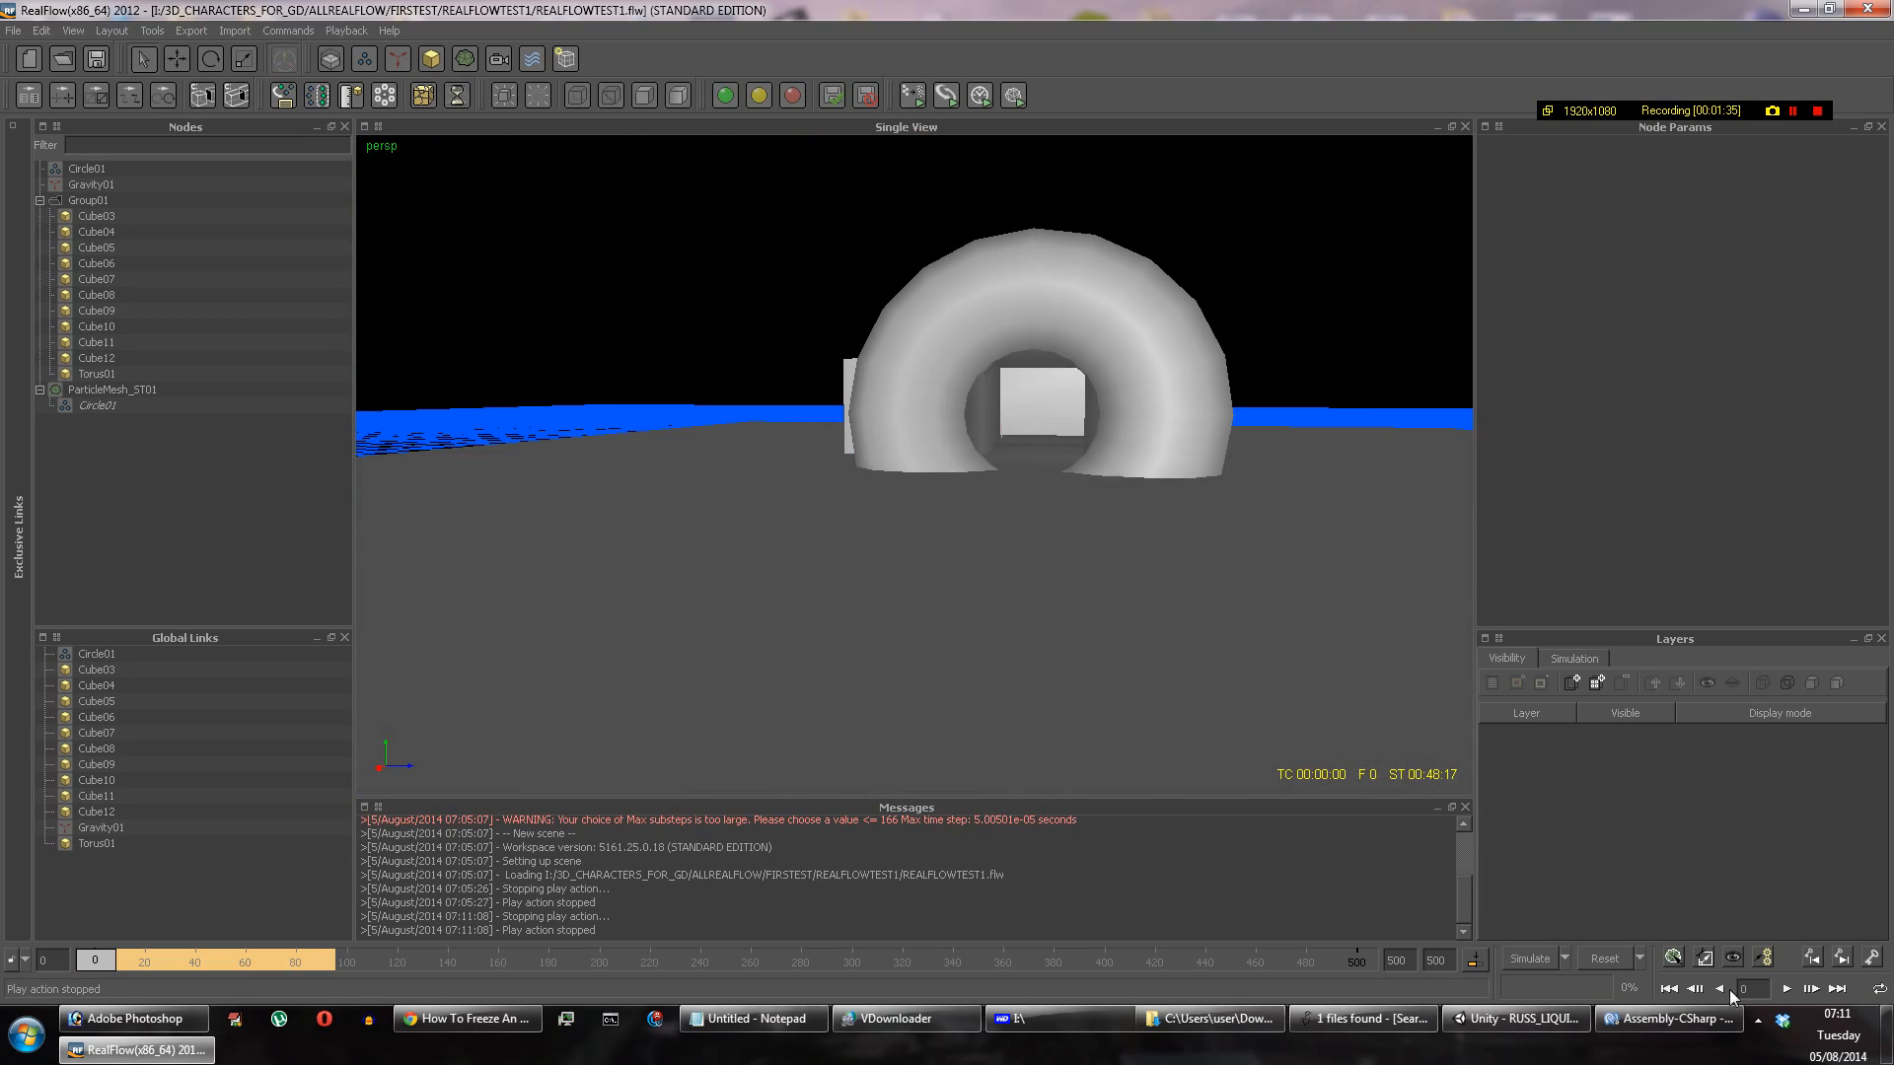
left_click(1787, 989)
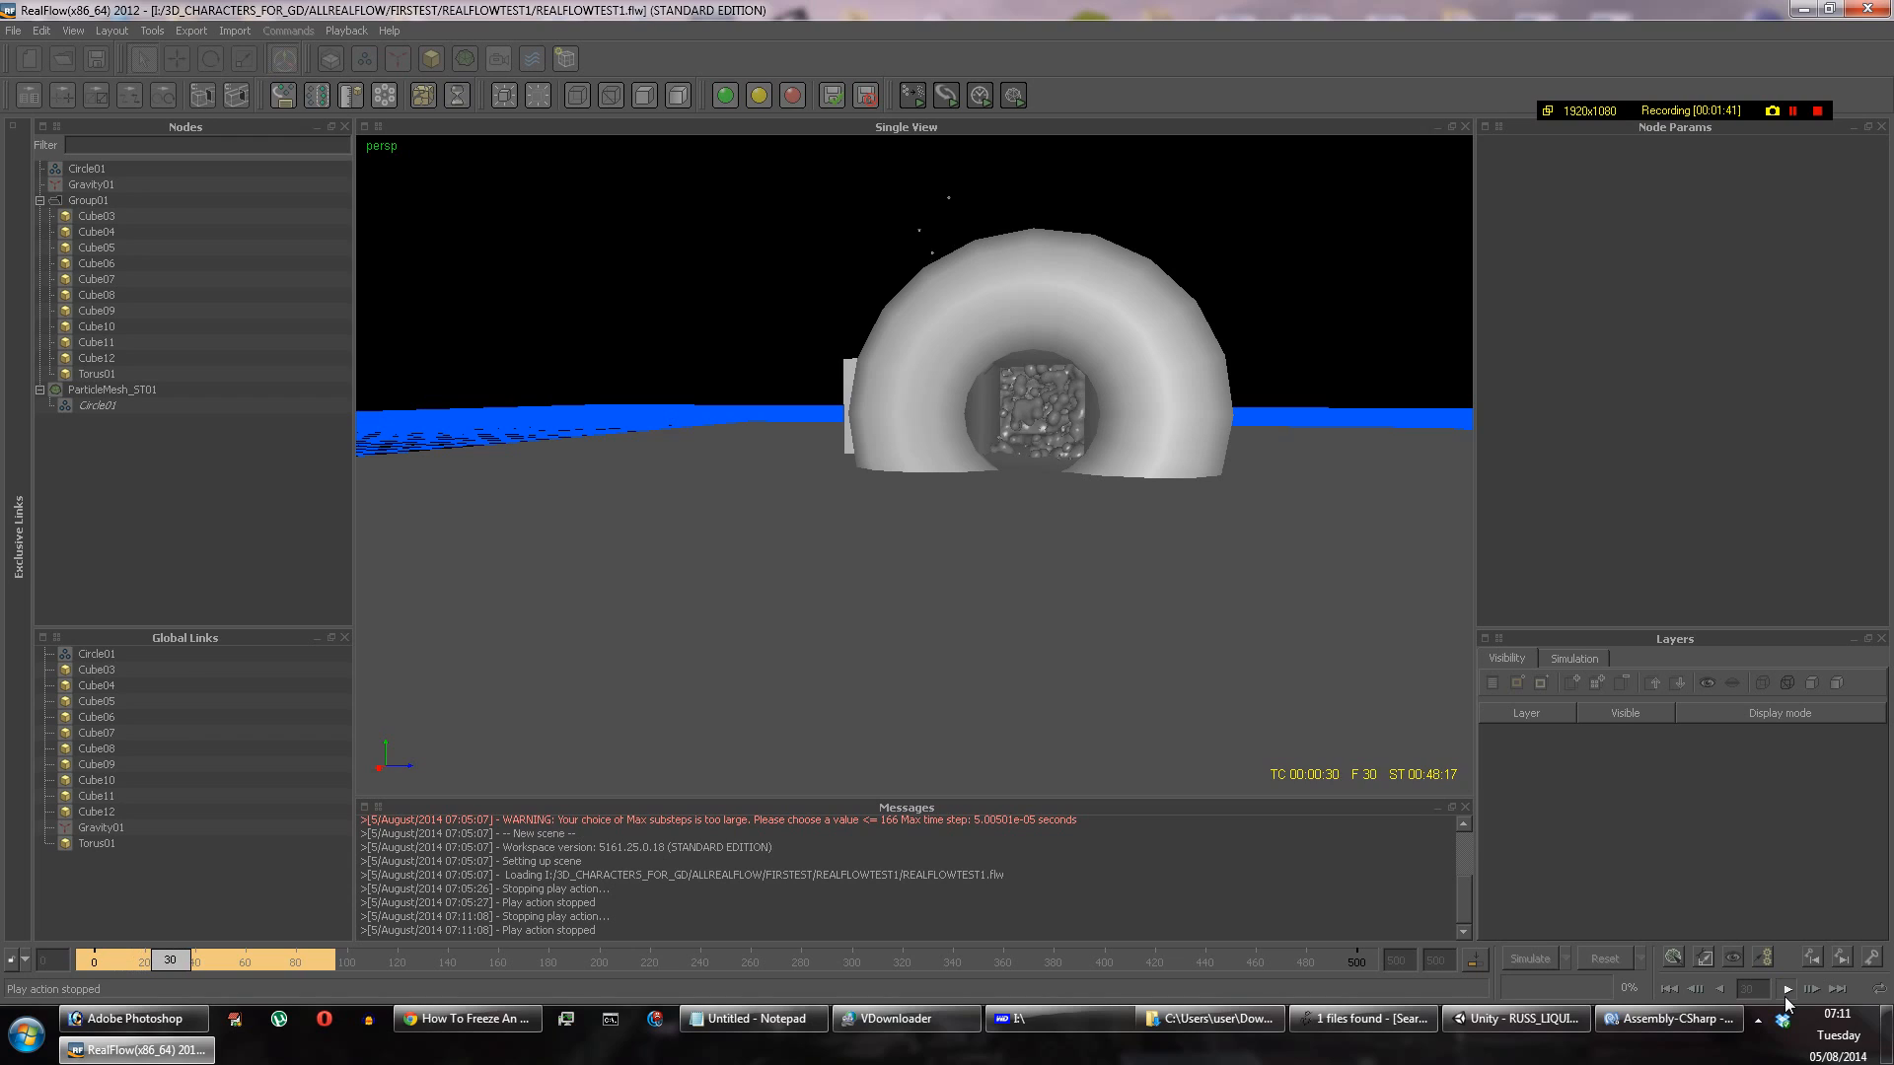
left_click(1781, 988)
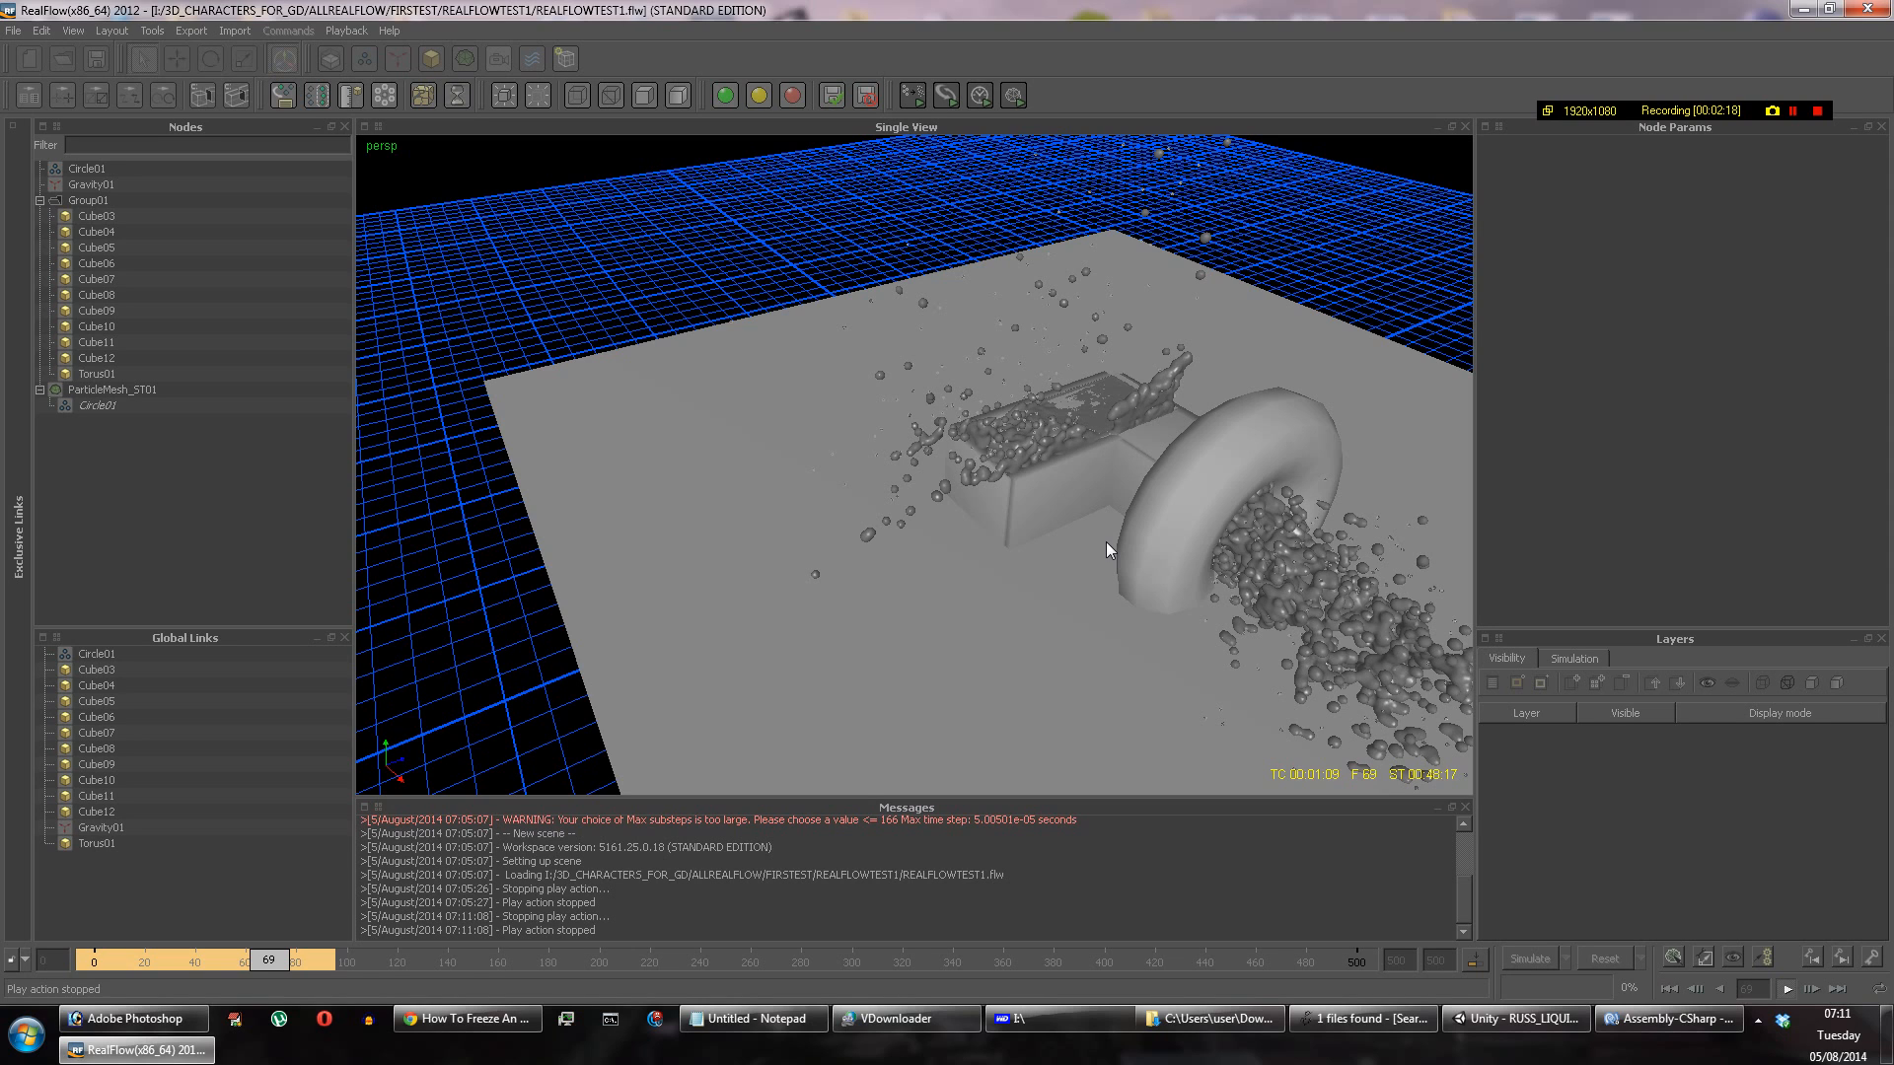
mouse_move(1083, 499)
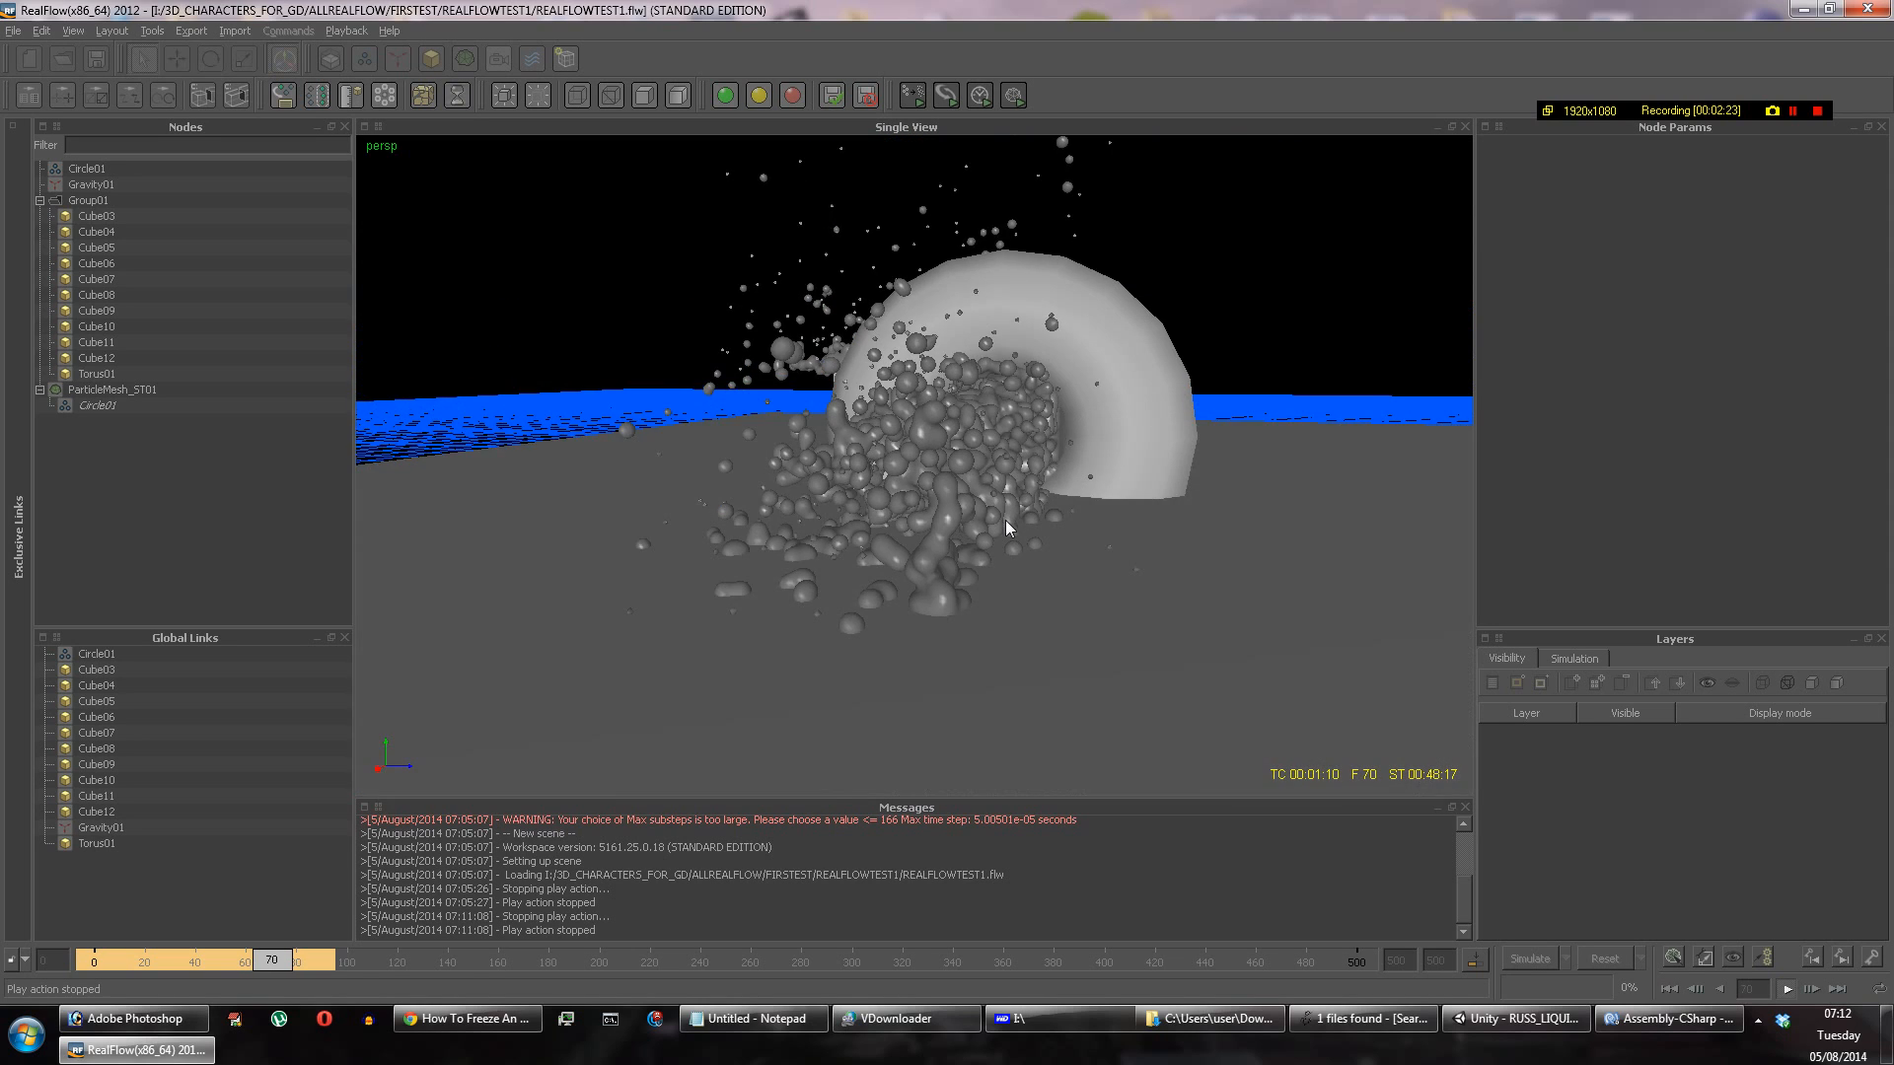
mouse_move(920, 563)
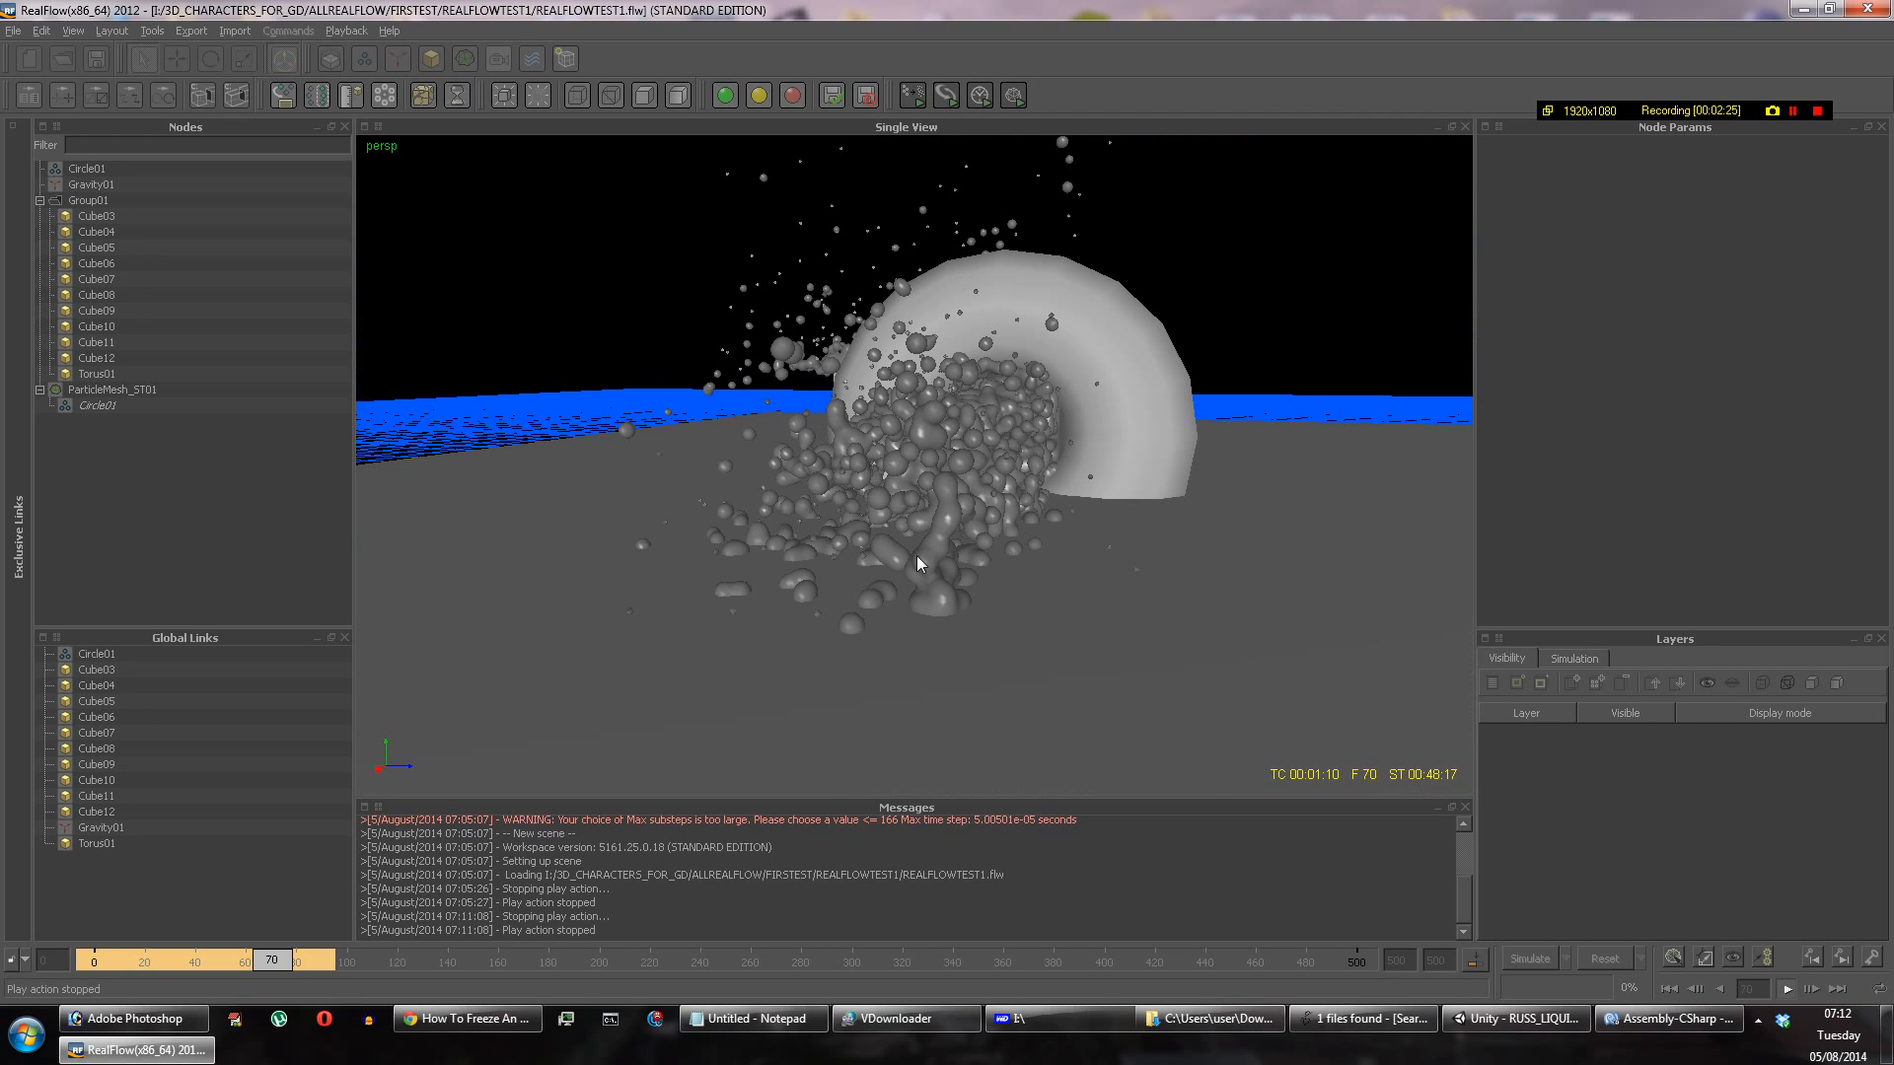
mouse_move(773, 485)
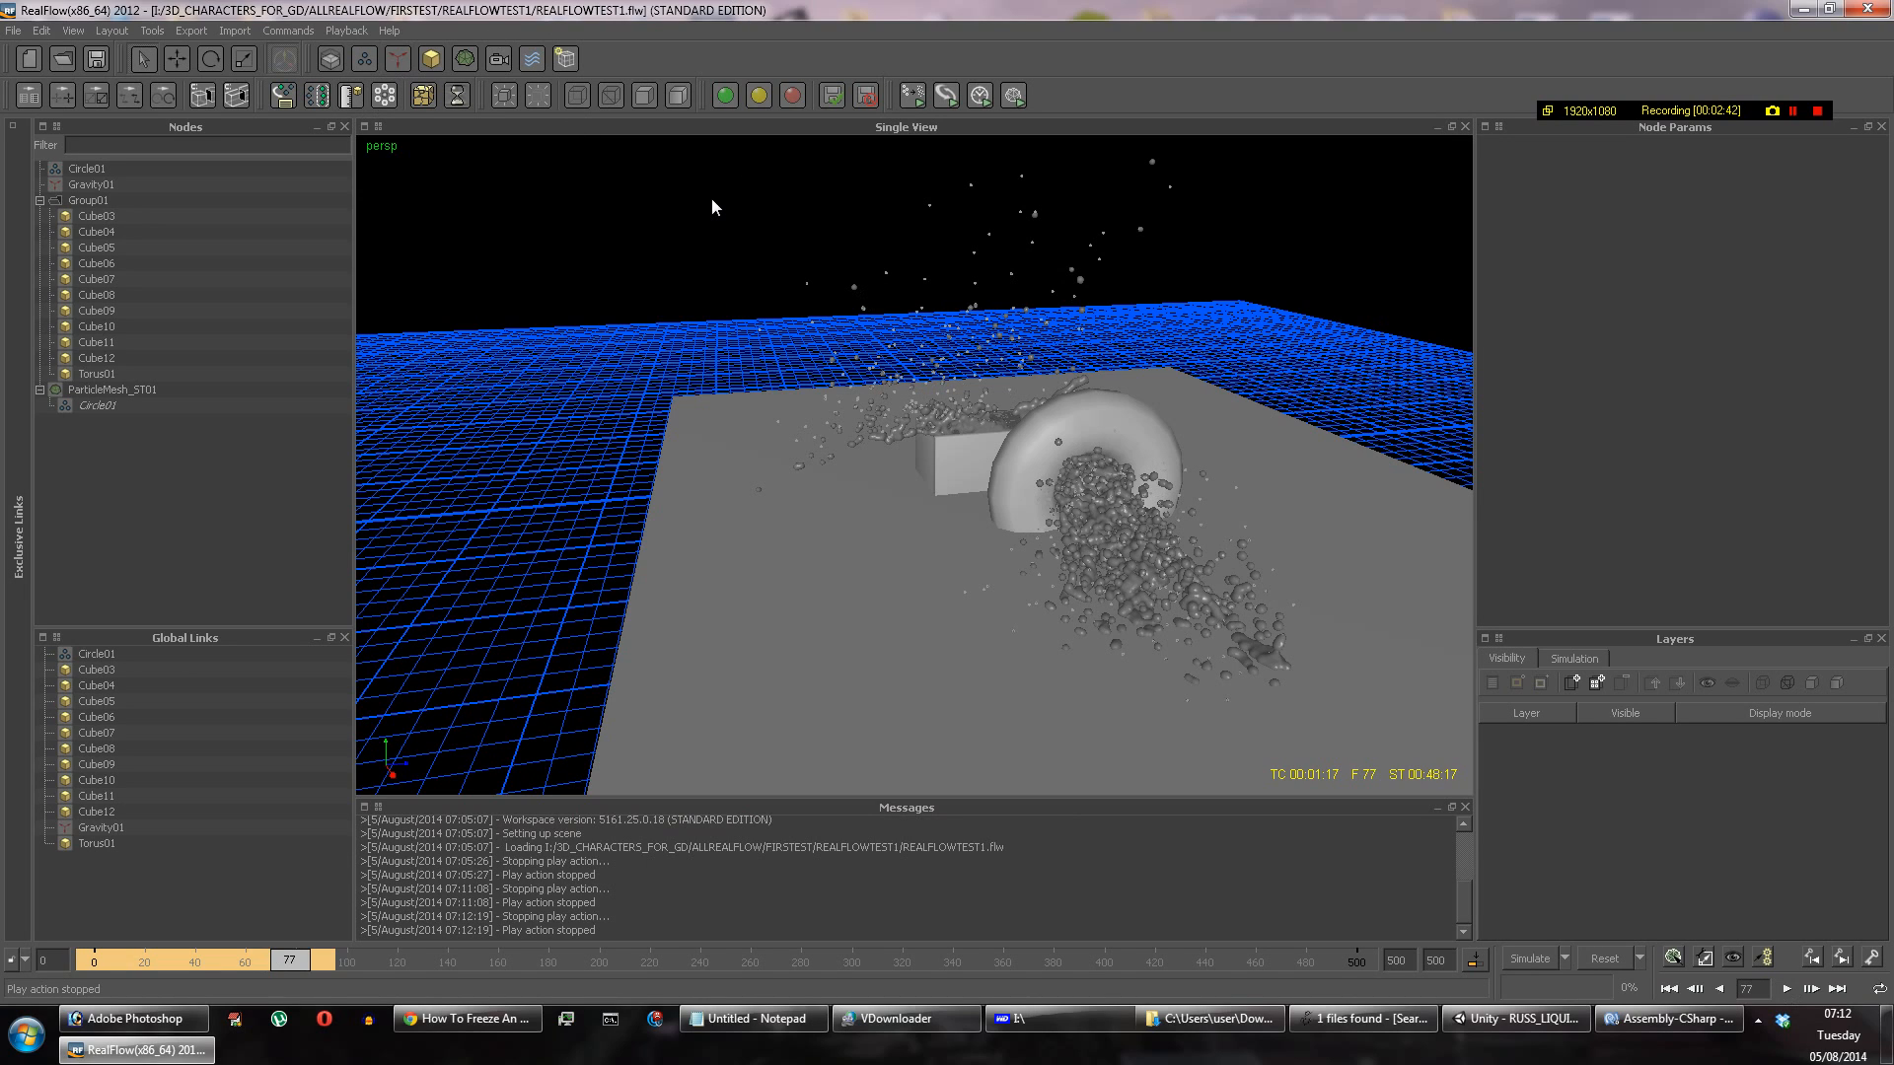
mouse_move(723, 229)
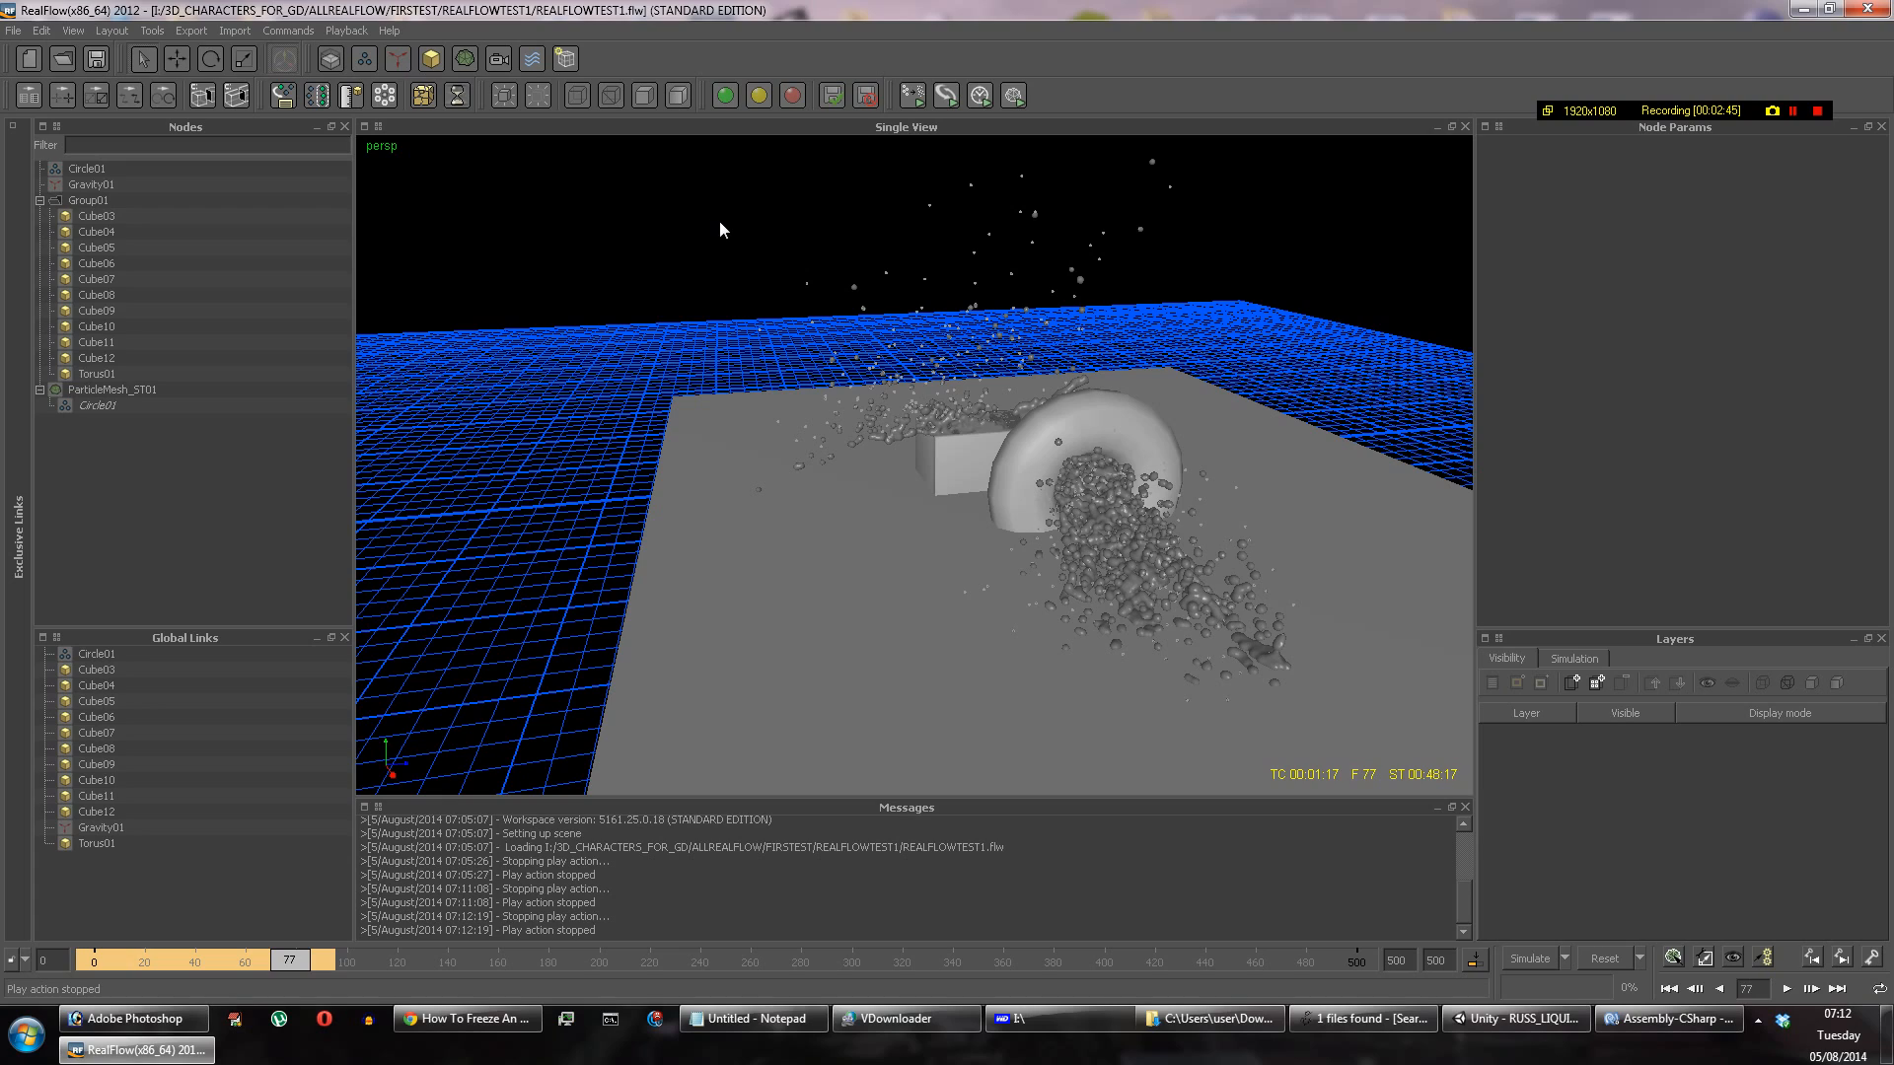
mouse_move(613, 225)
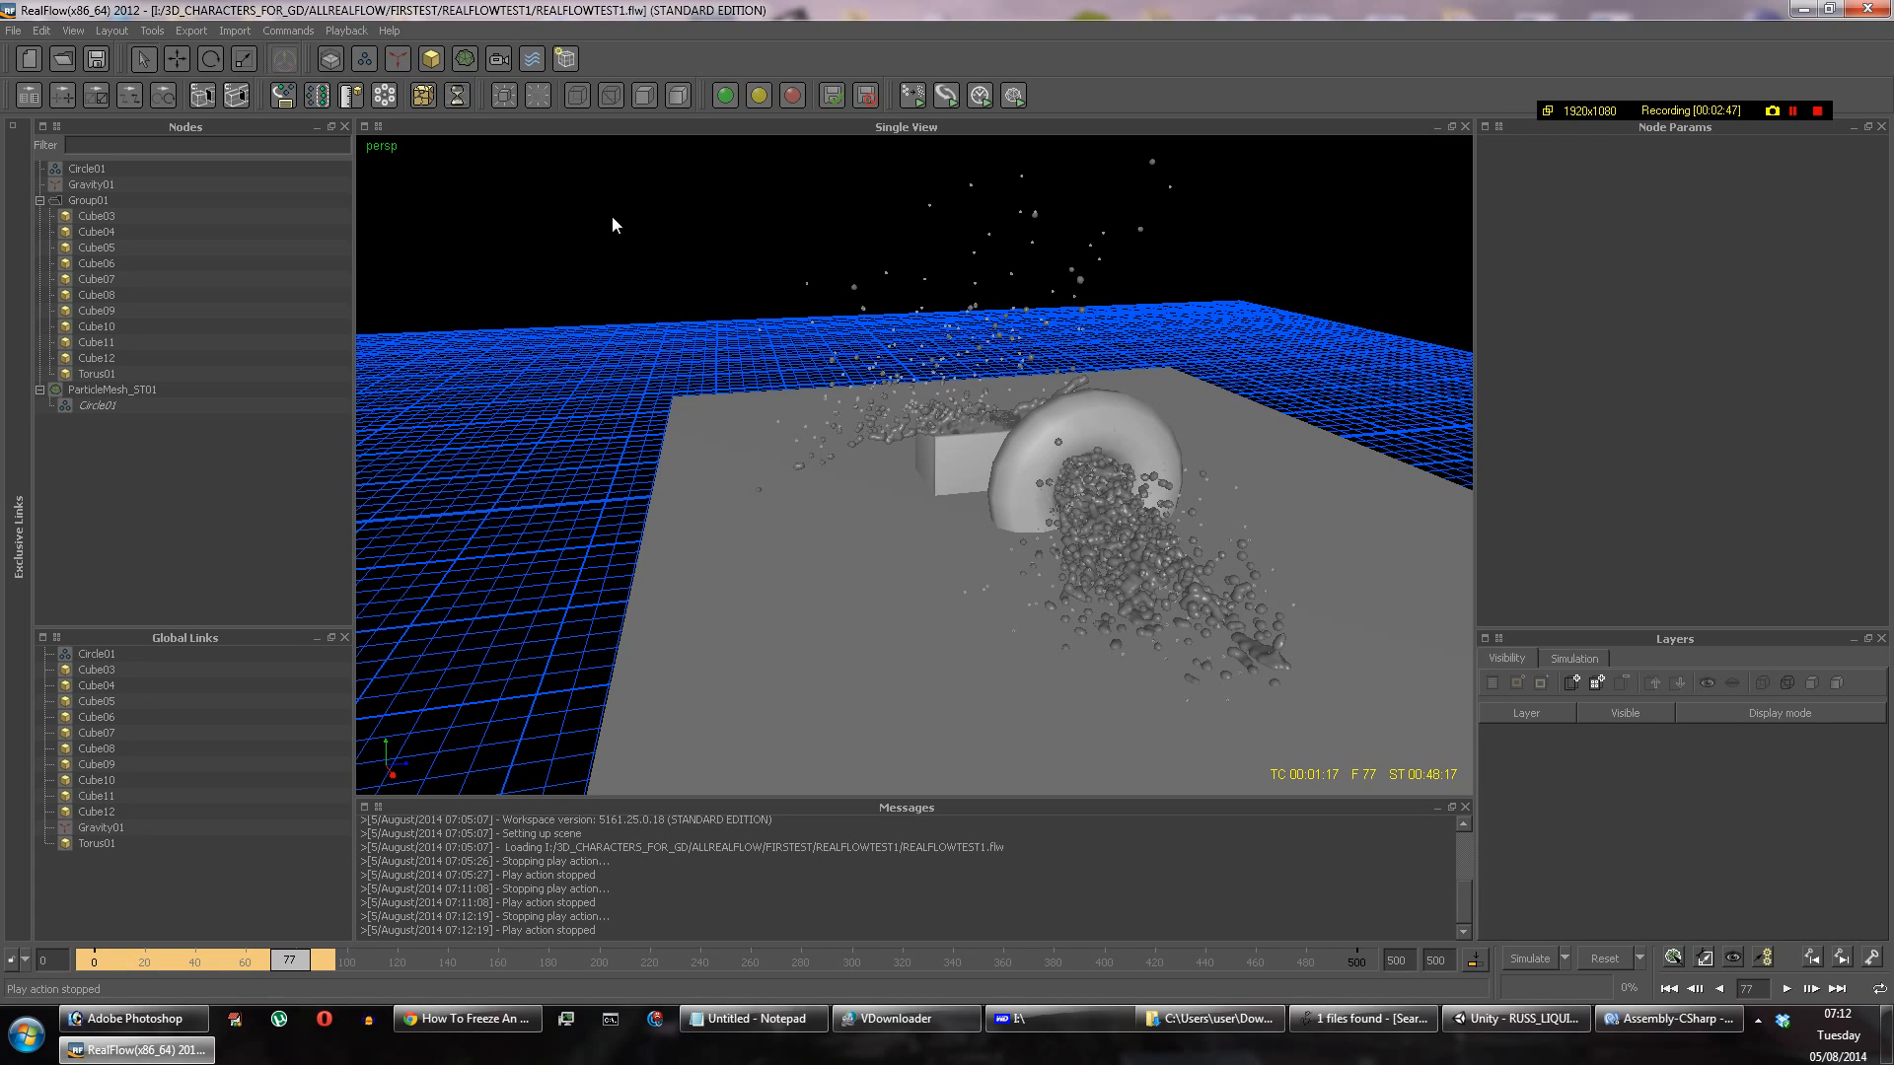
mouse_move(628, 195)
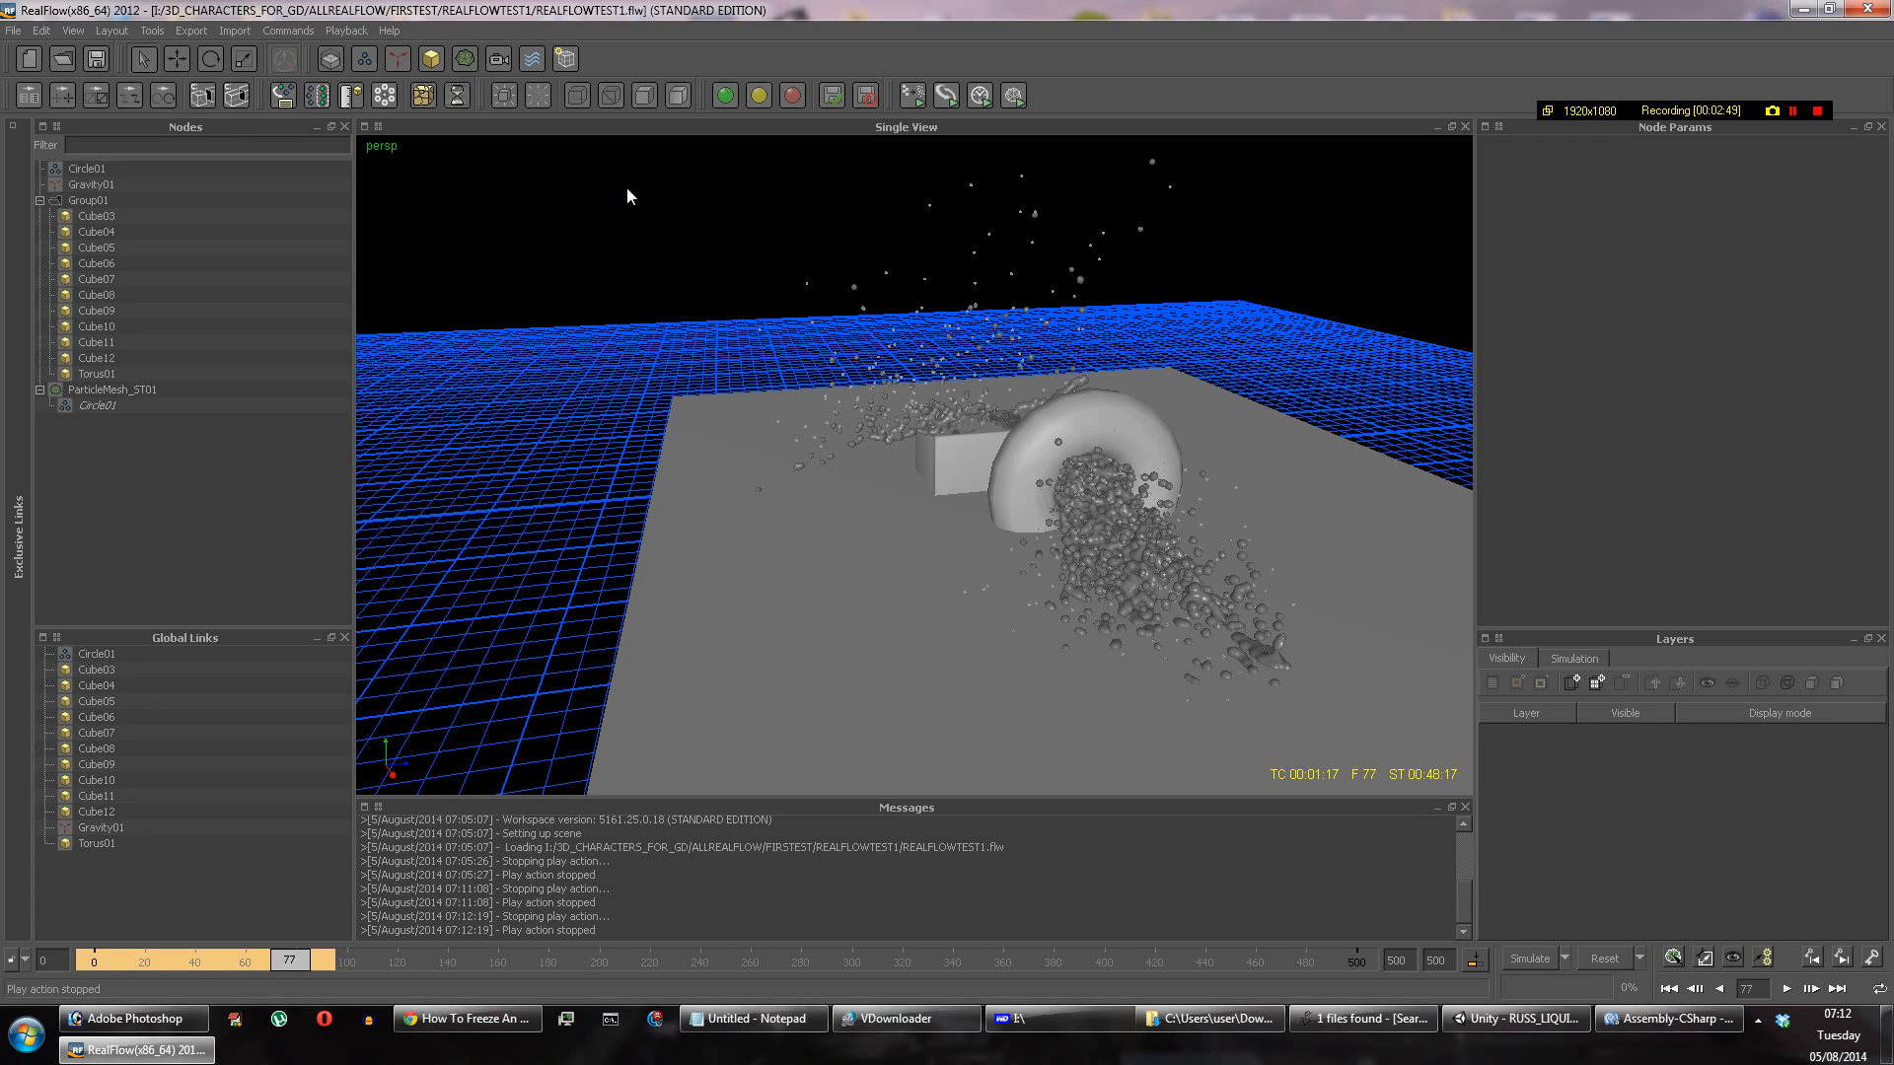
Step: Switch the viewport display to wireframe for the splash frozen at frame 77
right_click(629, 197)
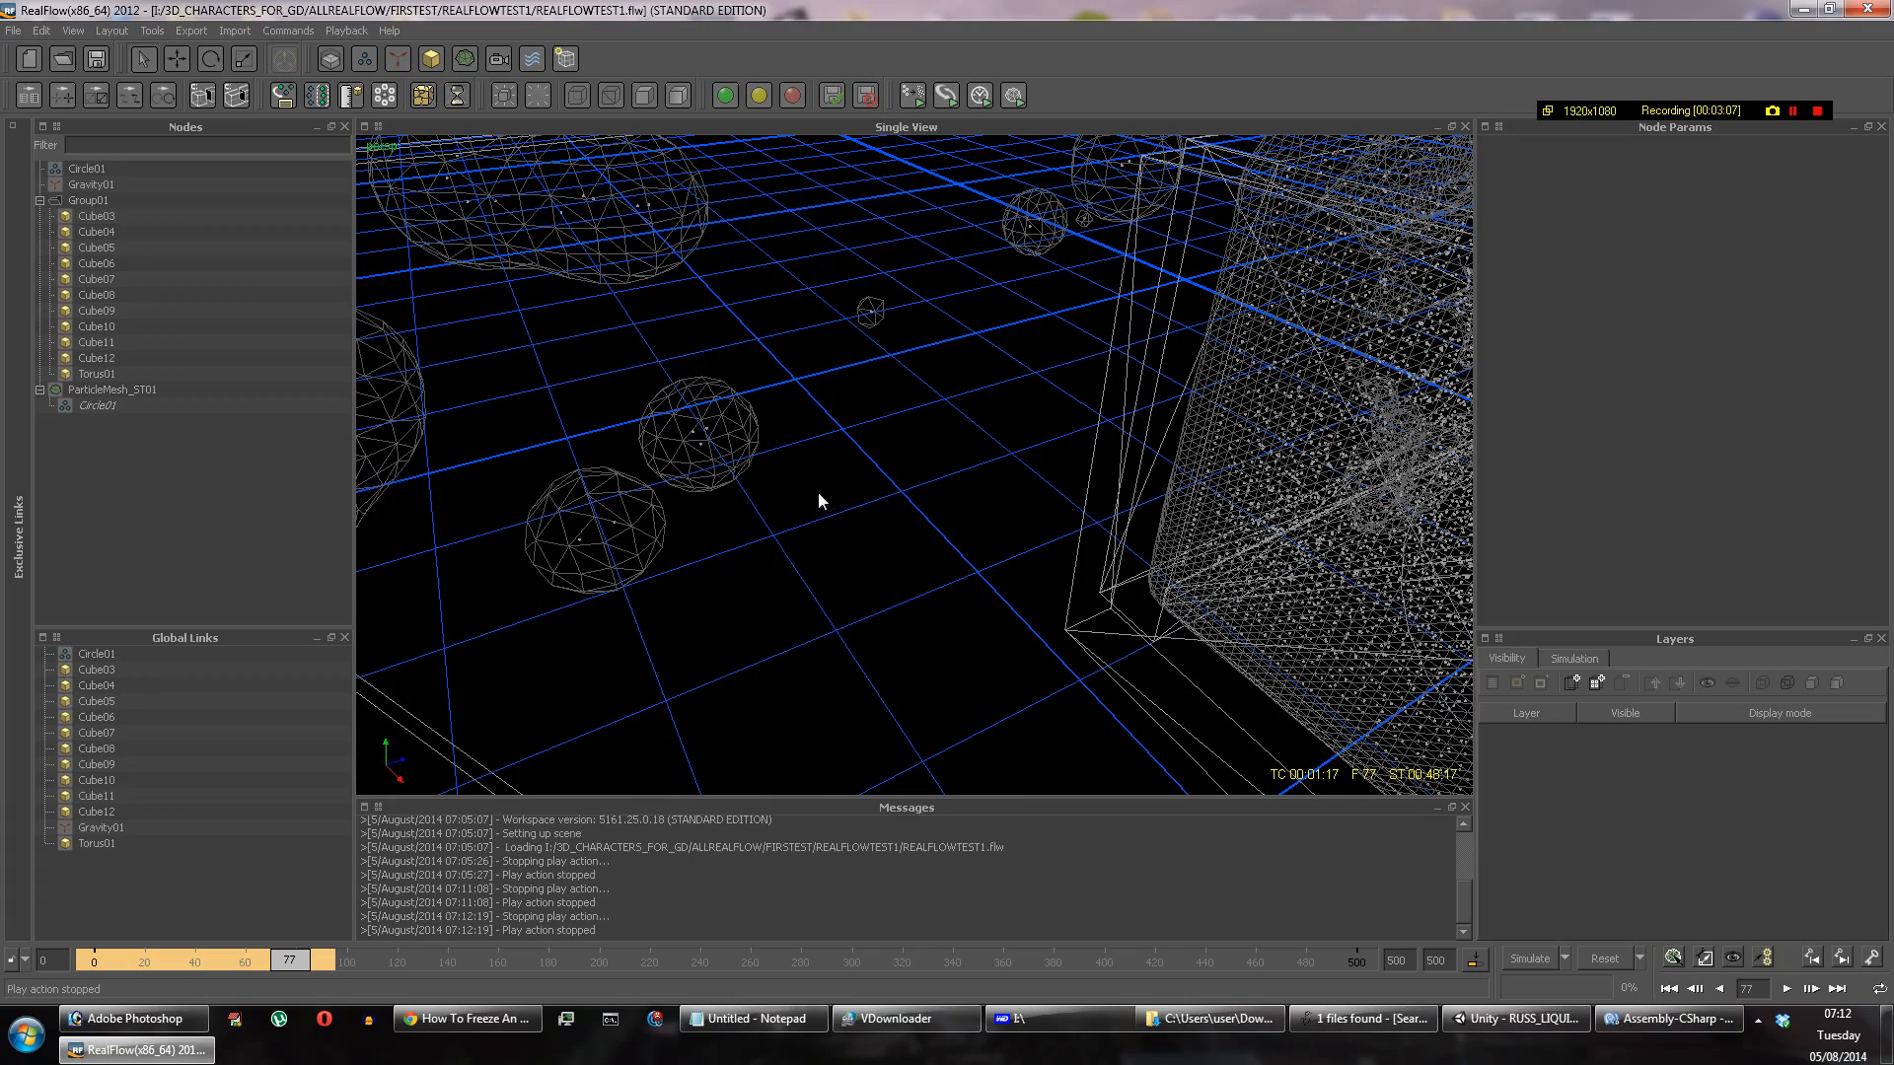
mouse_move(664, 458)
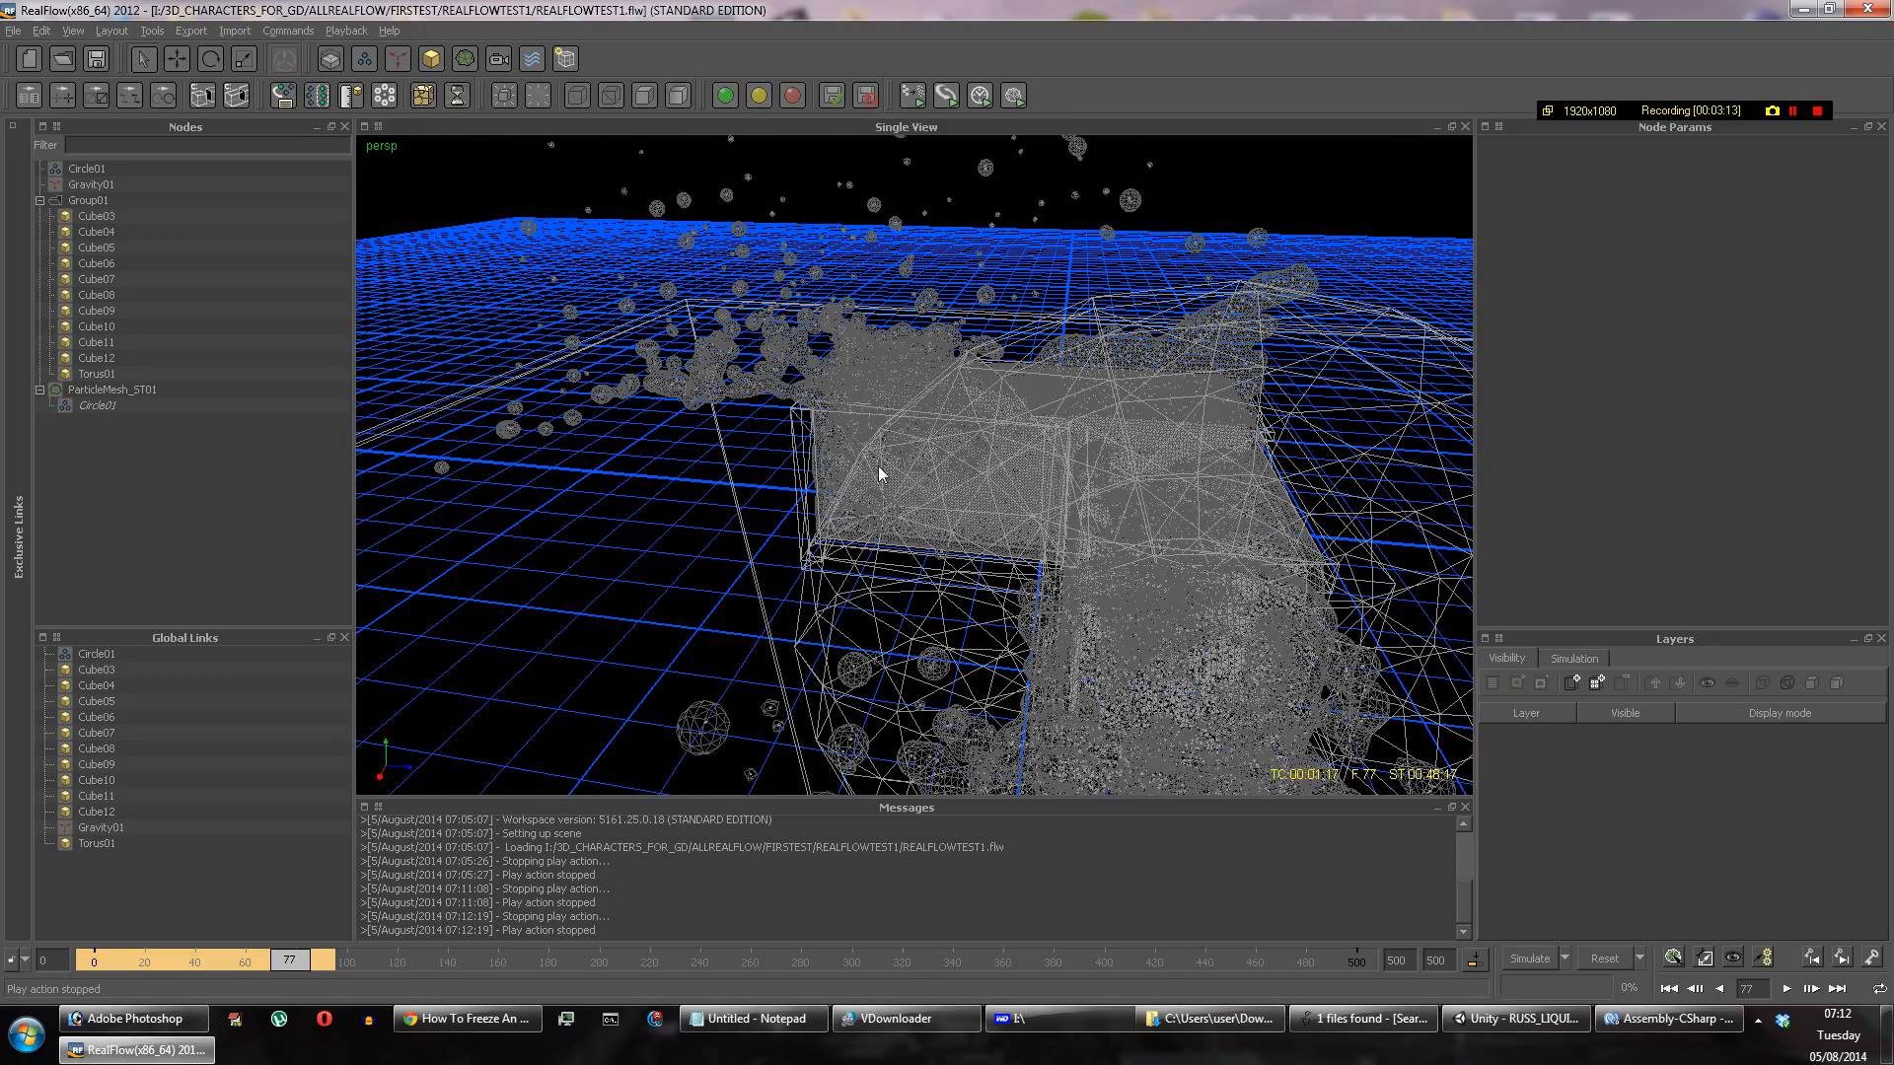
Step: Inspect the liquid mesh settings, then expand Circle01's Statistics and Display sections
left_click(95, 406)
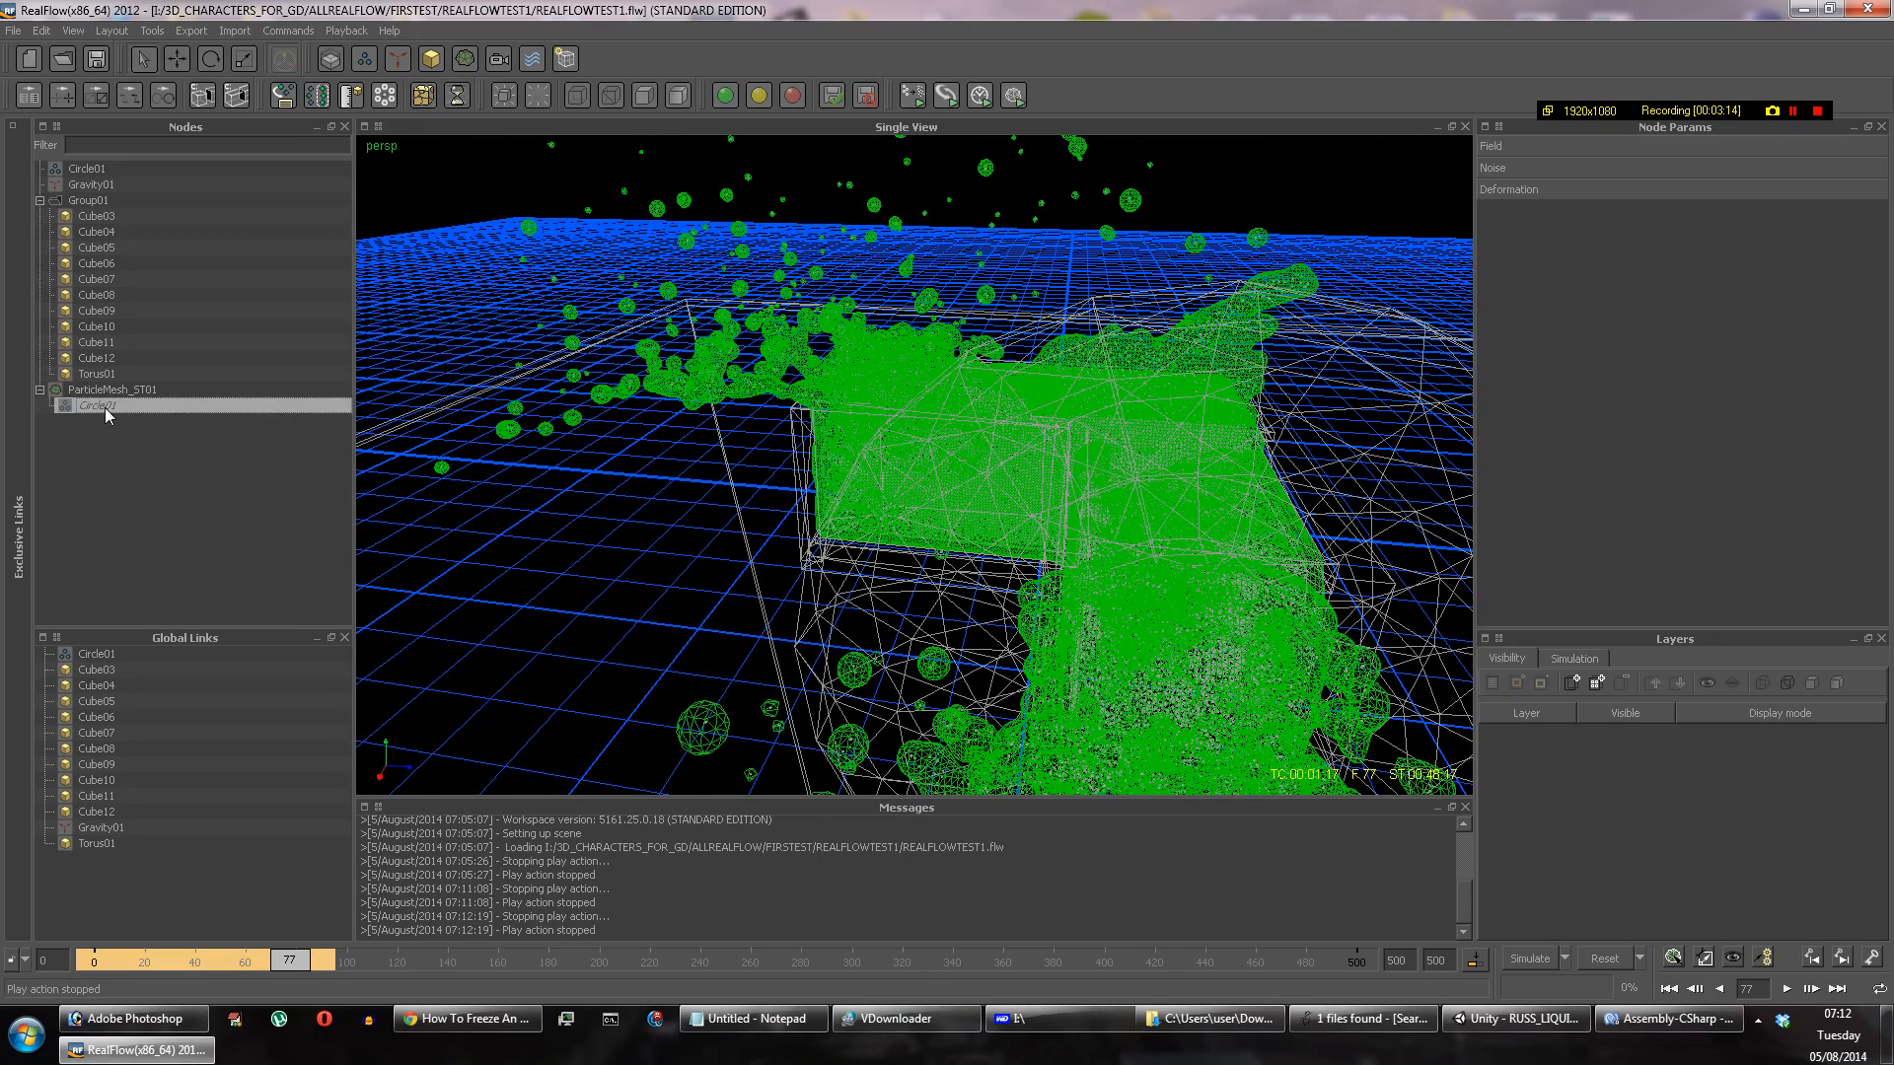
left_click(101, 389)
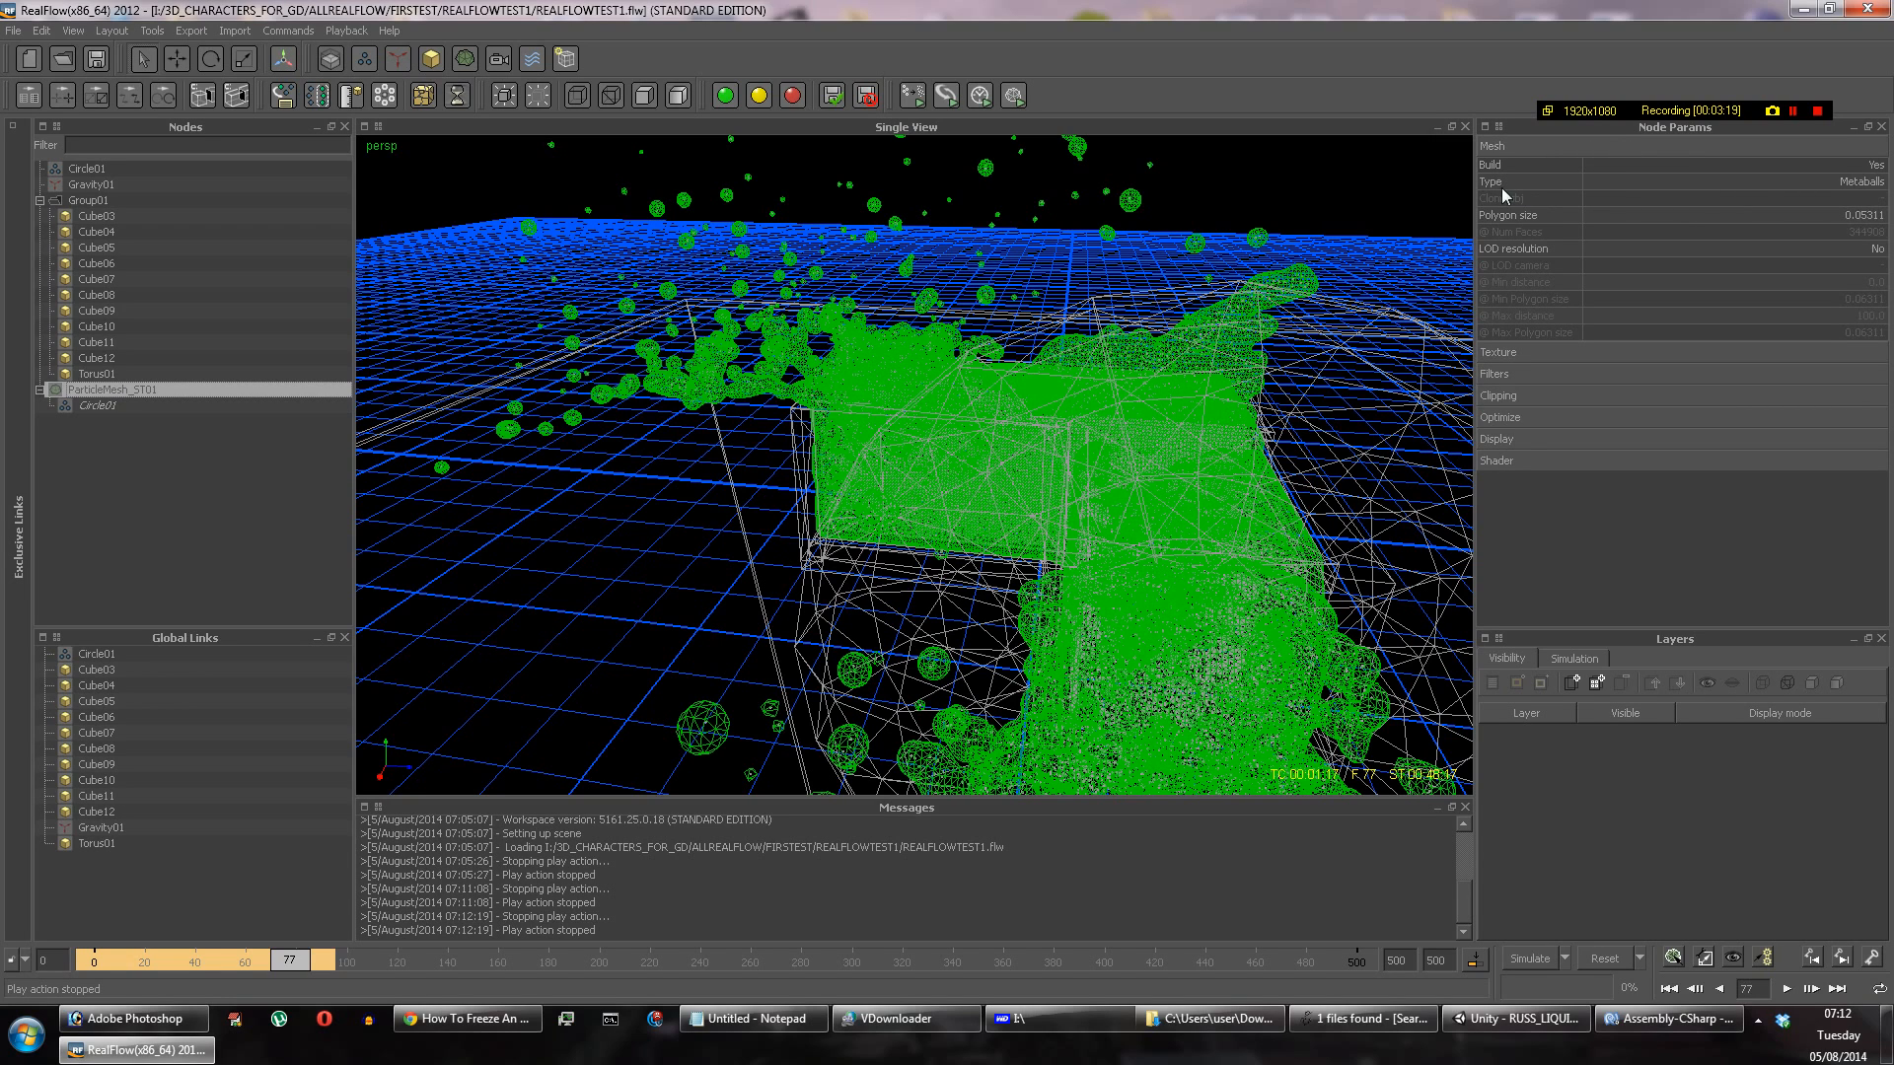
left_click(1883, 181)
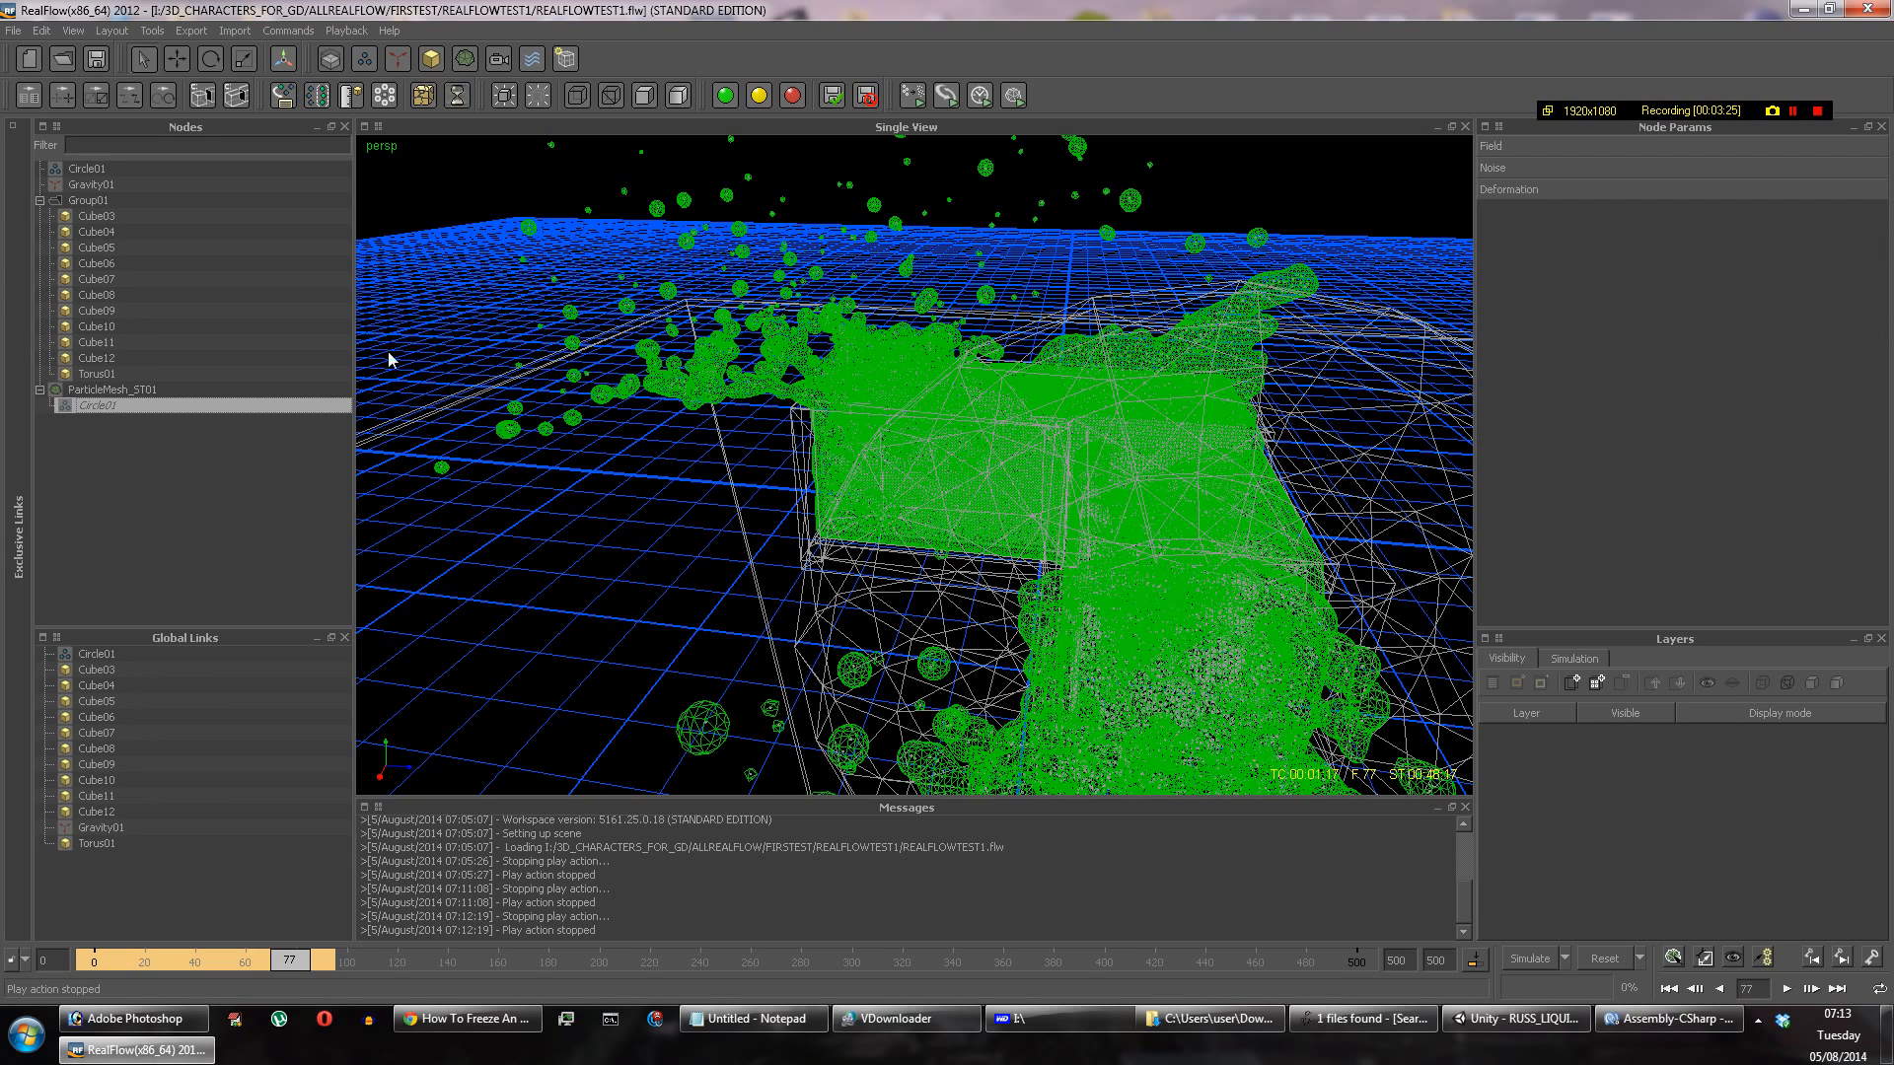
left_click(75, 167)
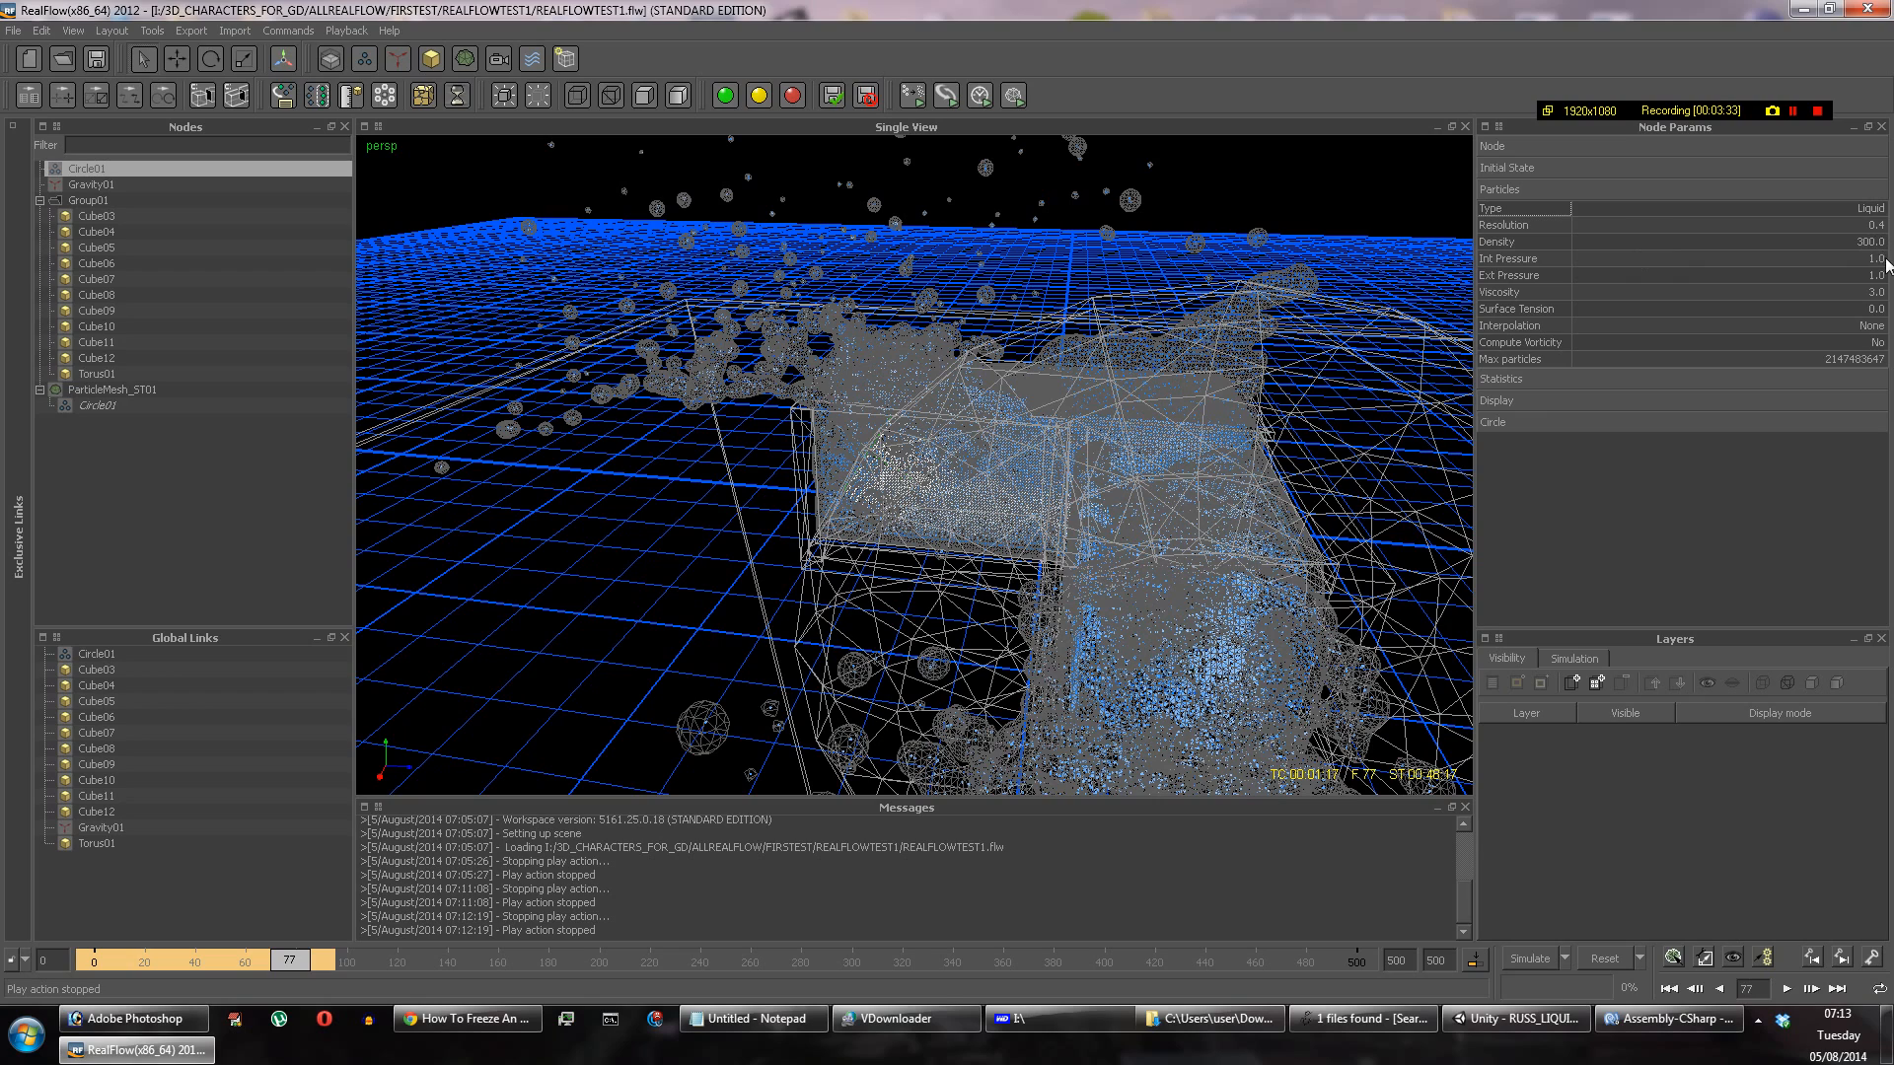
mouse_move(1135, 332)
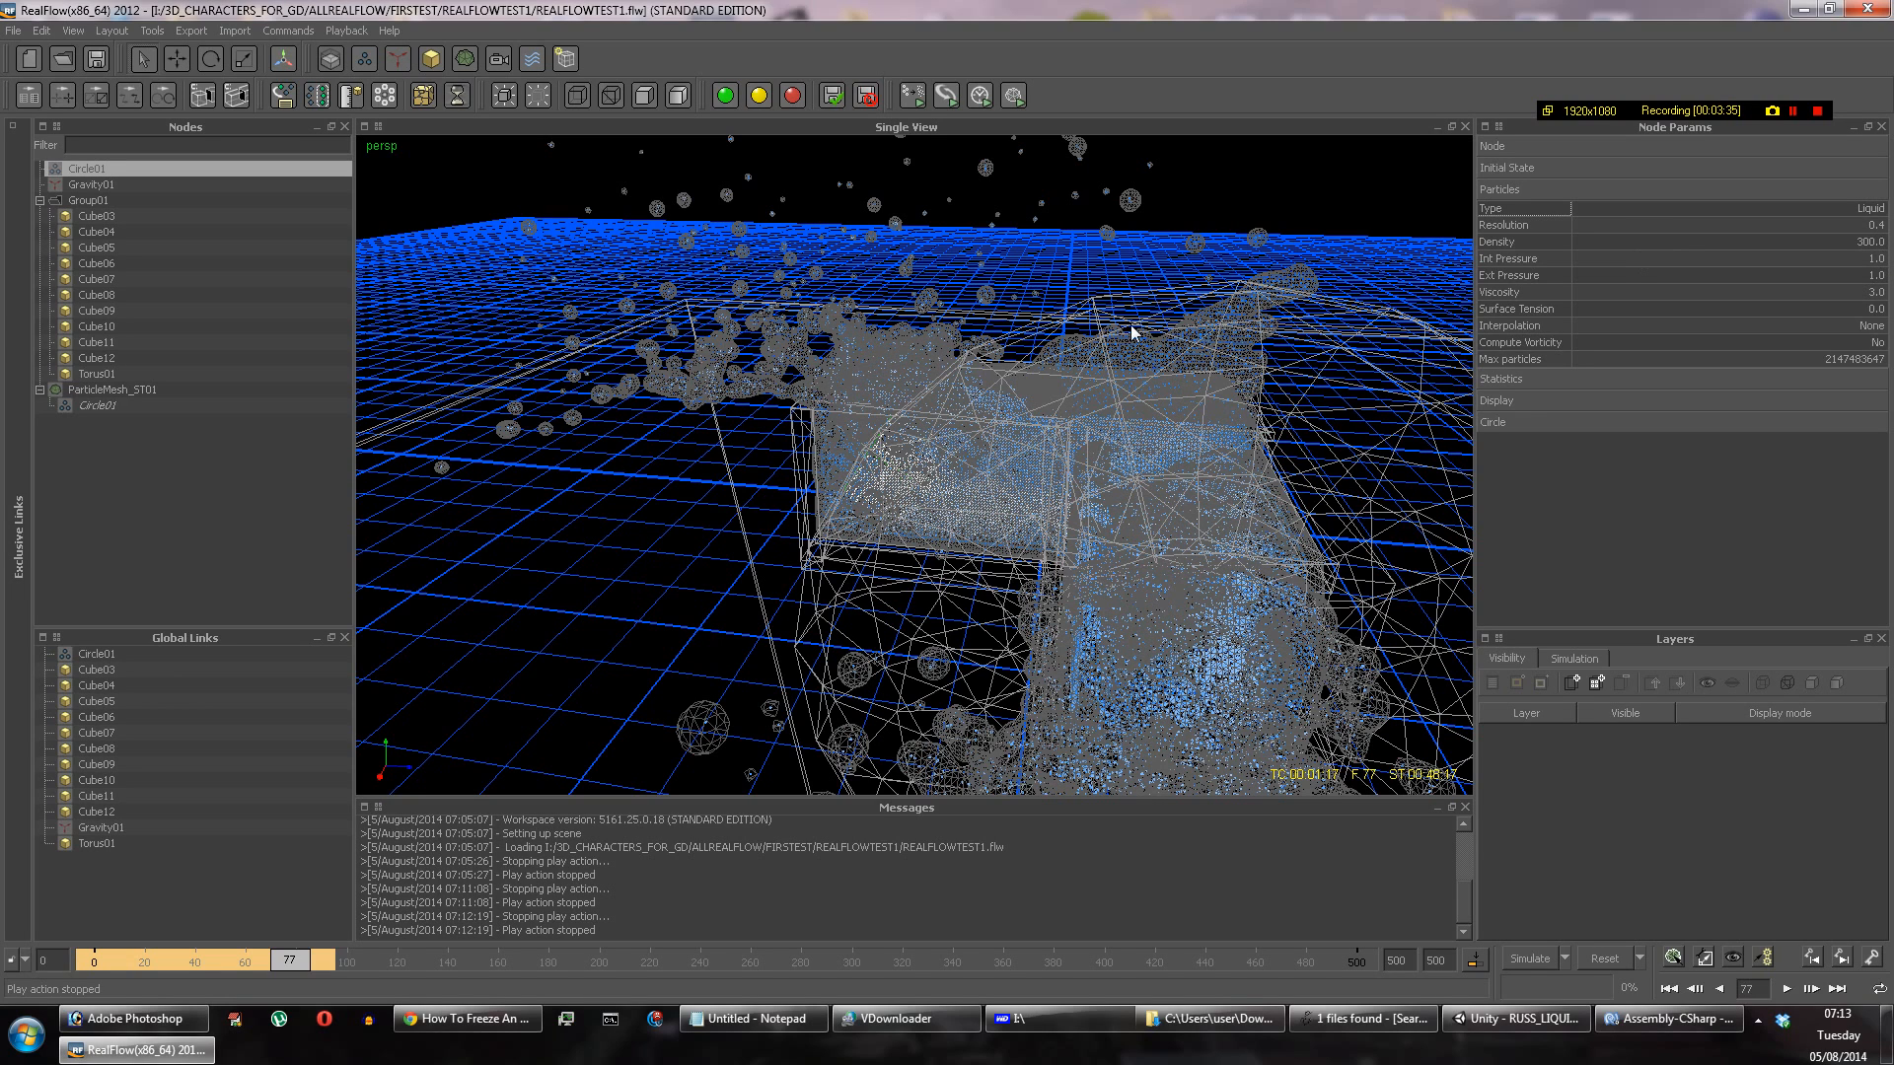
mouse_move(1140, 336)
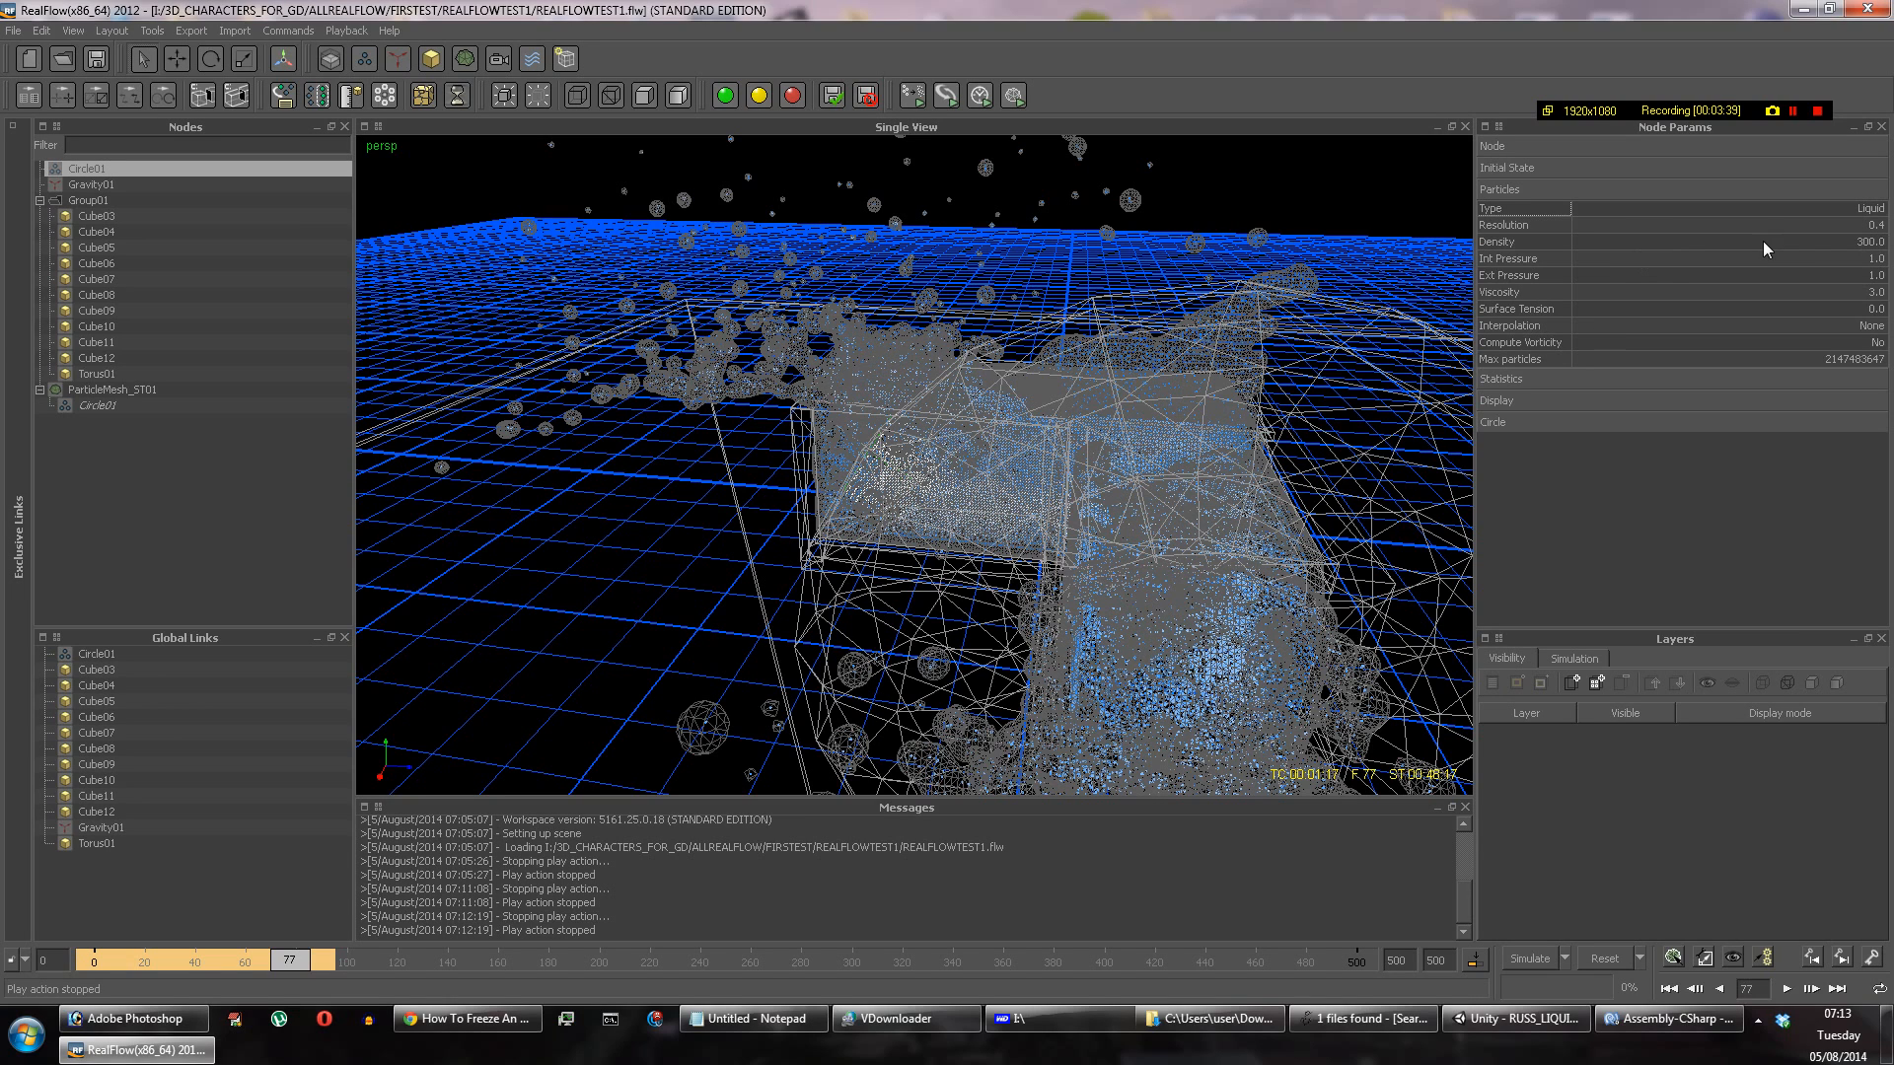
mouse_move(1840, 206)
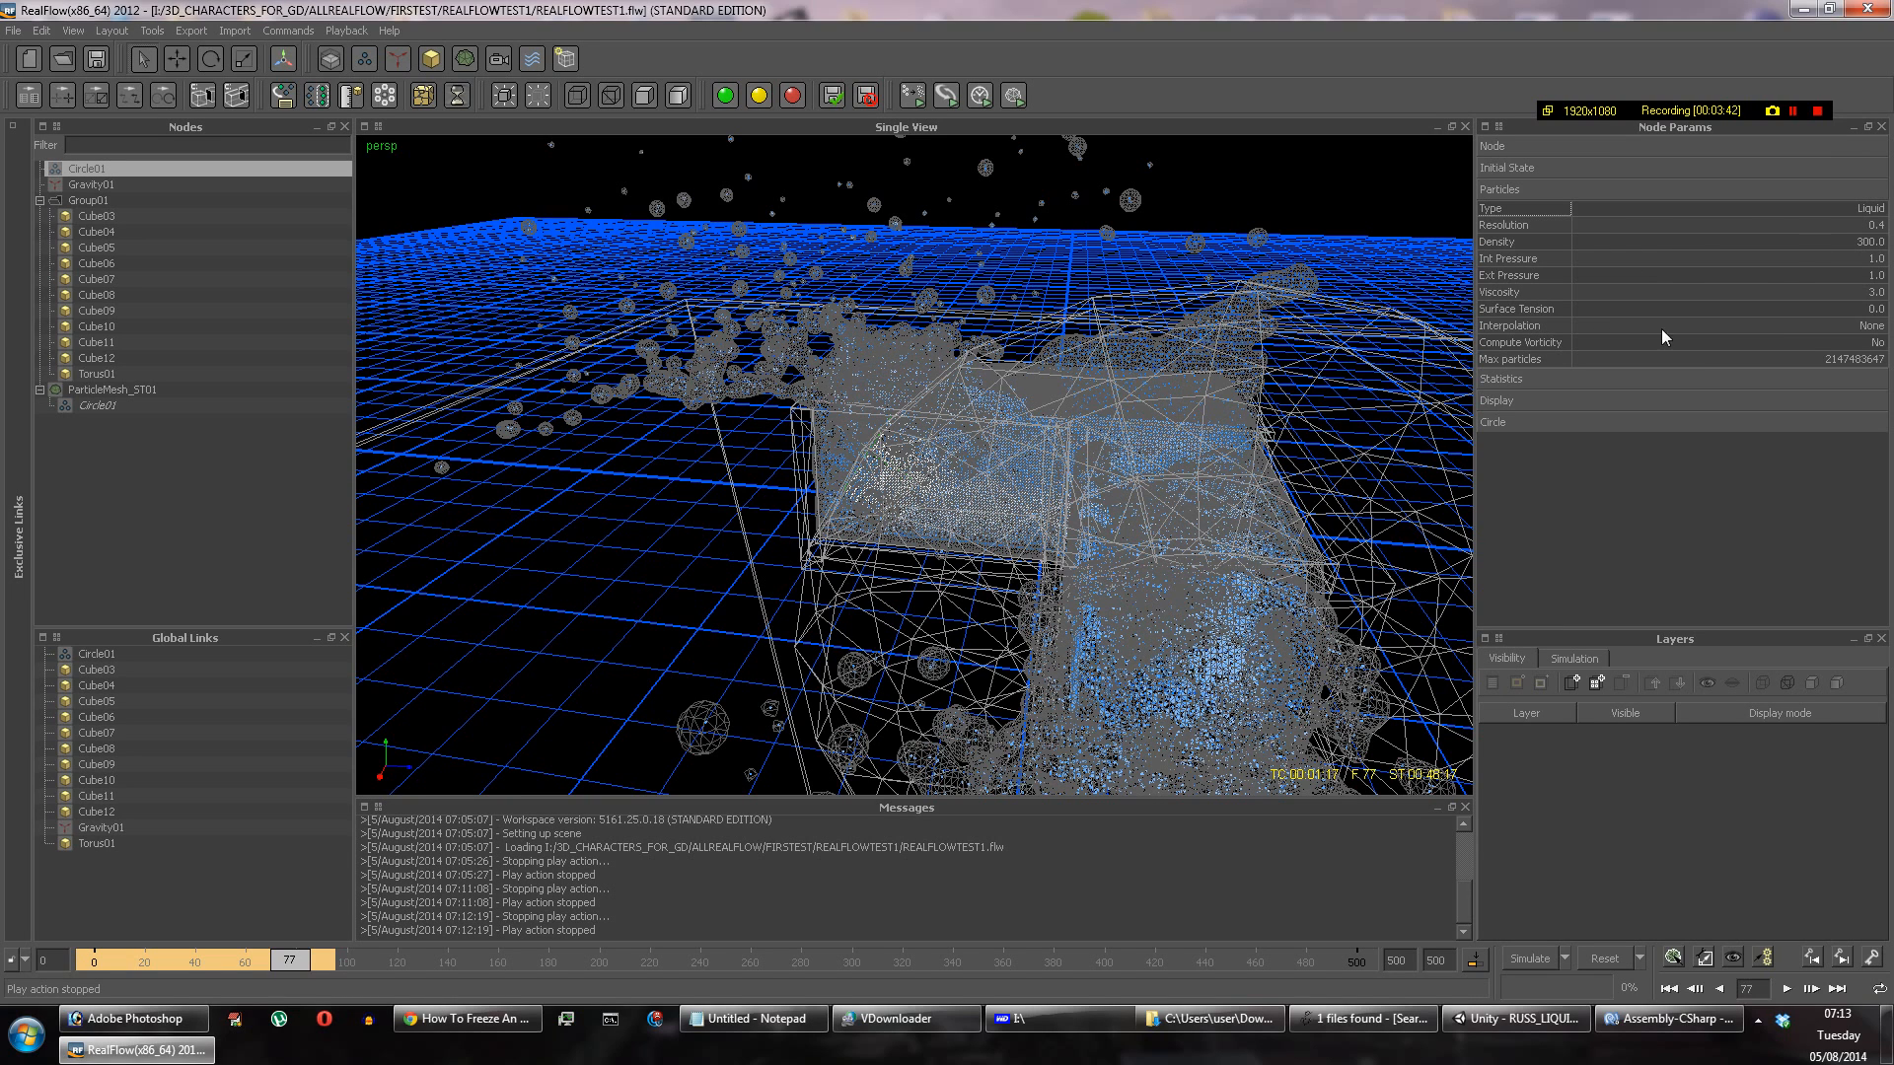
mouse_move(1696, 341)
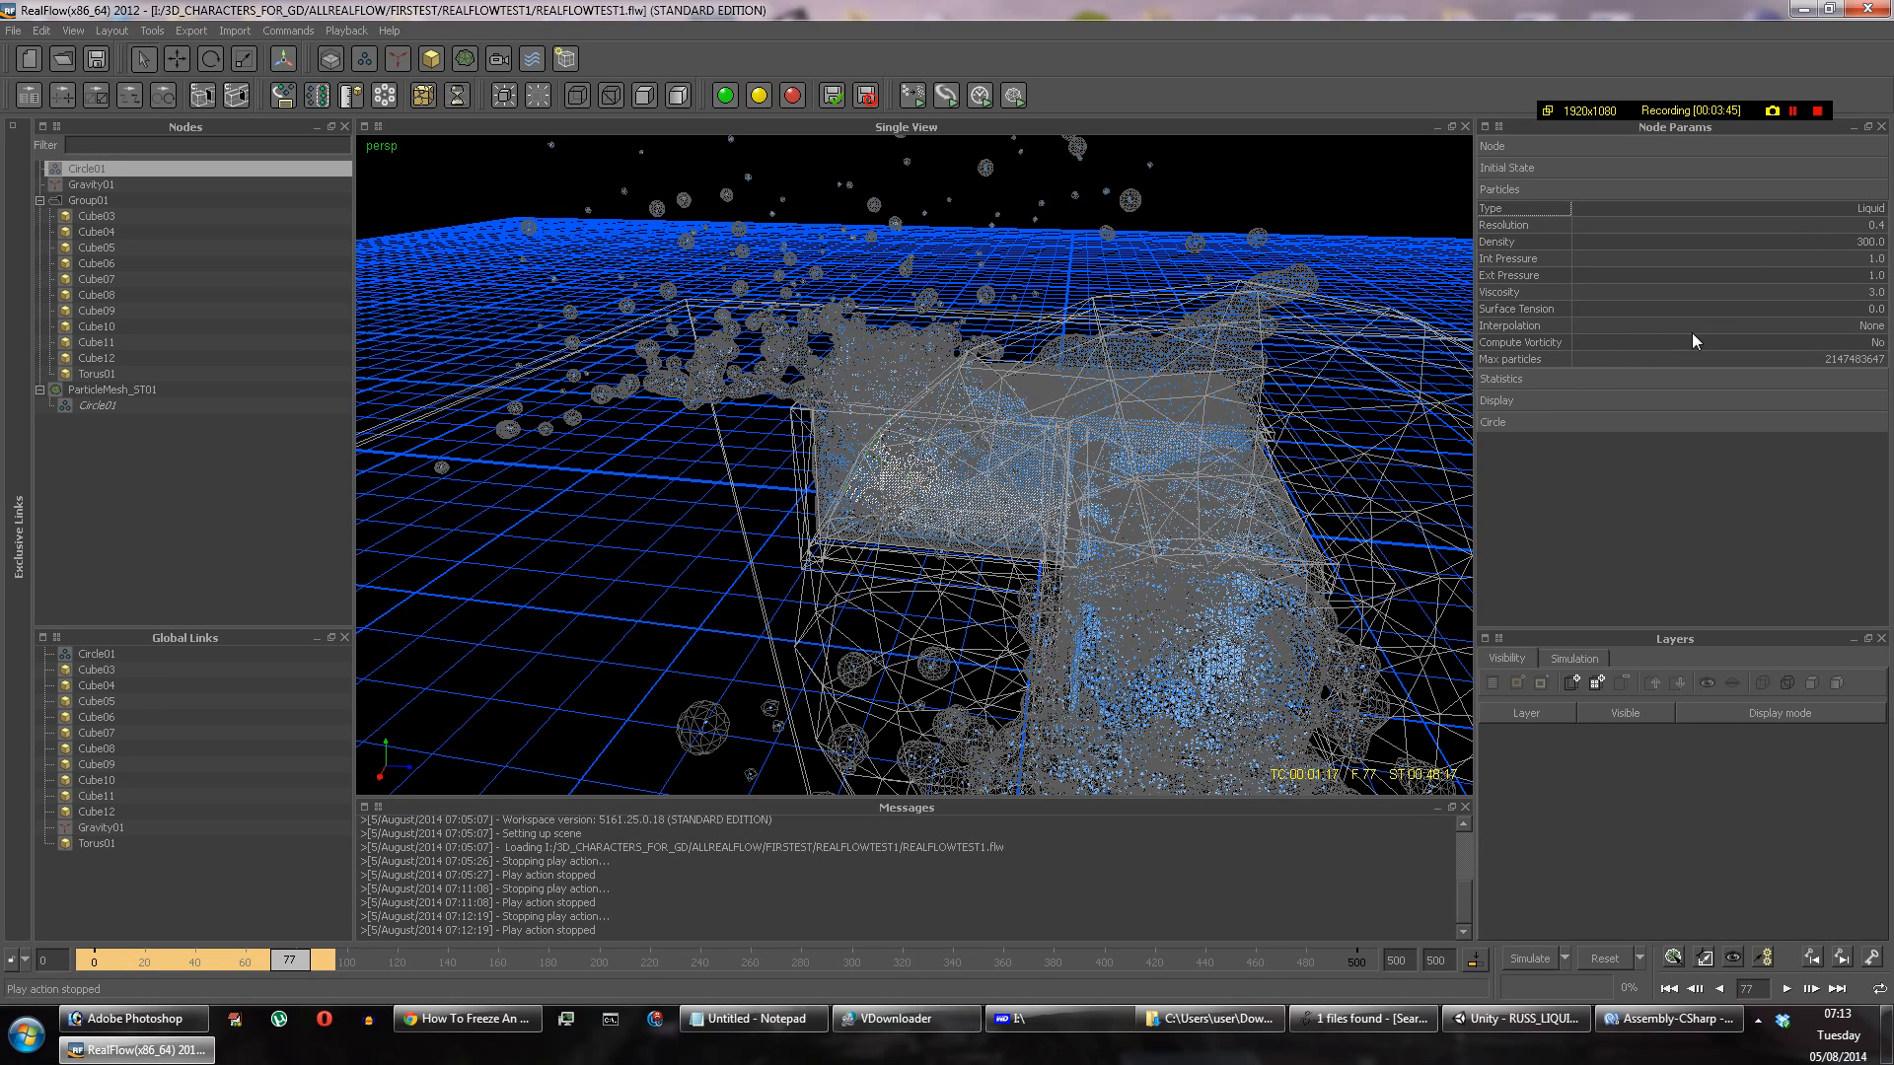
left_click(1500, 379)
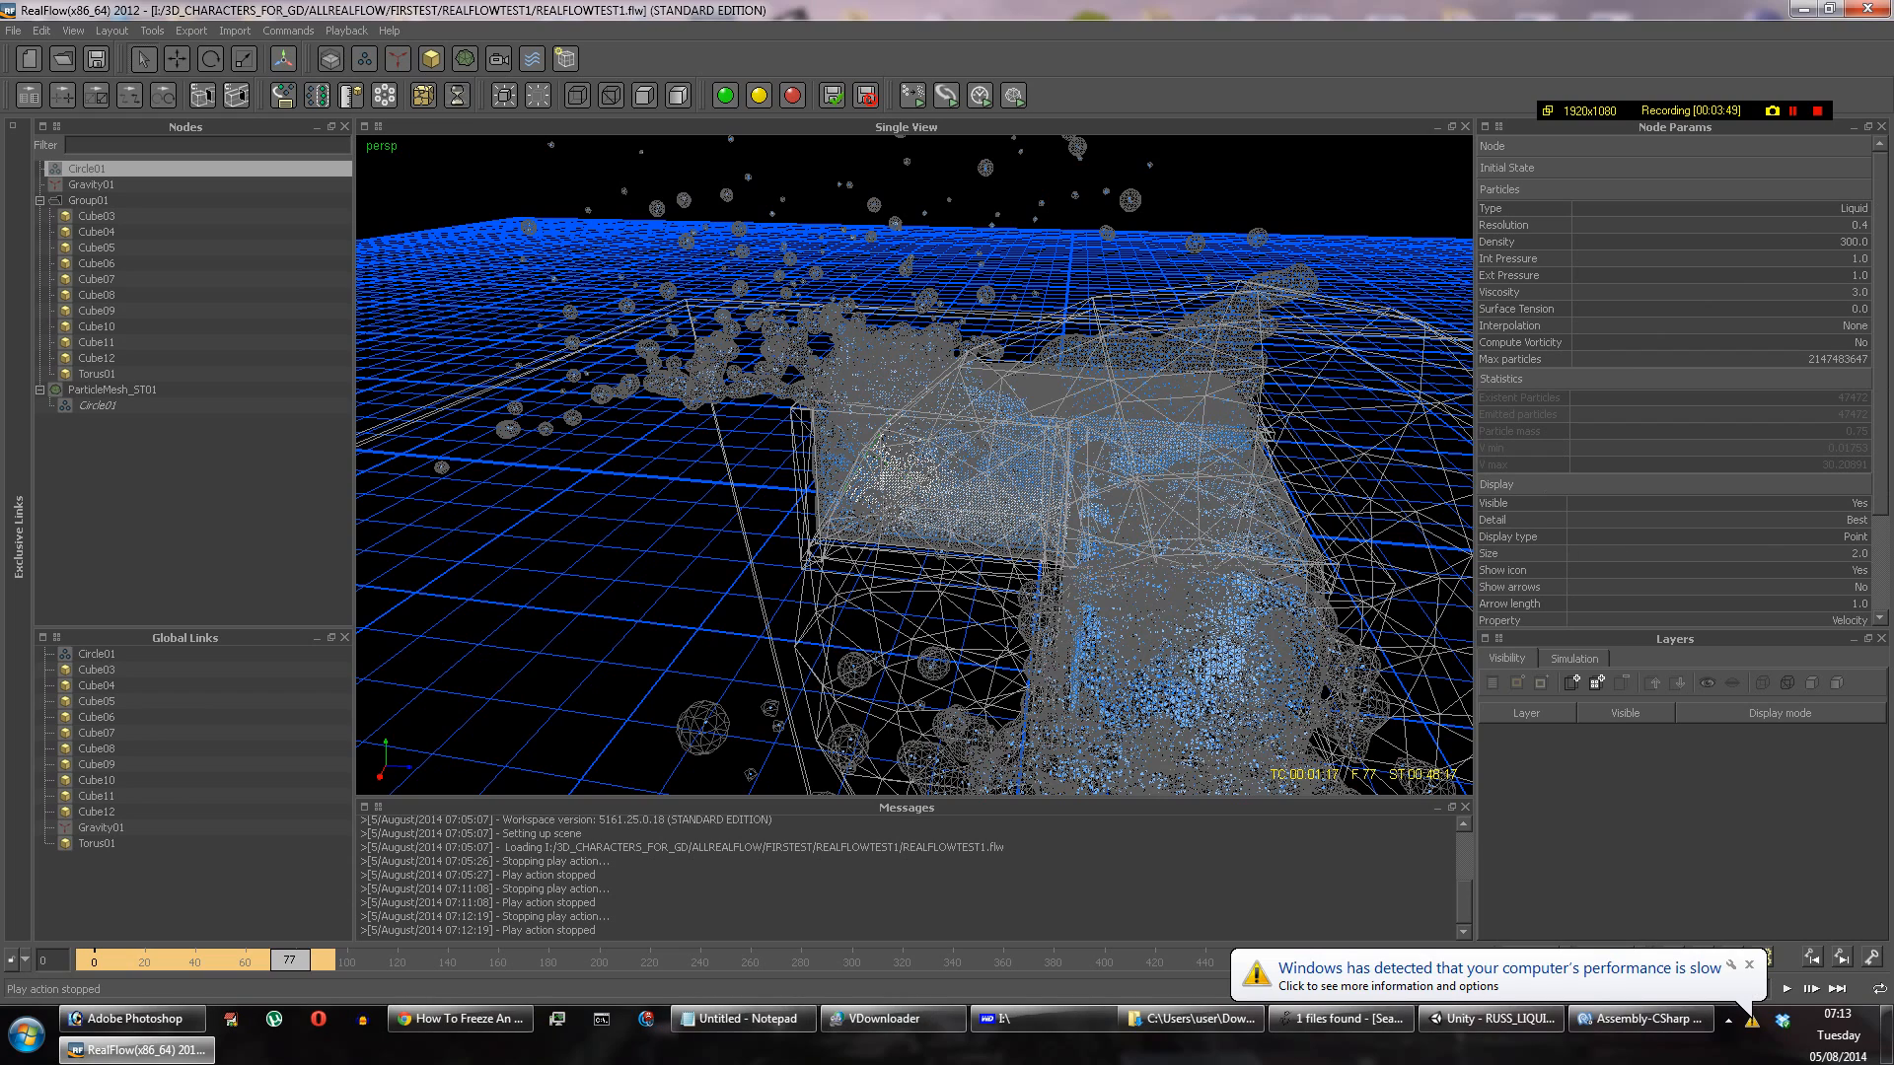
mouse_move(1838, 577)
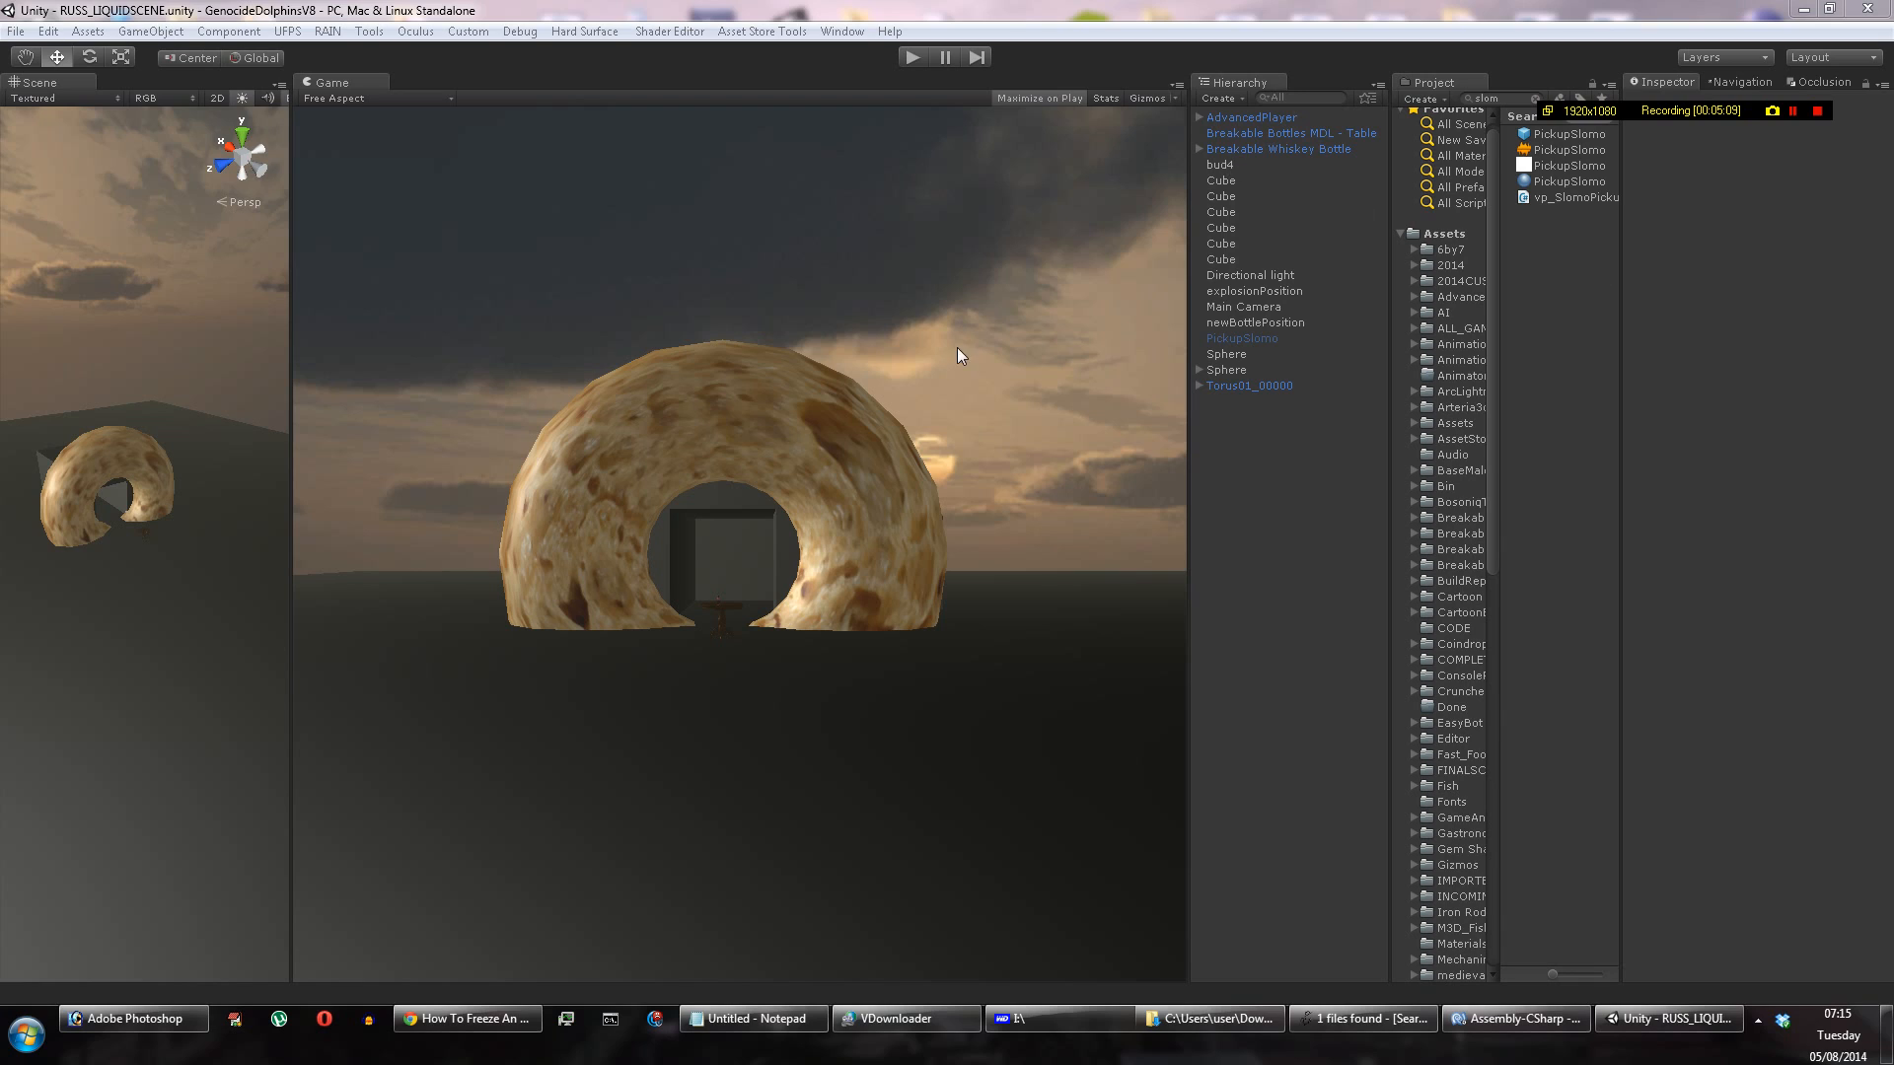
mouse_move(292, 537)
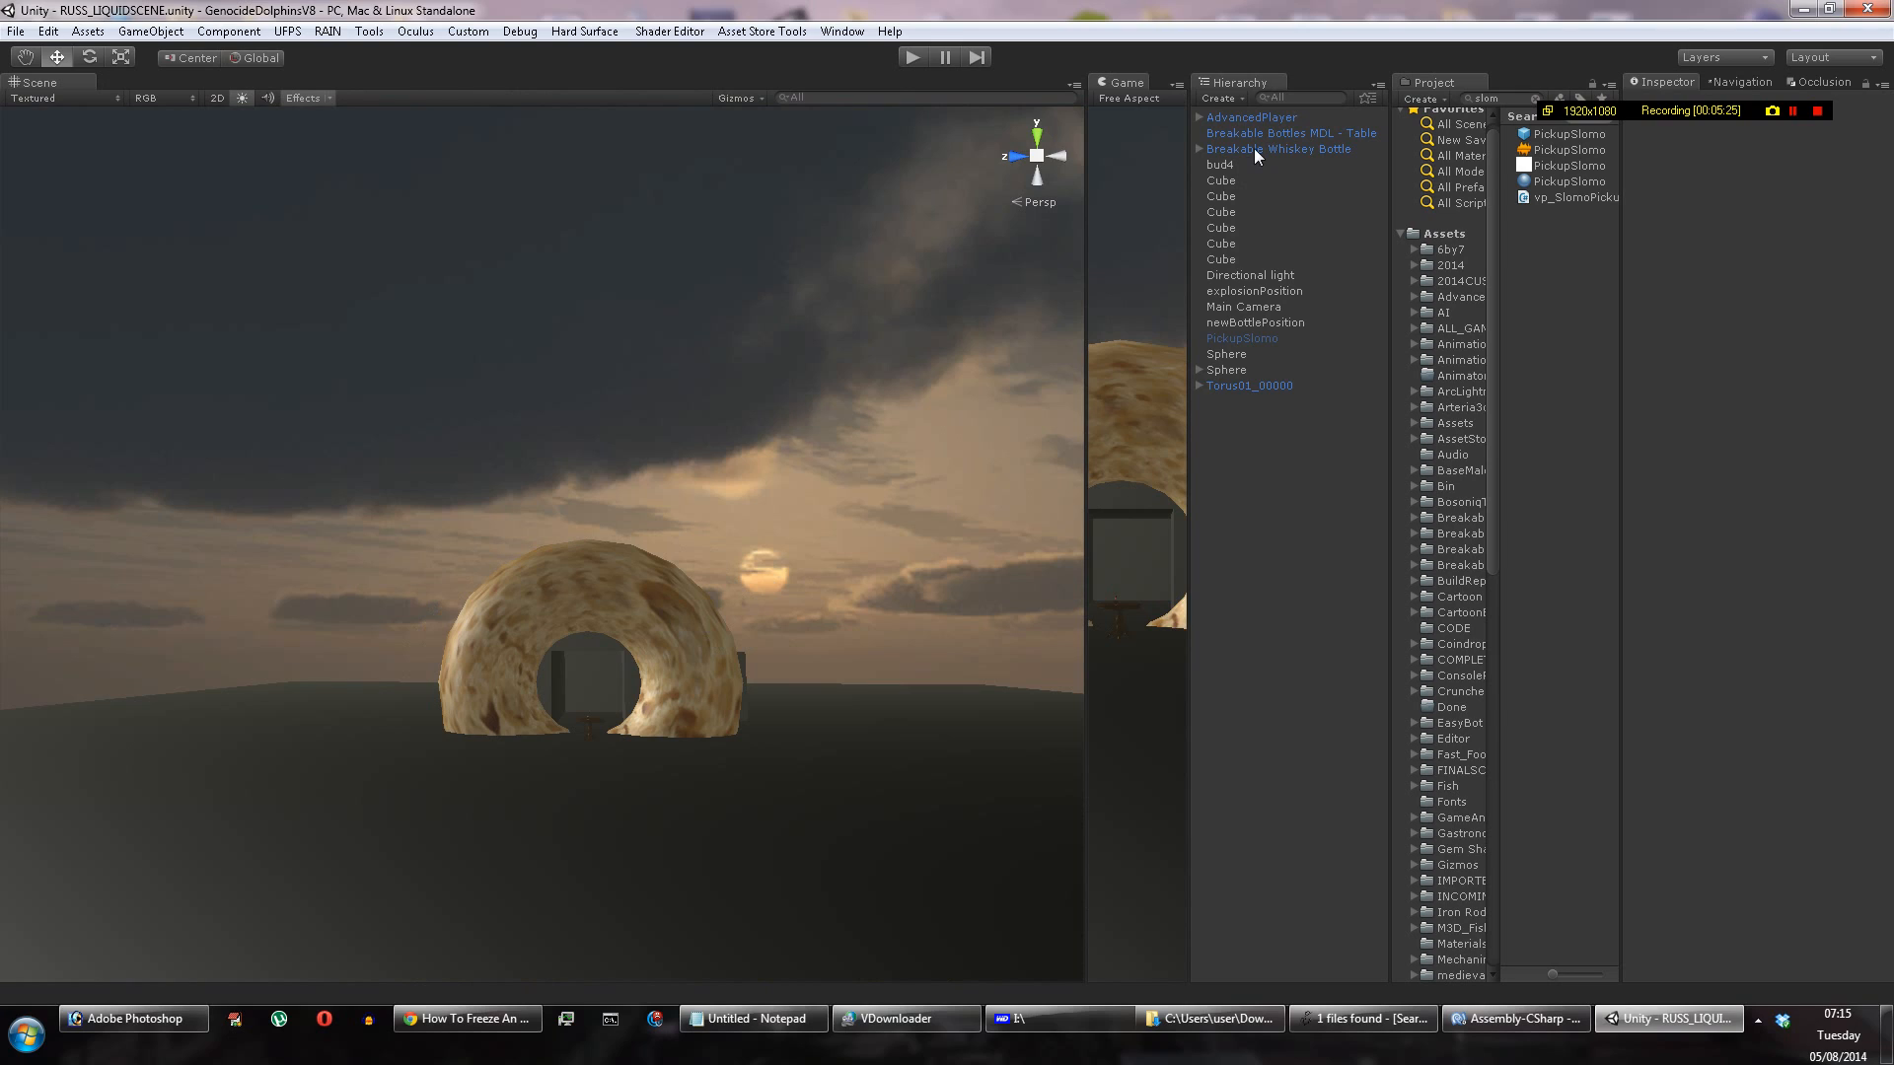
Step: Select Cube, explosionPosition, then Sphere to view its Obj Sequence Animator settings
left_click(1220, 179)
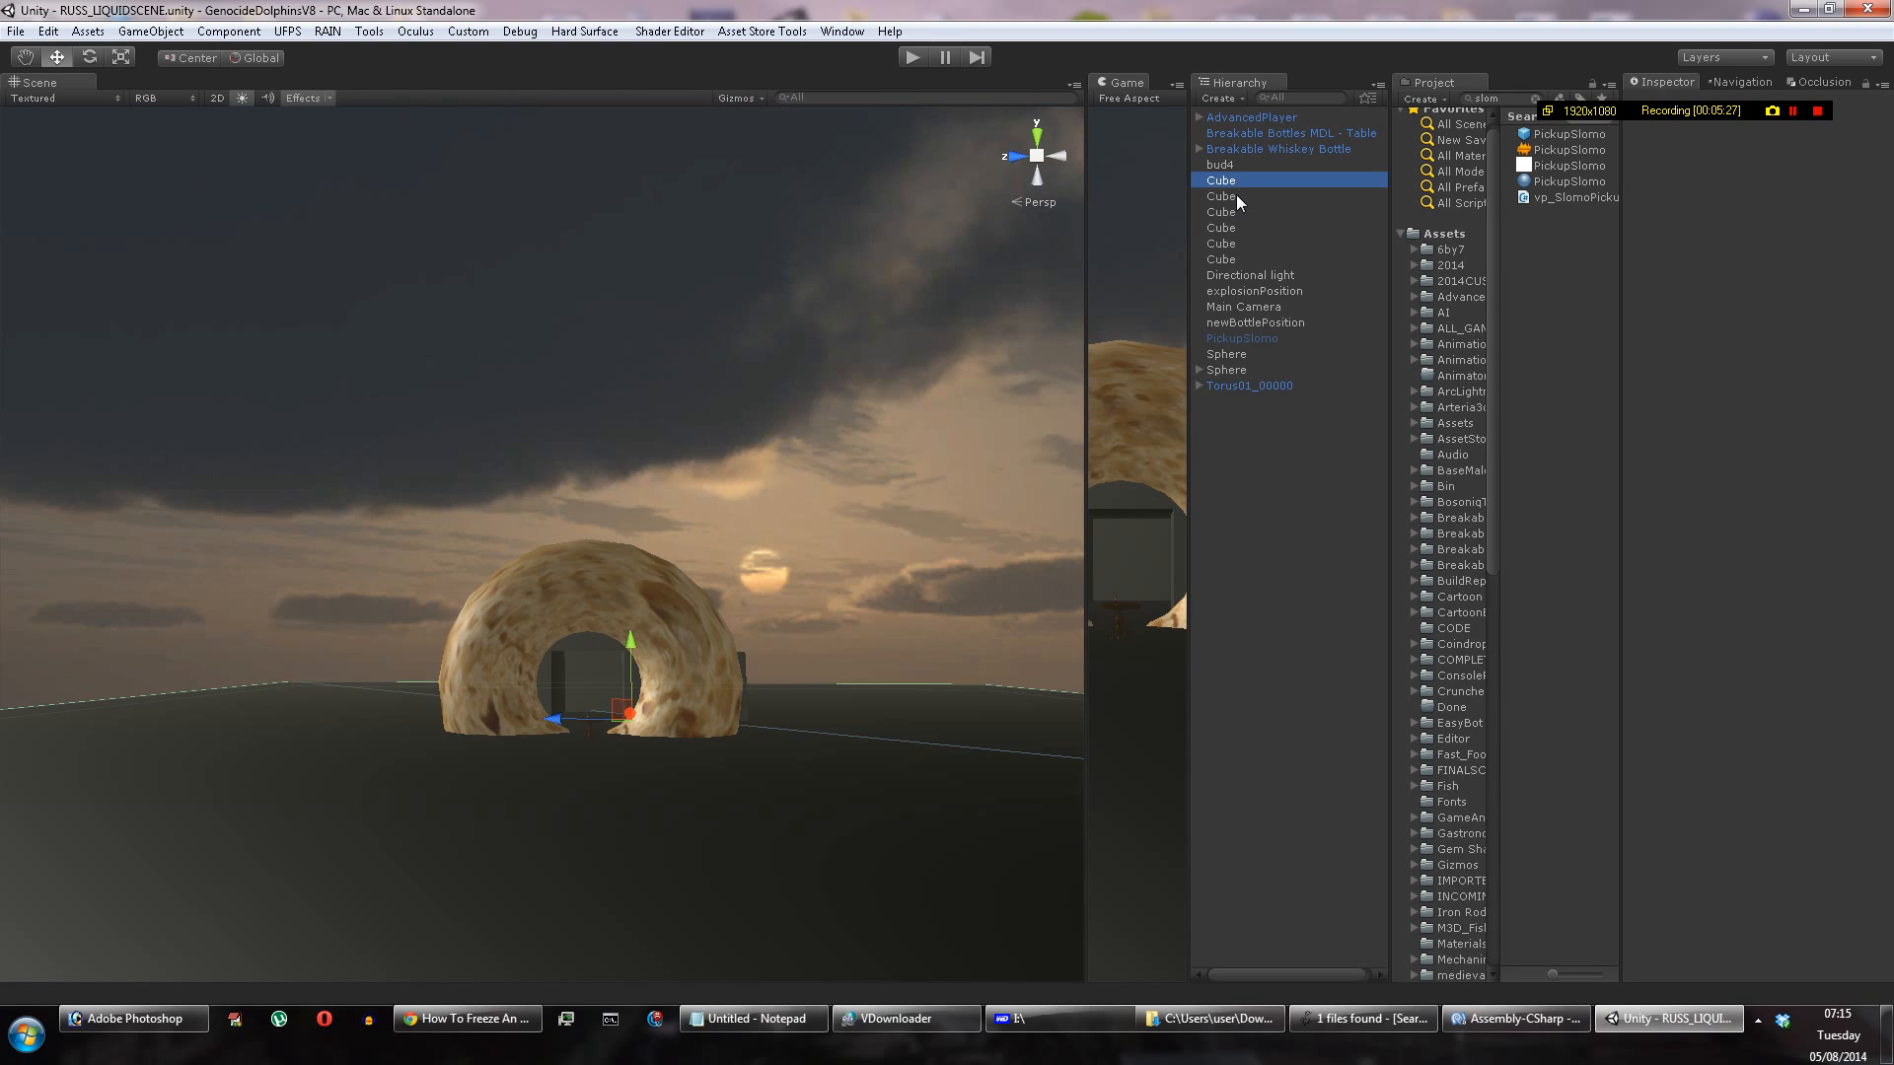
left_click(1221, 179)
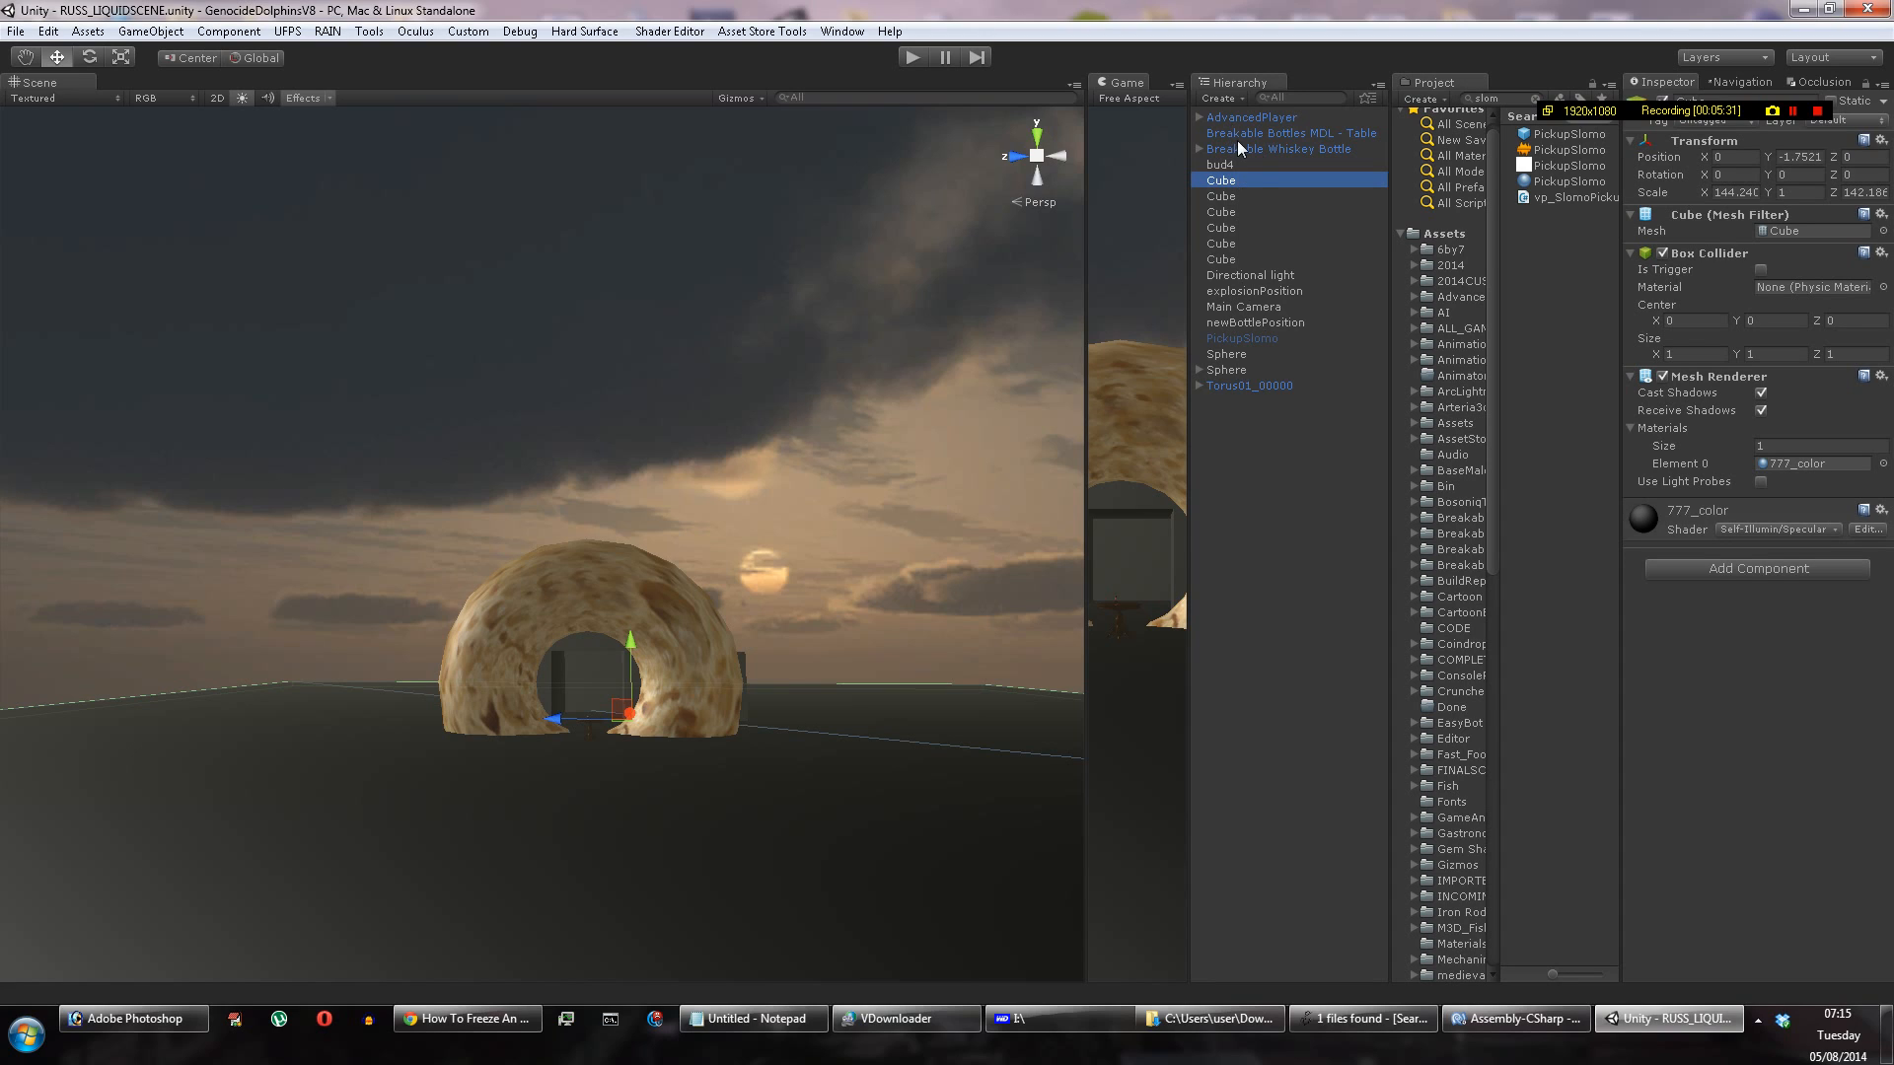
mouse_move(1282, 309)
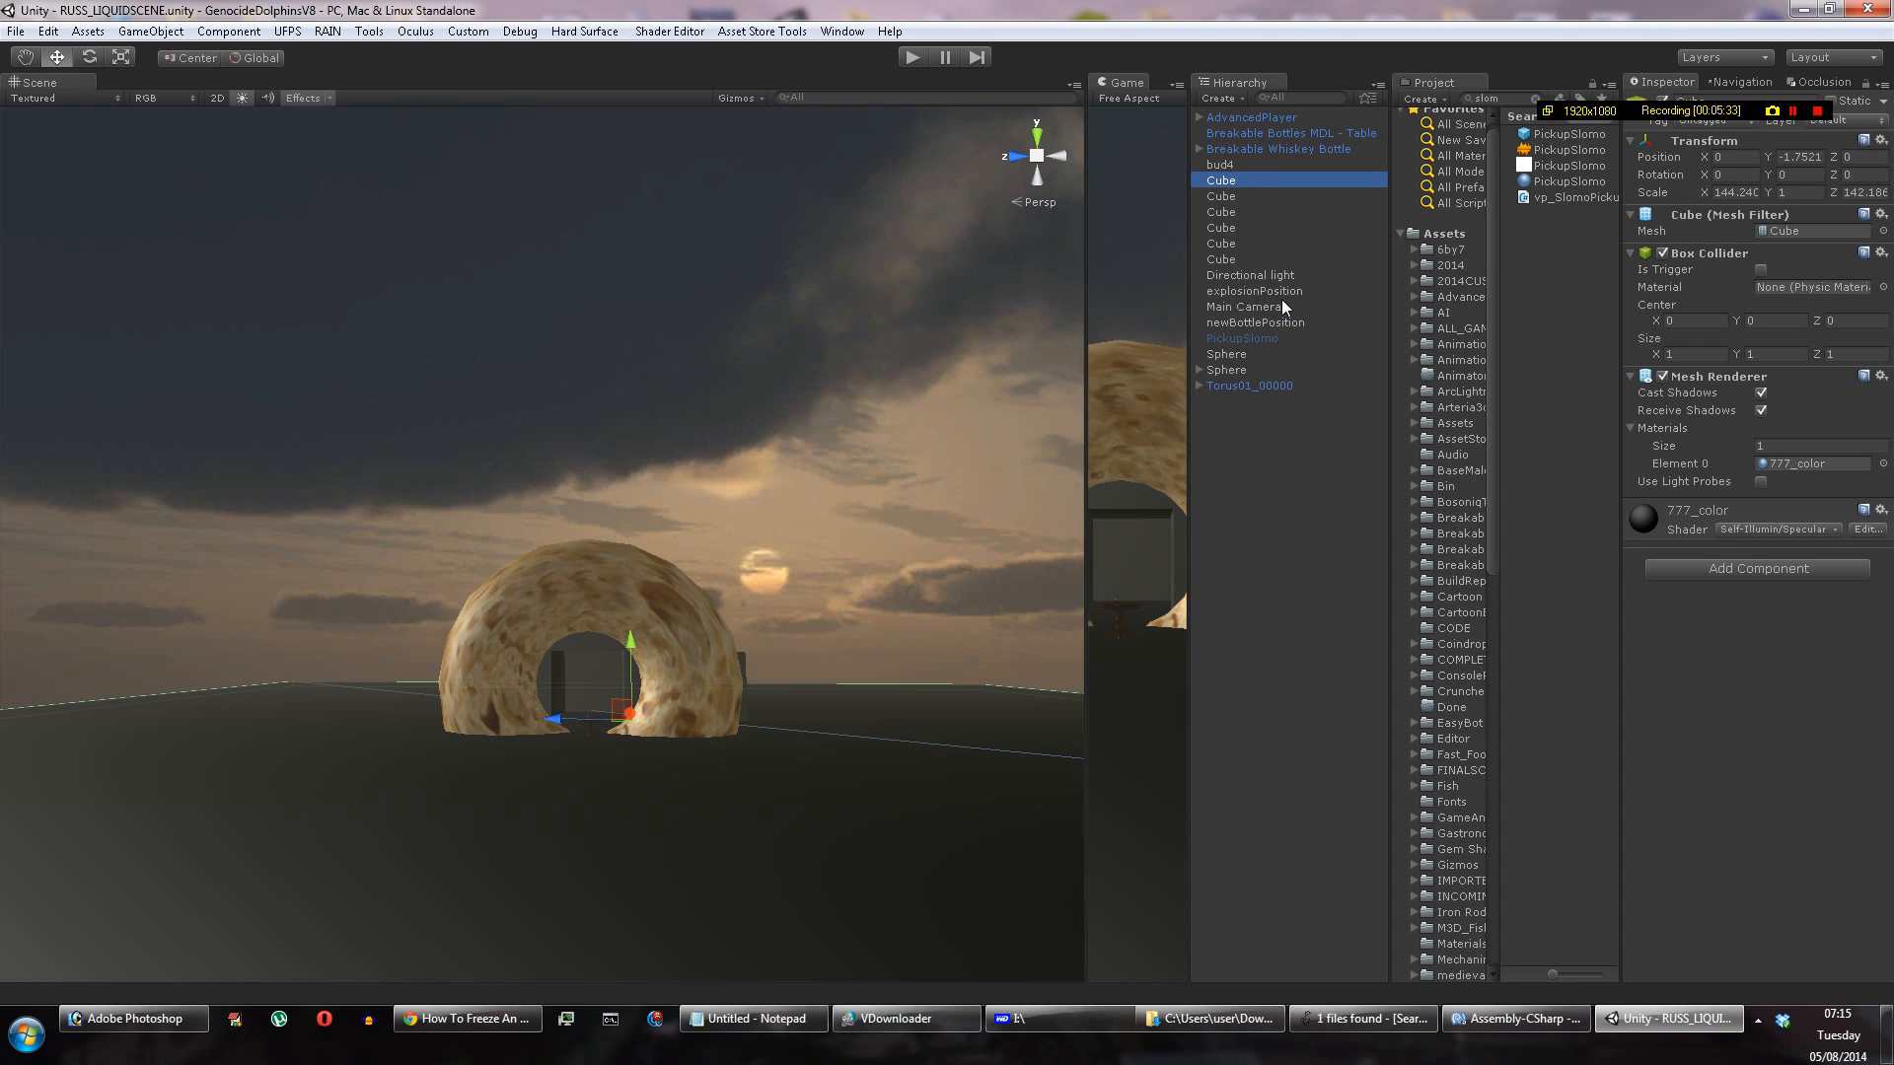
left_click(1254, 290)
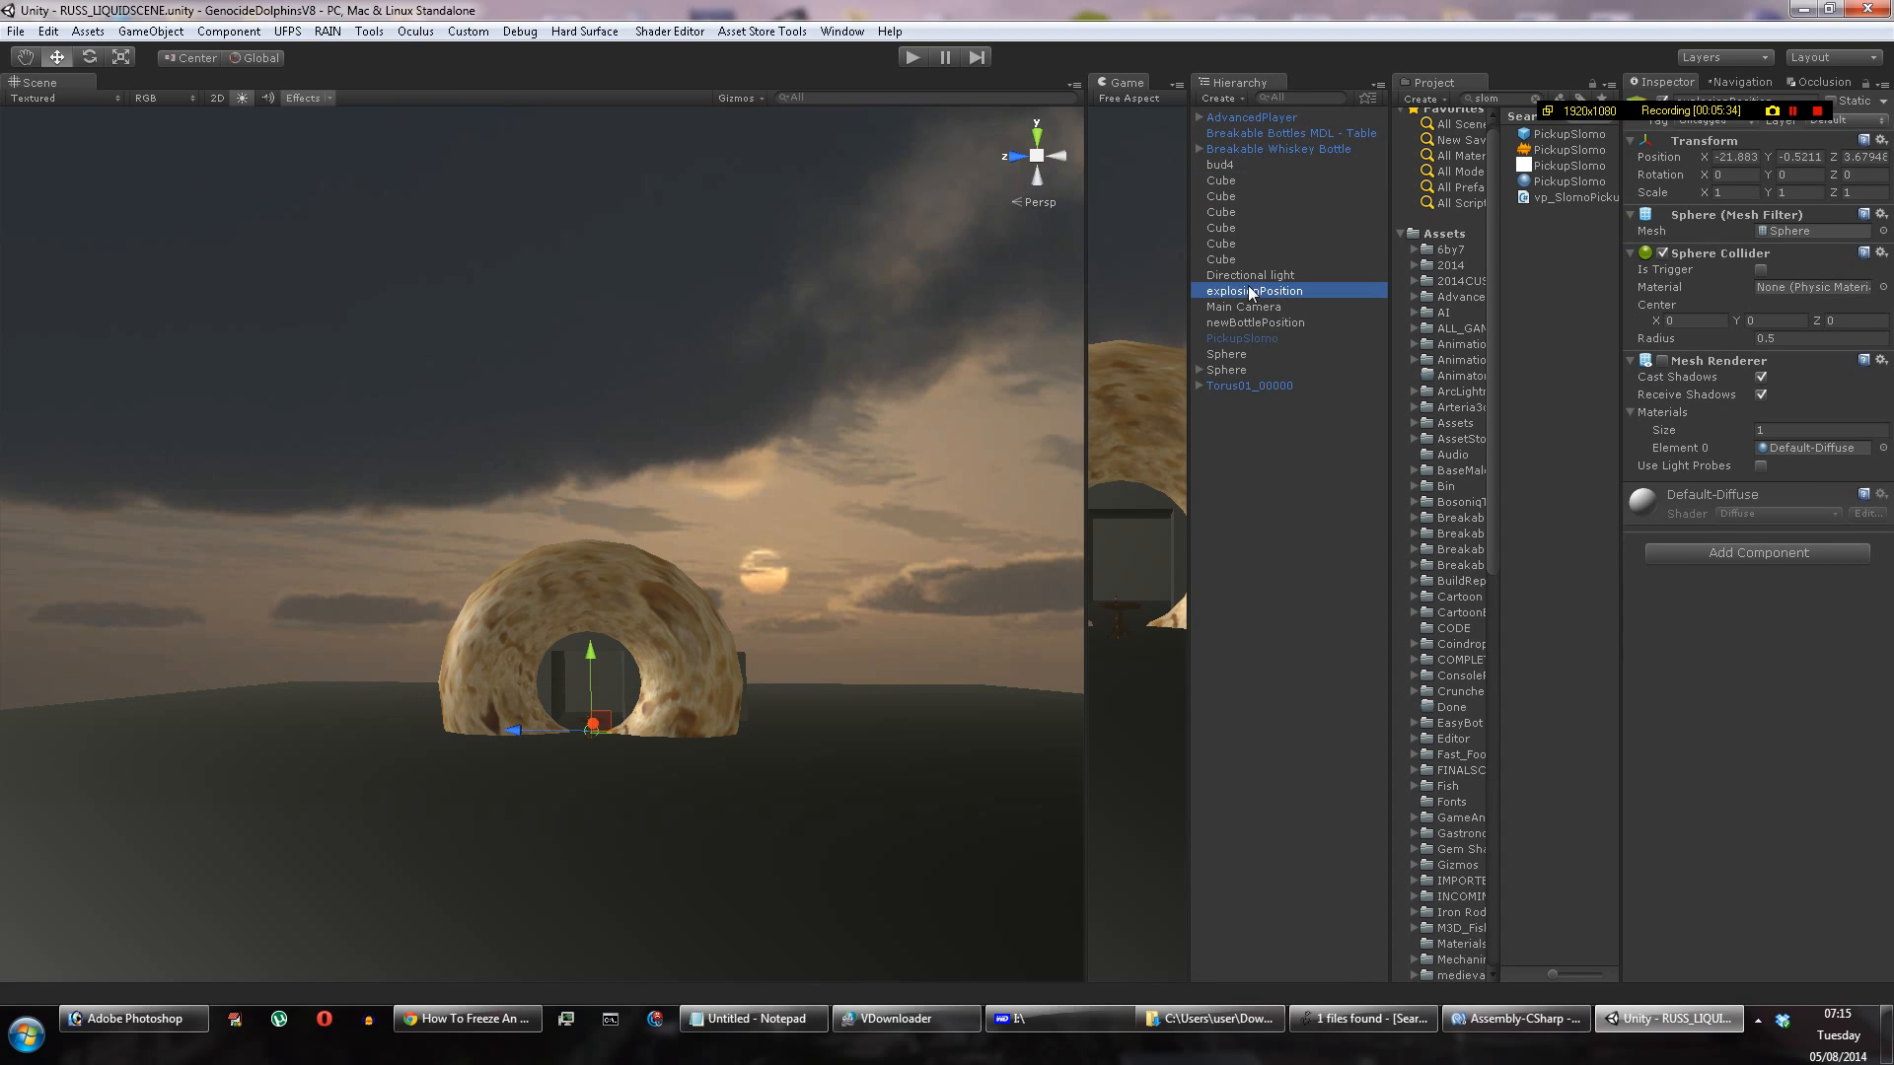
left_click(1227, 369)
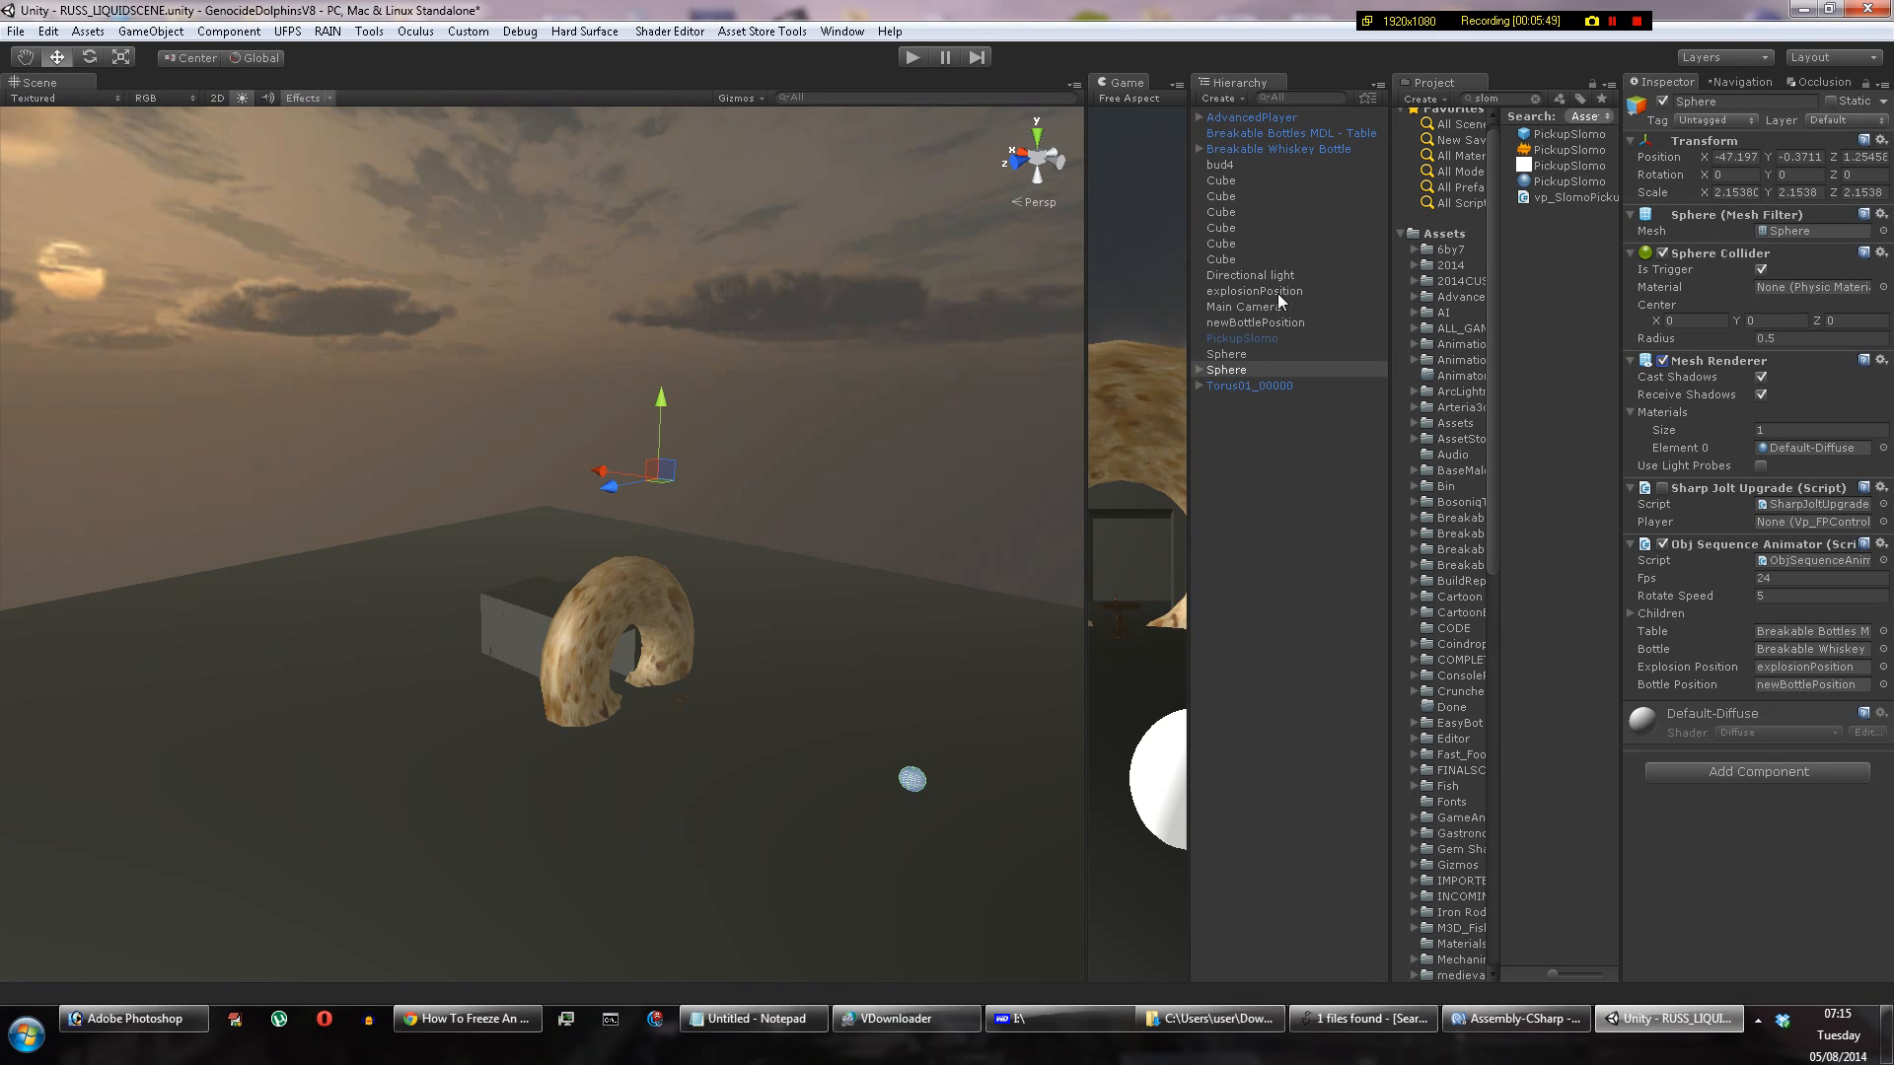
left_click(1254, 290)
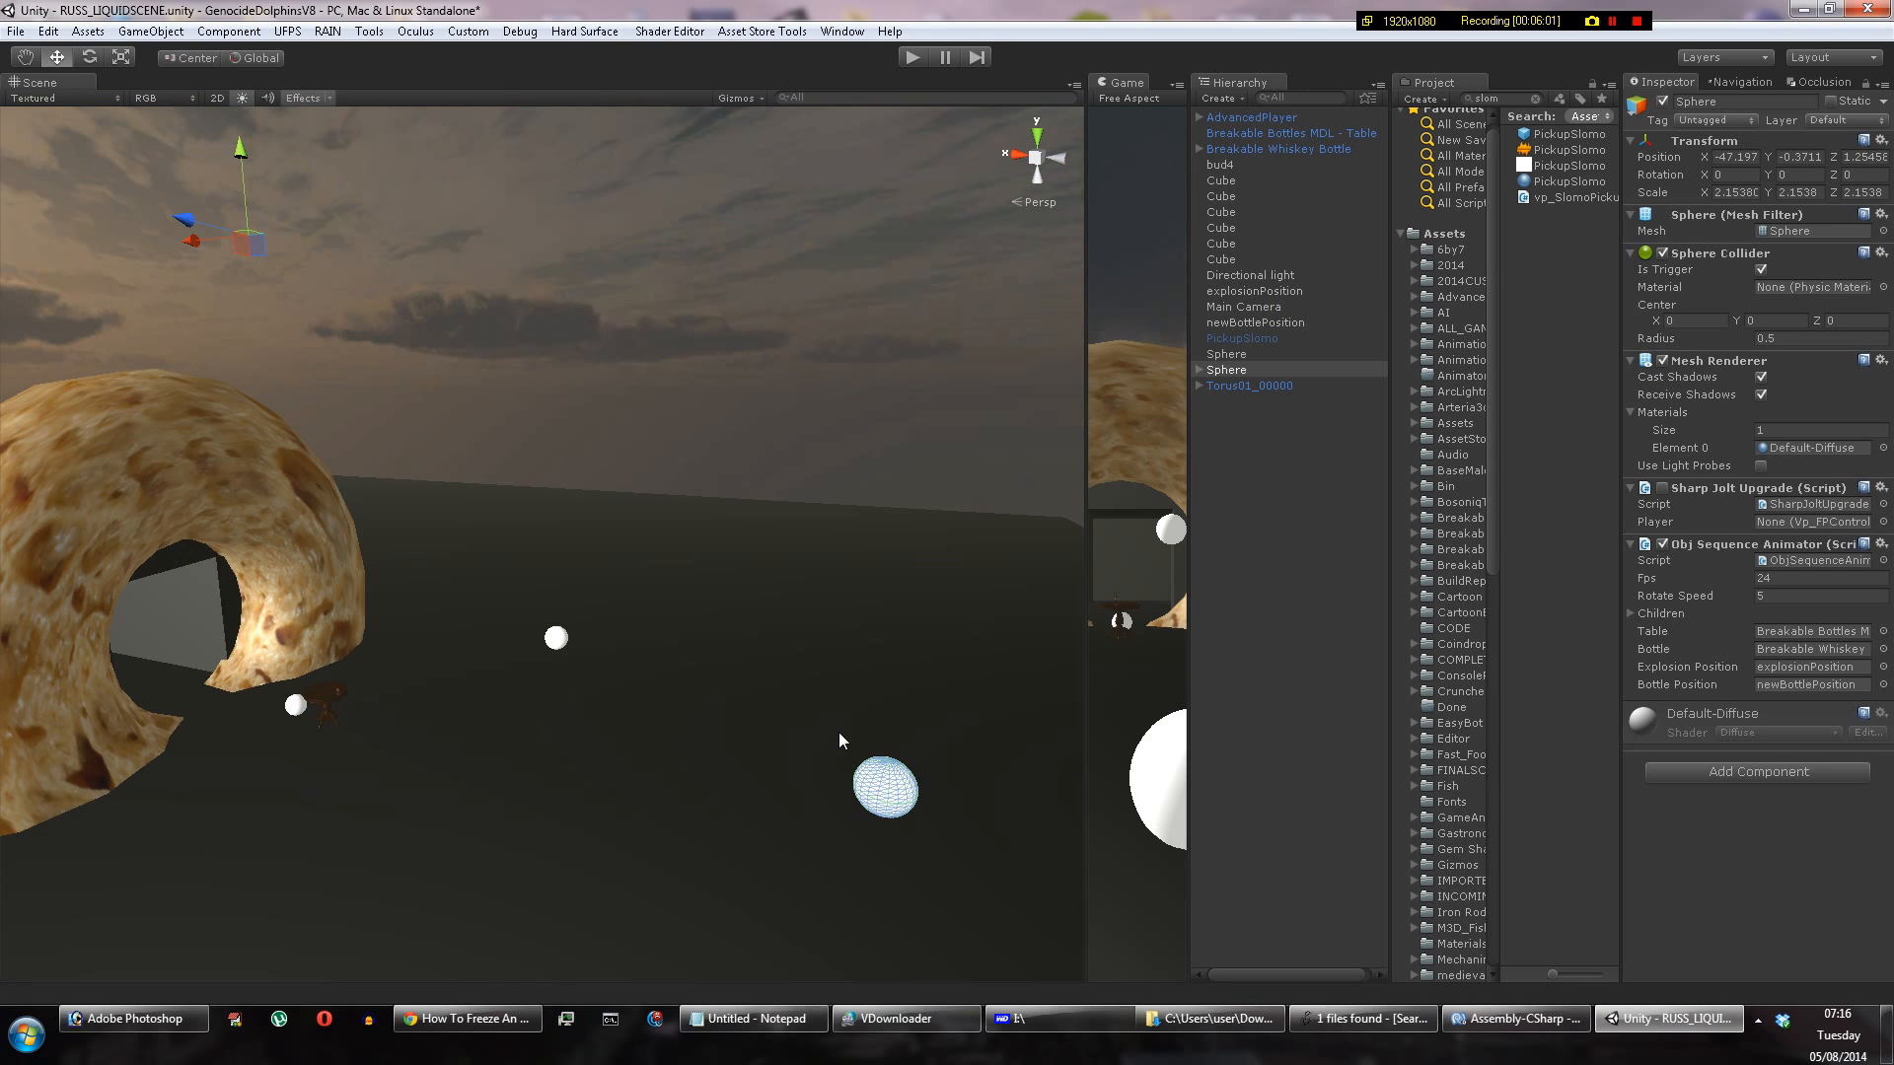
mouse_move(788, 760)
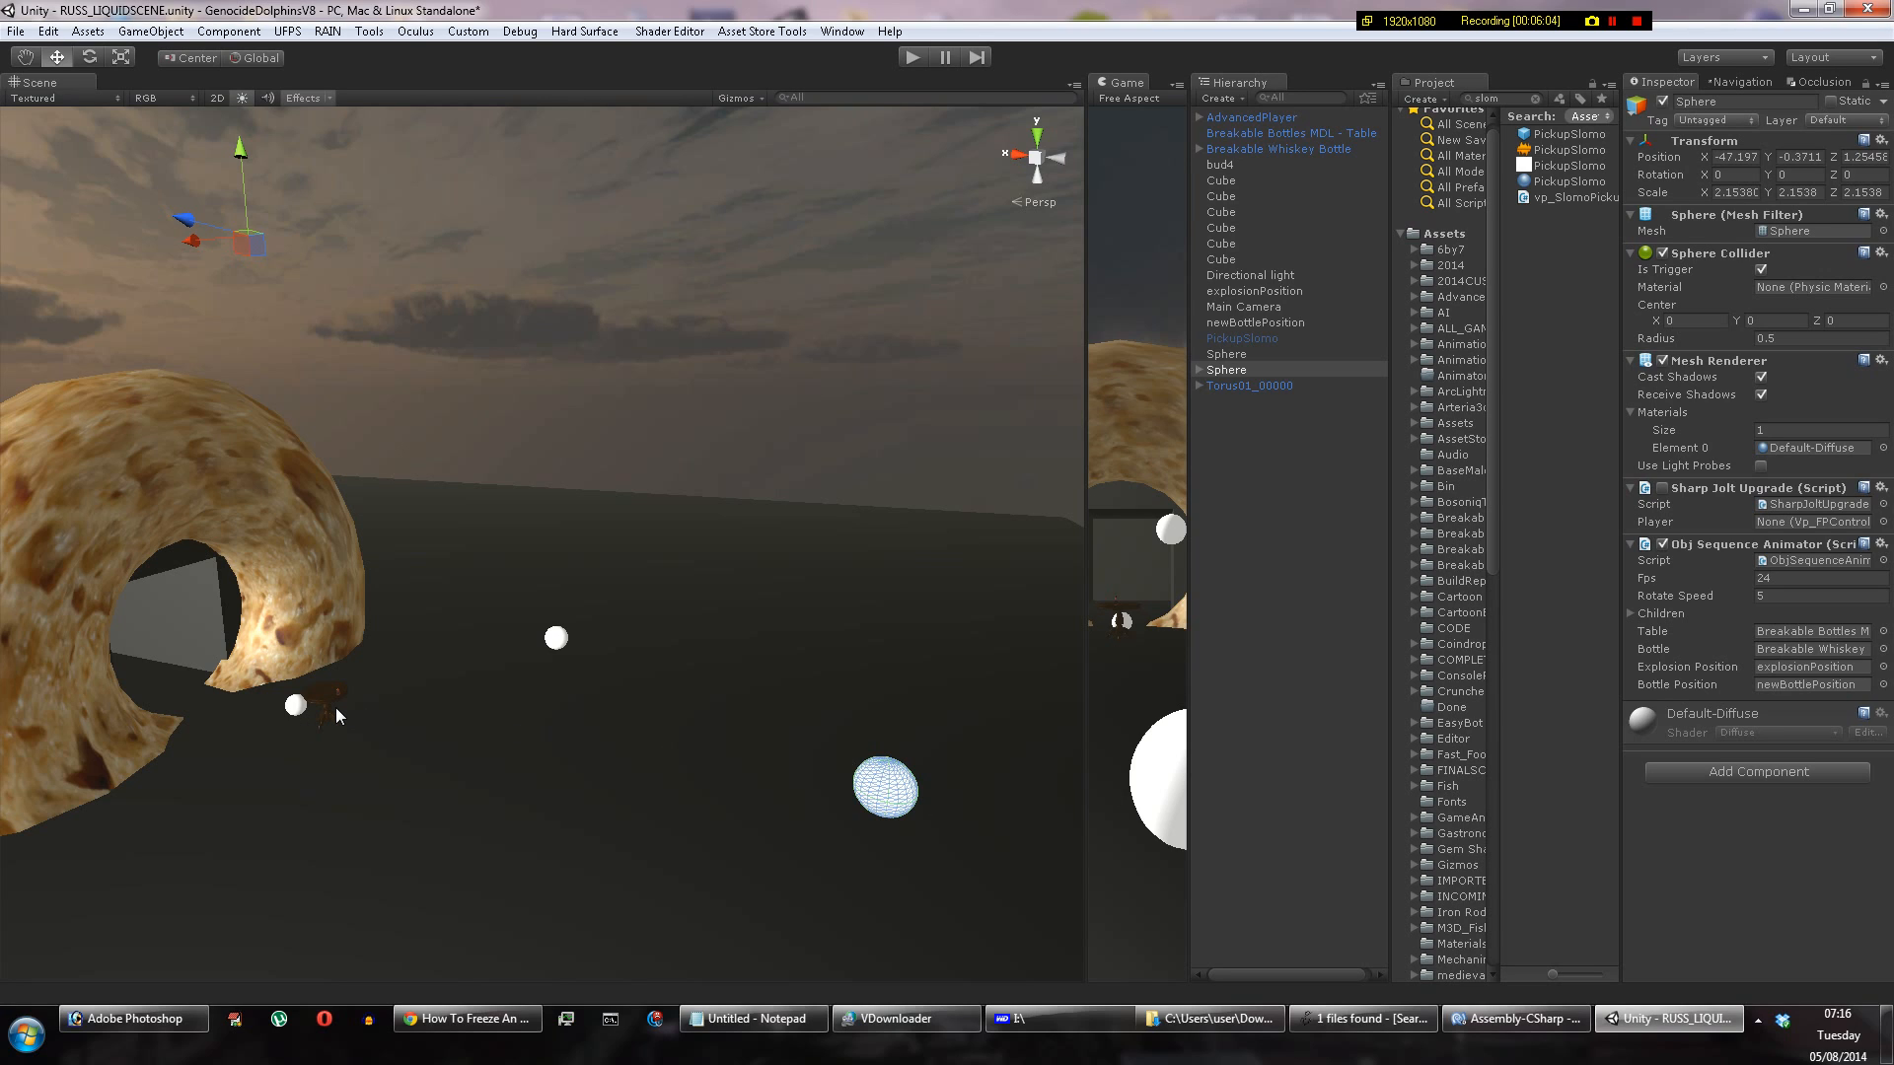
mouse_move(454, 704)
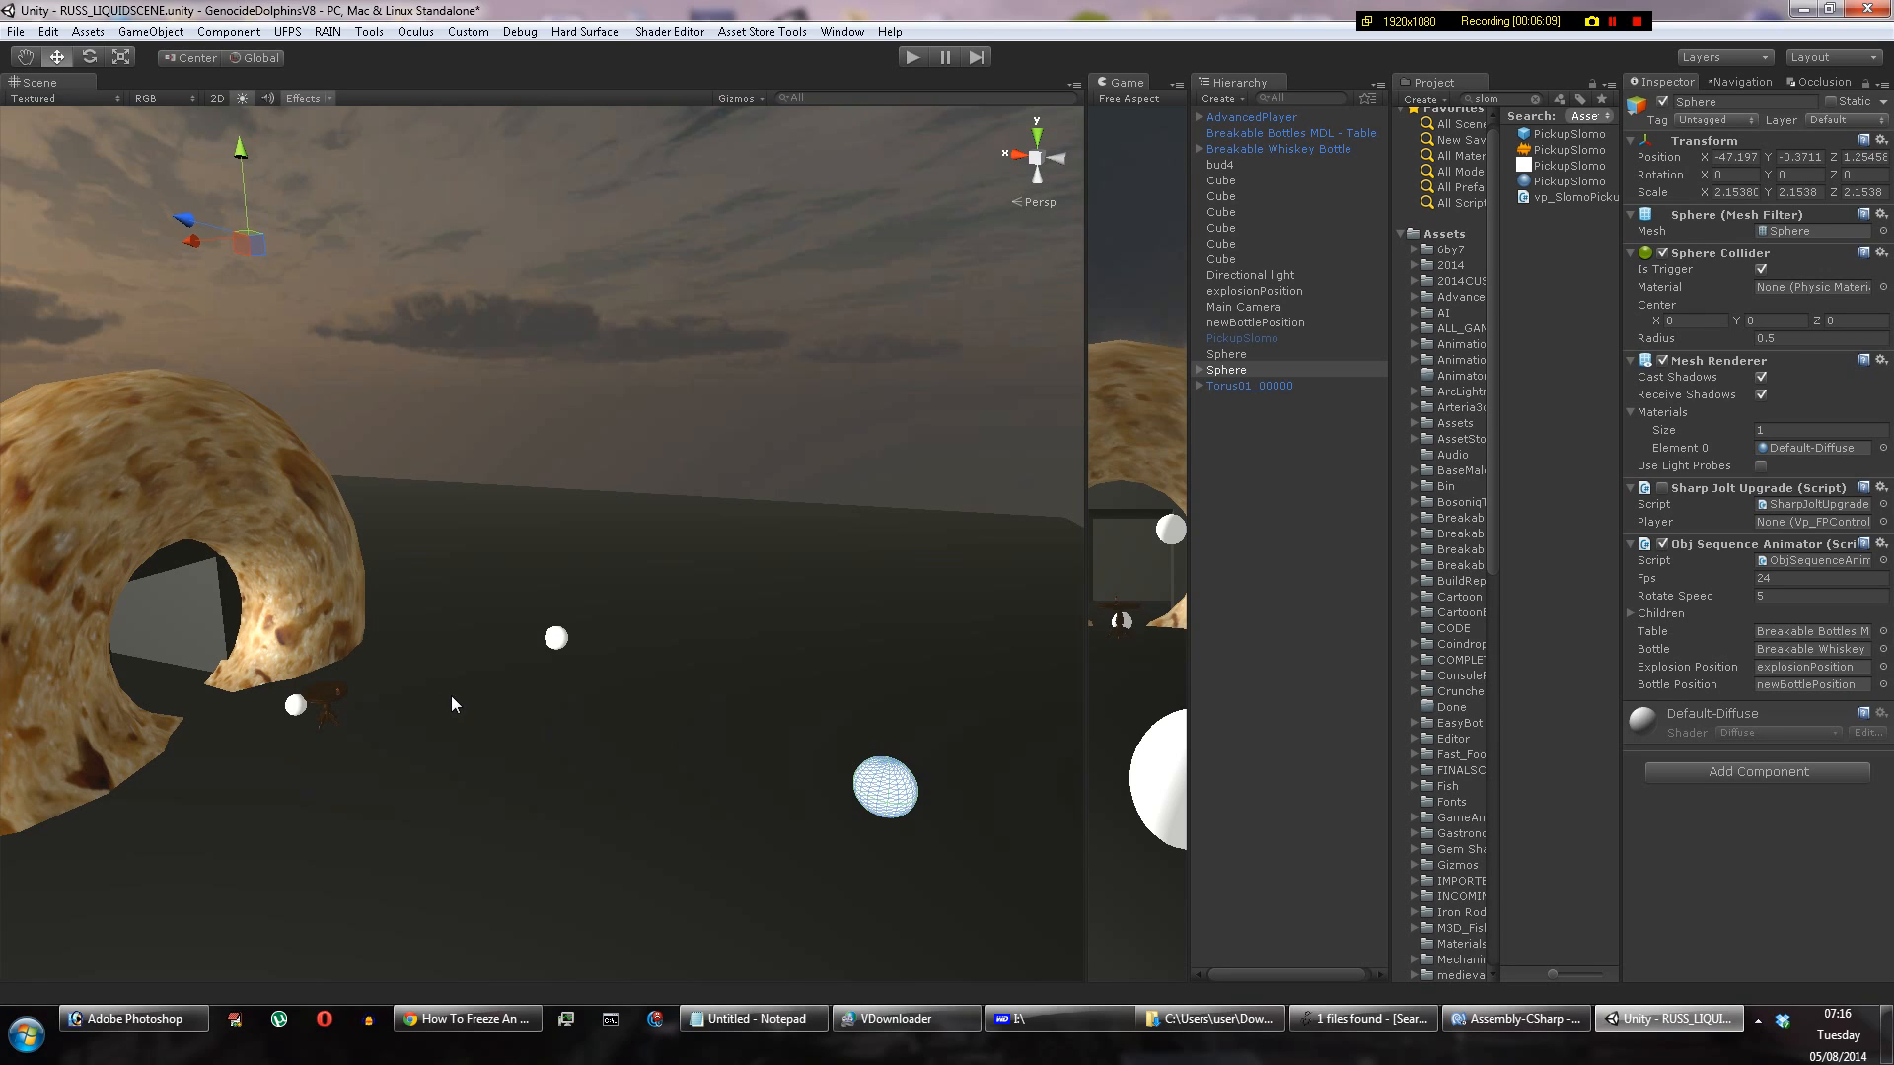
mouse_move(406, 765)
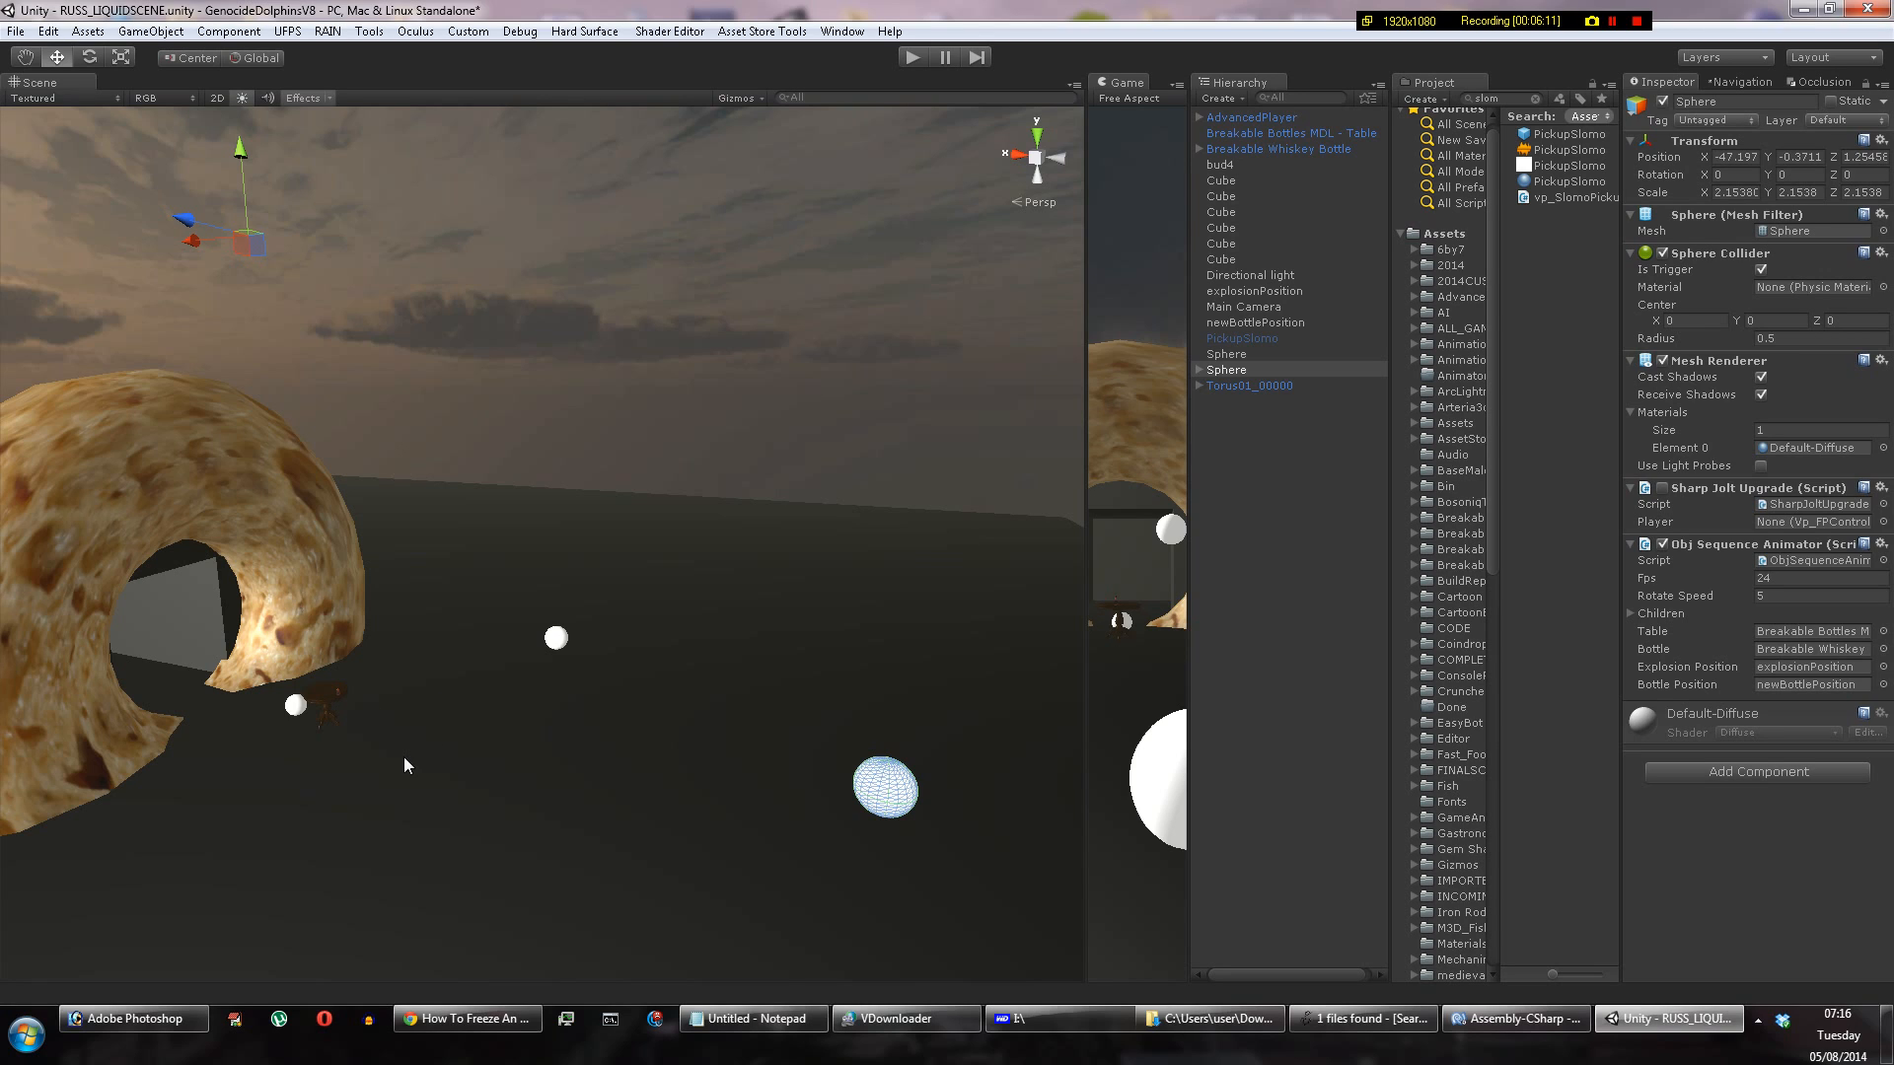
mouse_move(602, 746)
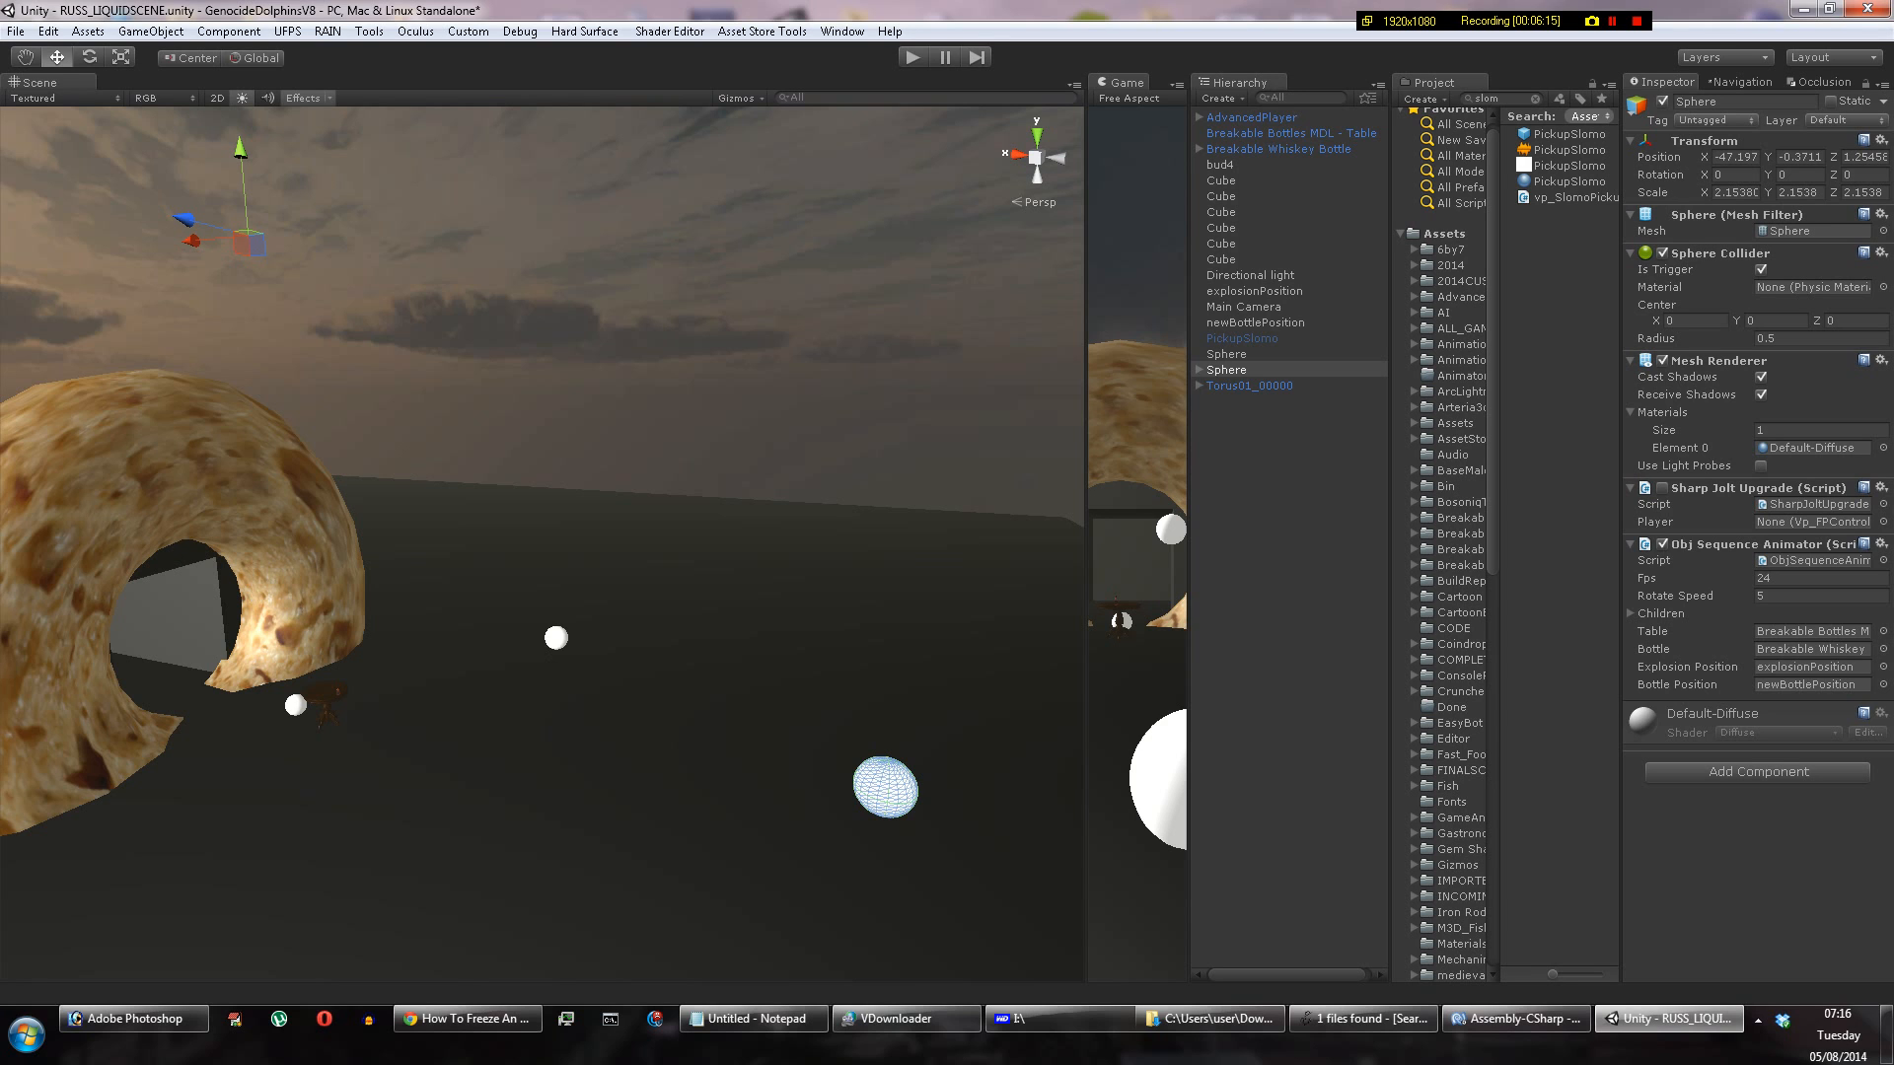
Step: Open the ObjSequenceAnimator.cs script in MonoDevelop from the Inspector
left_click(1515, 1019)
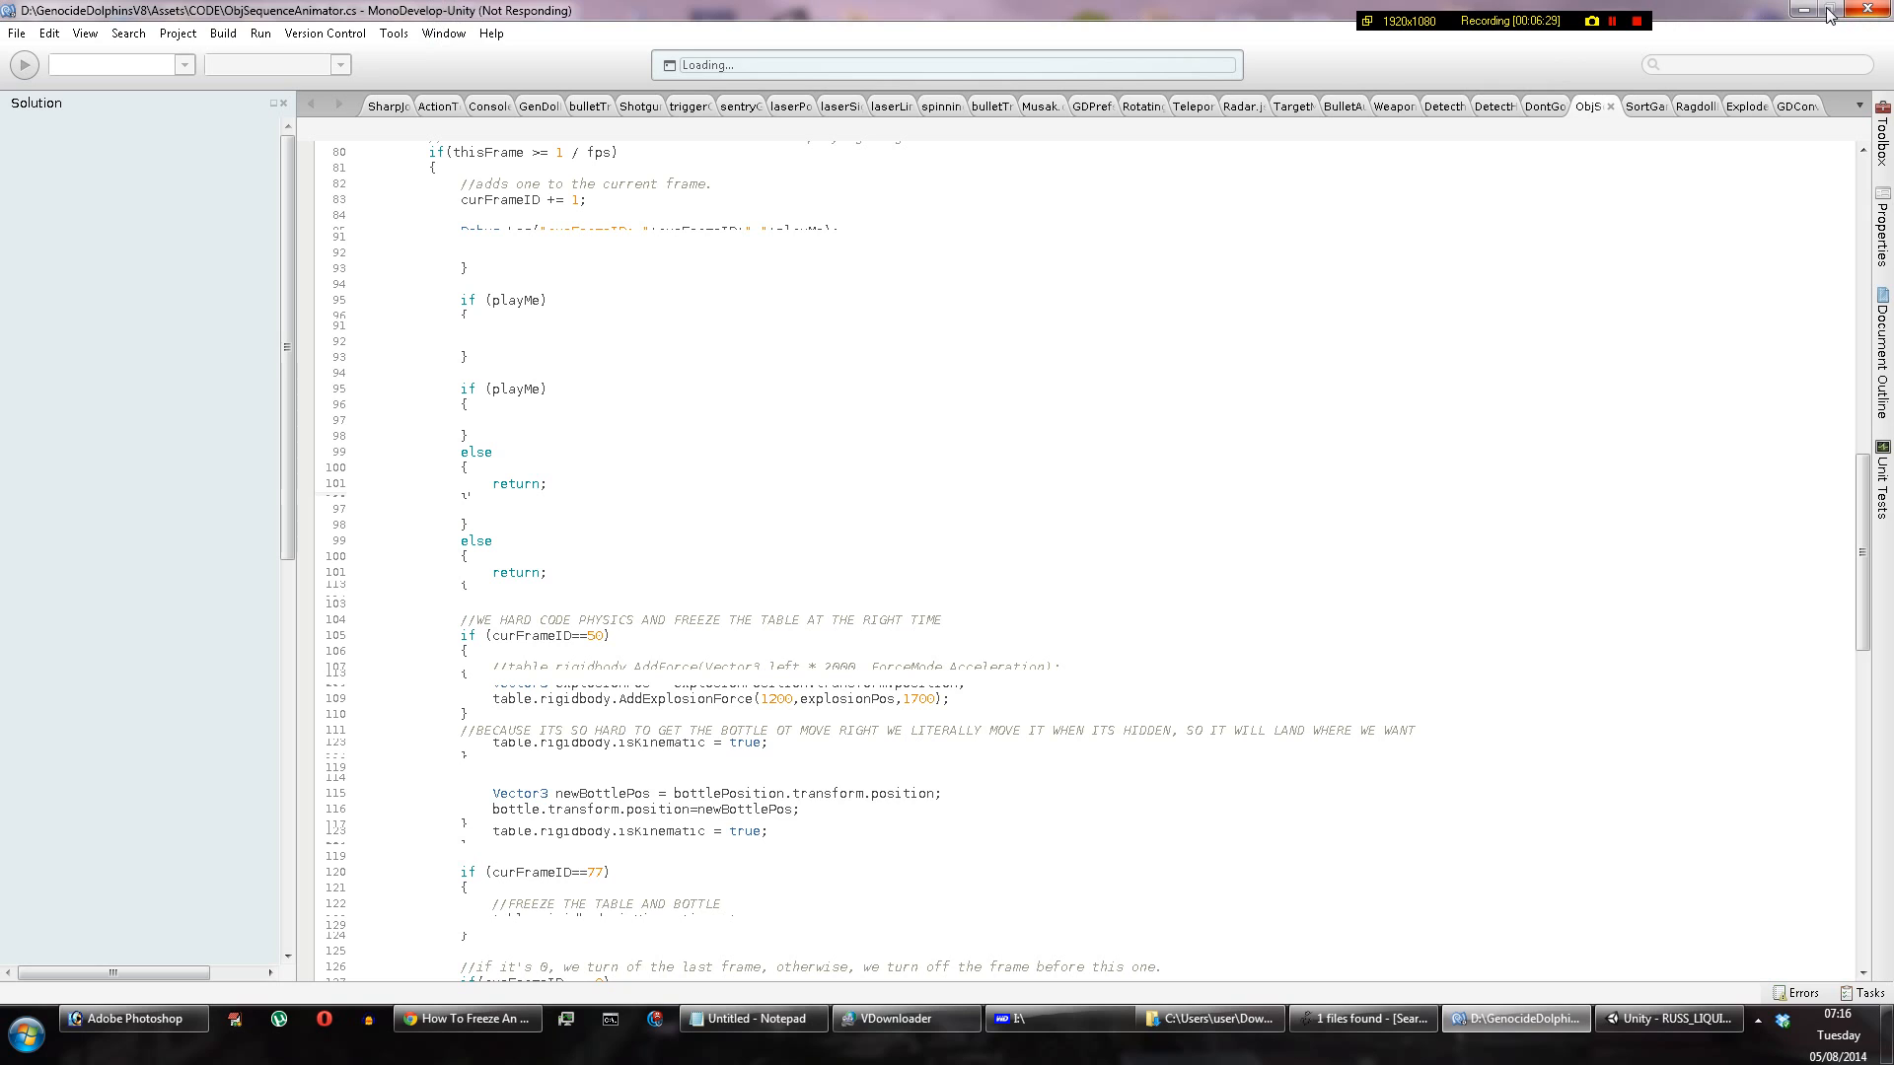
Step: Return to the Unity editor from MonoDevelop
left_click(1672, 1018)
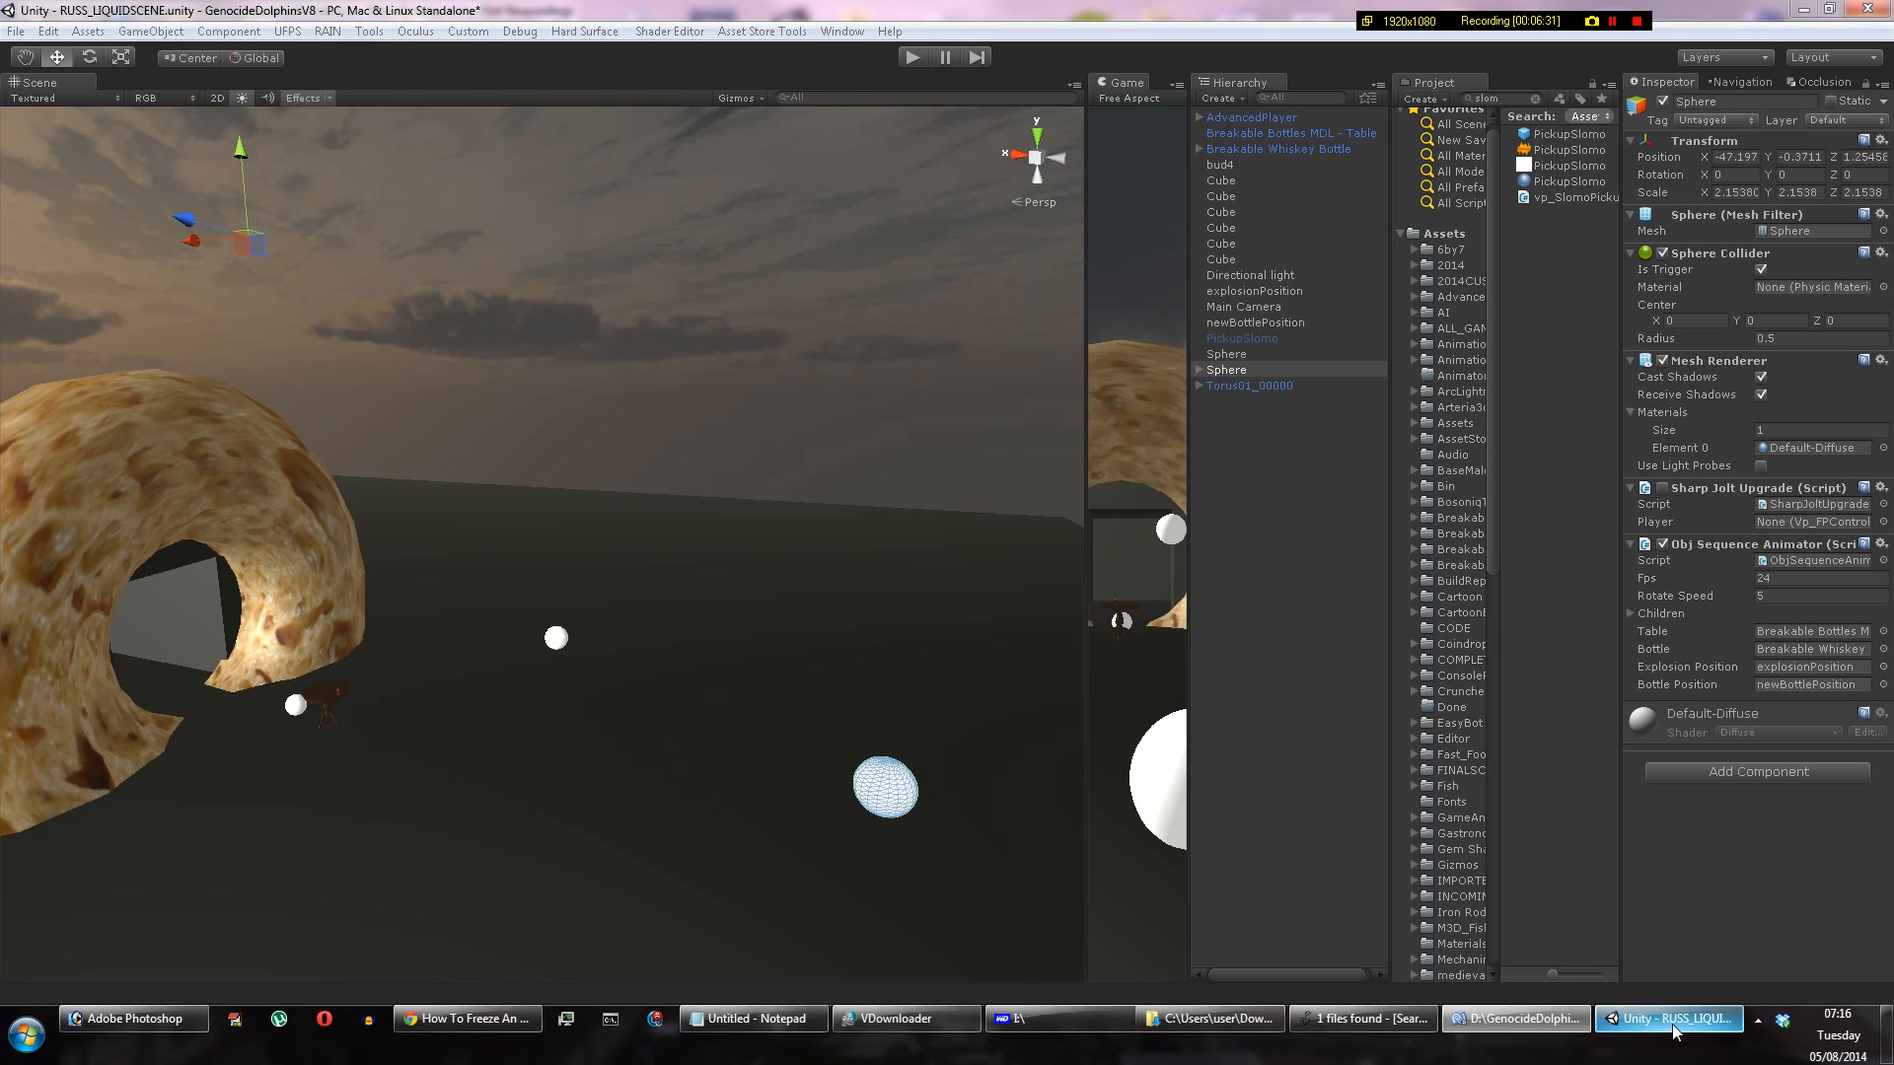
mouse_move(483, 667)
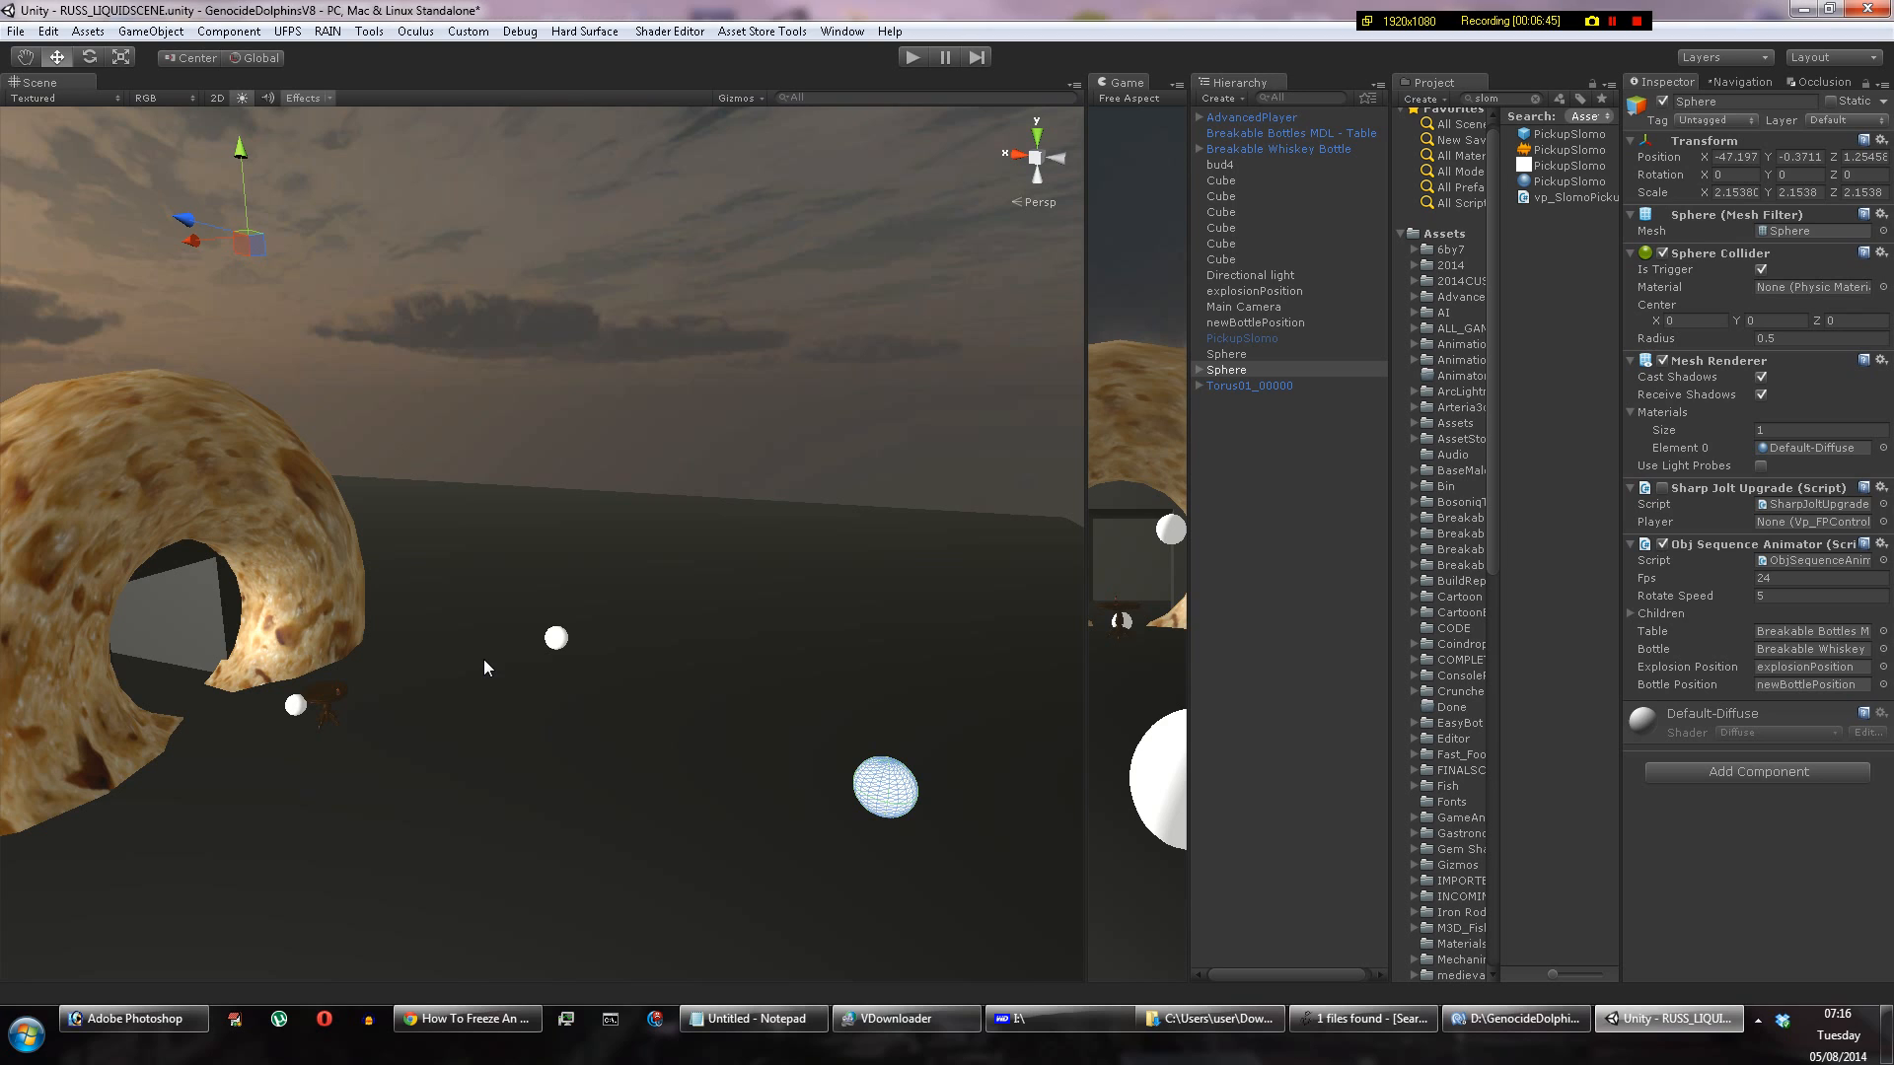
mouse_move(504, 644)
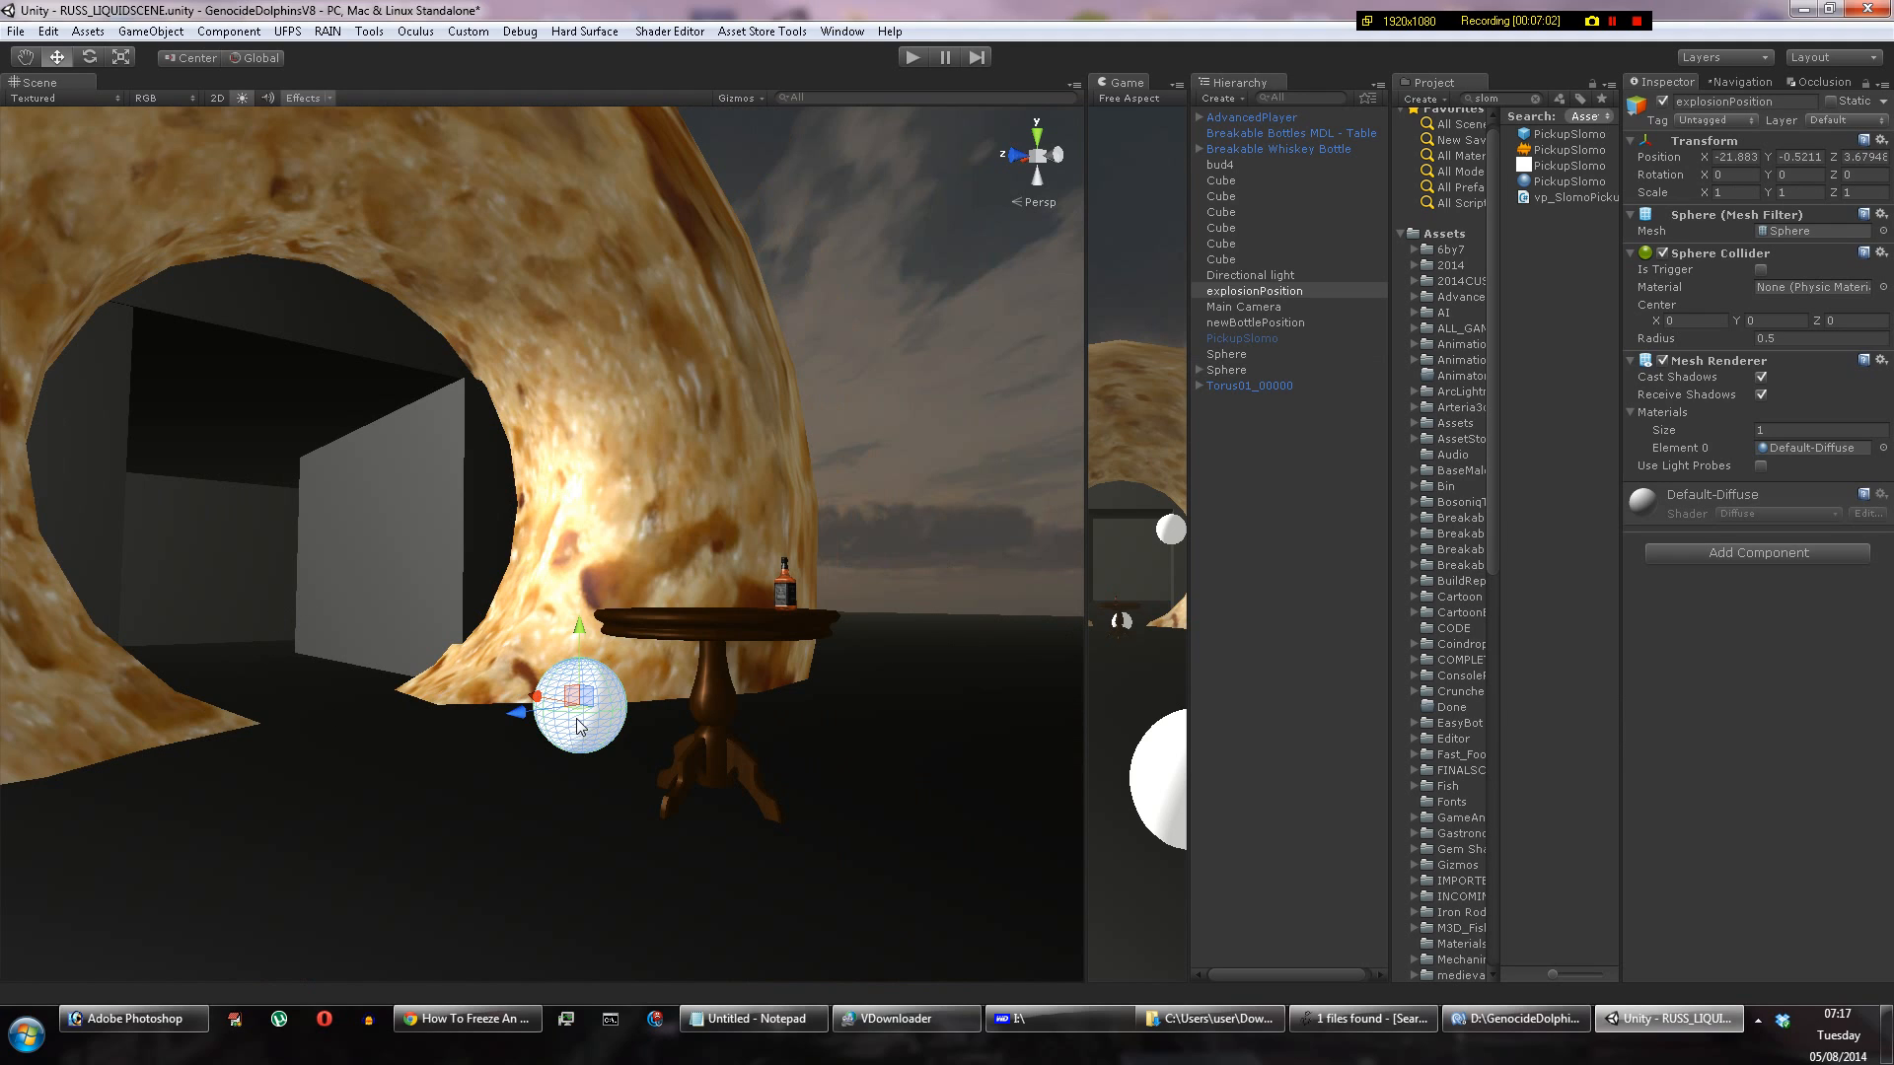
mouse_move(710, 643)
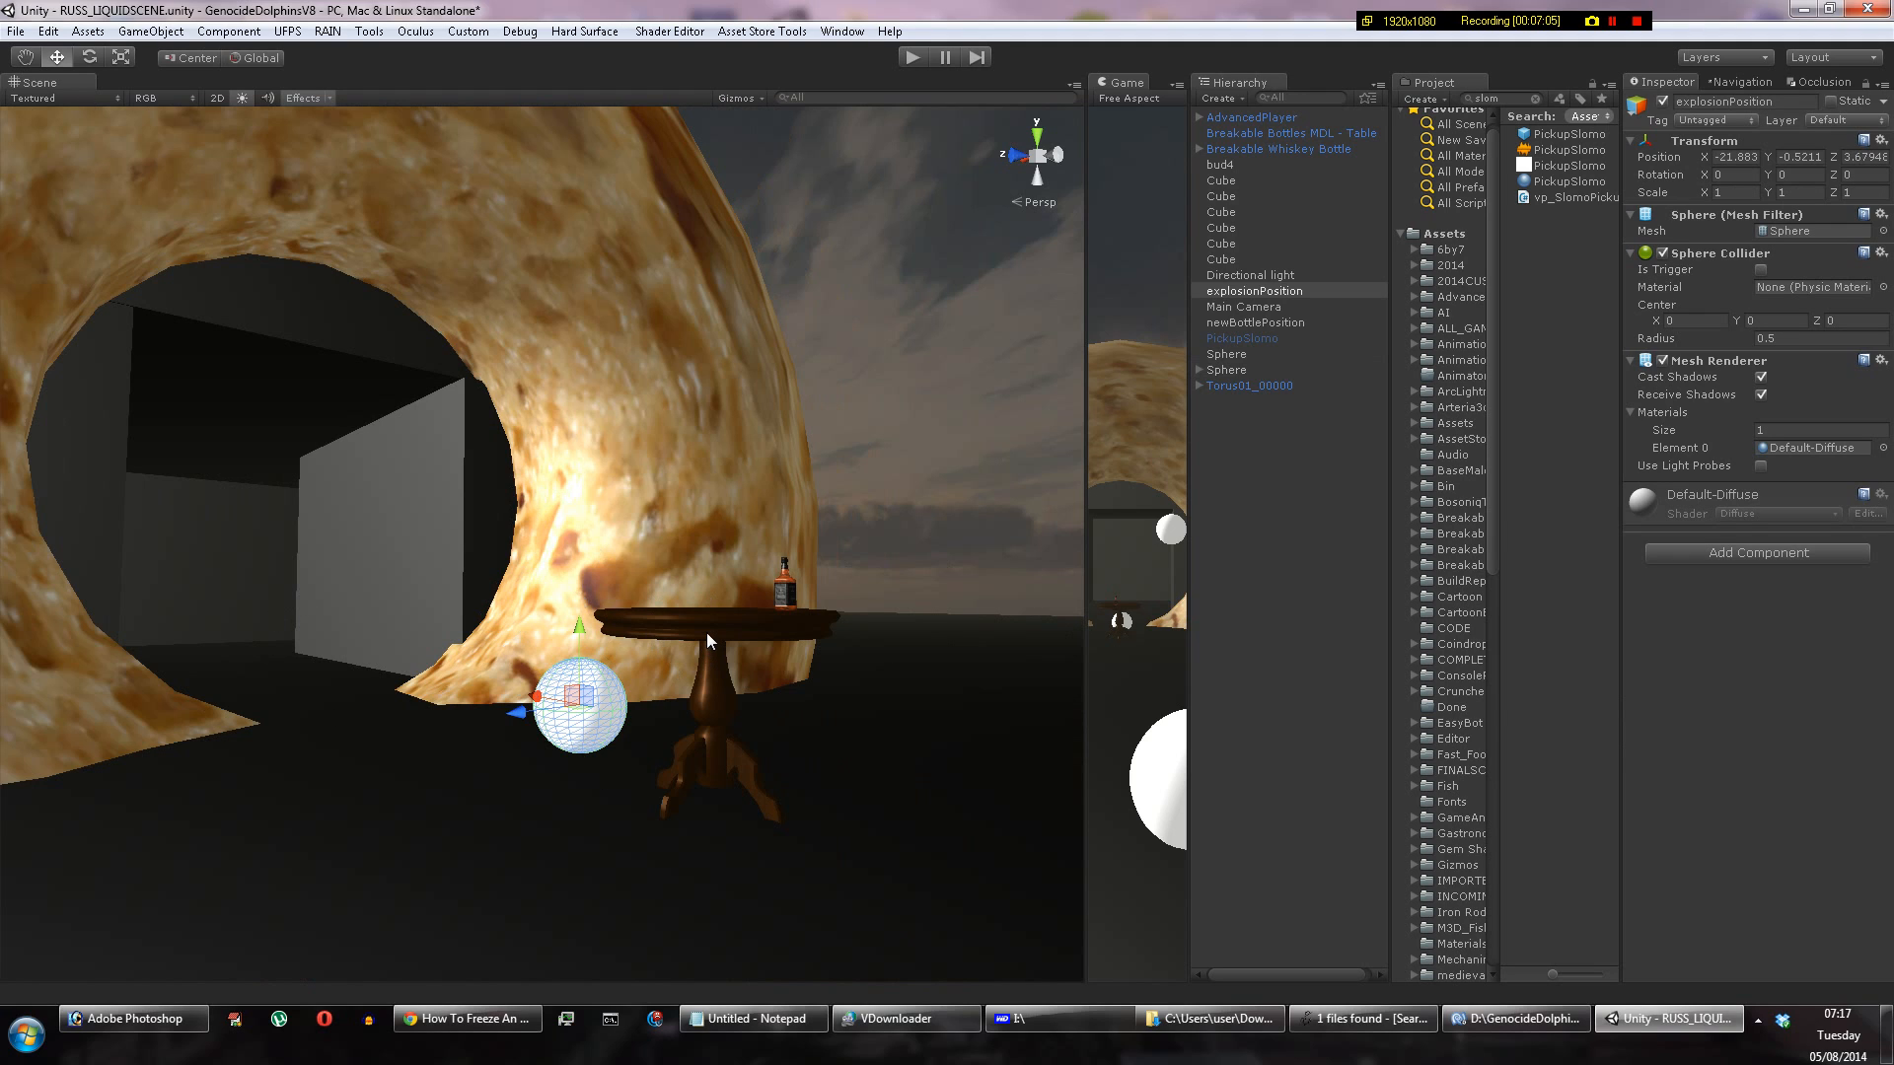
Step: Review the table's Rigidbody settings, then select the newBottlePosition marker
left_click(1286, 133)
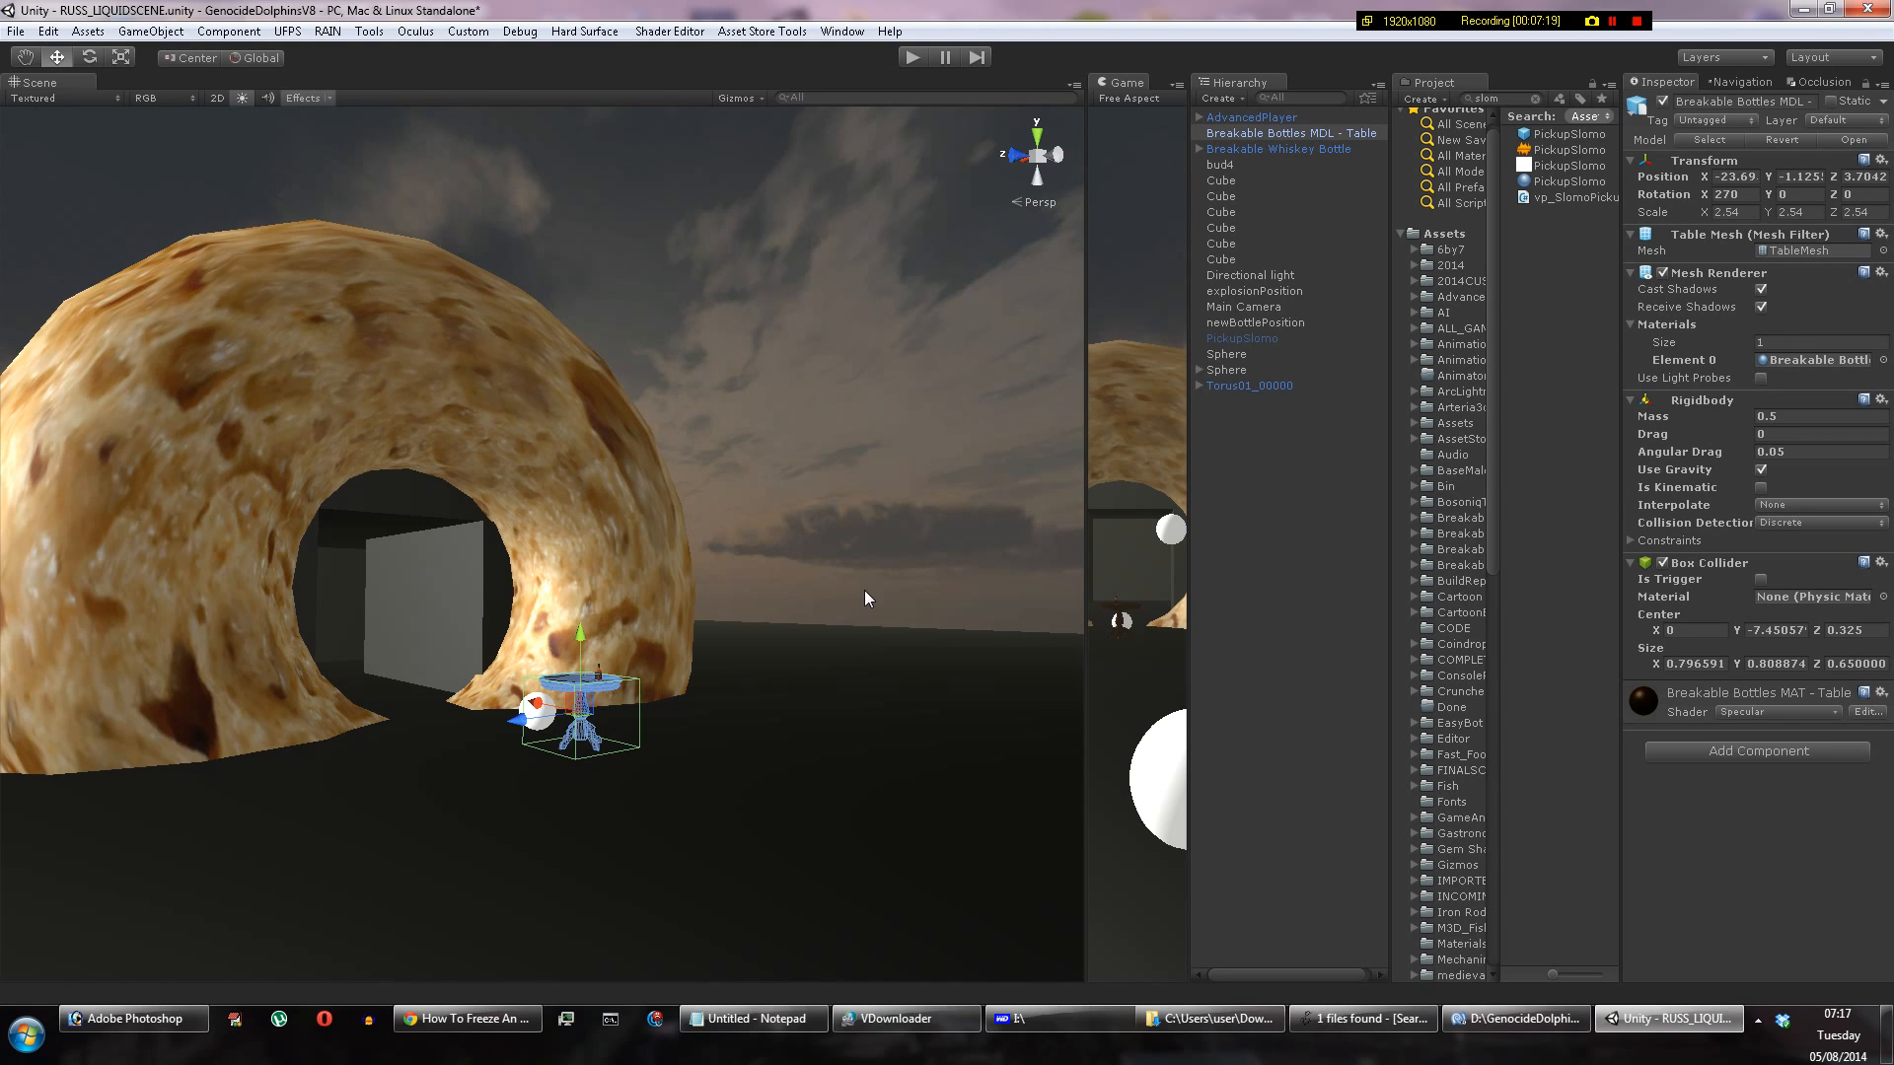
mouse_move(937, 594)
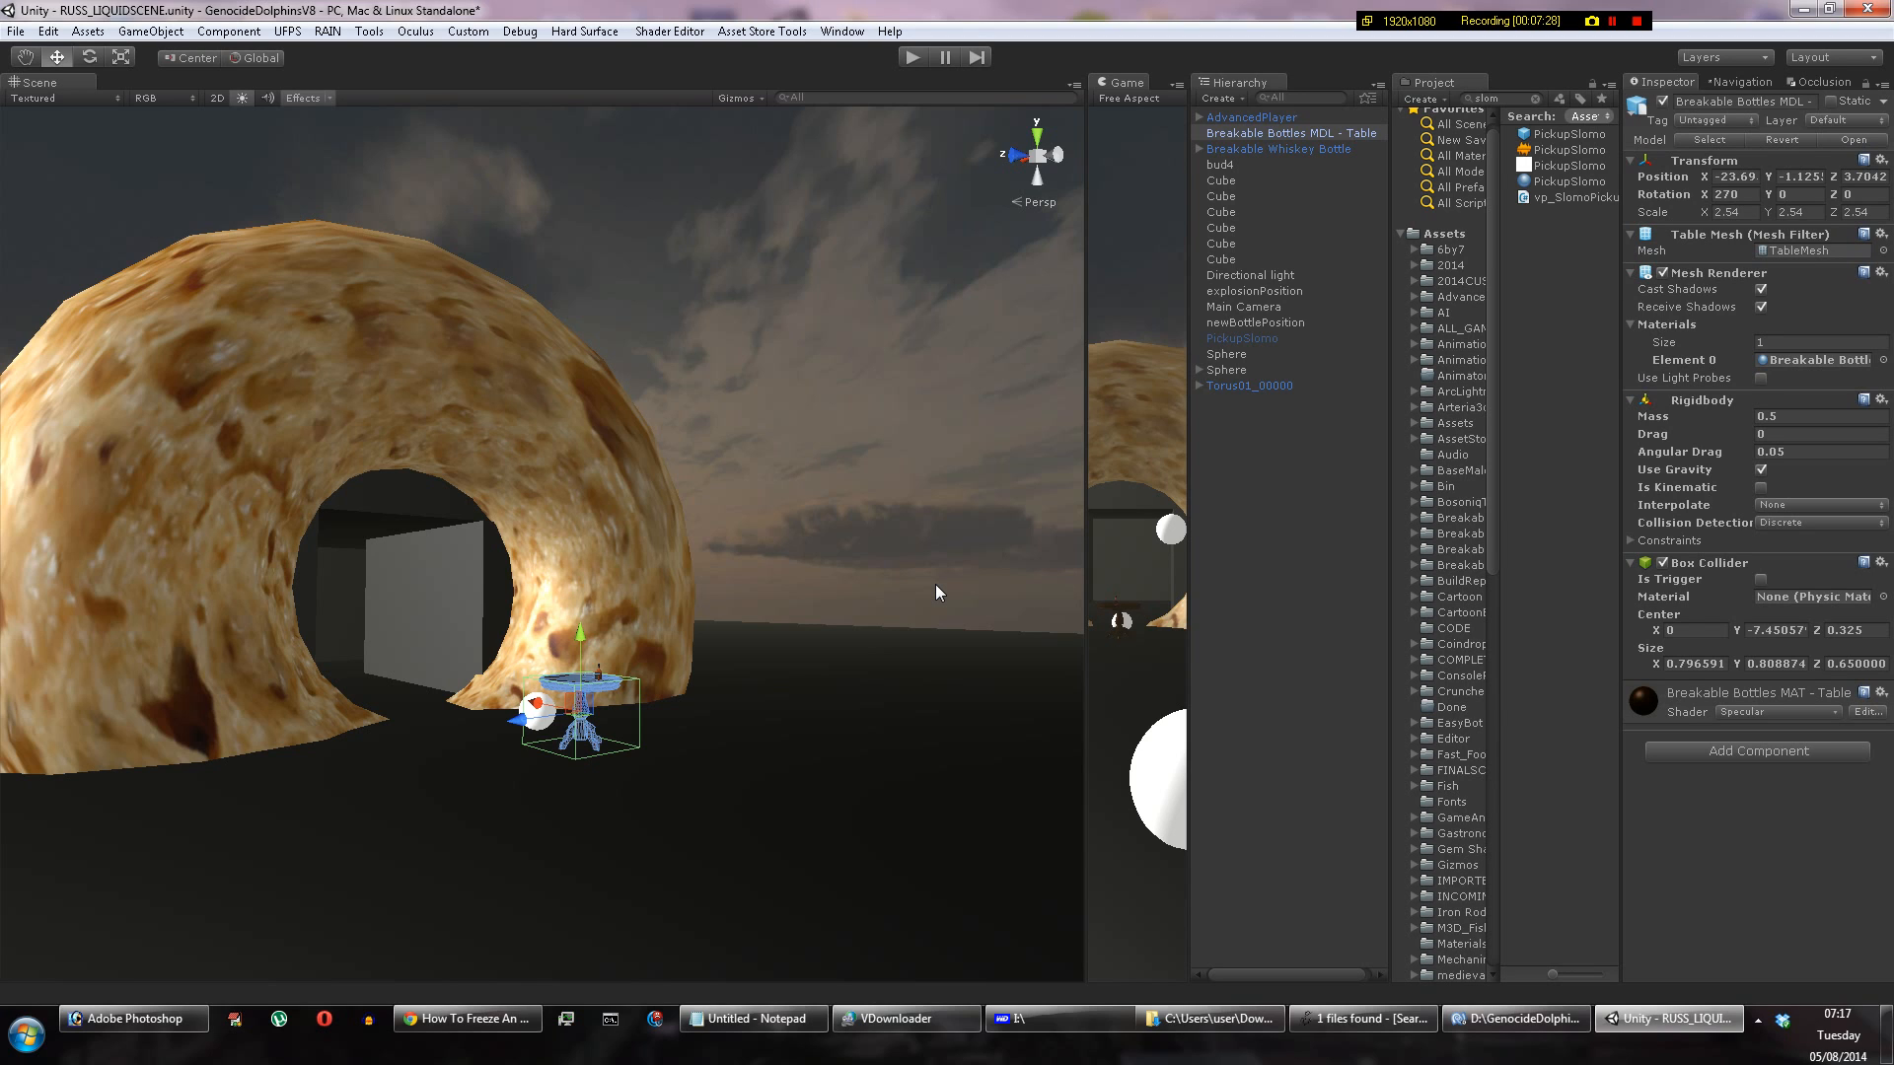
left_click(1255, 323)
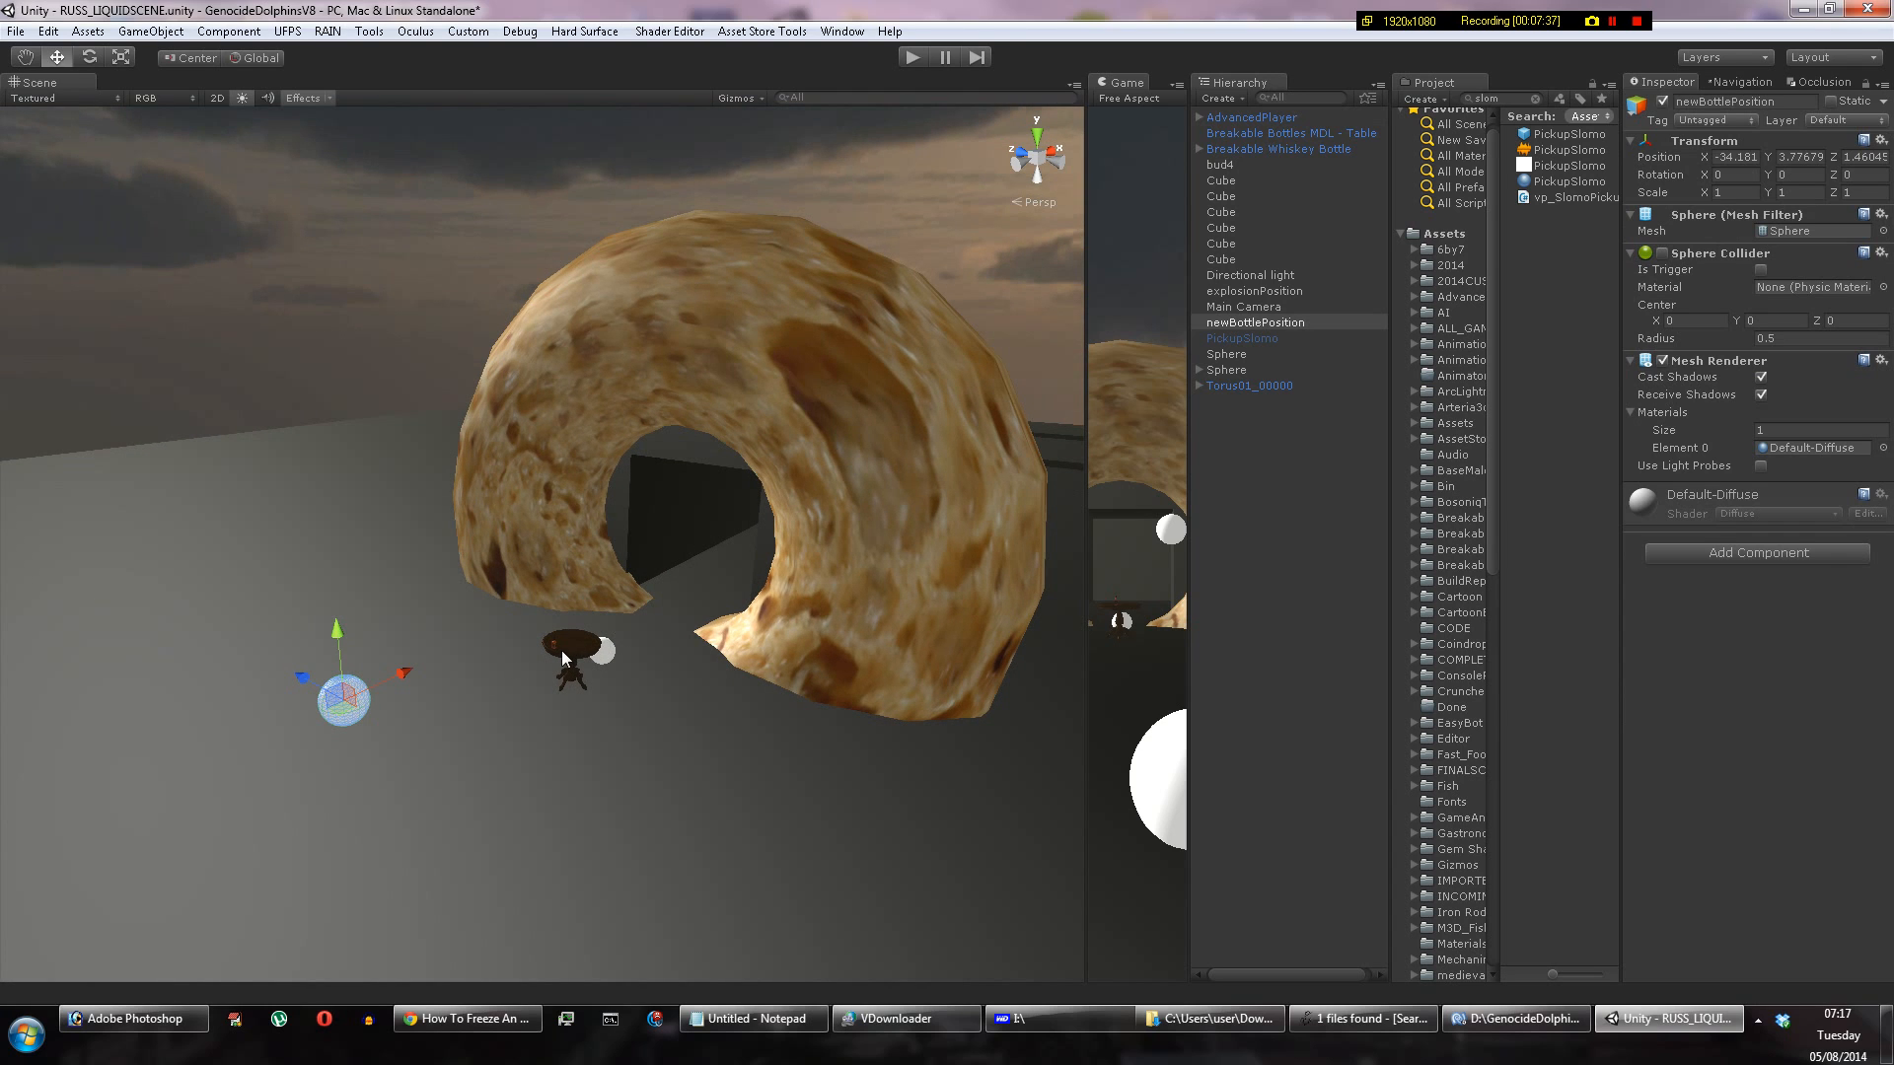
mouse_move(572, 563)
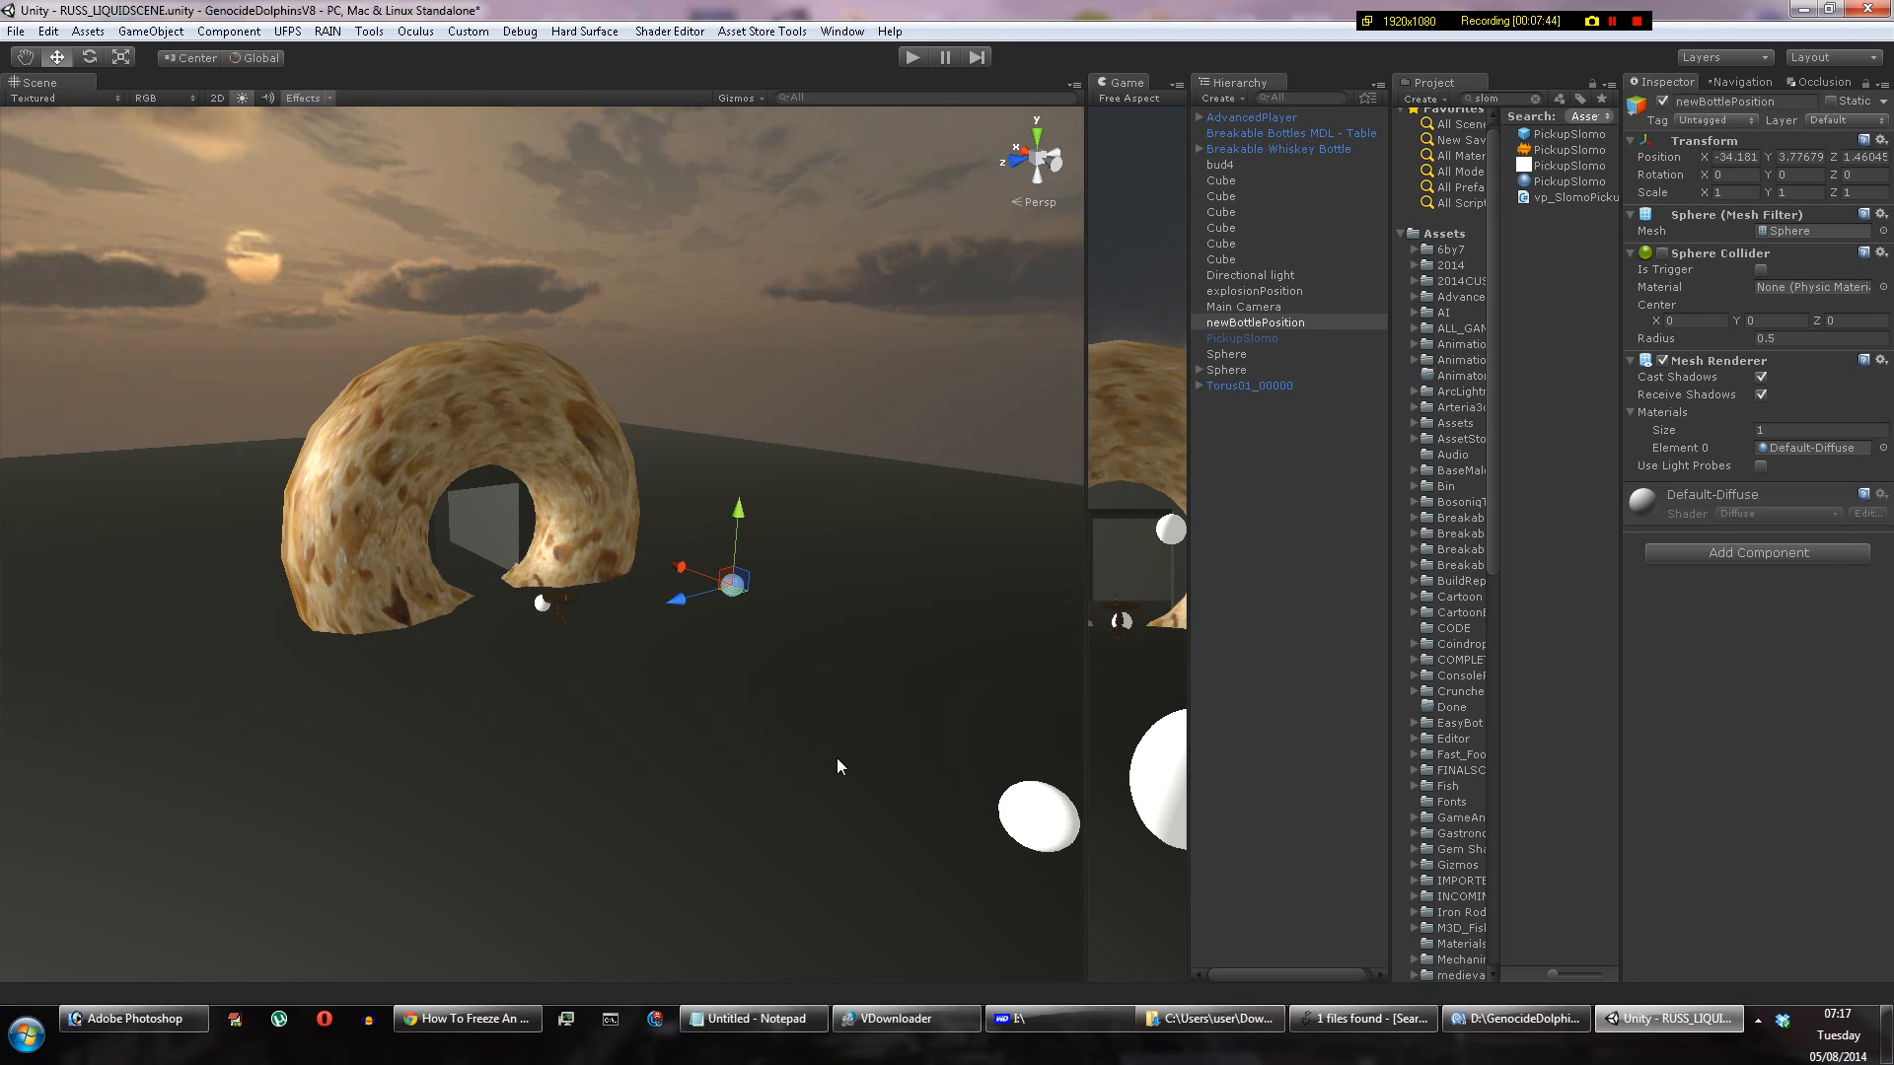
mouse_move(796, 573)
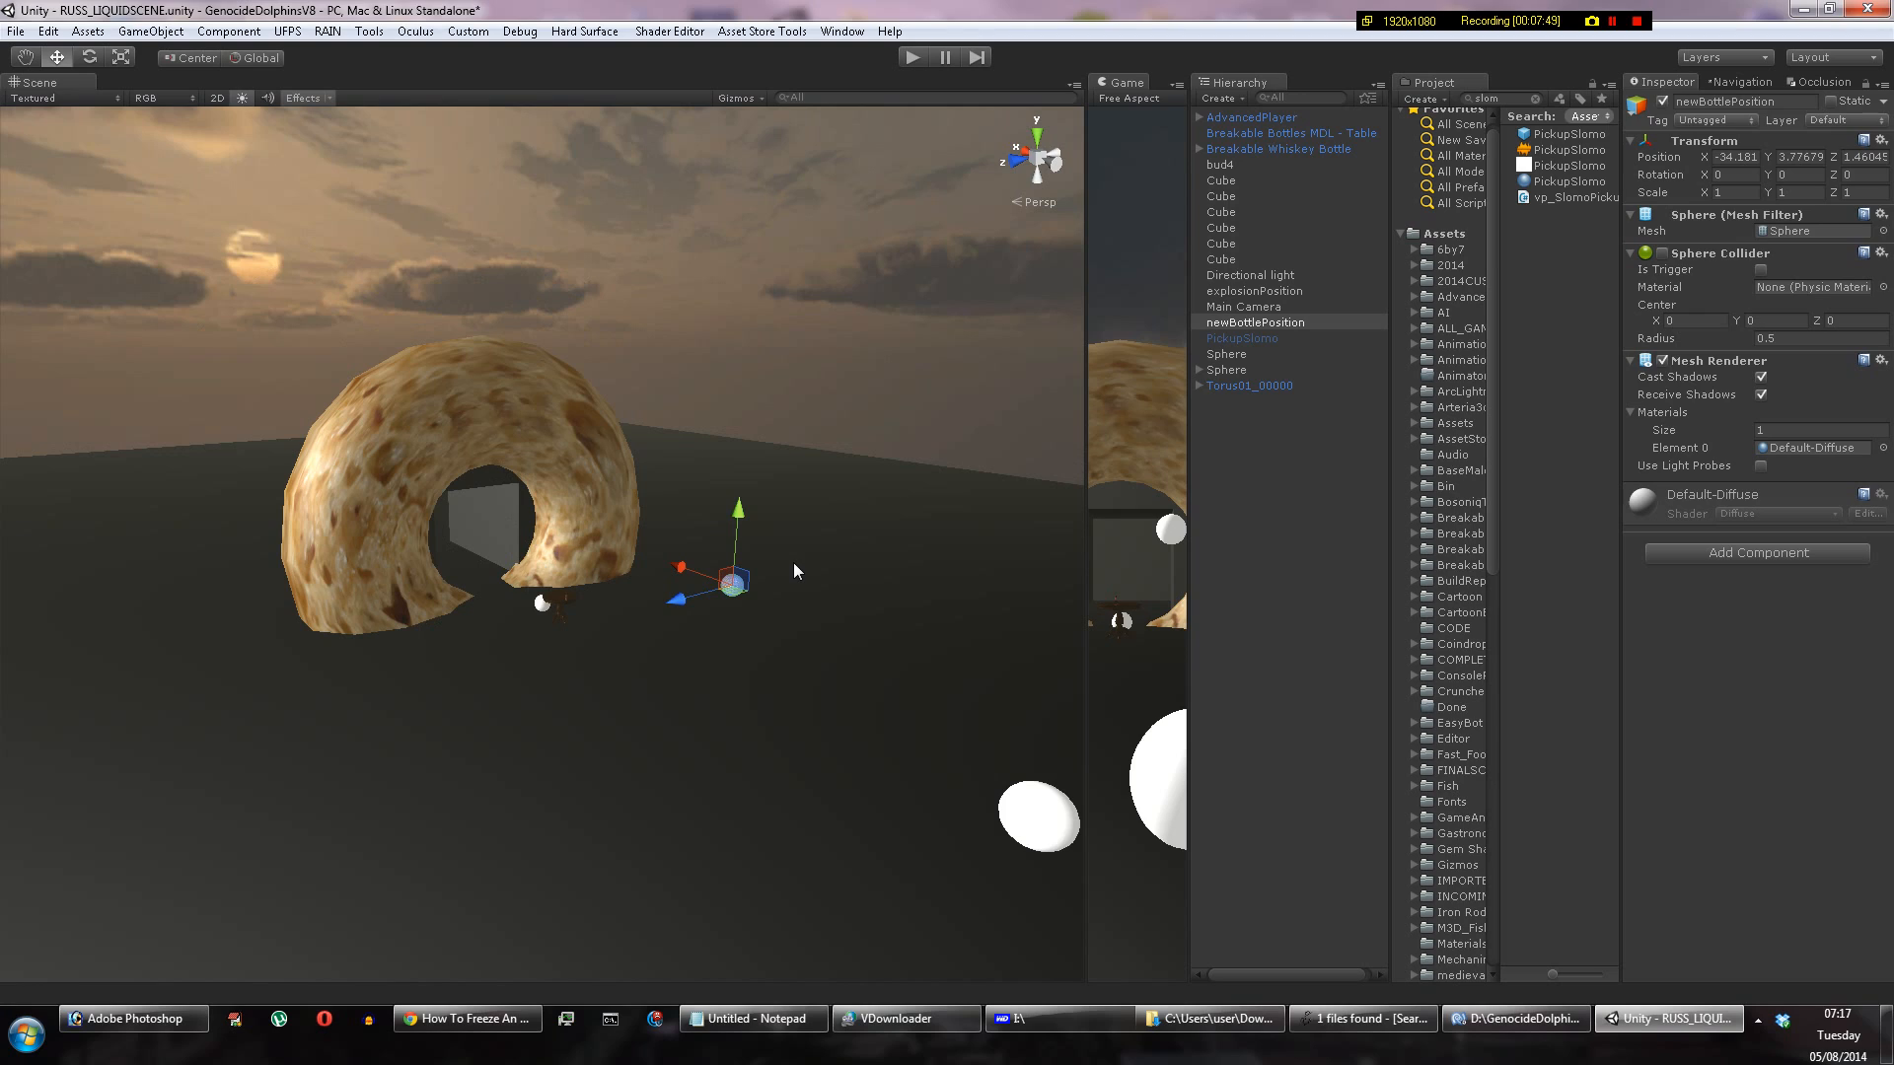
mouse_move(805, 616)
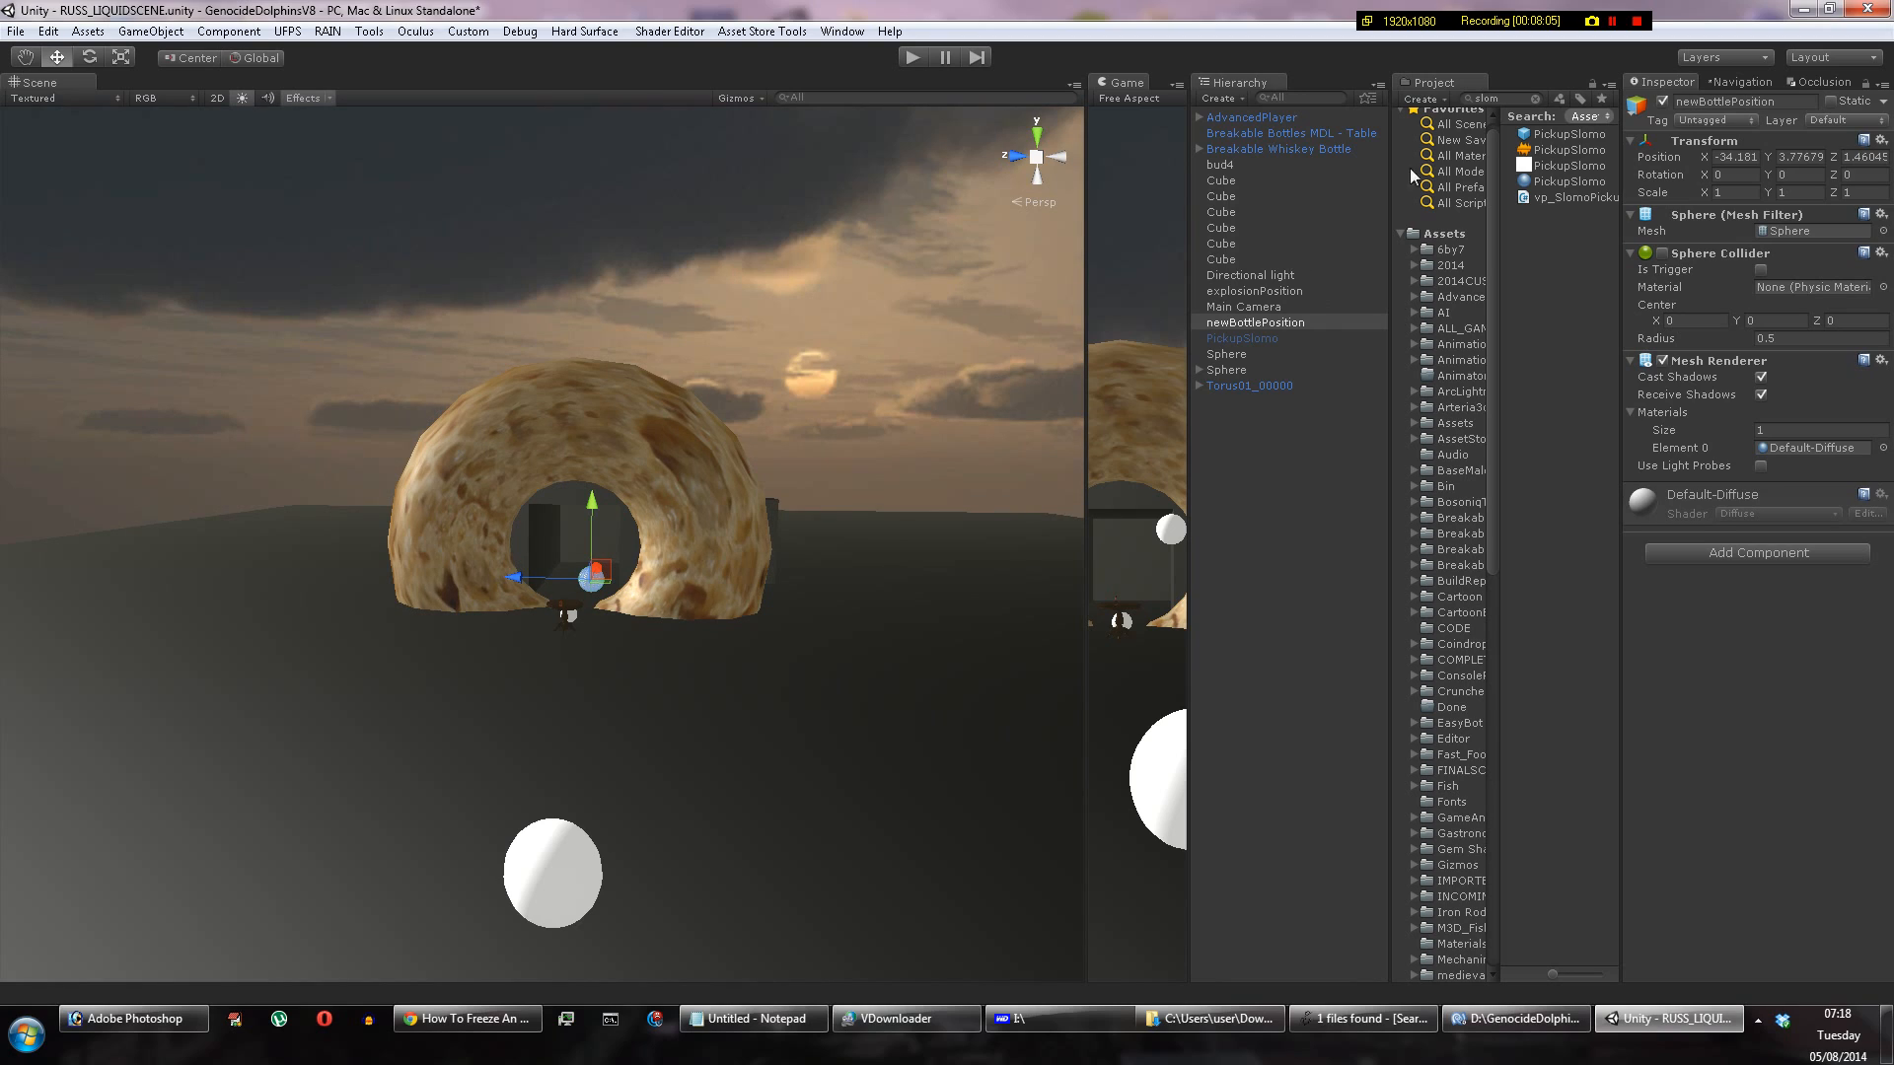
mouse_move(1283, 255)
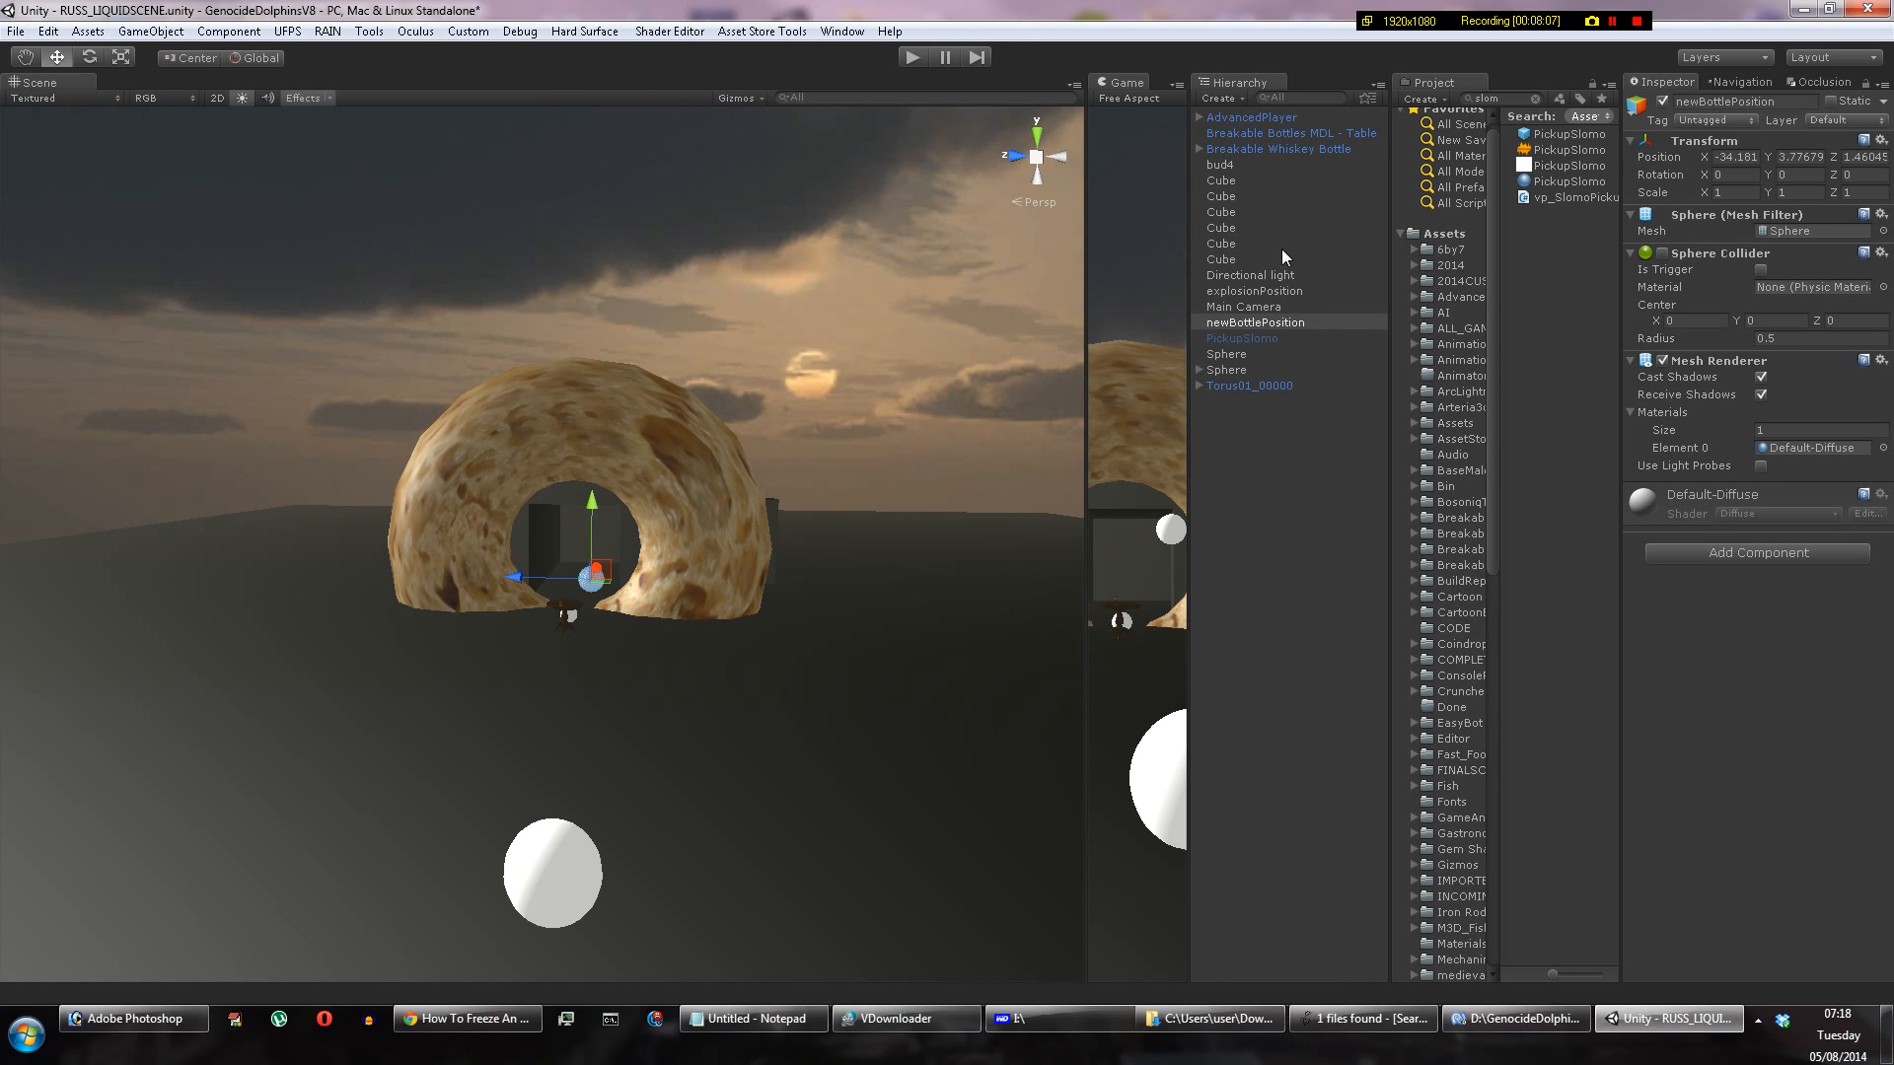
mouse_move(1233, 216)
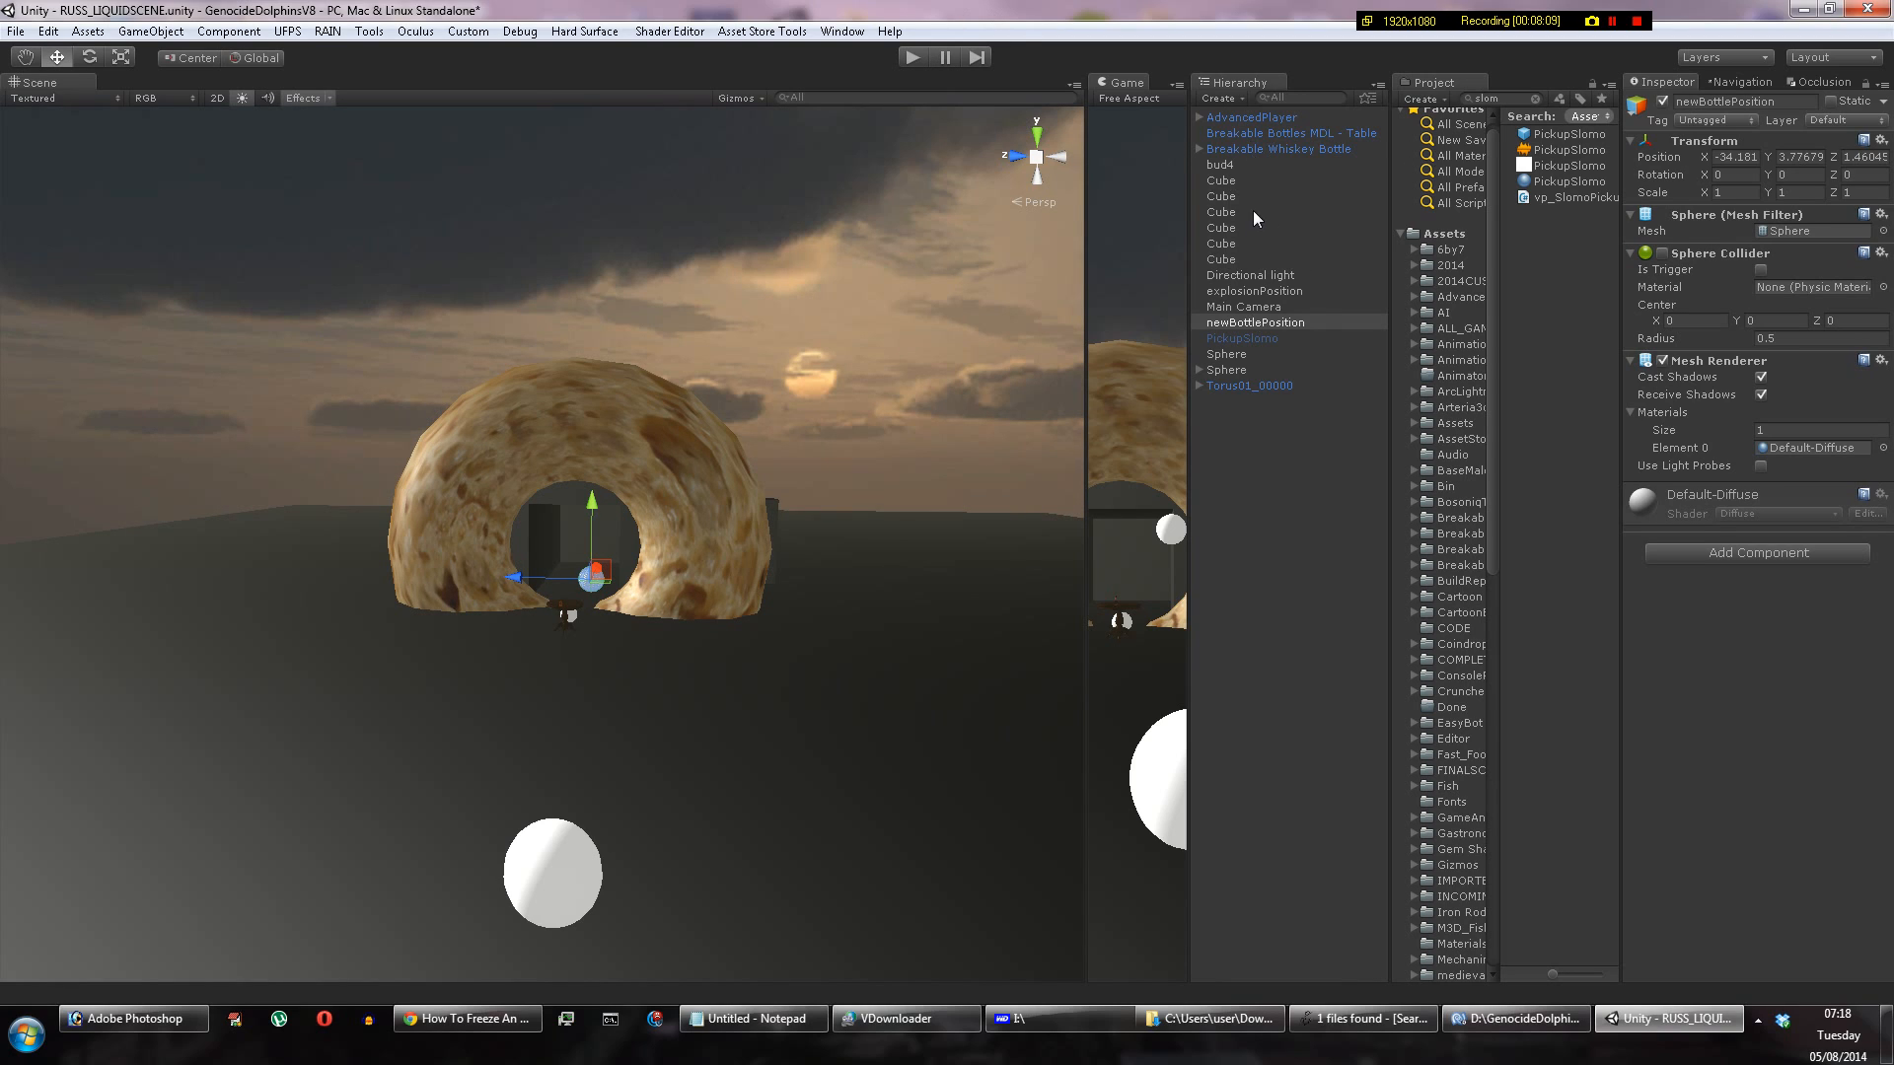
mouse_move(1276, 192)
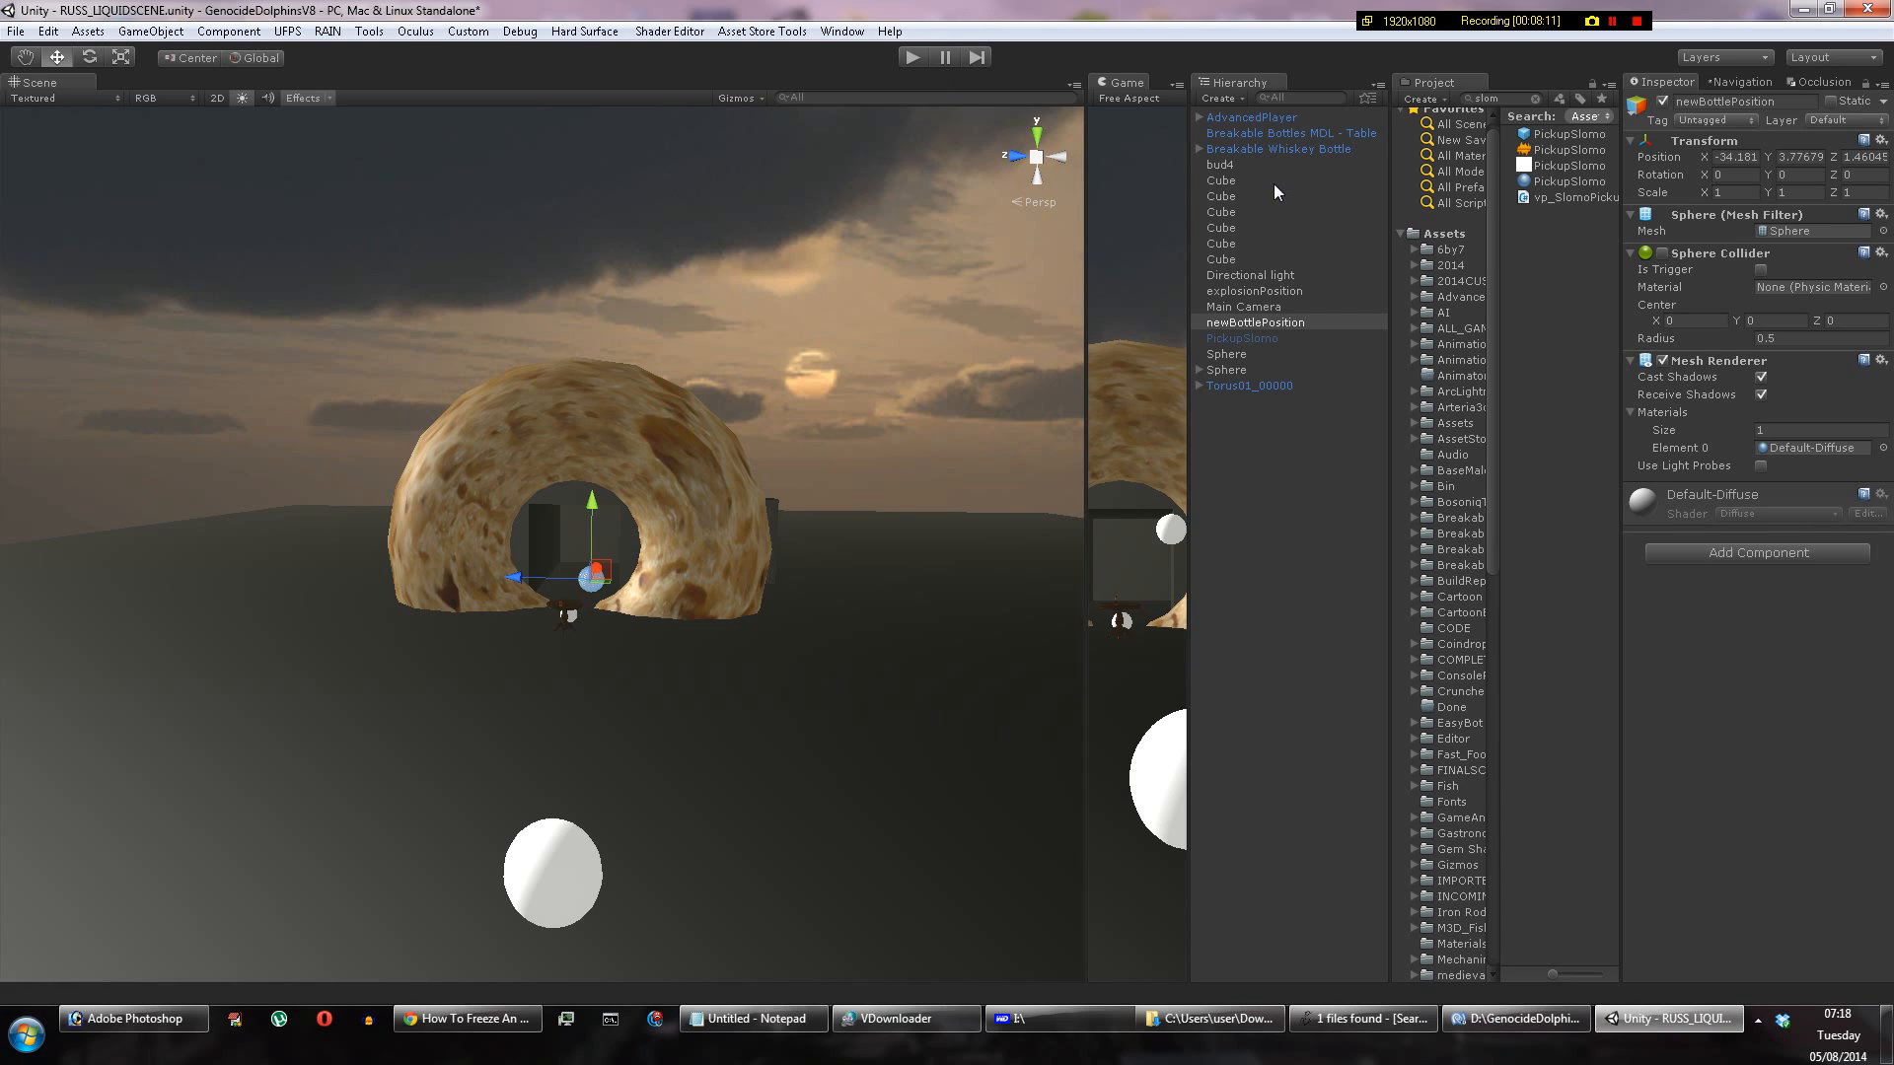
mouse_move(1264, 311)
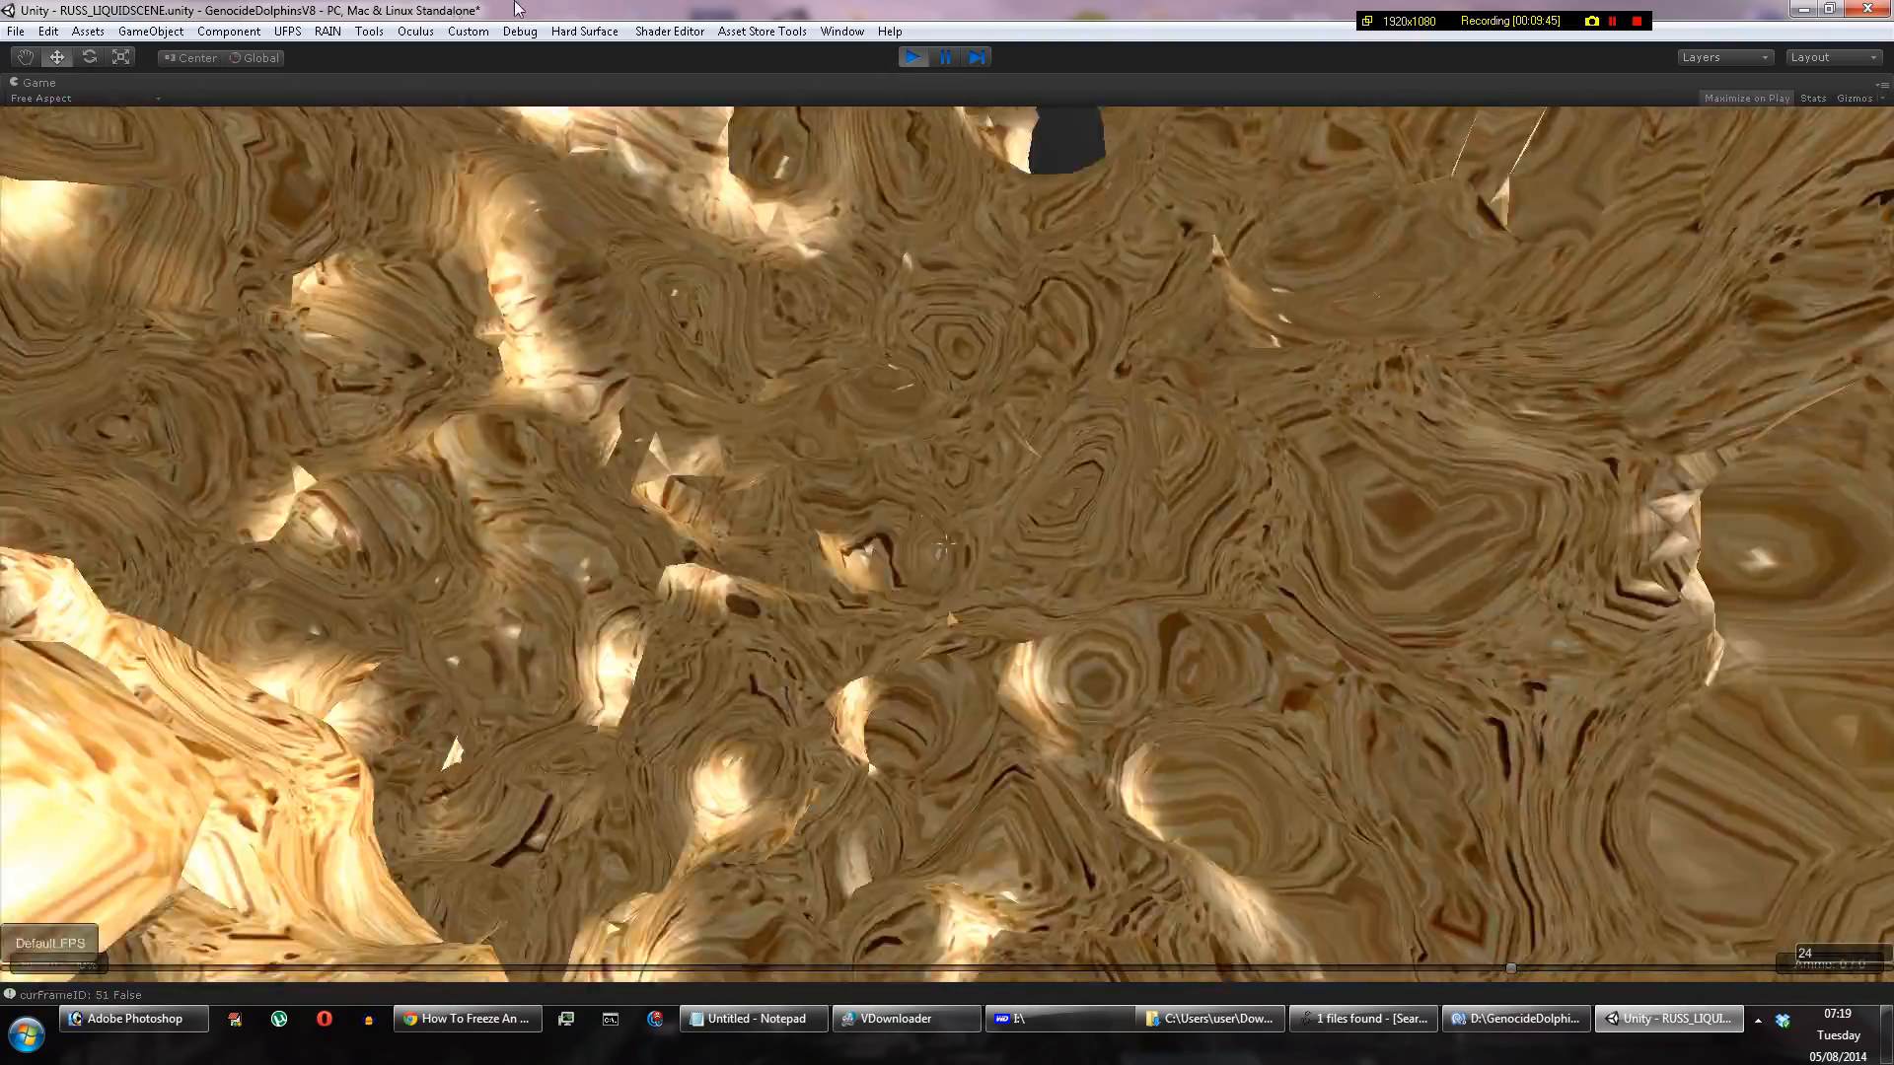
Step: Toggle Play to run the scene and watch the dough splash
left_click(913, 57)
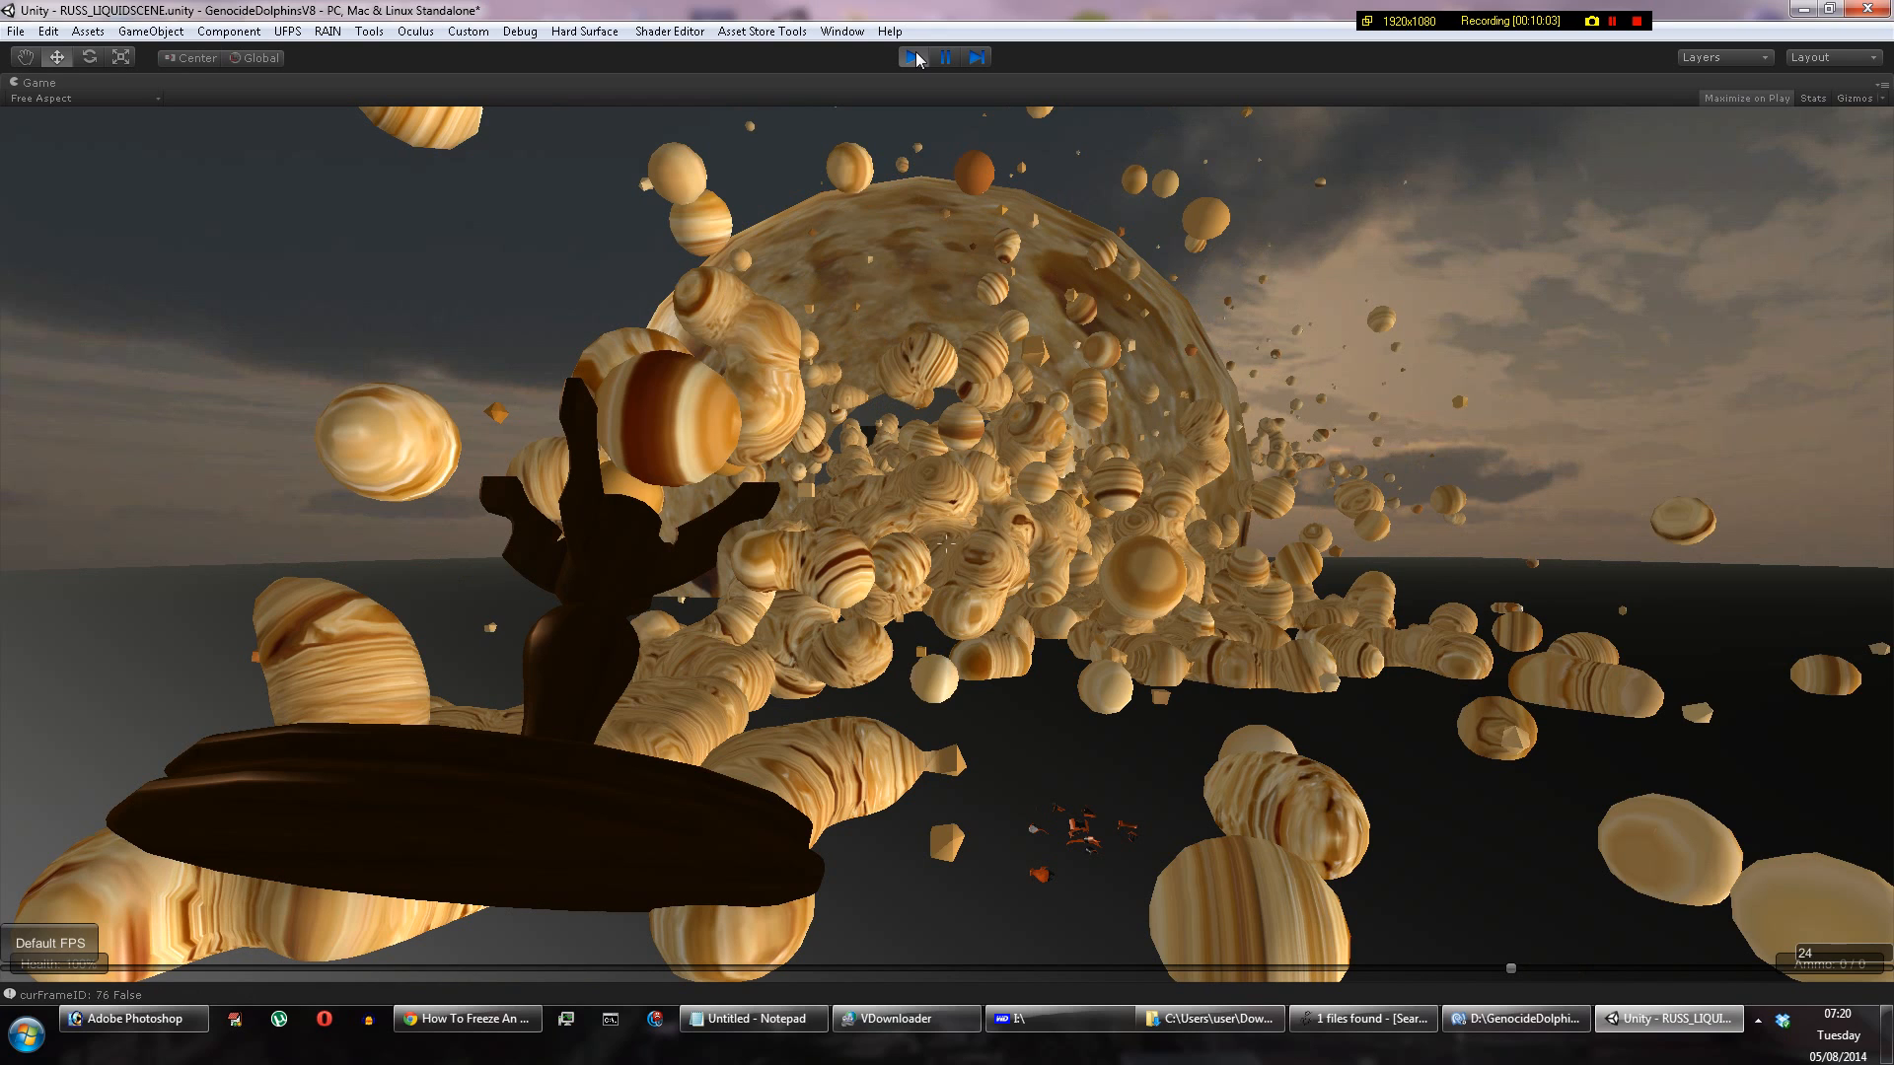
left_click(914, 57)
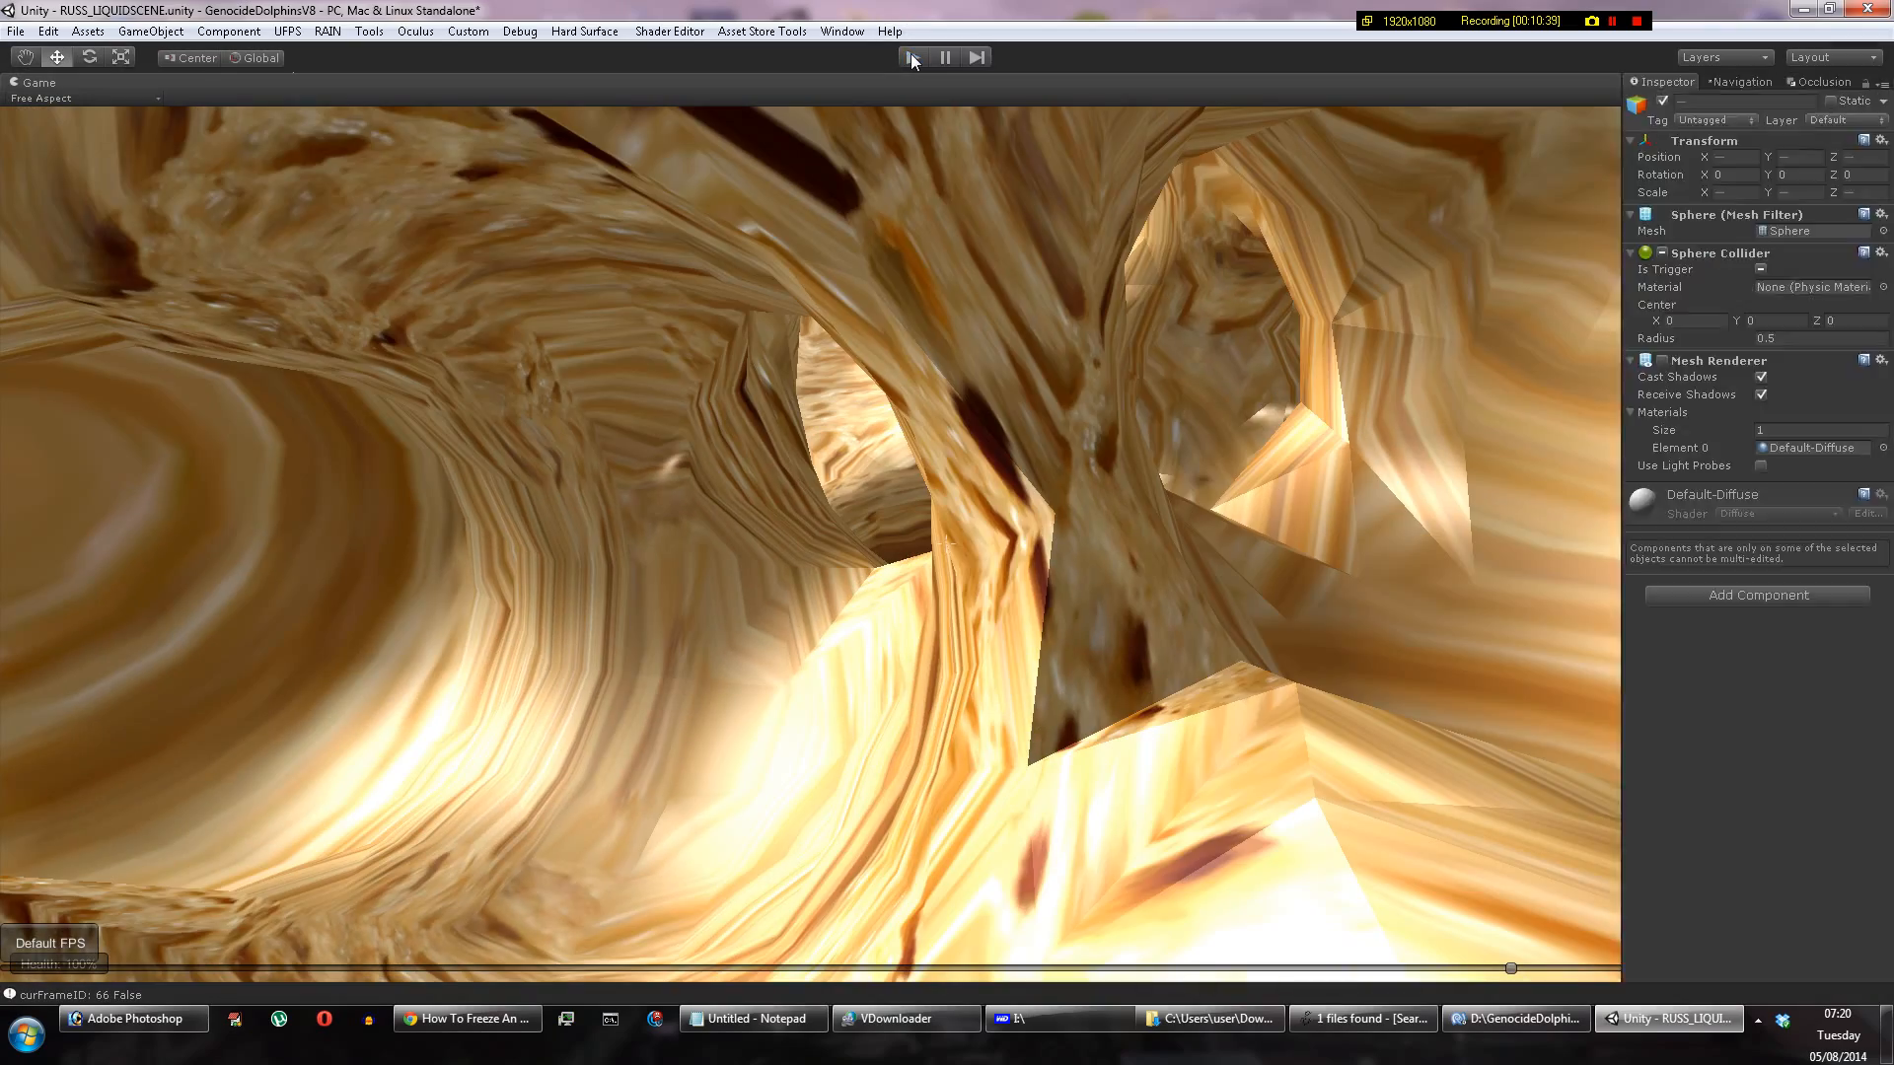
Step: Stop the running game to exit Play mode
left_click(914, 57)
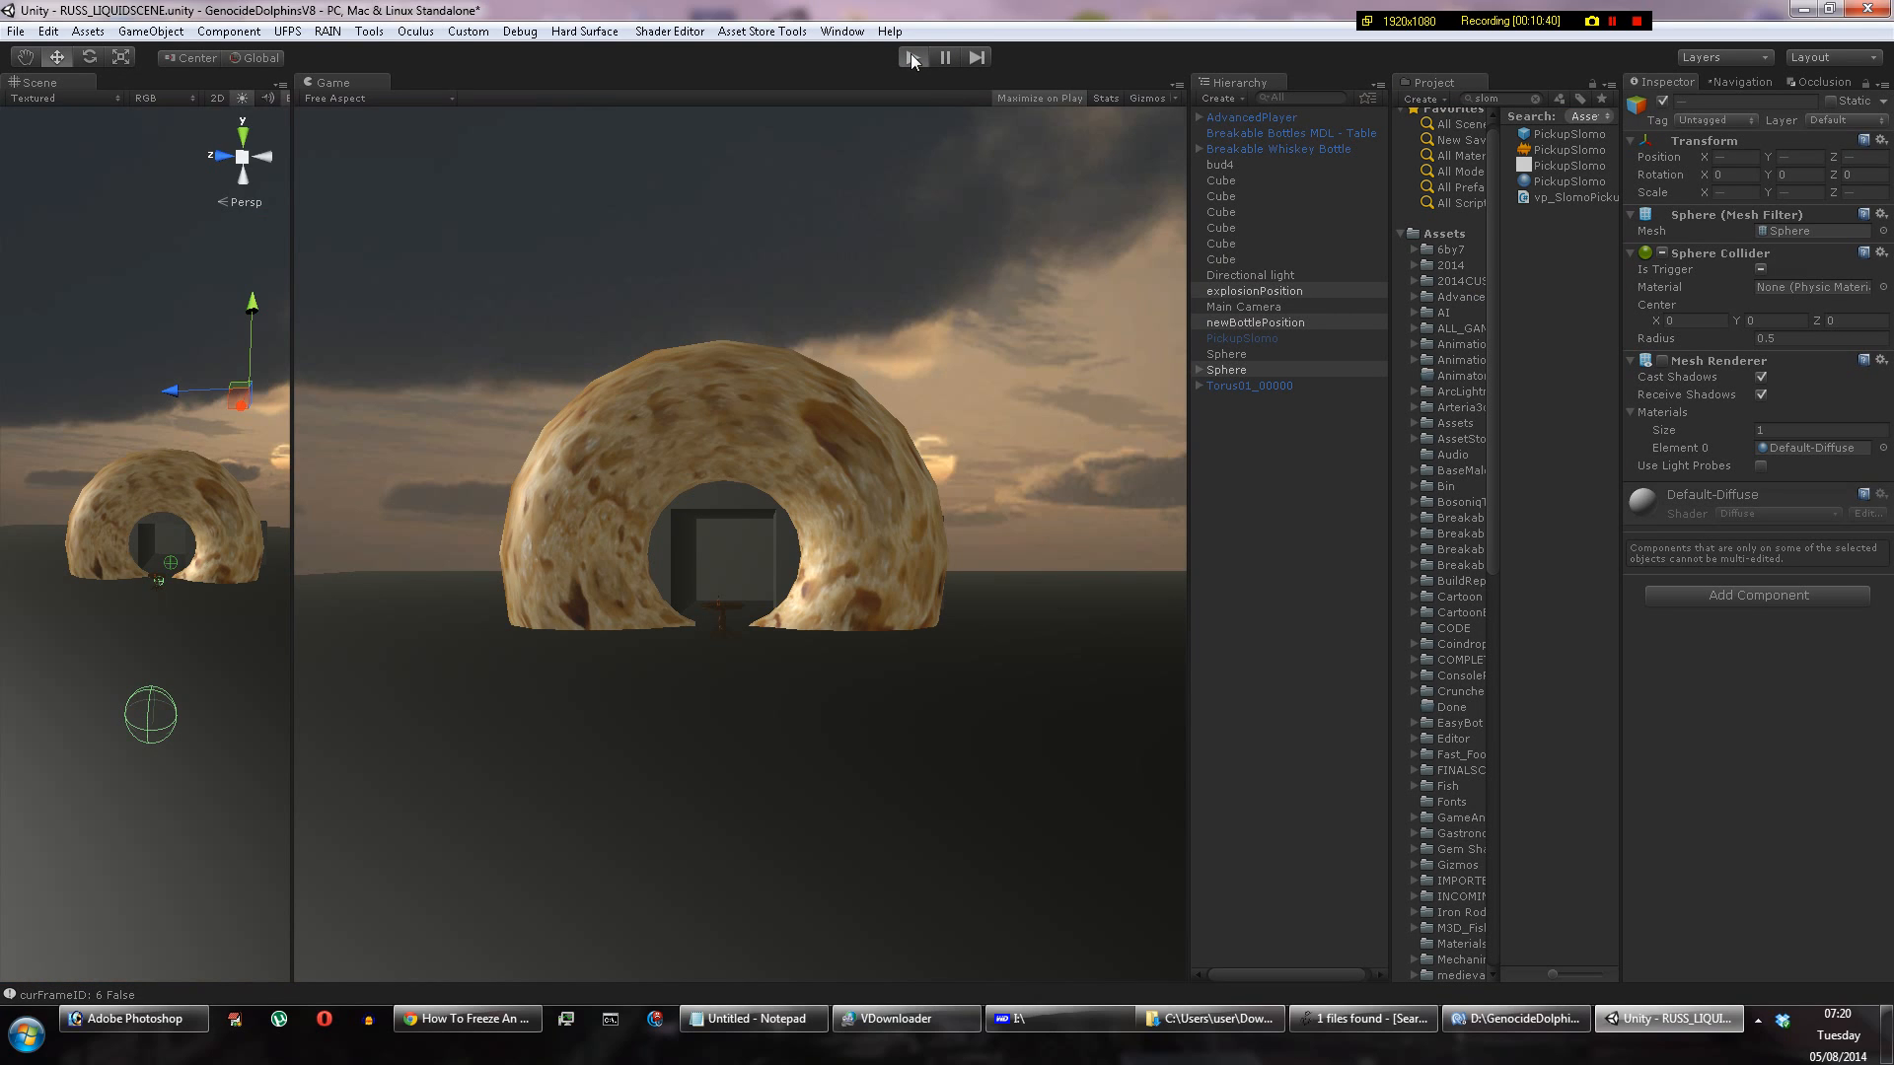
mouse_move(913, 61)
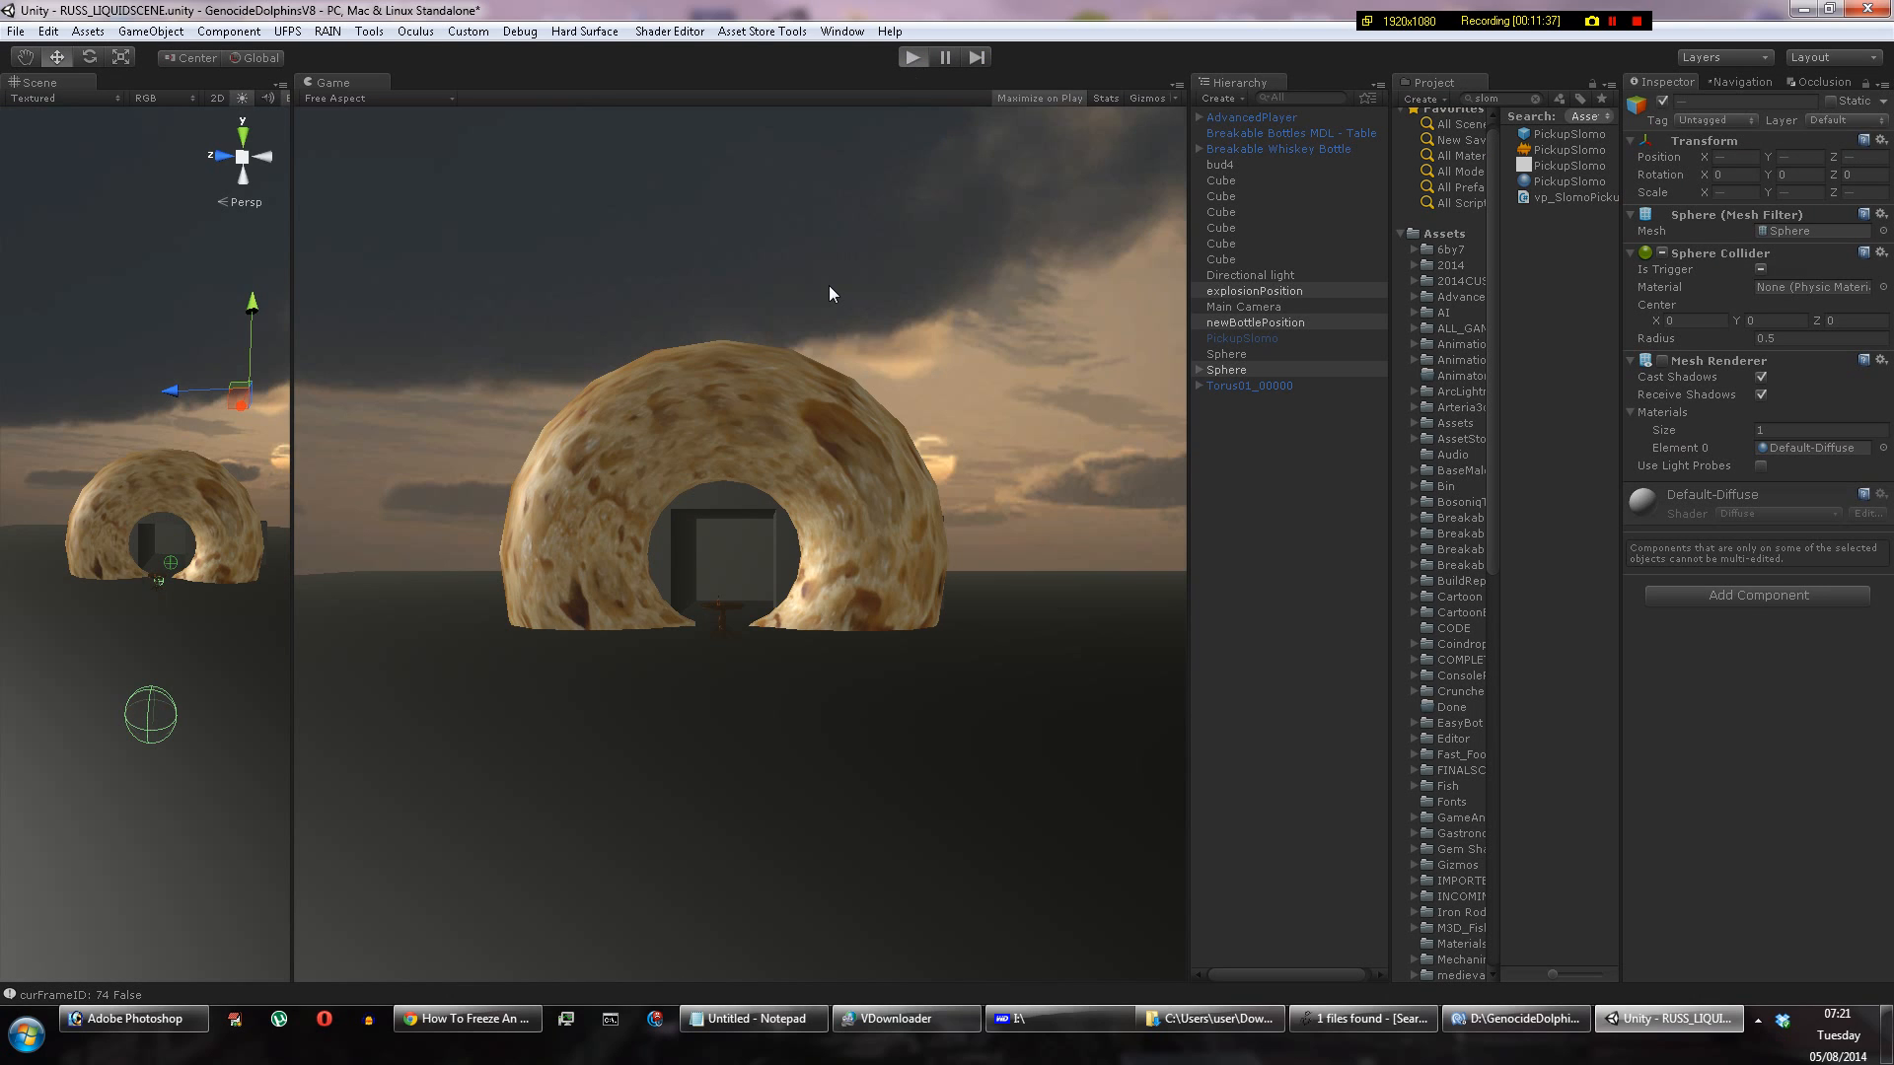
mouse_move(765, 512)
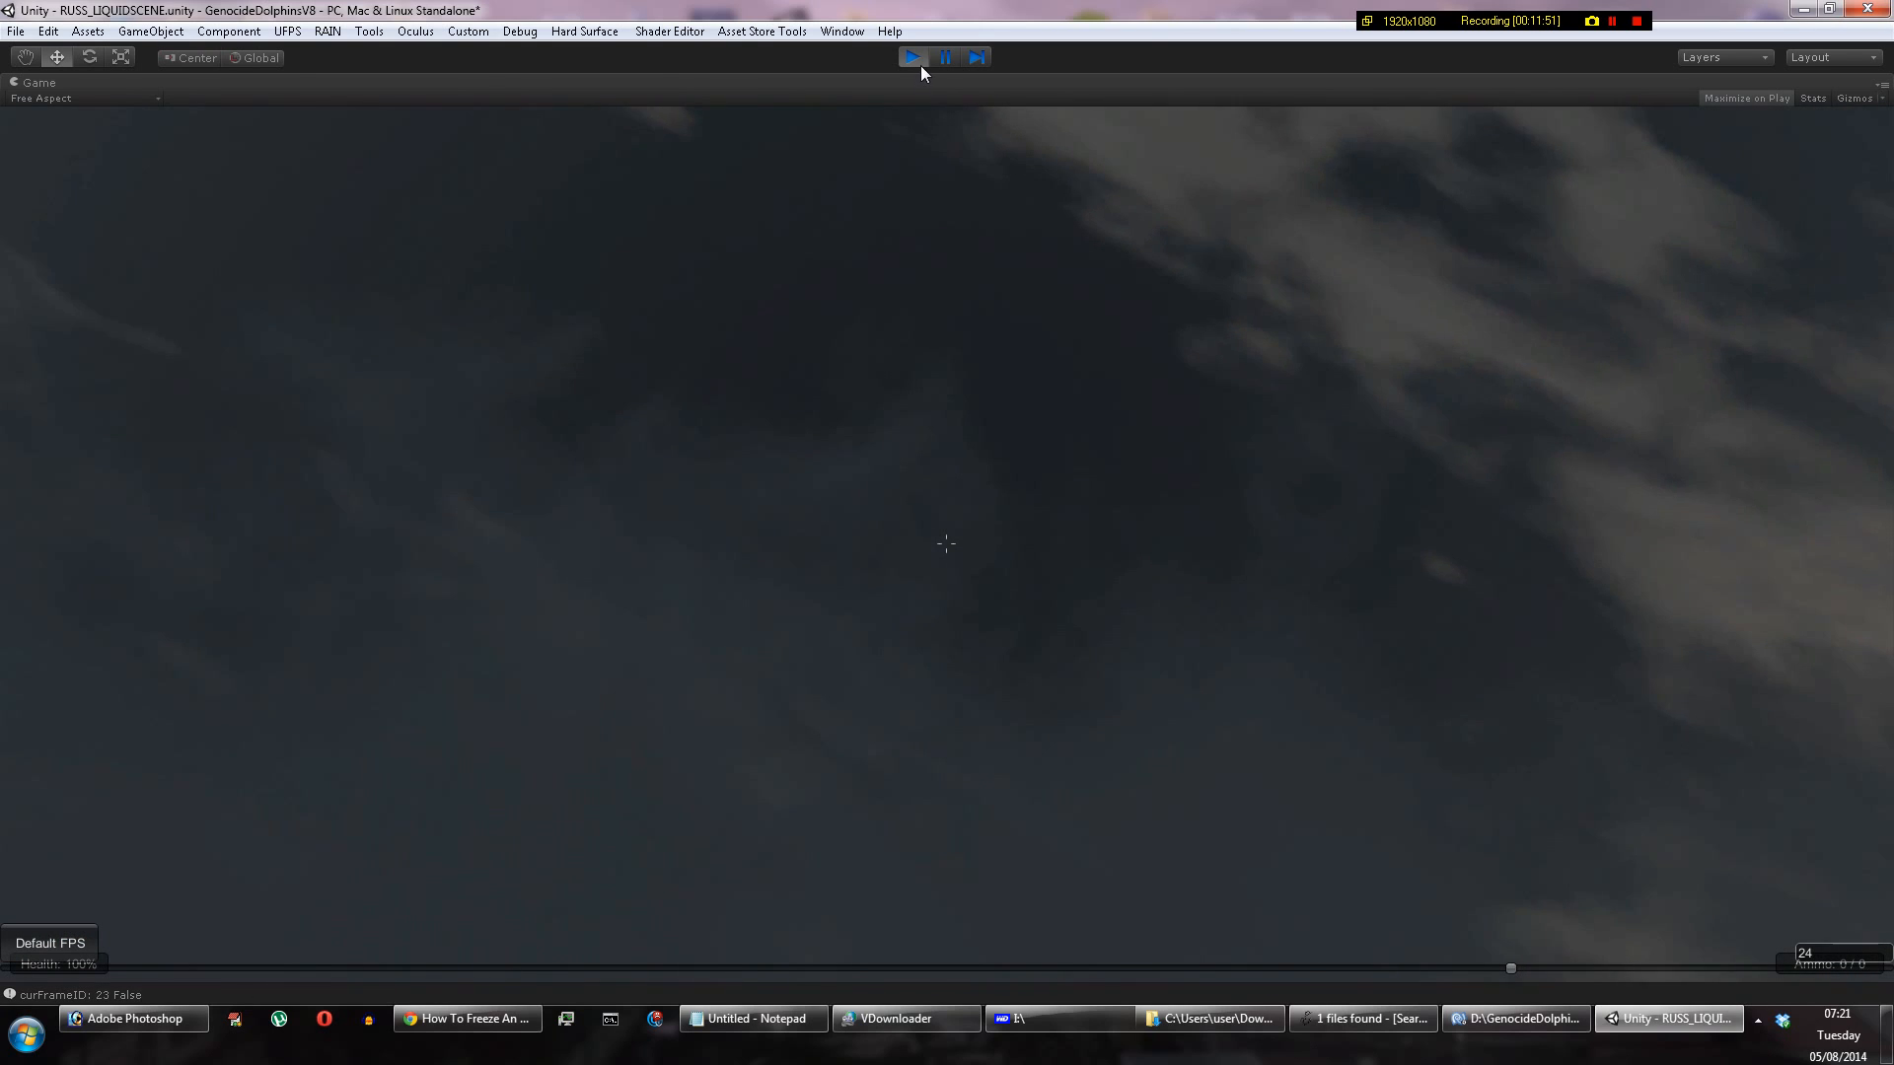
Step: Resume the game in the maximized Game view and fly into the frozen dough splash
left_click(913, 56)
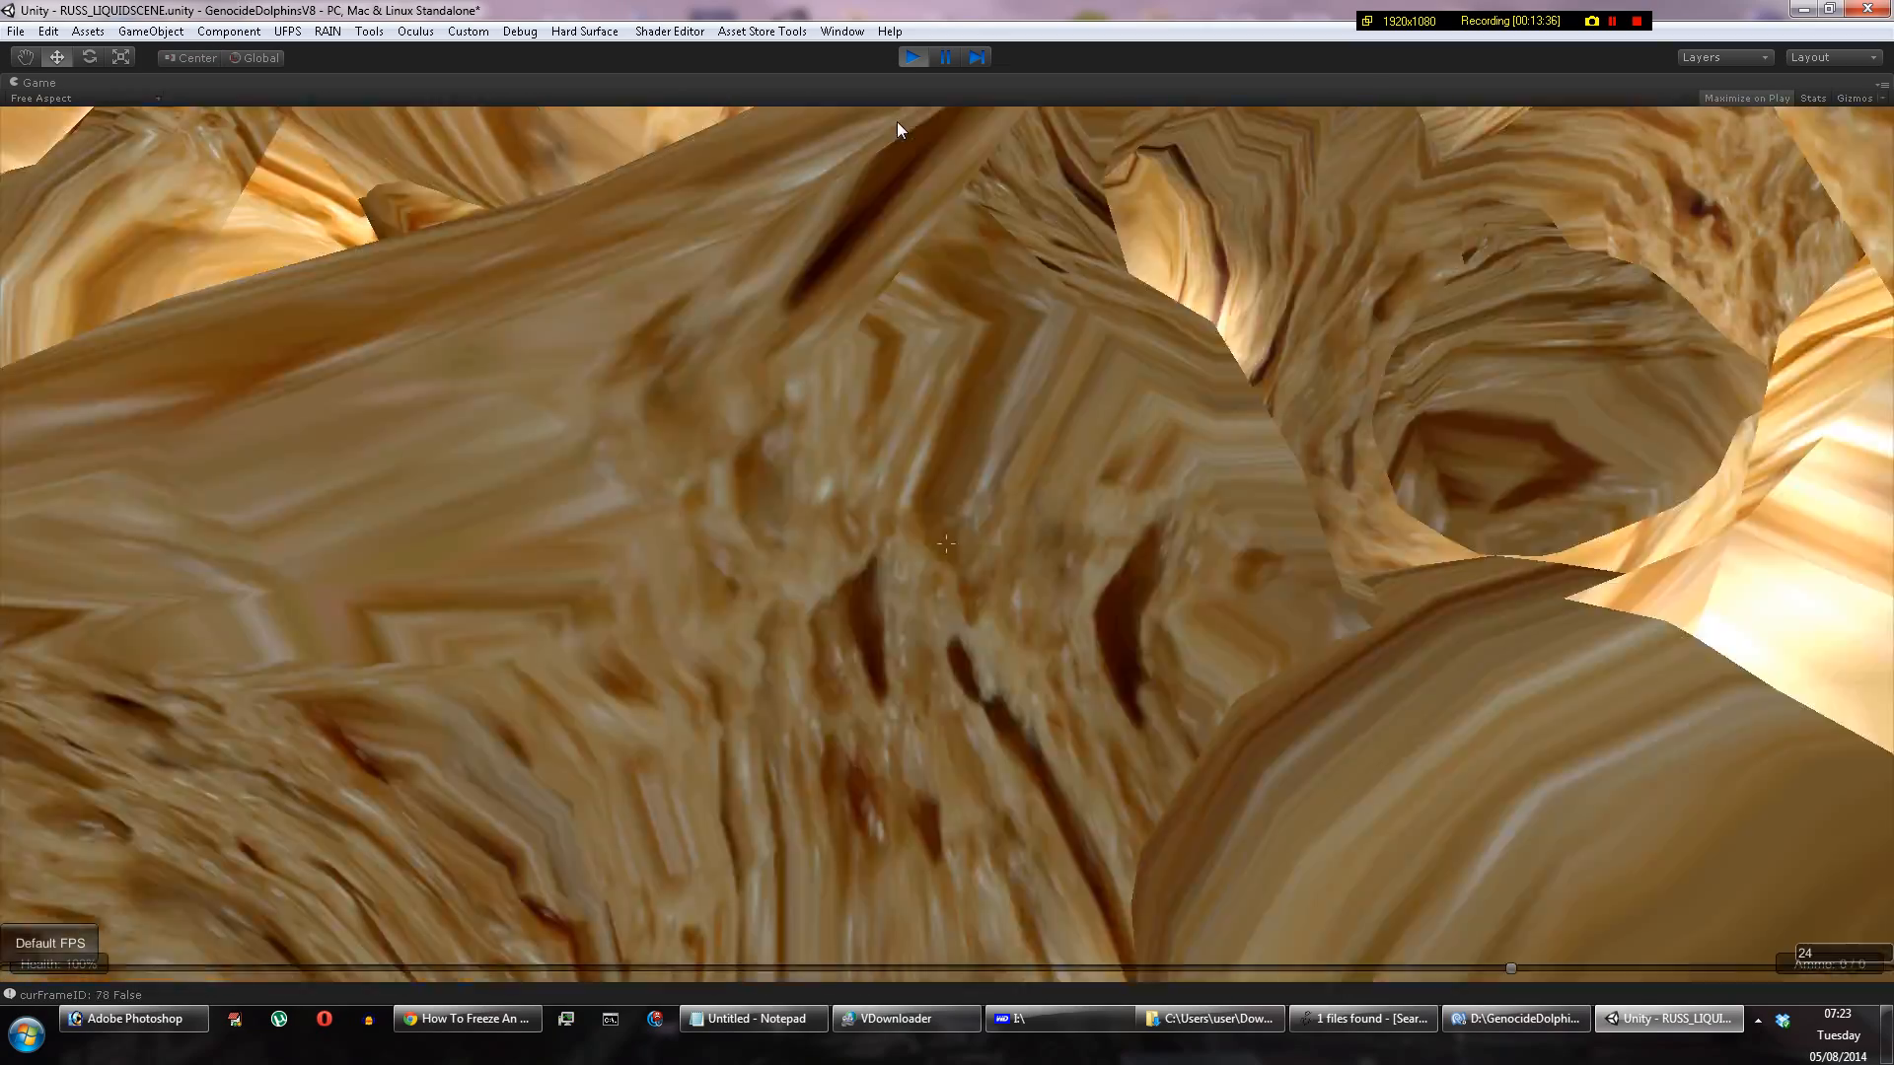
Step: Exit Play mode and bring the Chrome window with YouTube to the front
left_click(1632, 21)
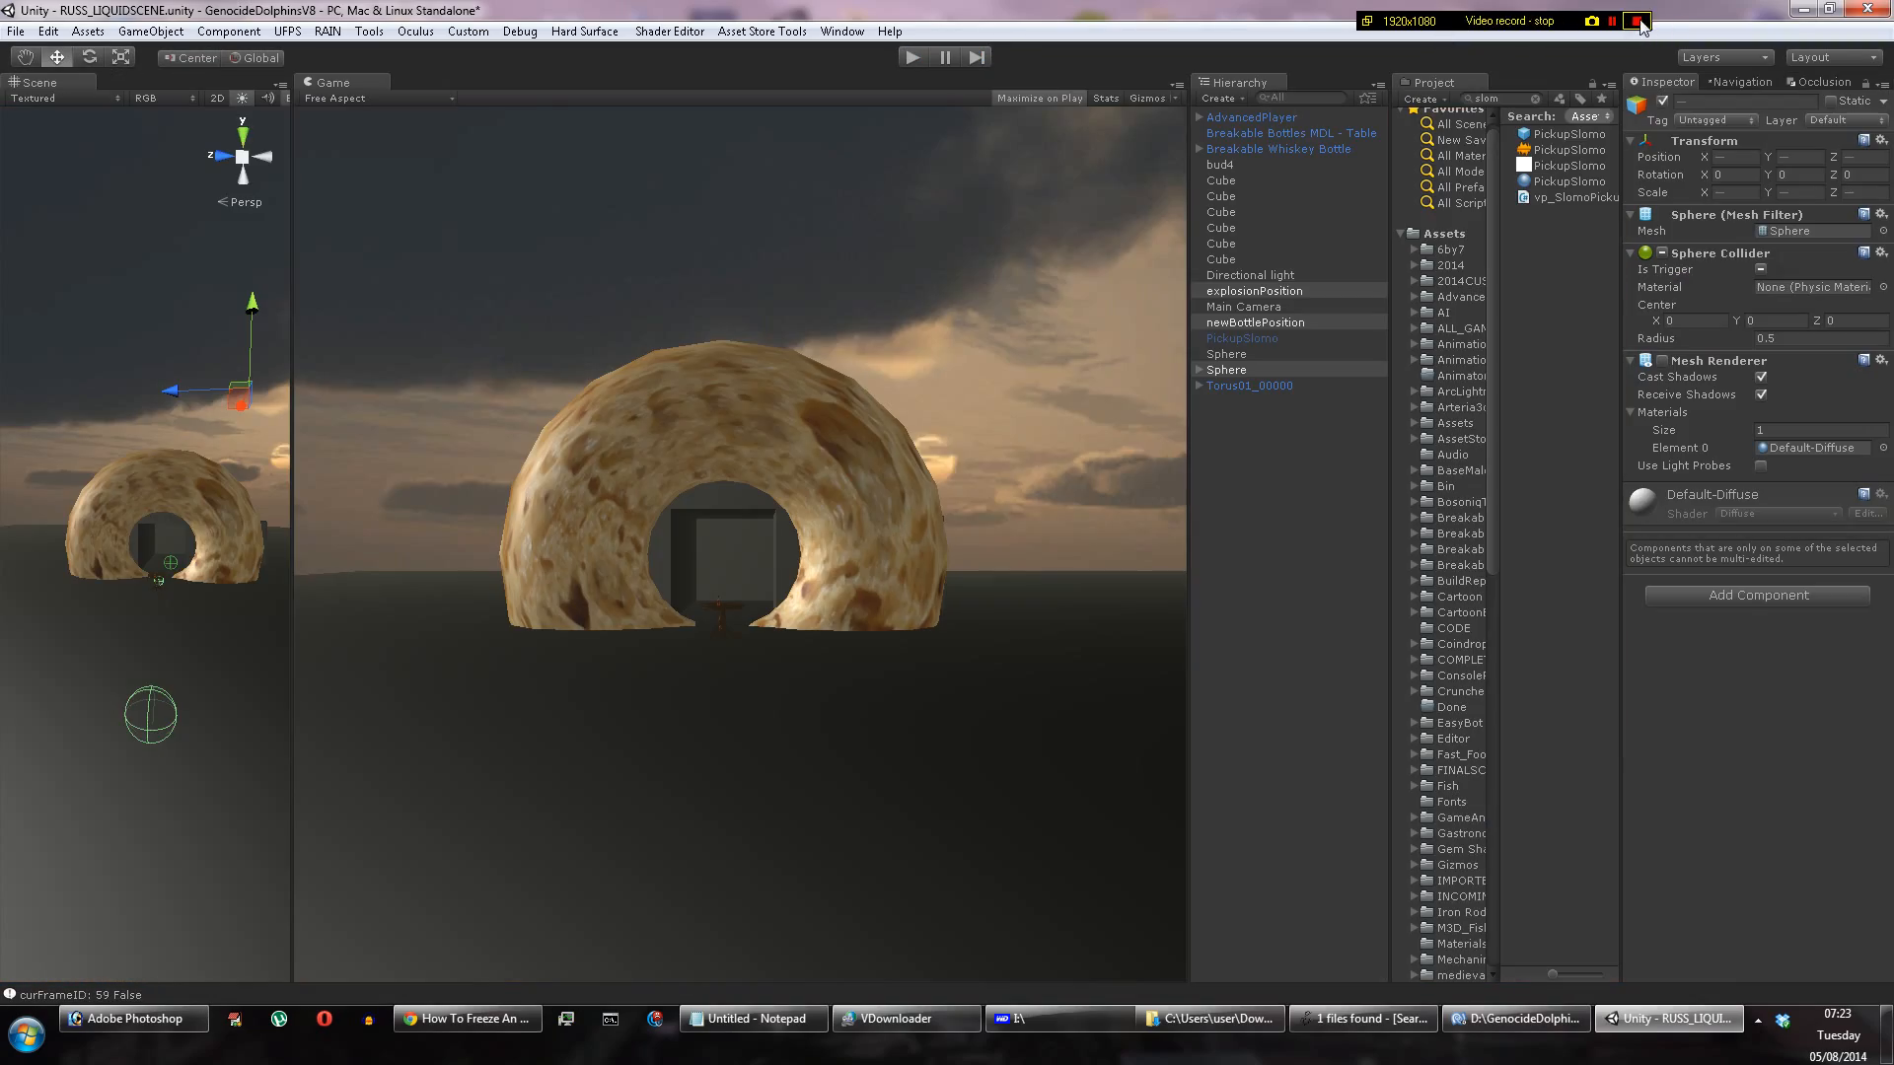
left_click(1632, 22)
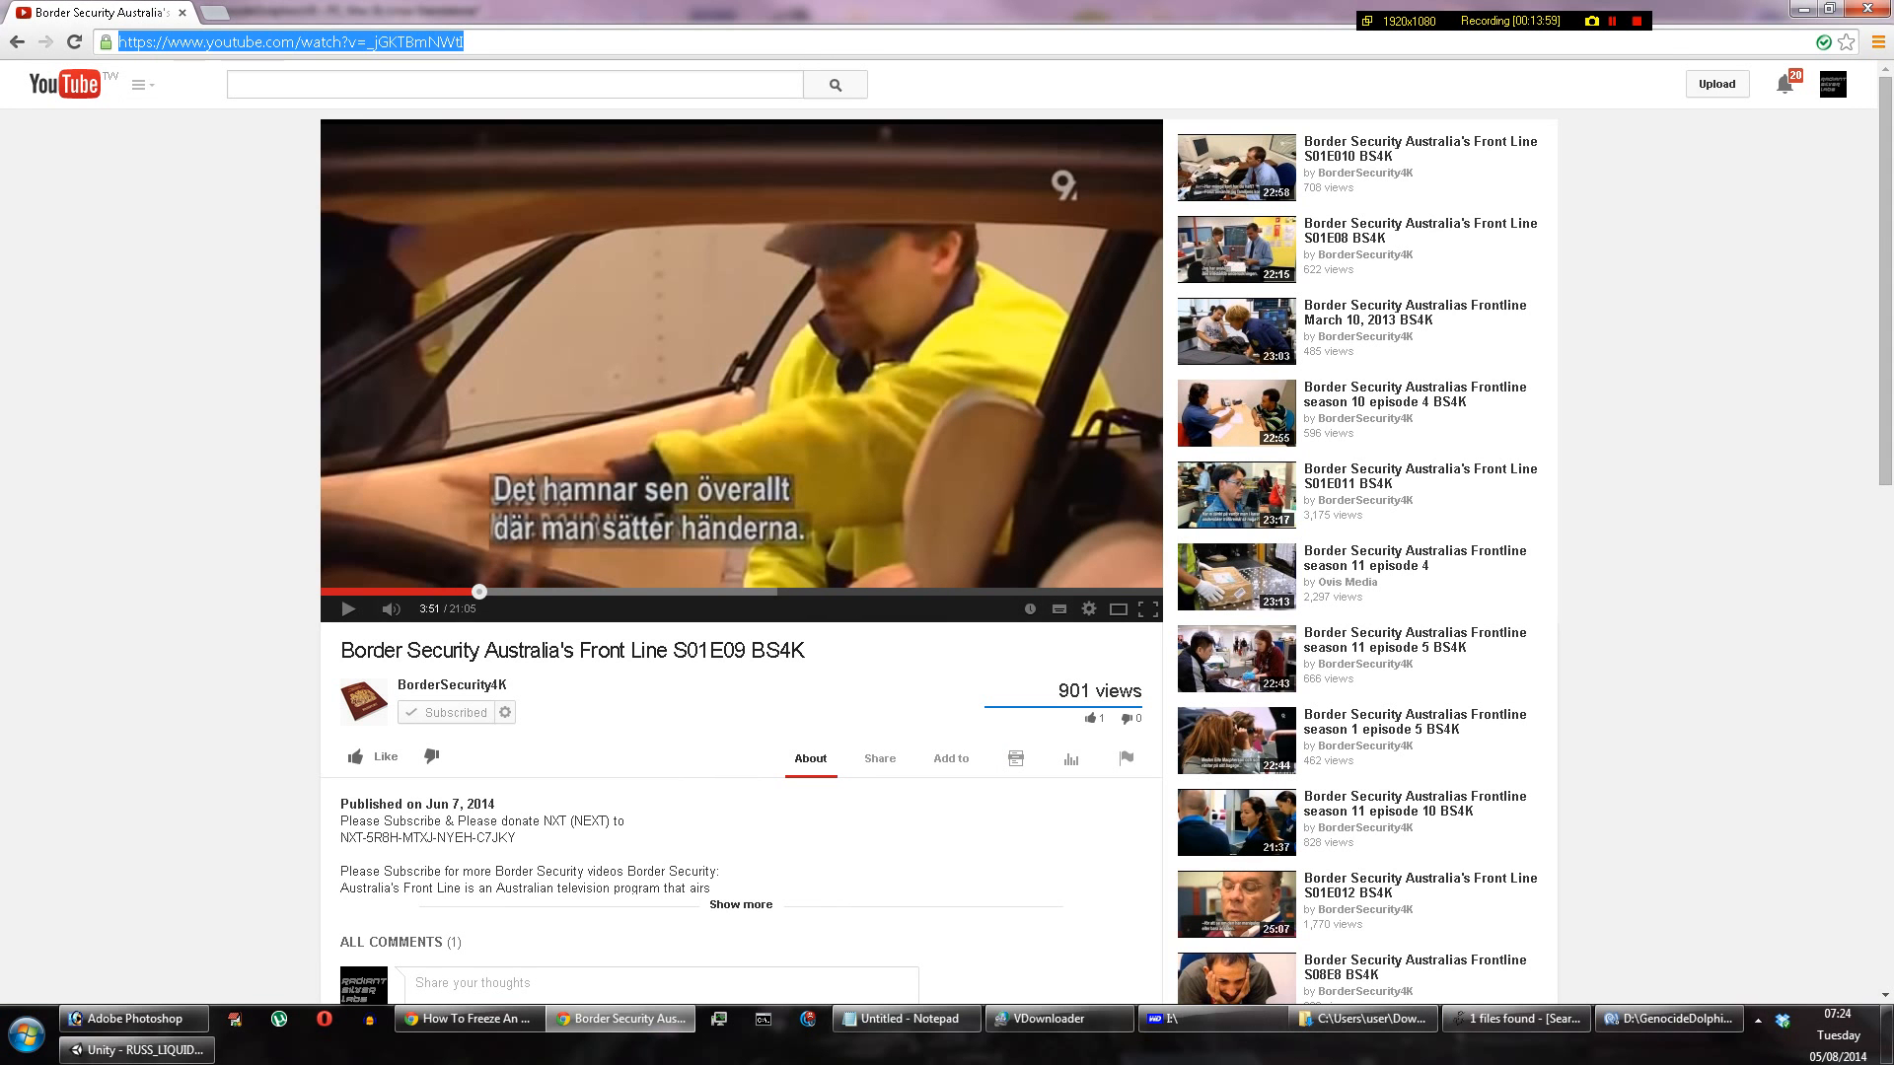
Step: Enter kickass.to in the address bar, landing on the Our Big Box Kickstarter page
type("kickass.to")
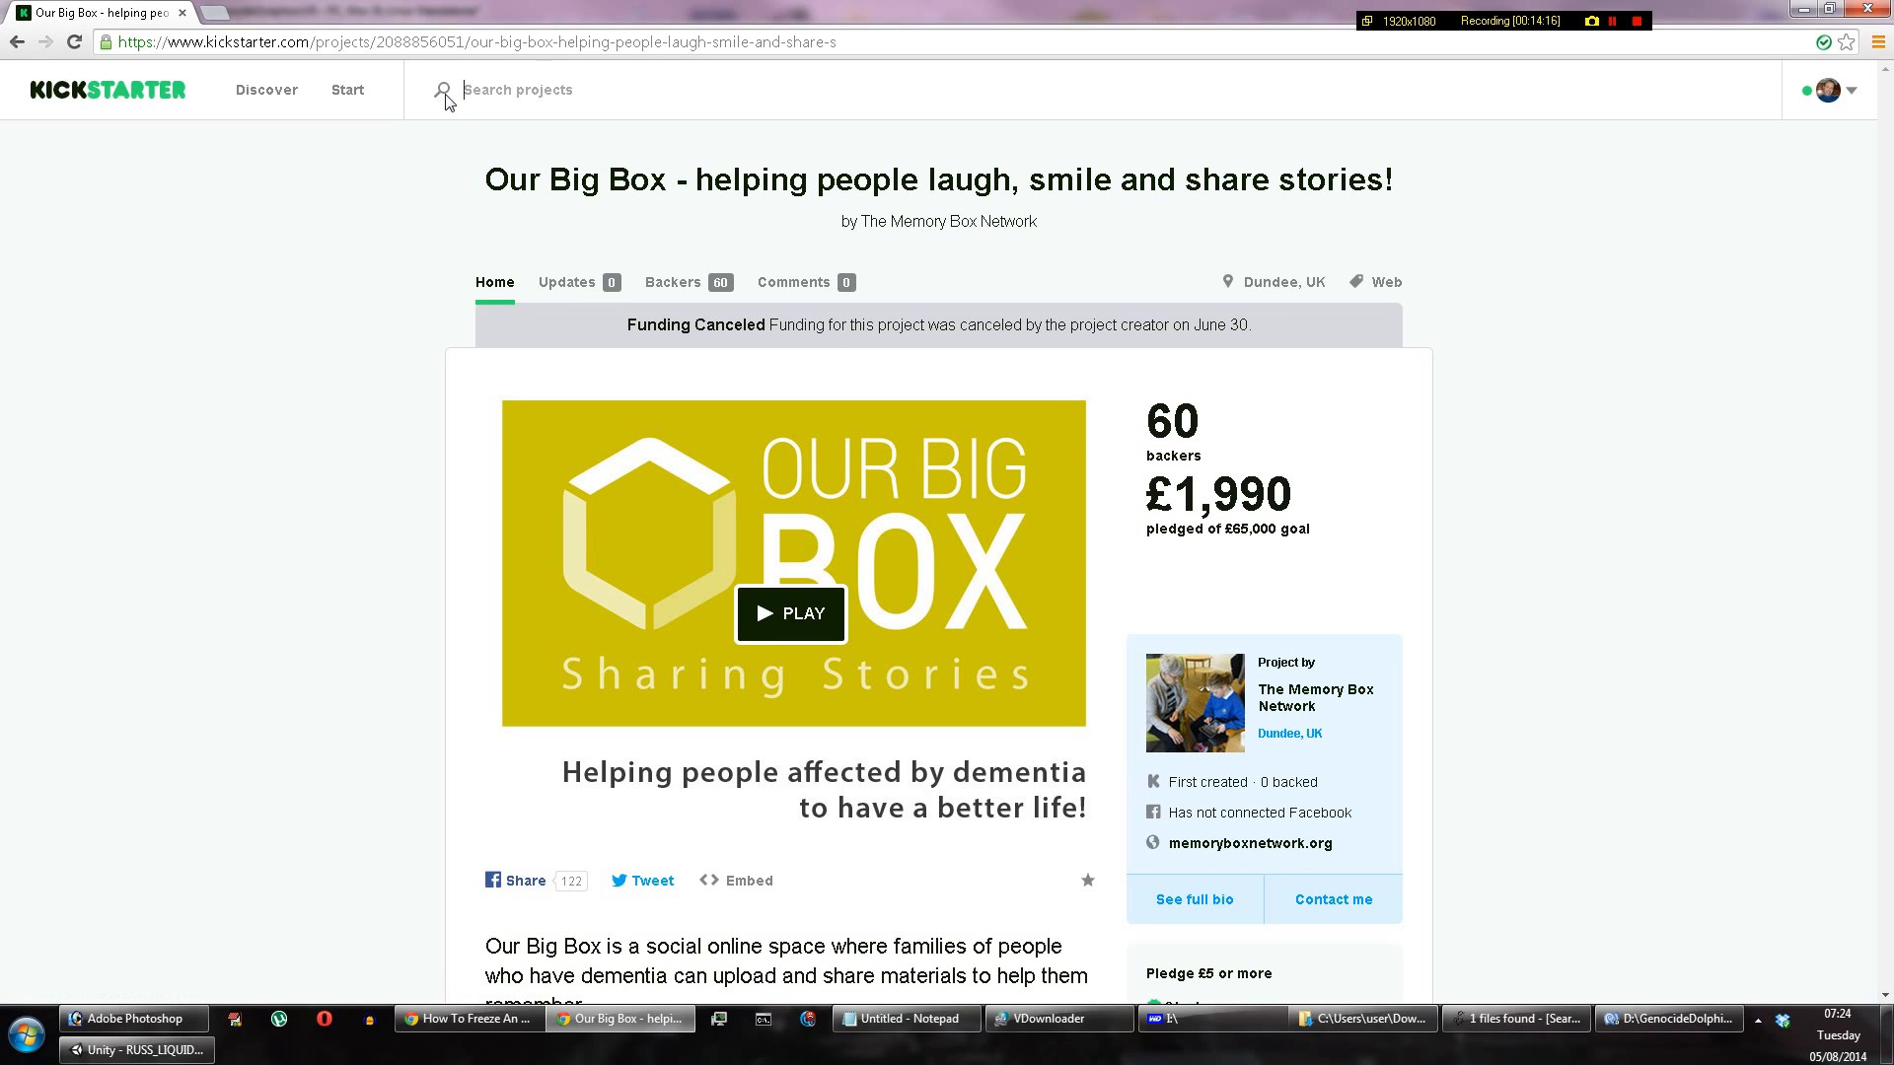
Step: Search Kickstarter for 'elysian' and open the Elysian Shadows Next-Gen 2D RPG page
type("elysian")
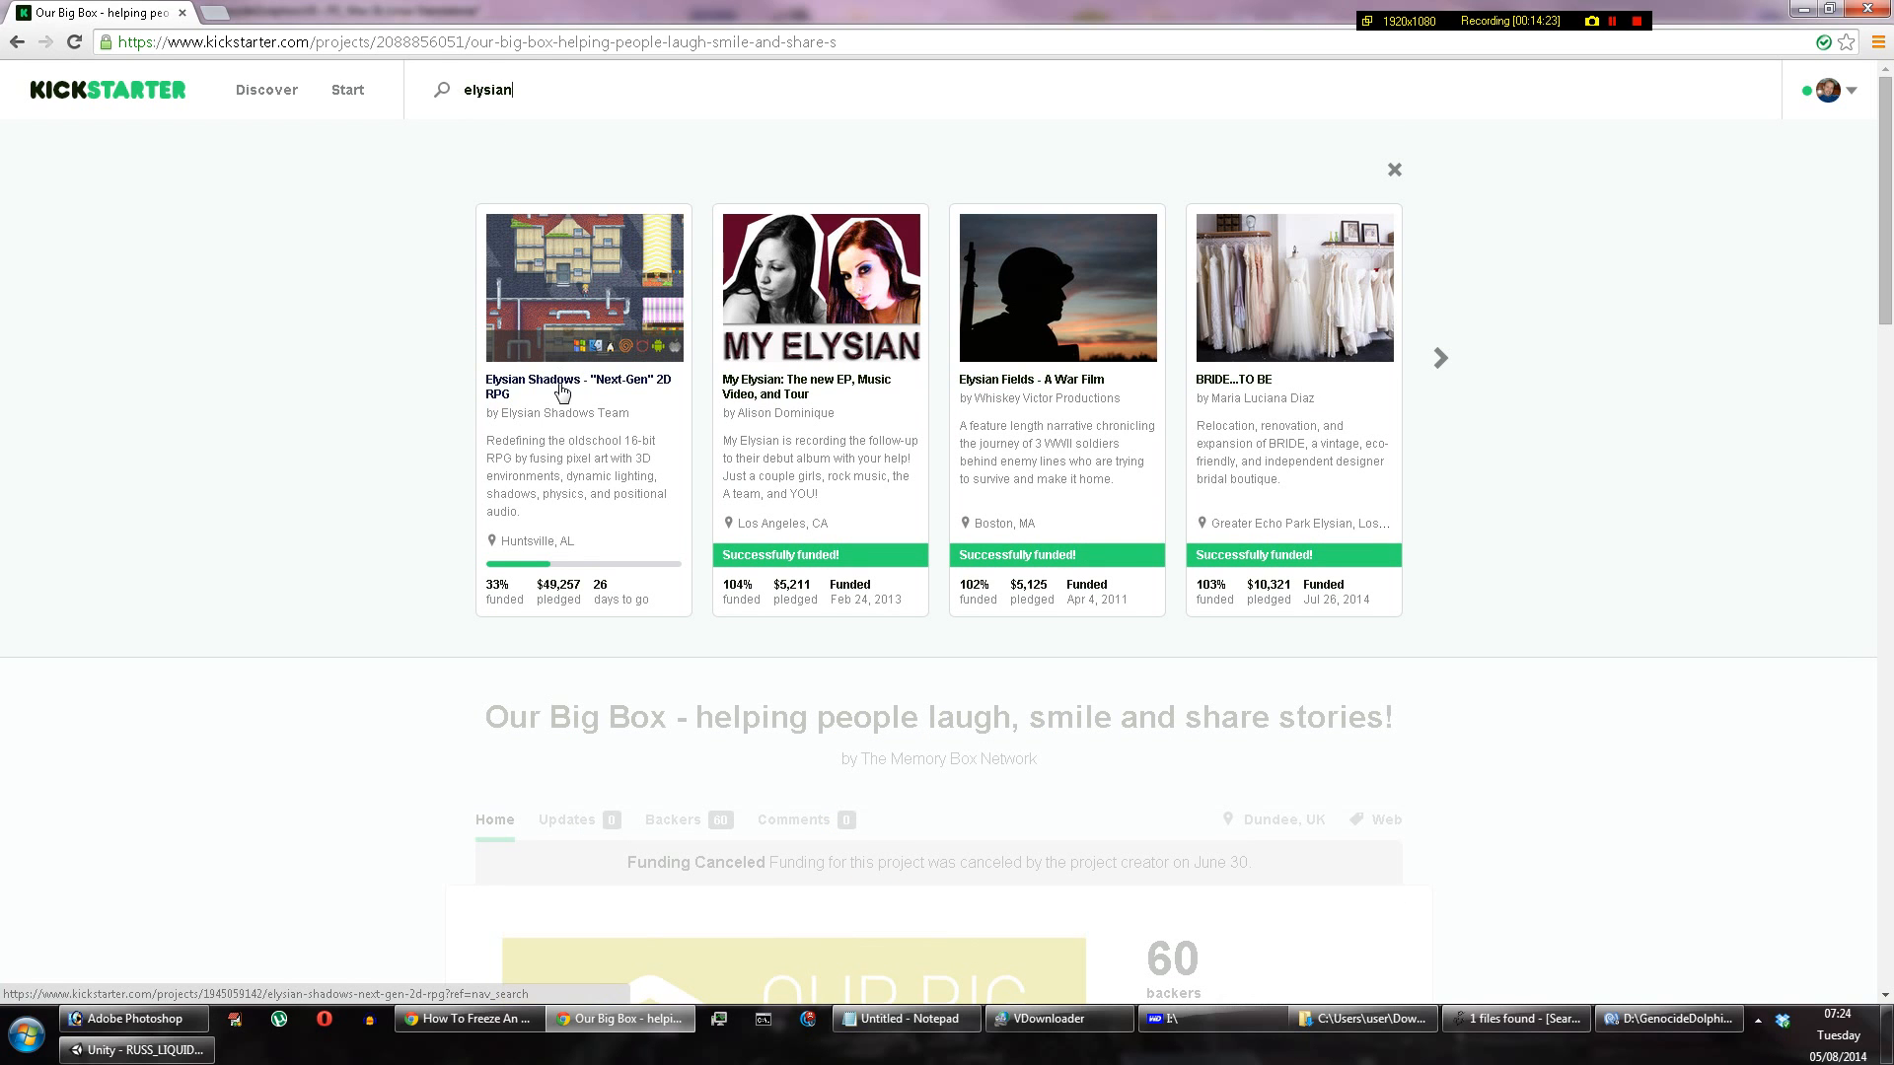
left_click(558, 380)
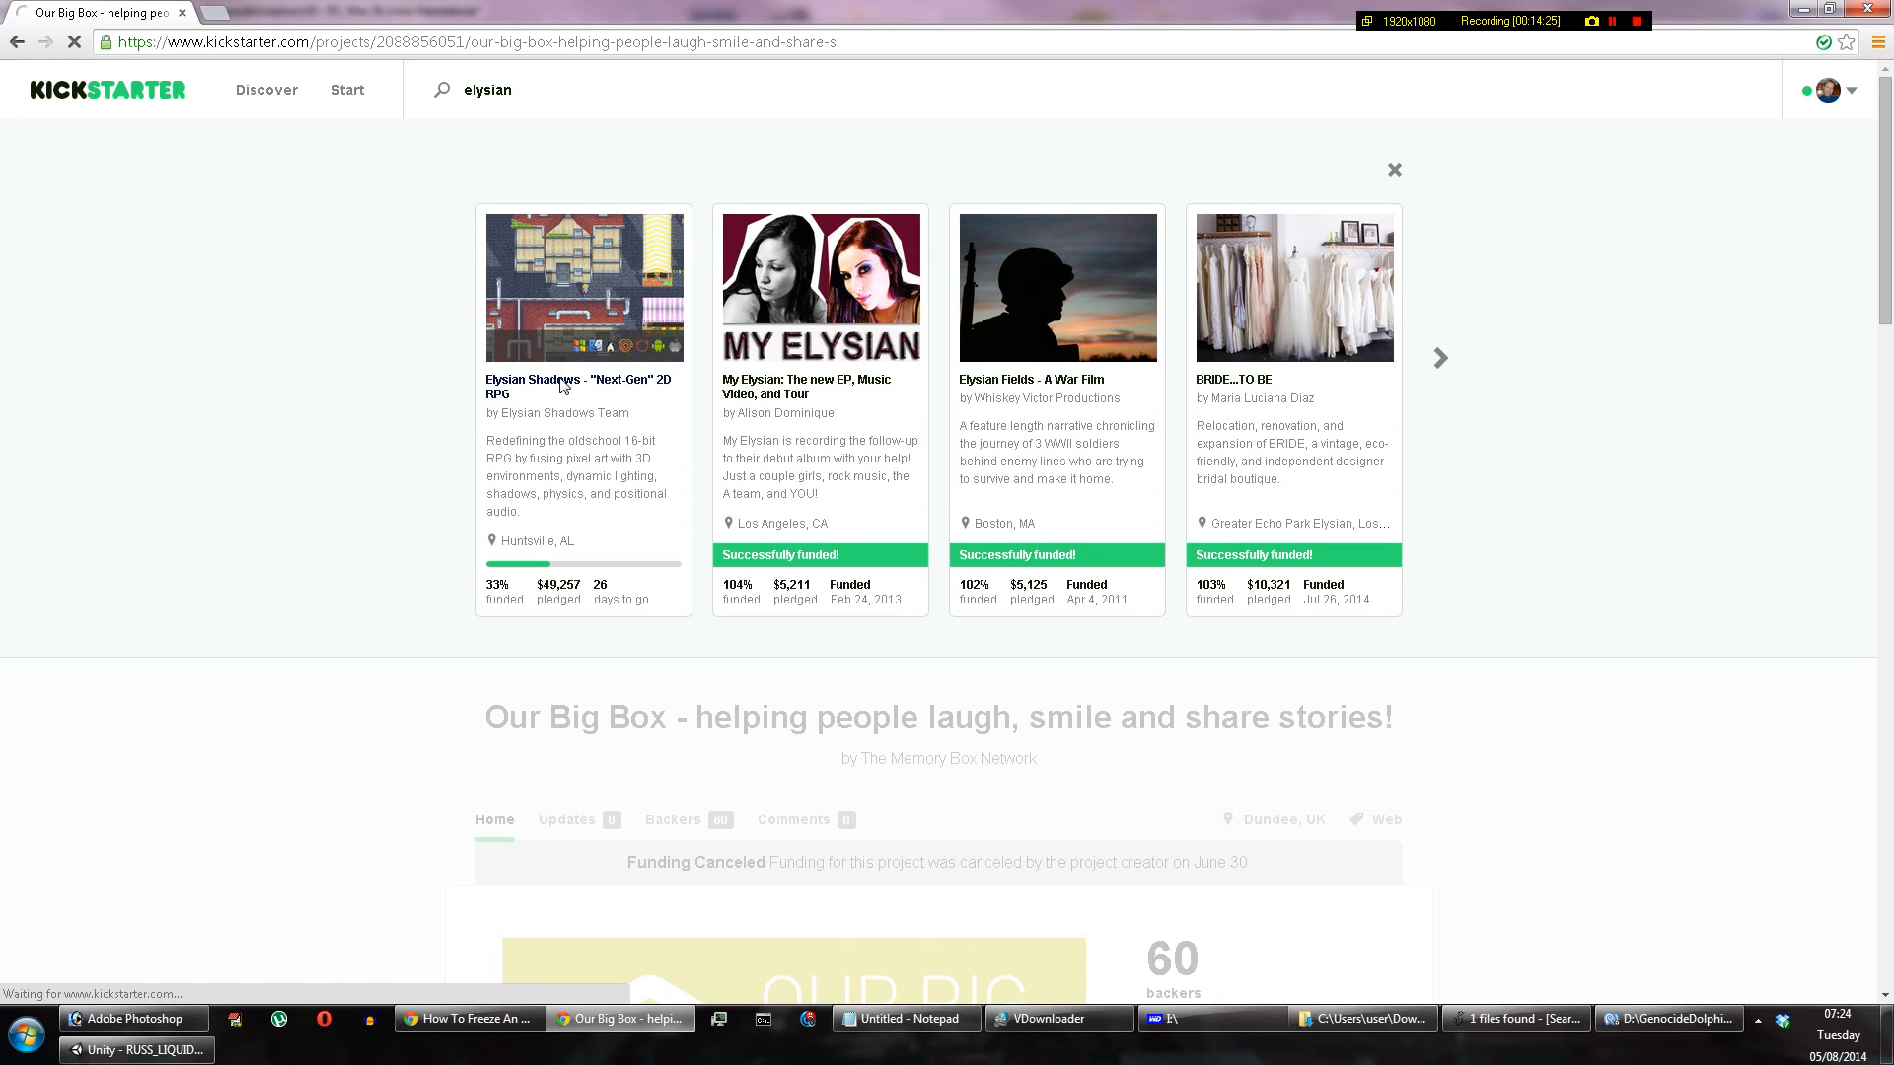
mouse_move(574, 389)
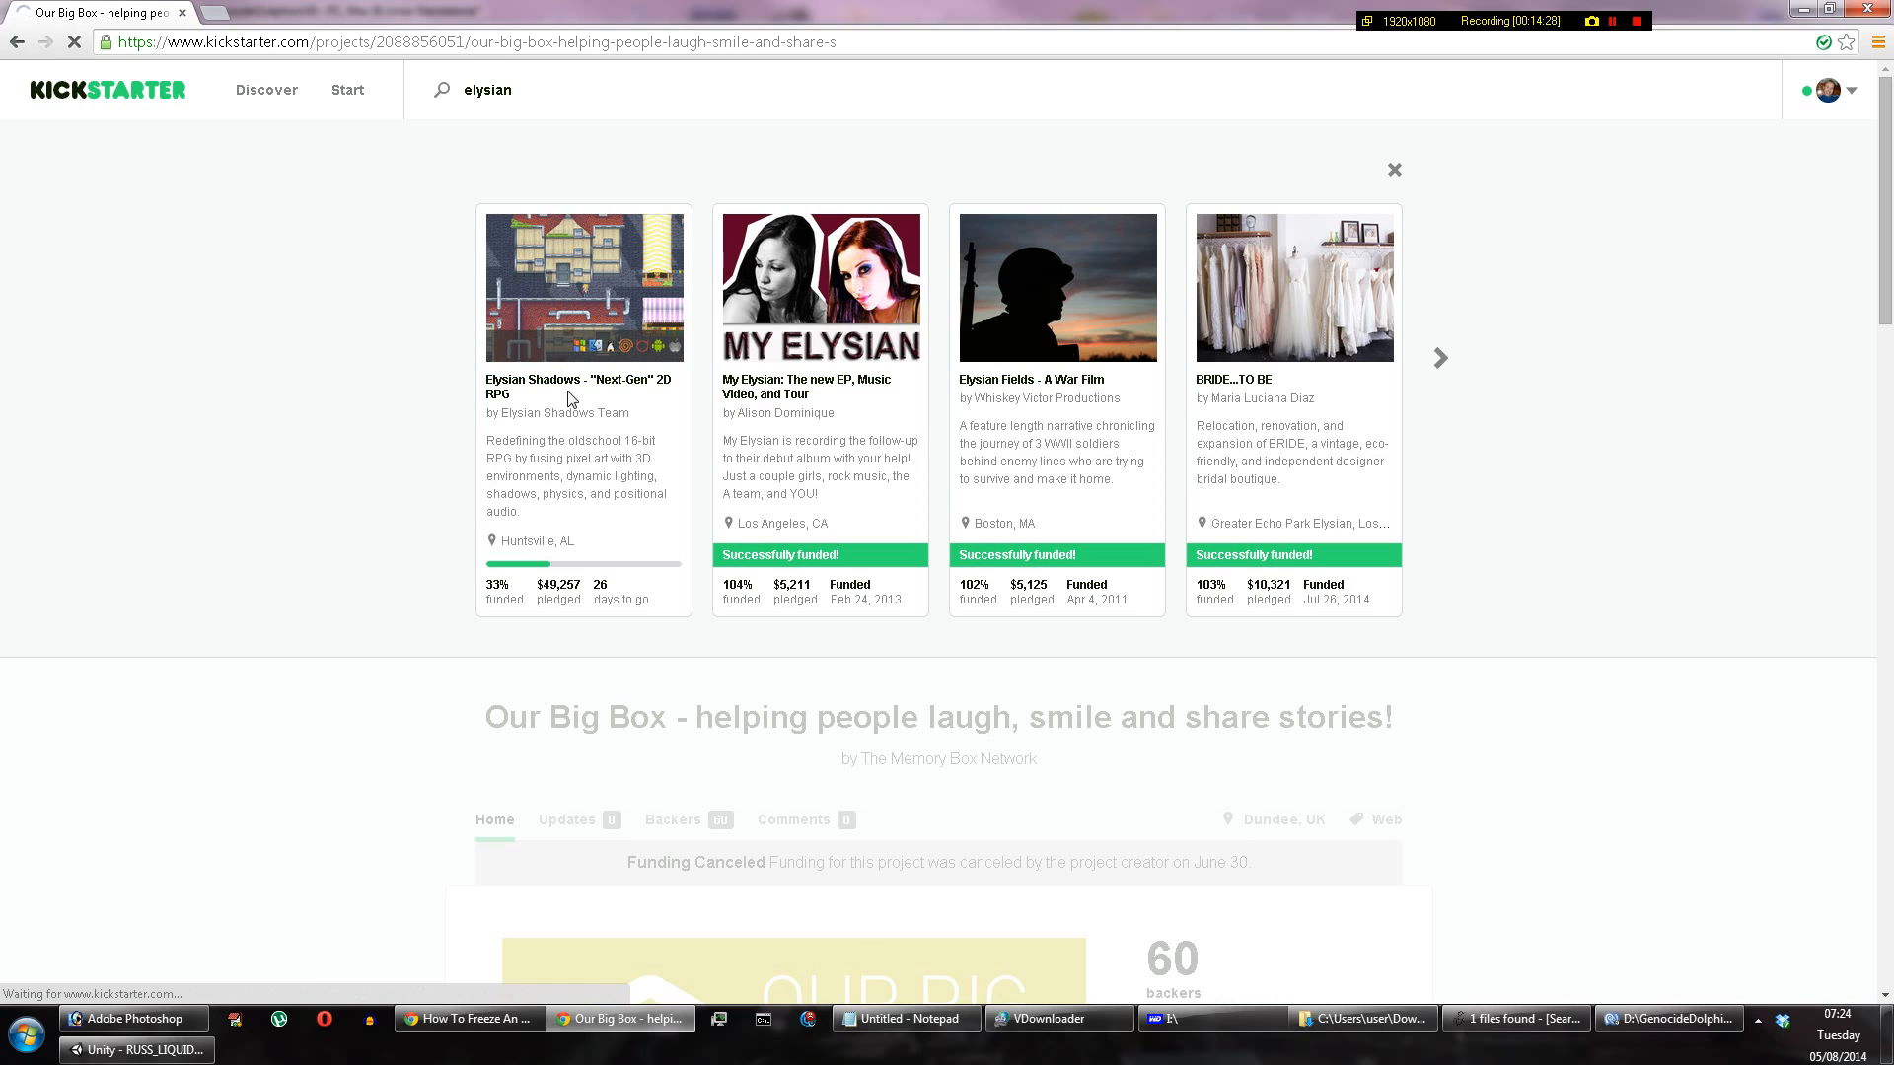
left_click(554, 386)
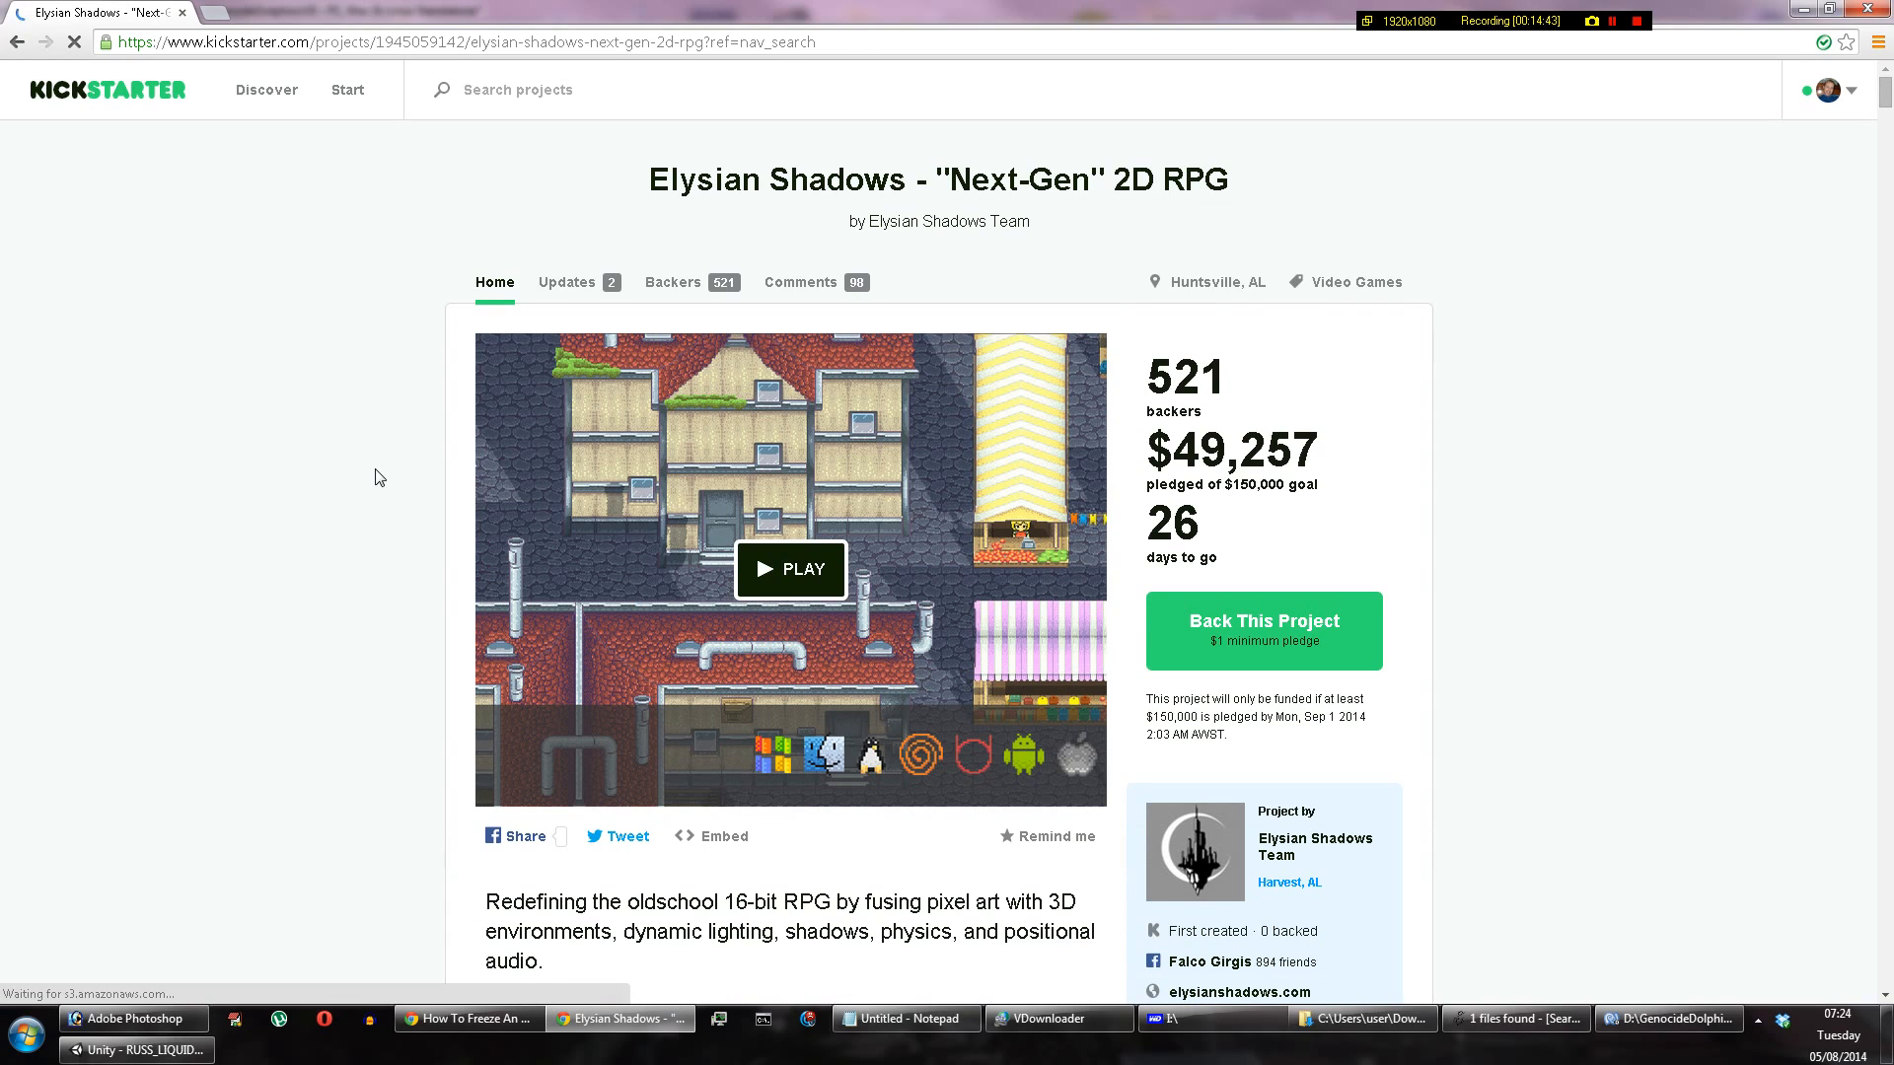
scroll("down", 3)
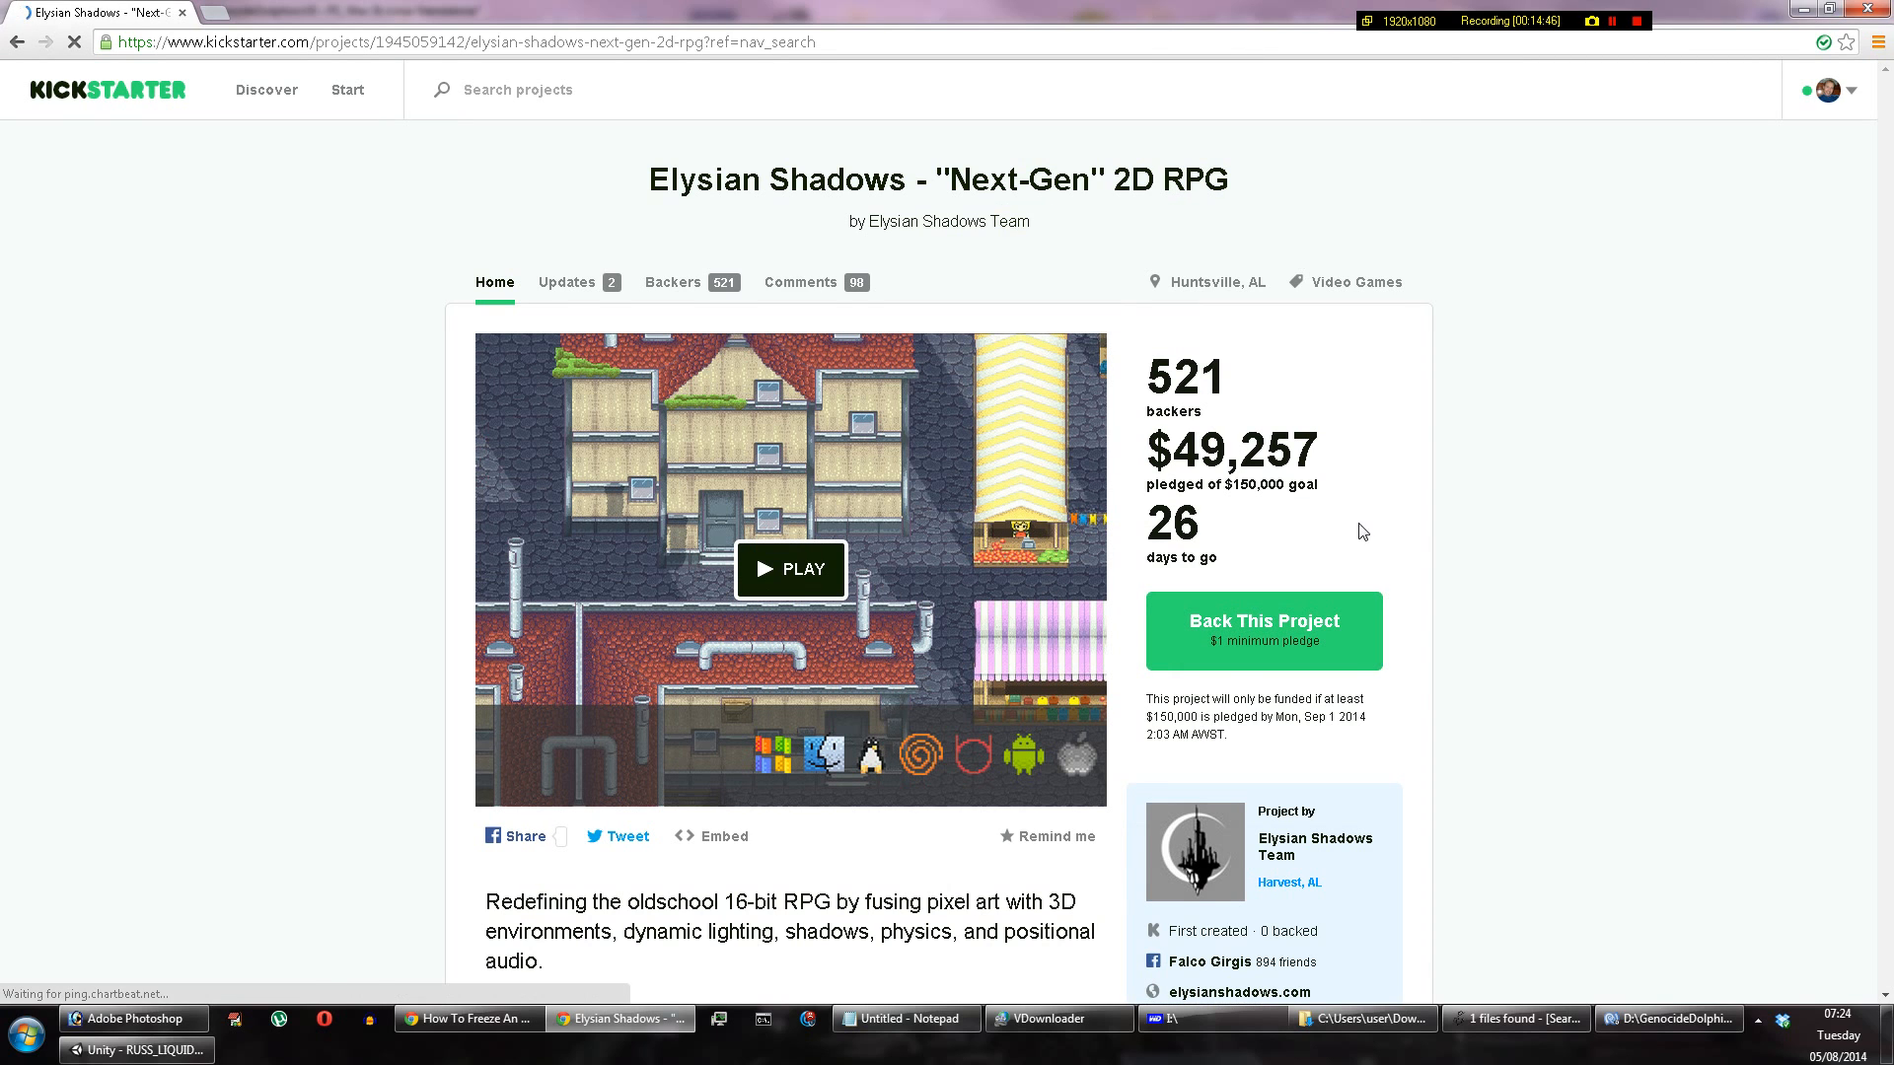
scroll("down", 3)
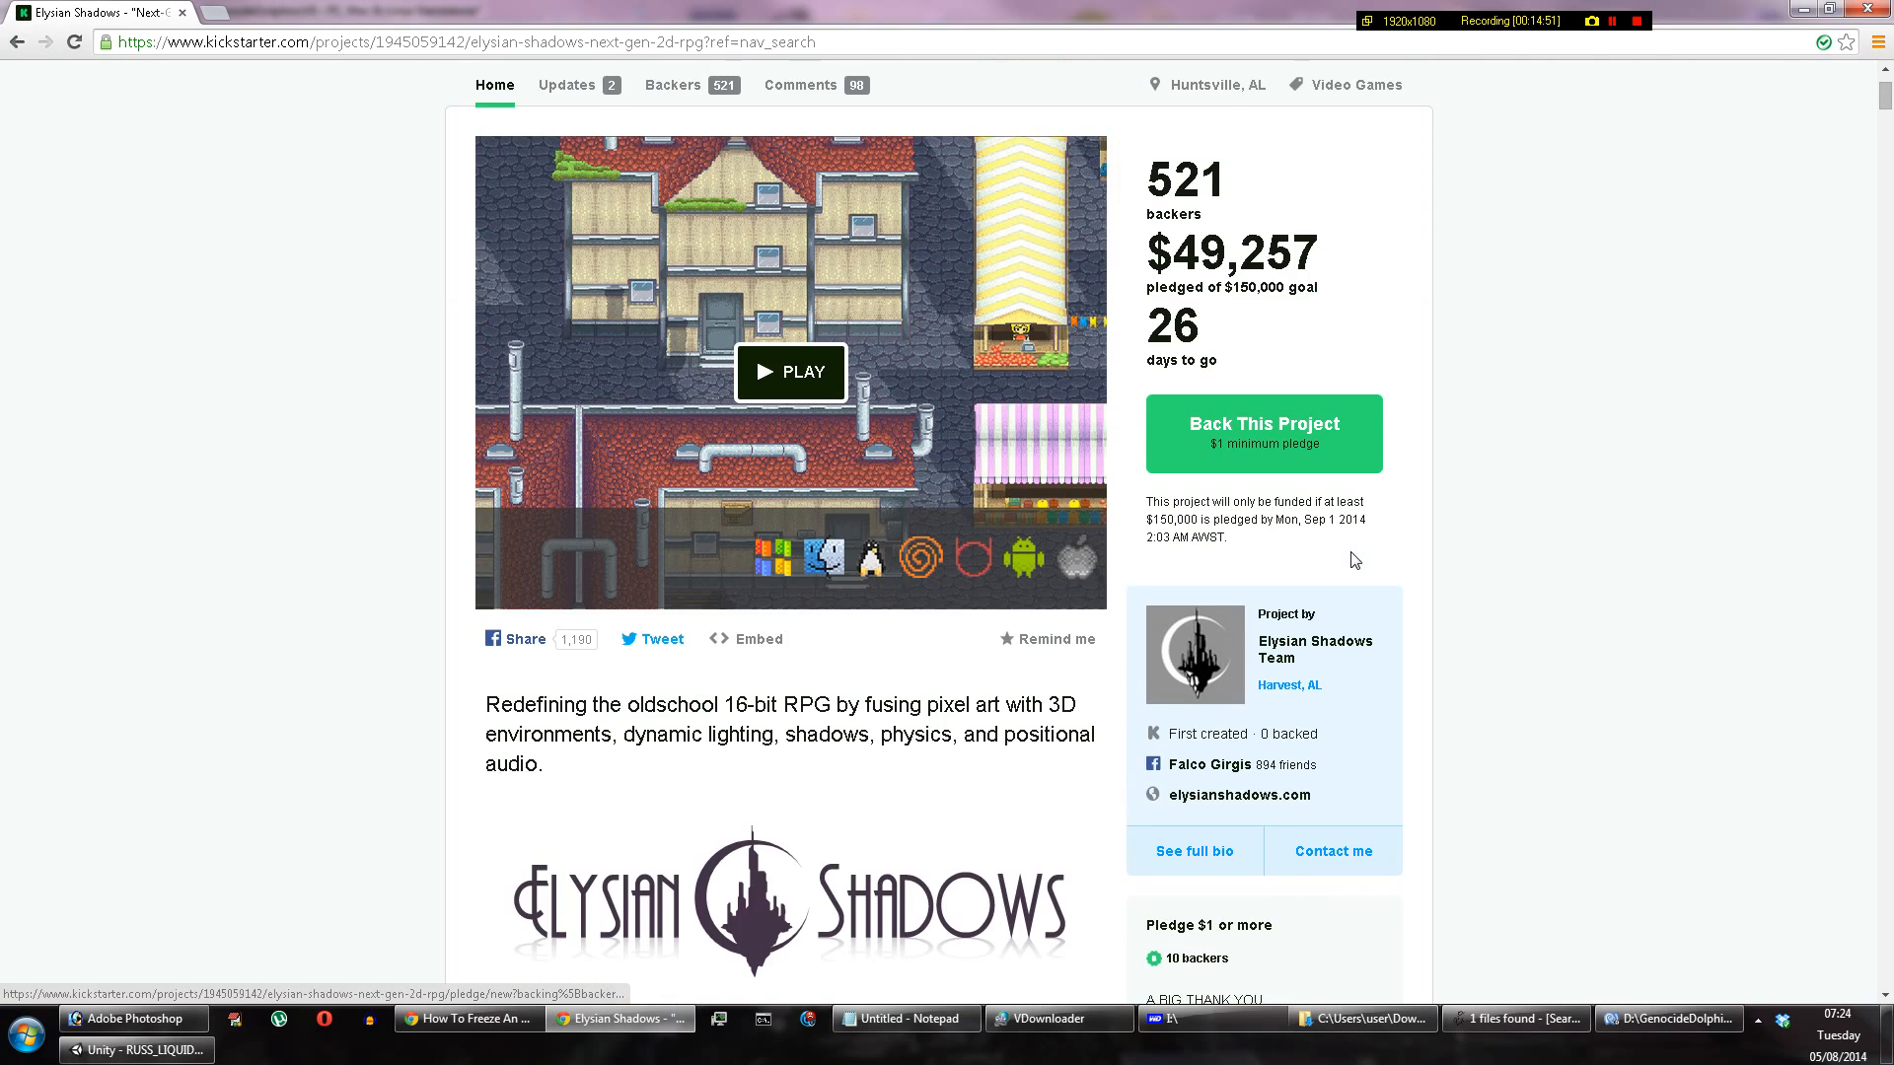
scroll("up", 3)
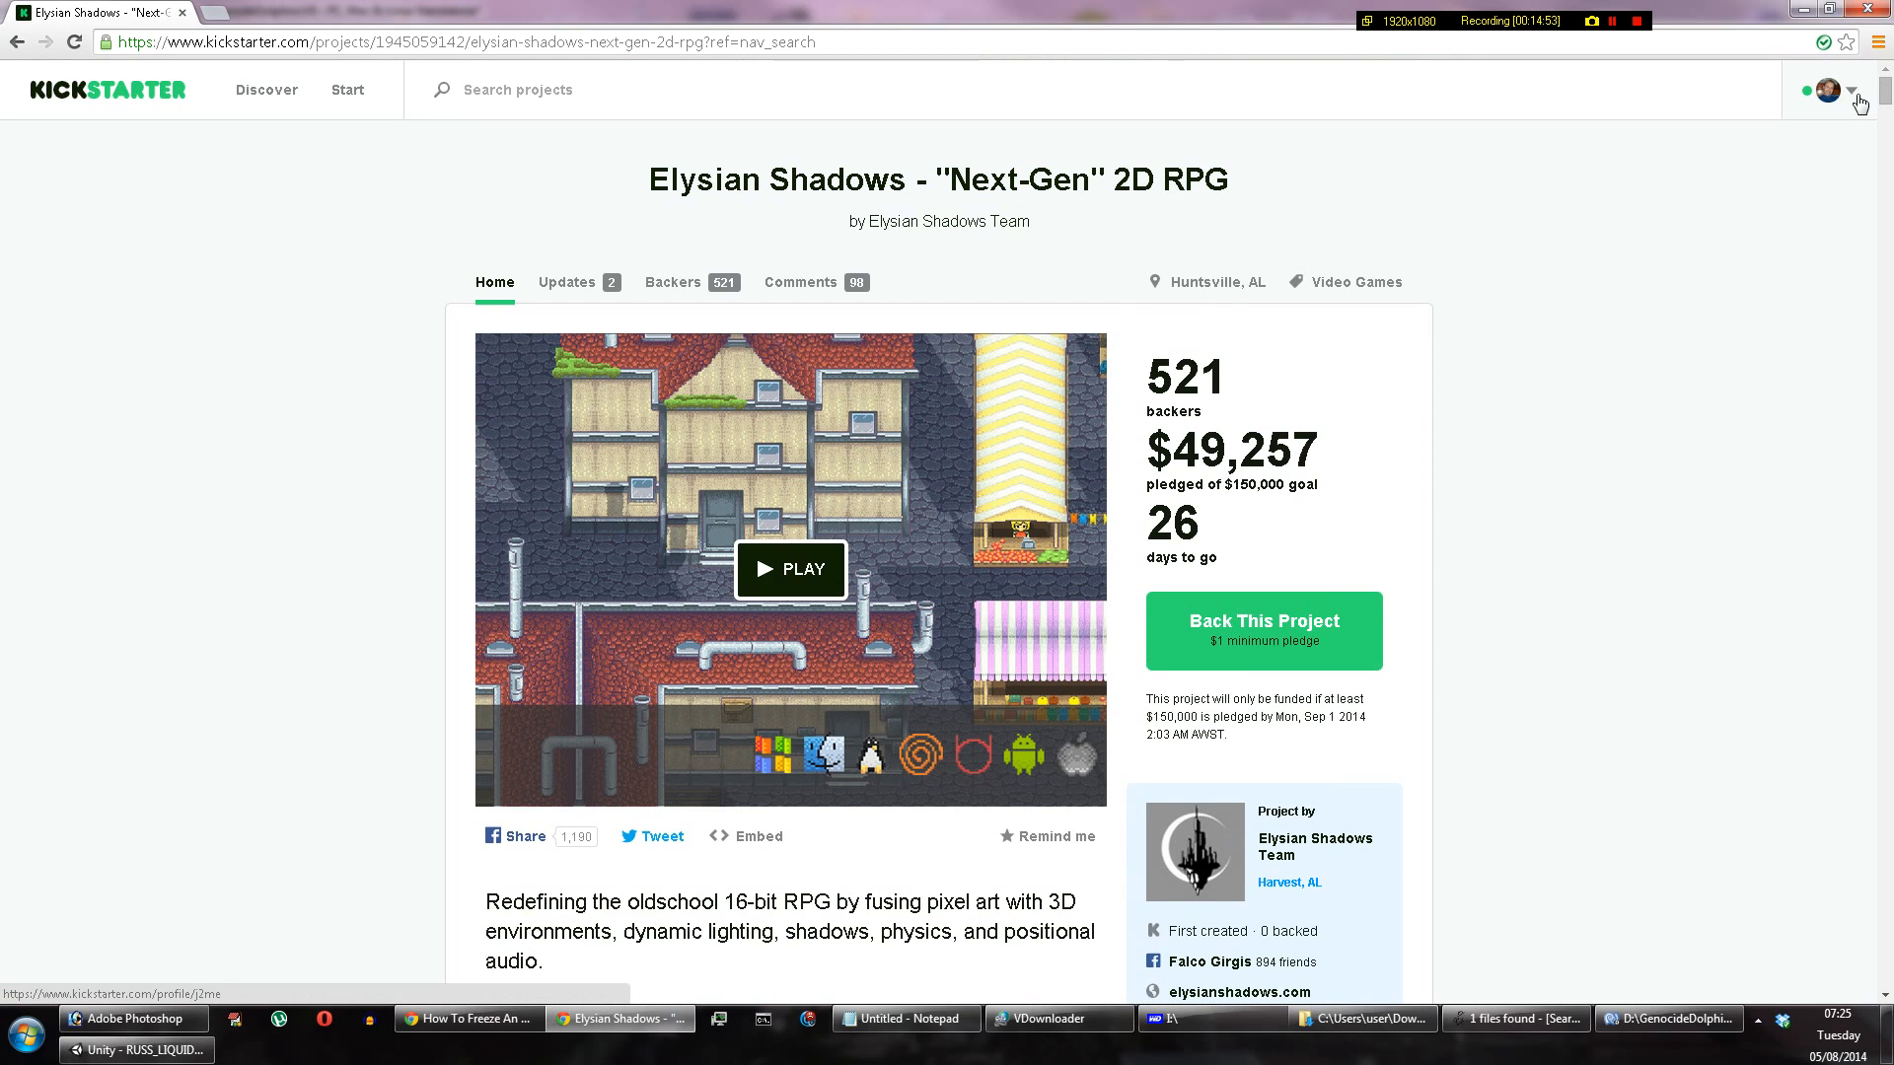
left_click(1858, 89)
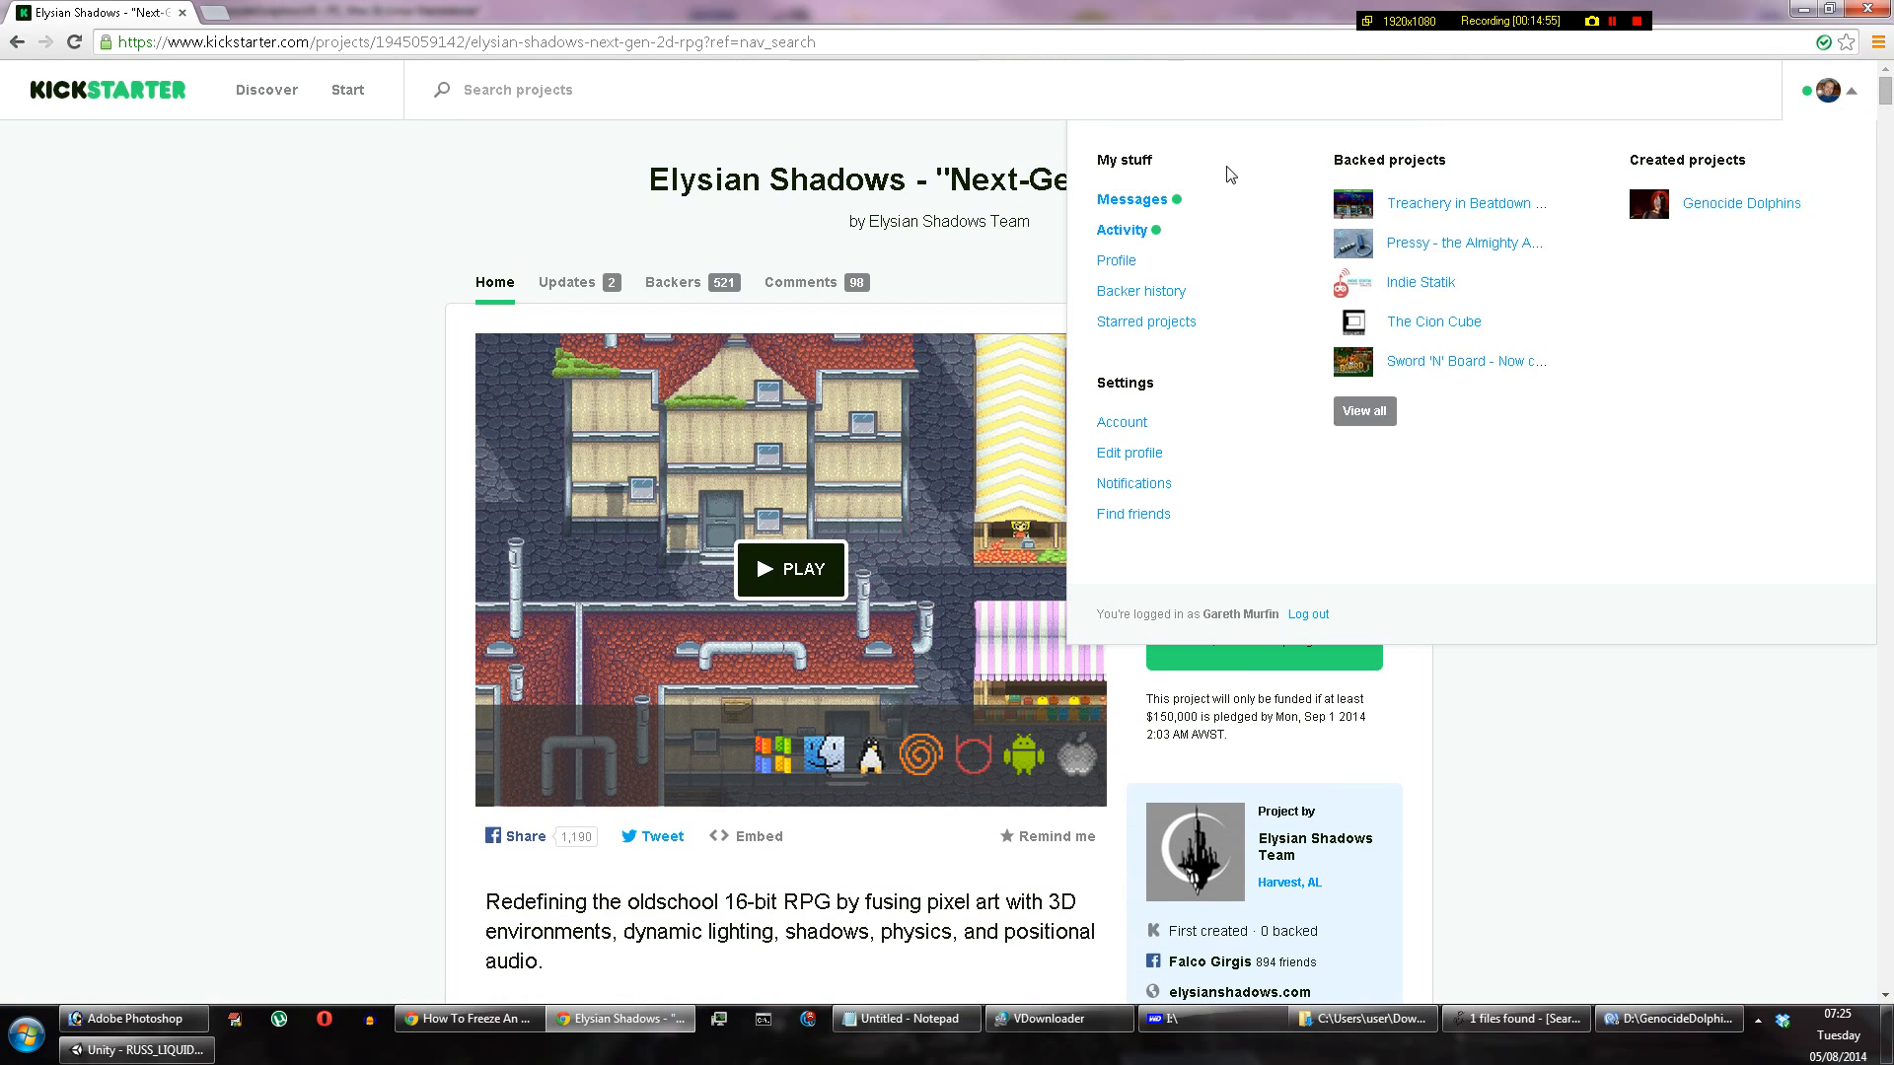
mouse_move(1266, 200)
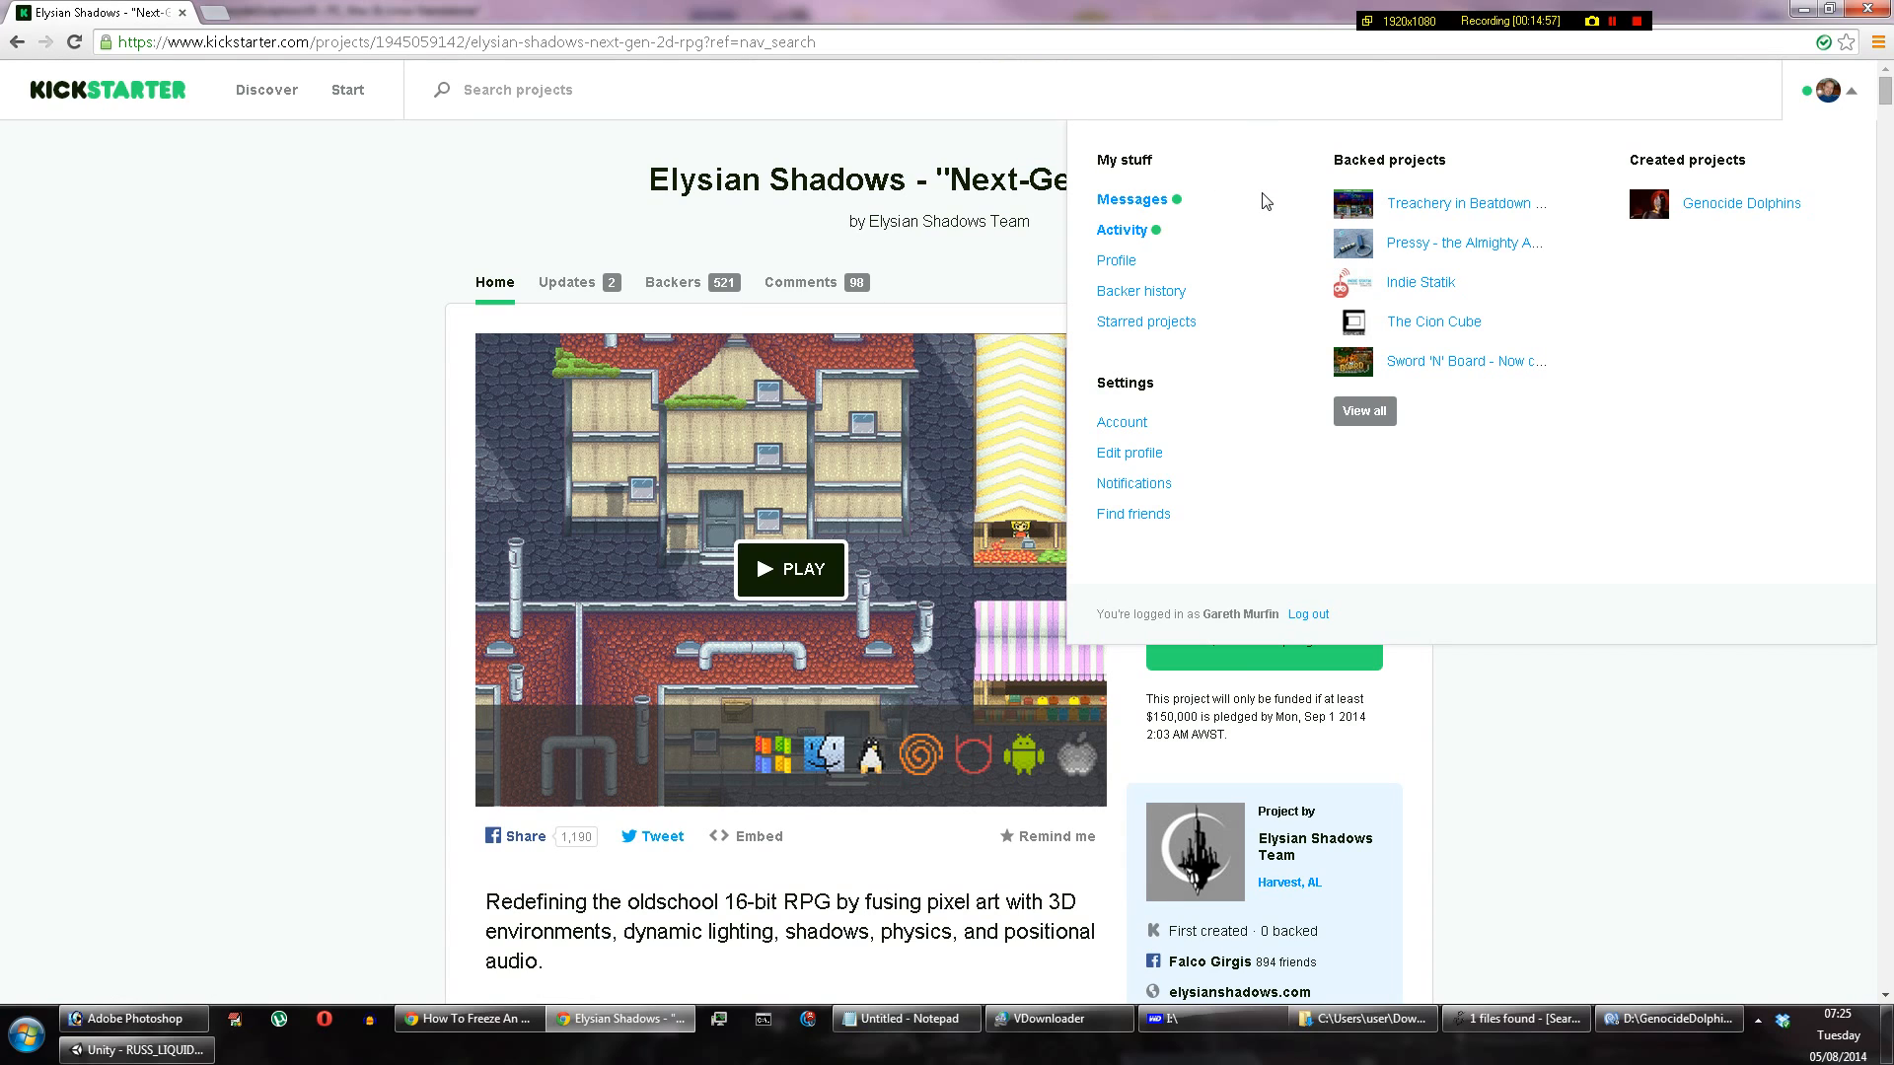
mouse_move(1124, 280)
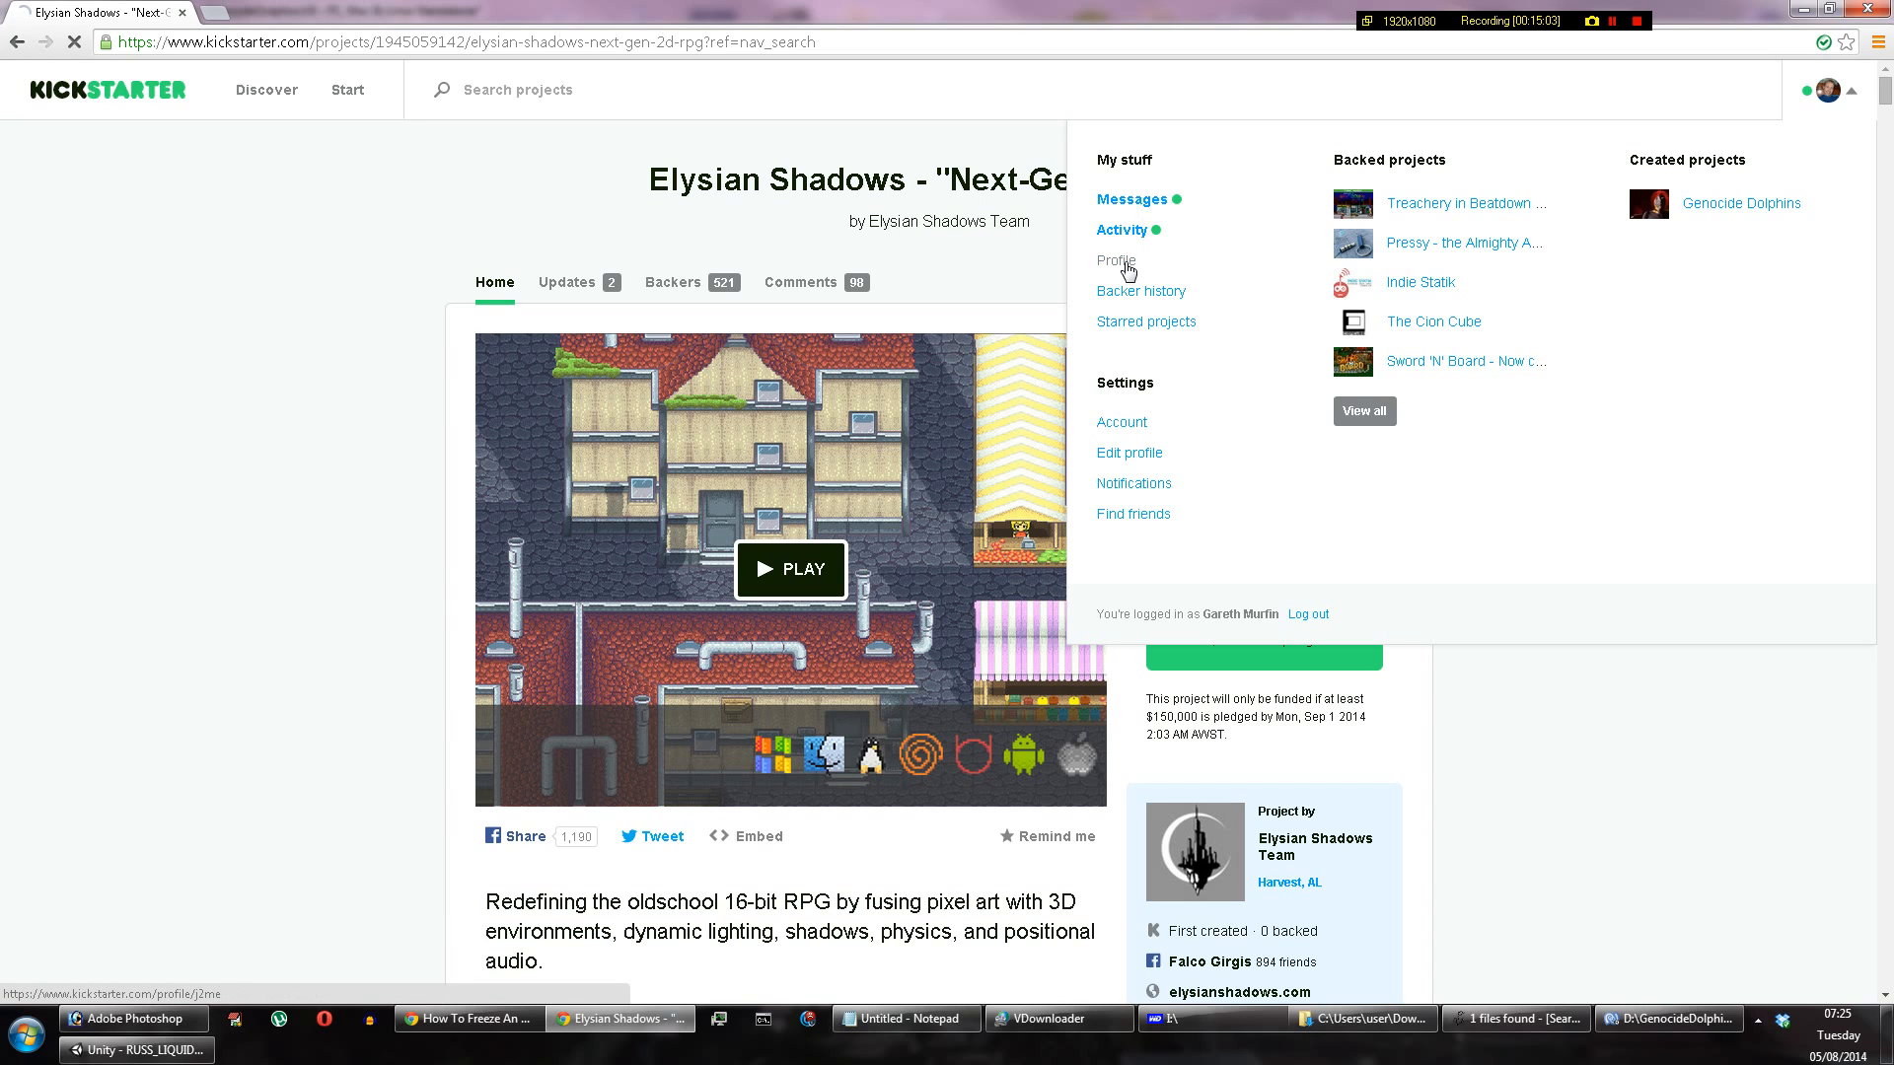
left_click(1115, 260)
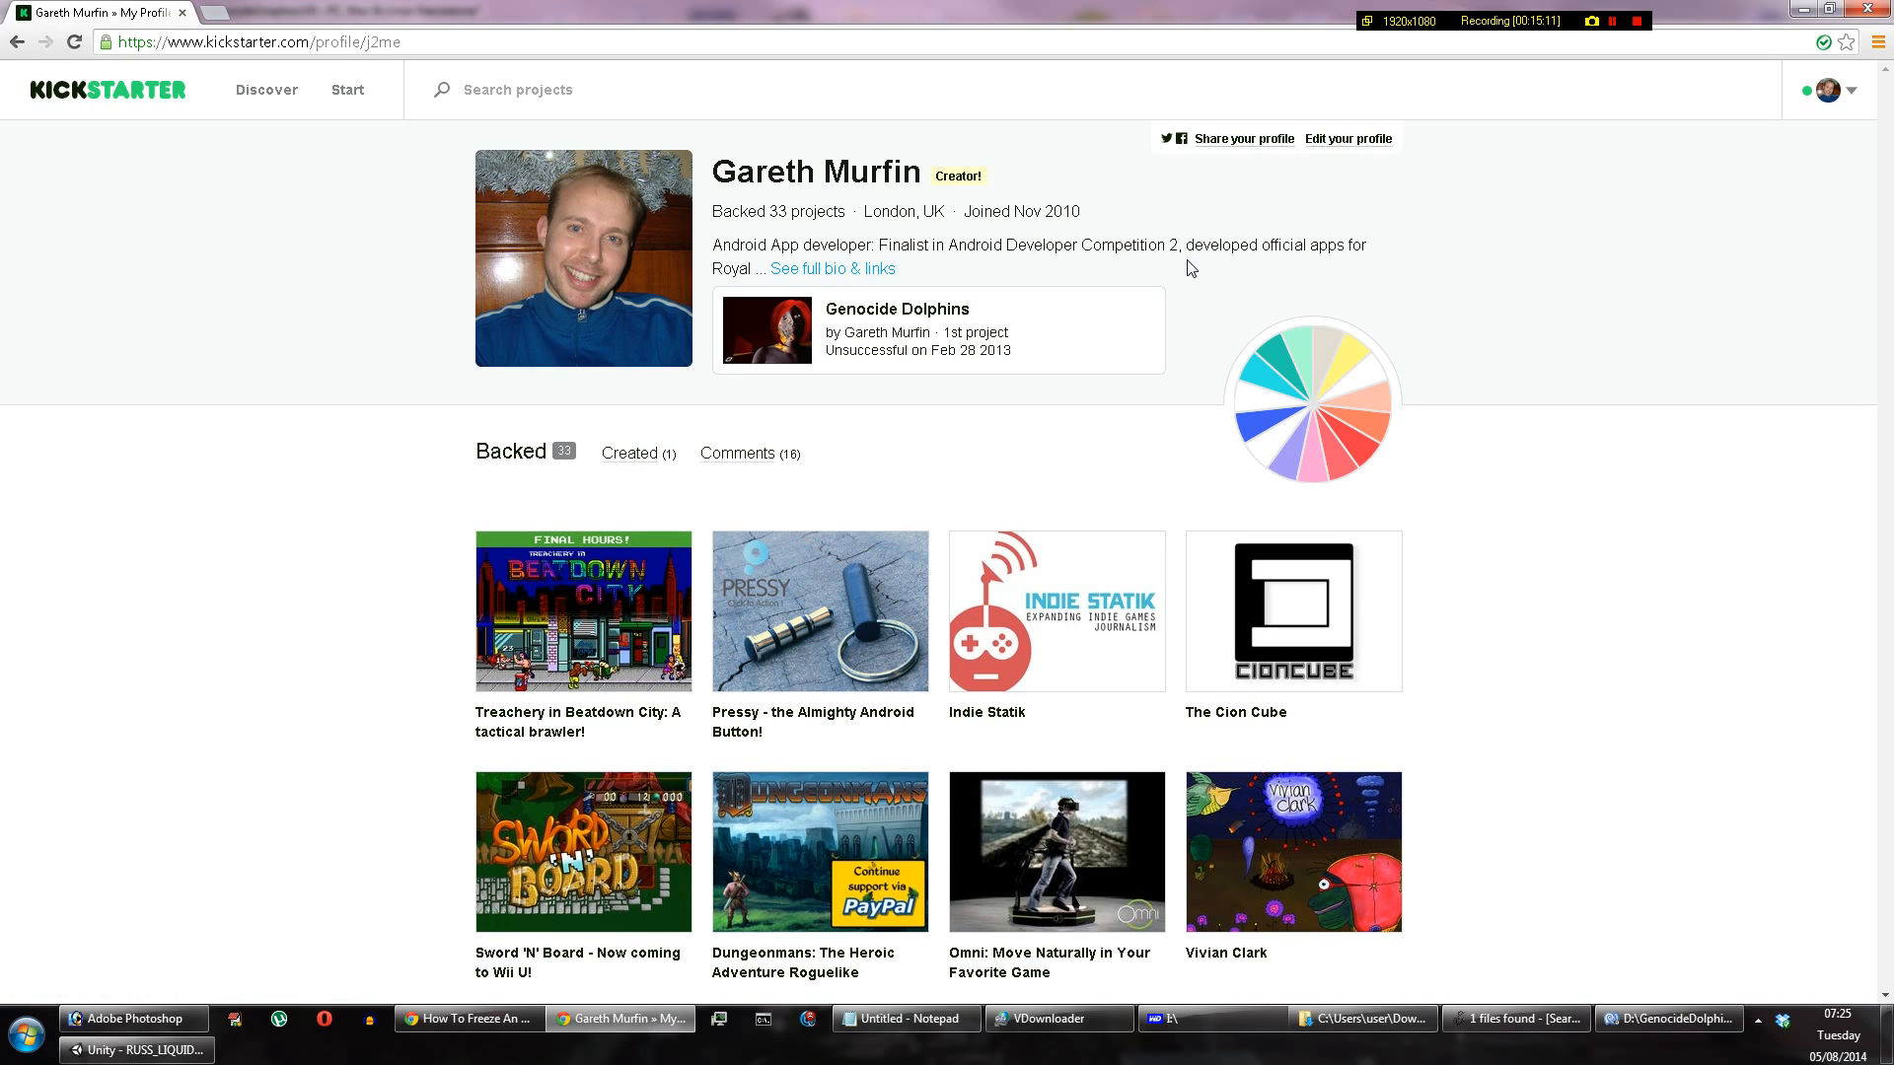
mouse_move(1145, 399)
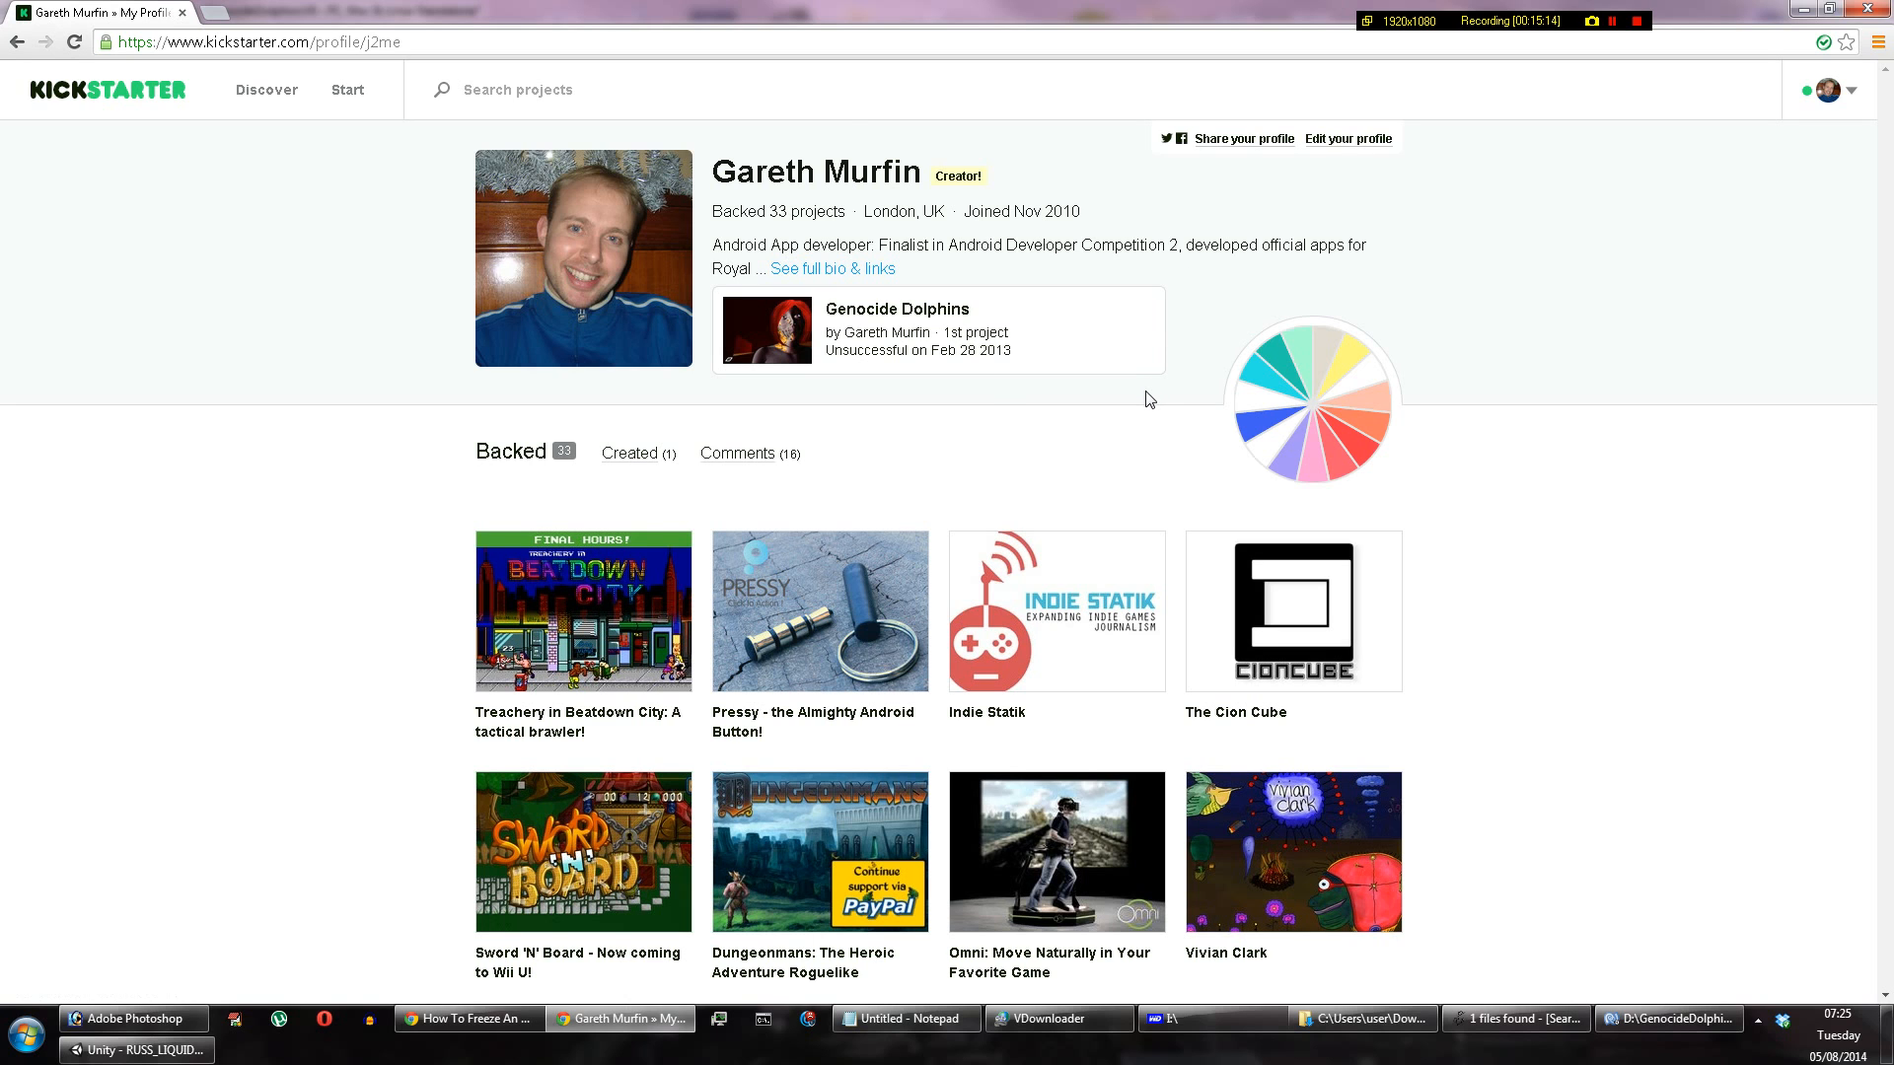
scroll("down", 3)
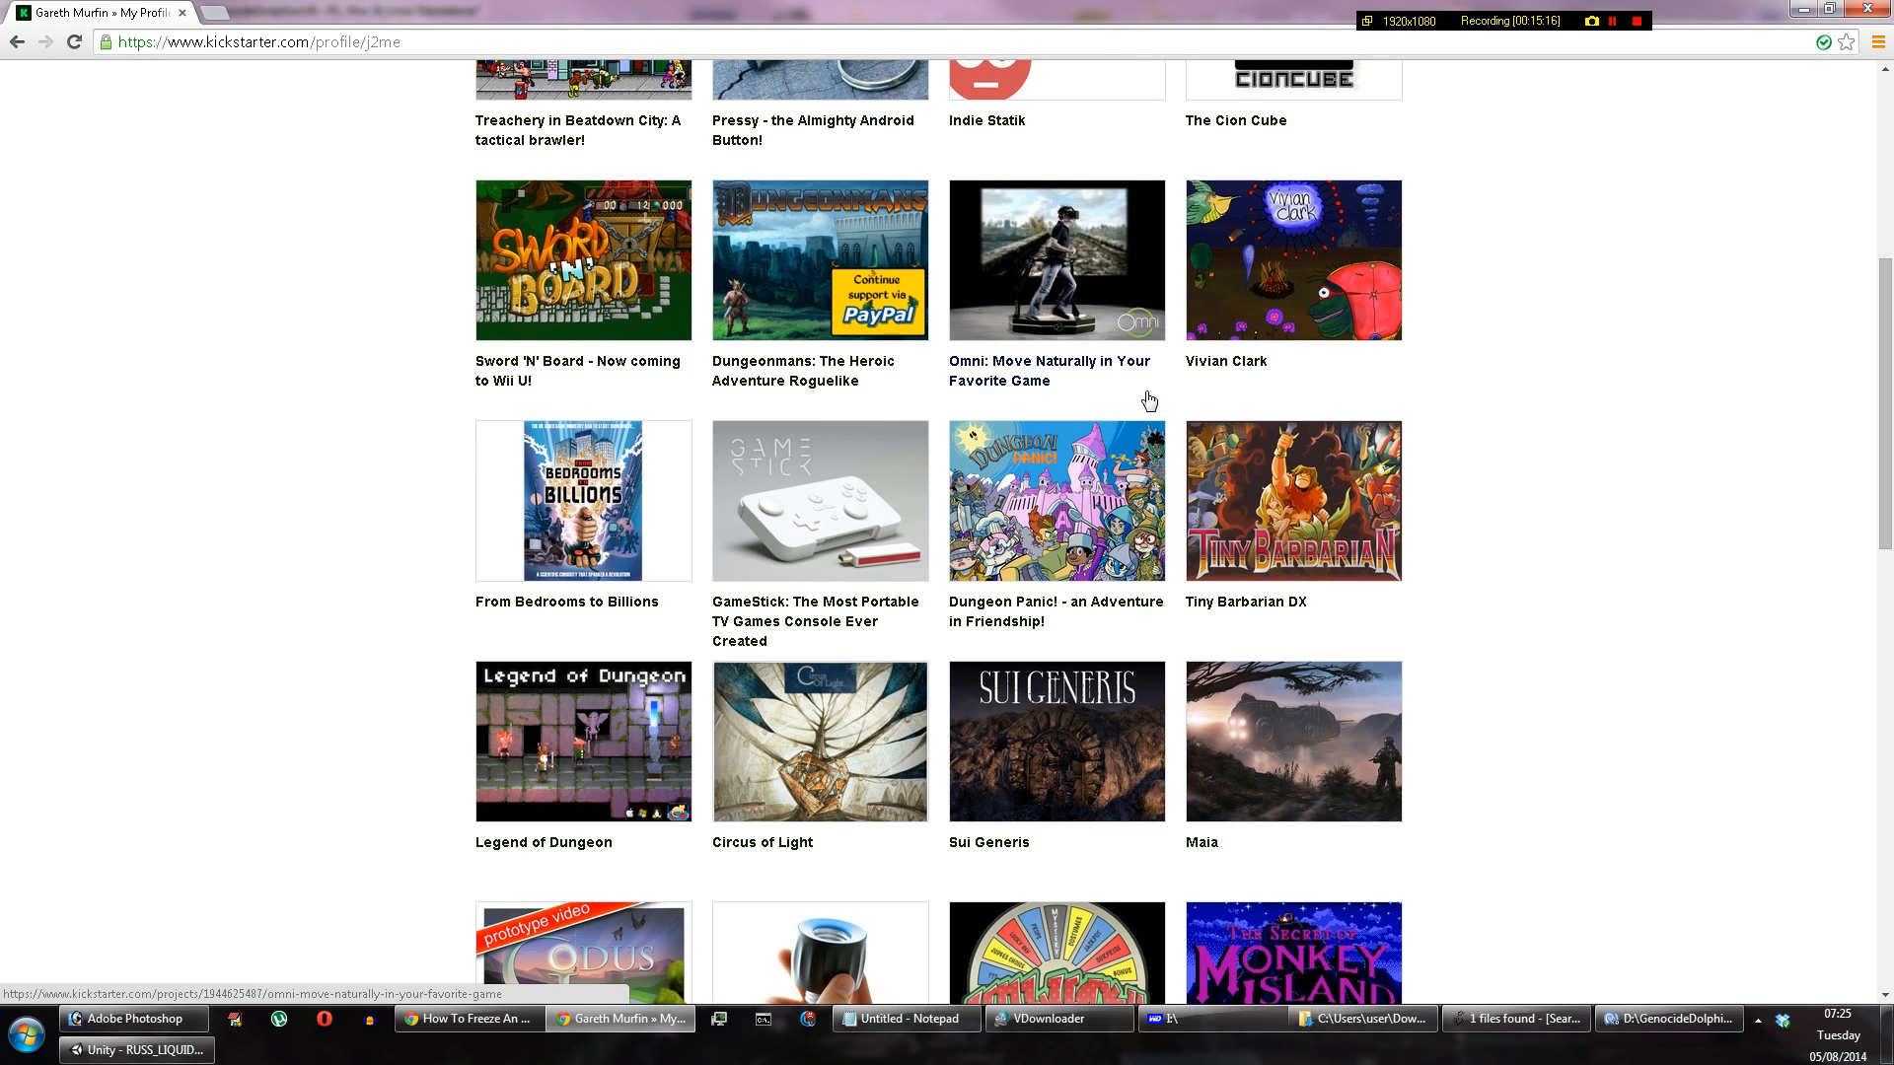
scroll("down", 3)
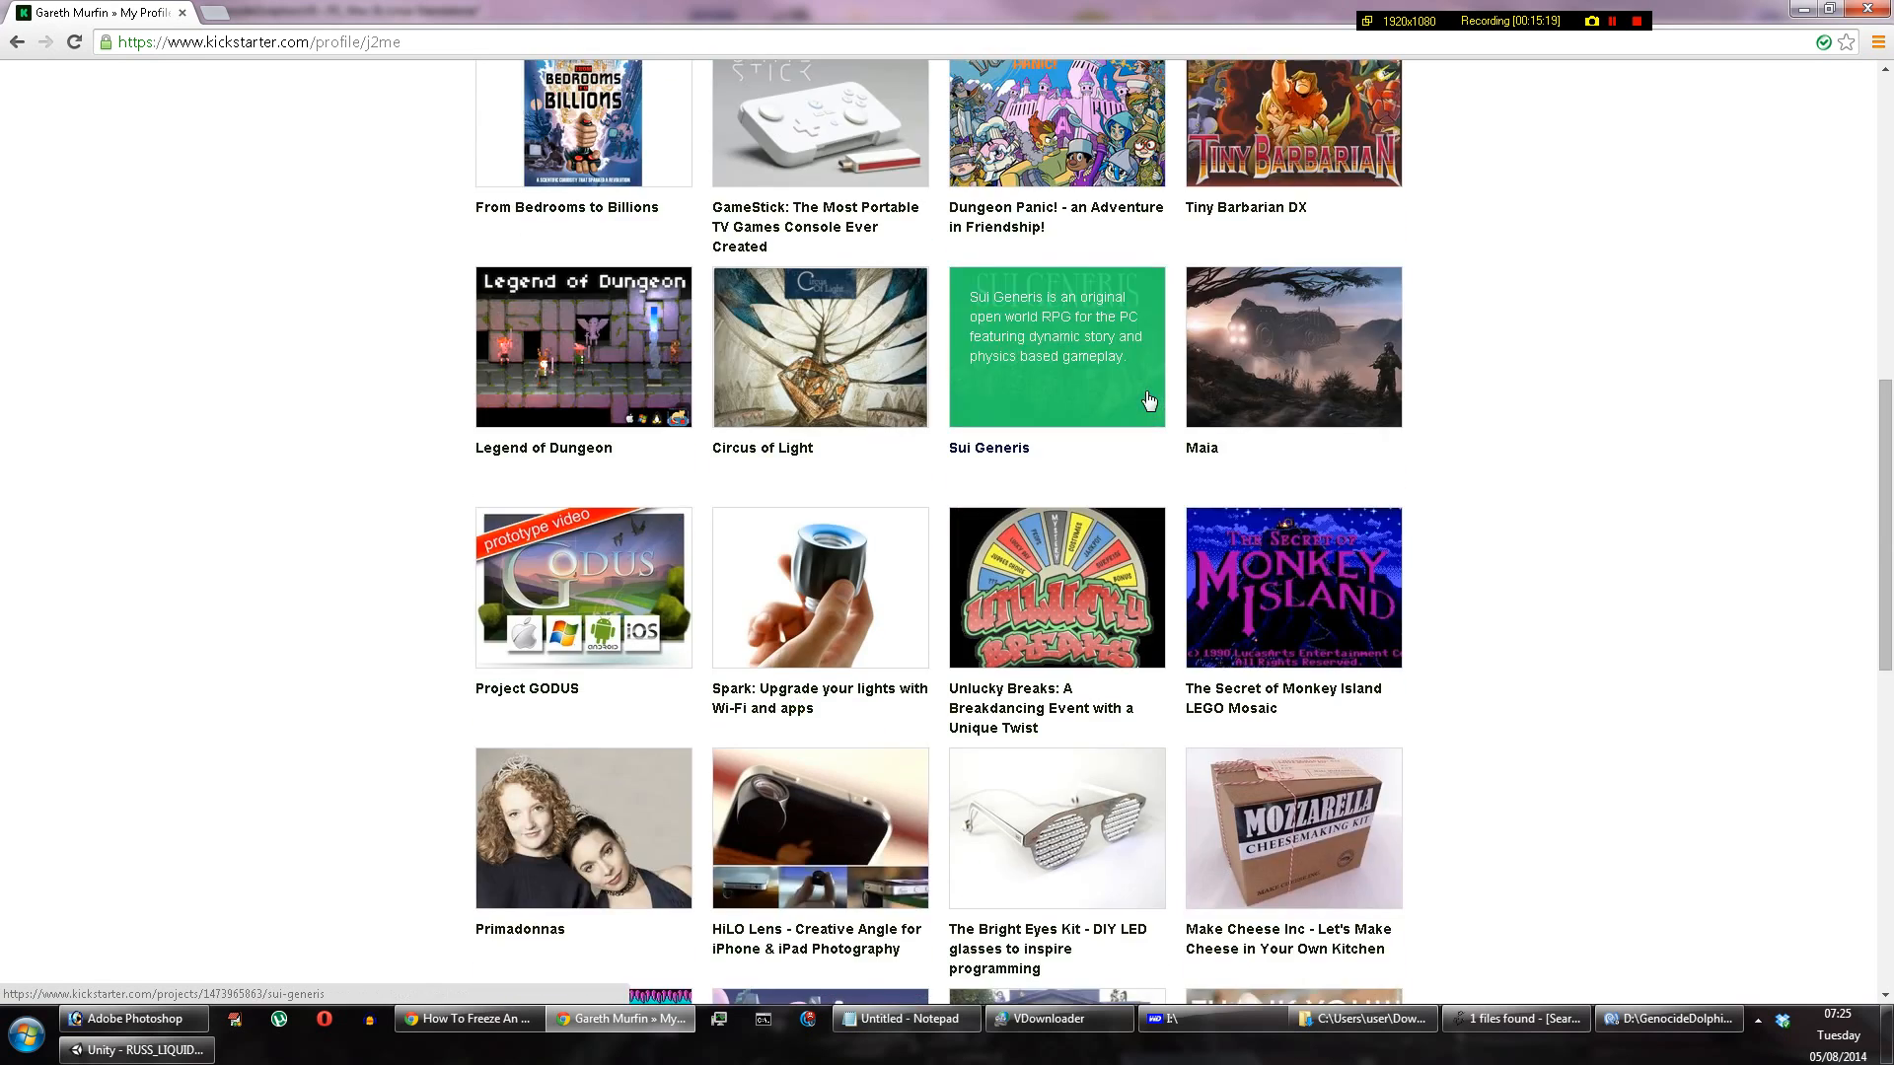
scroll("up", 3)
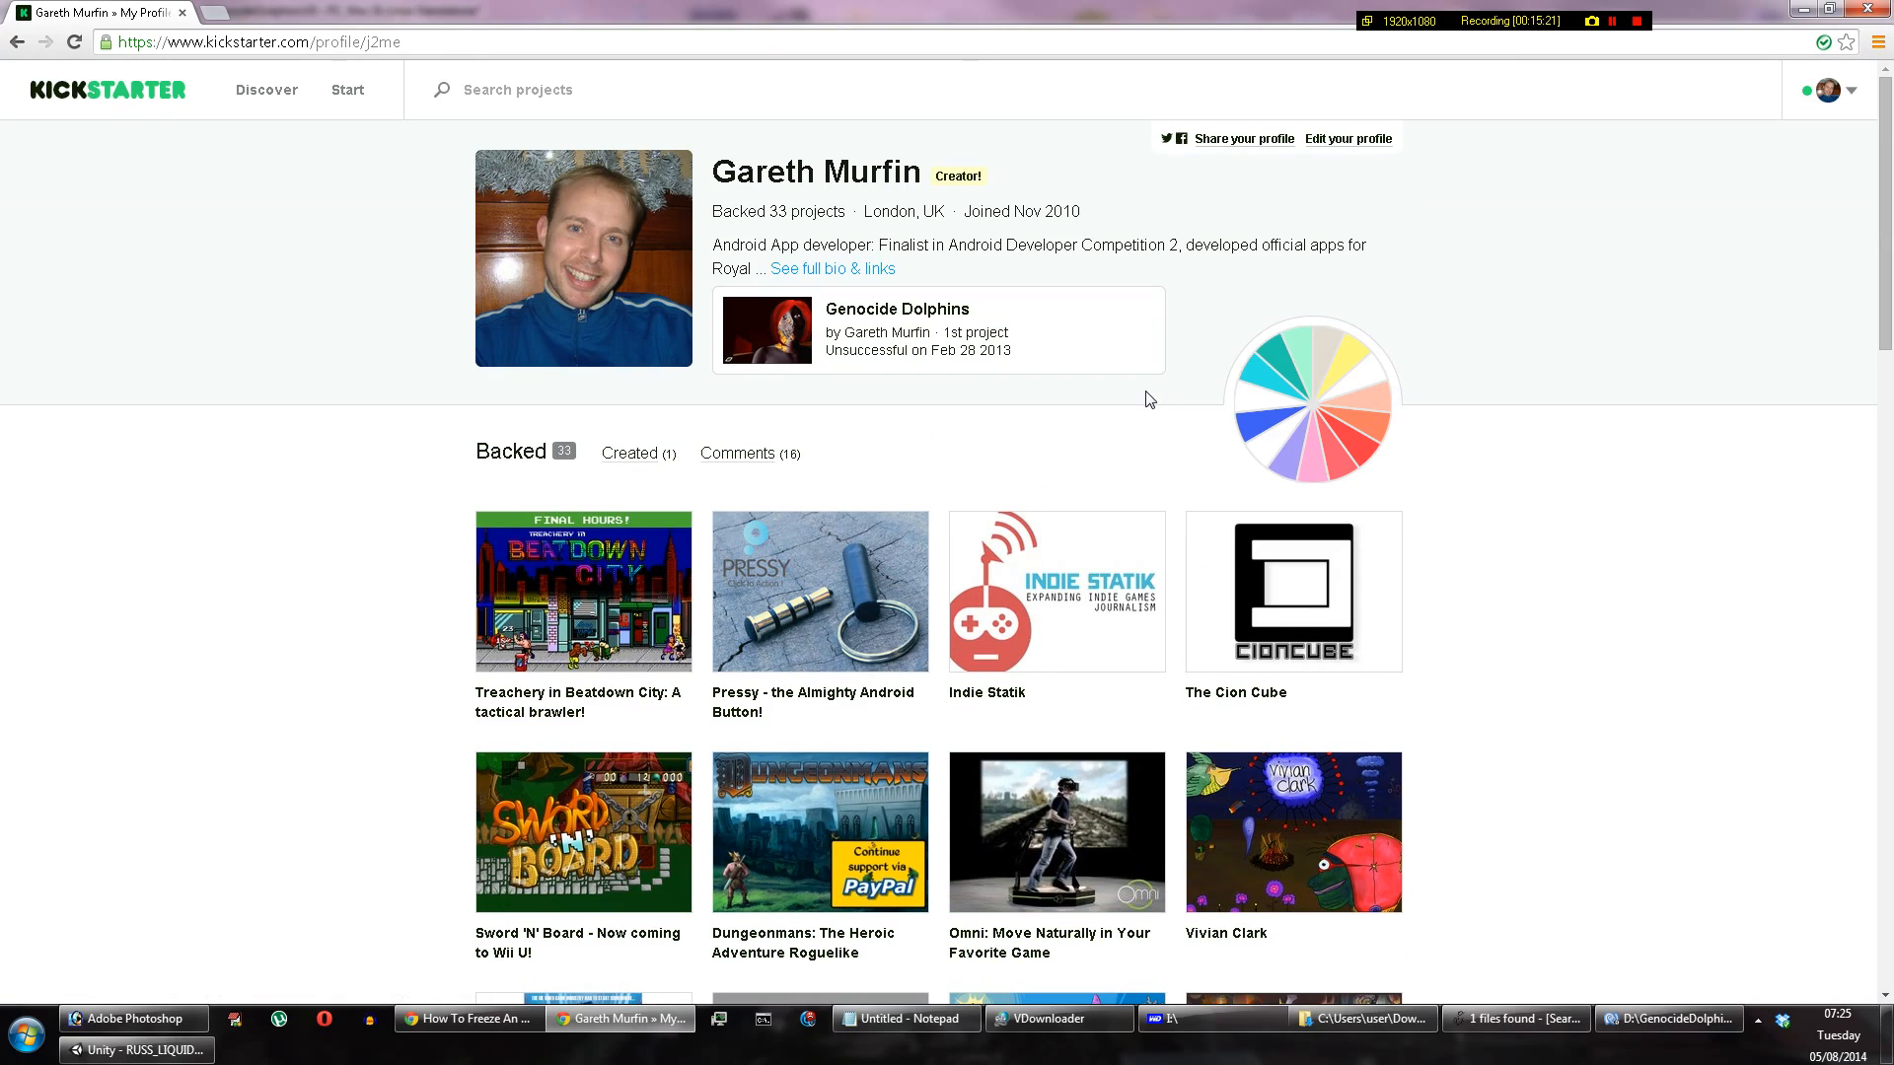
scroll("down", 3)
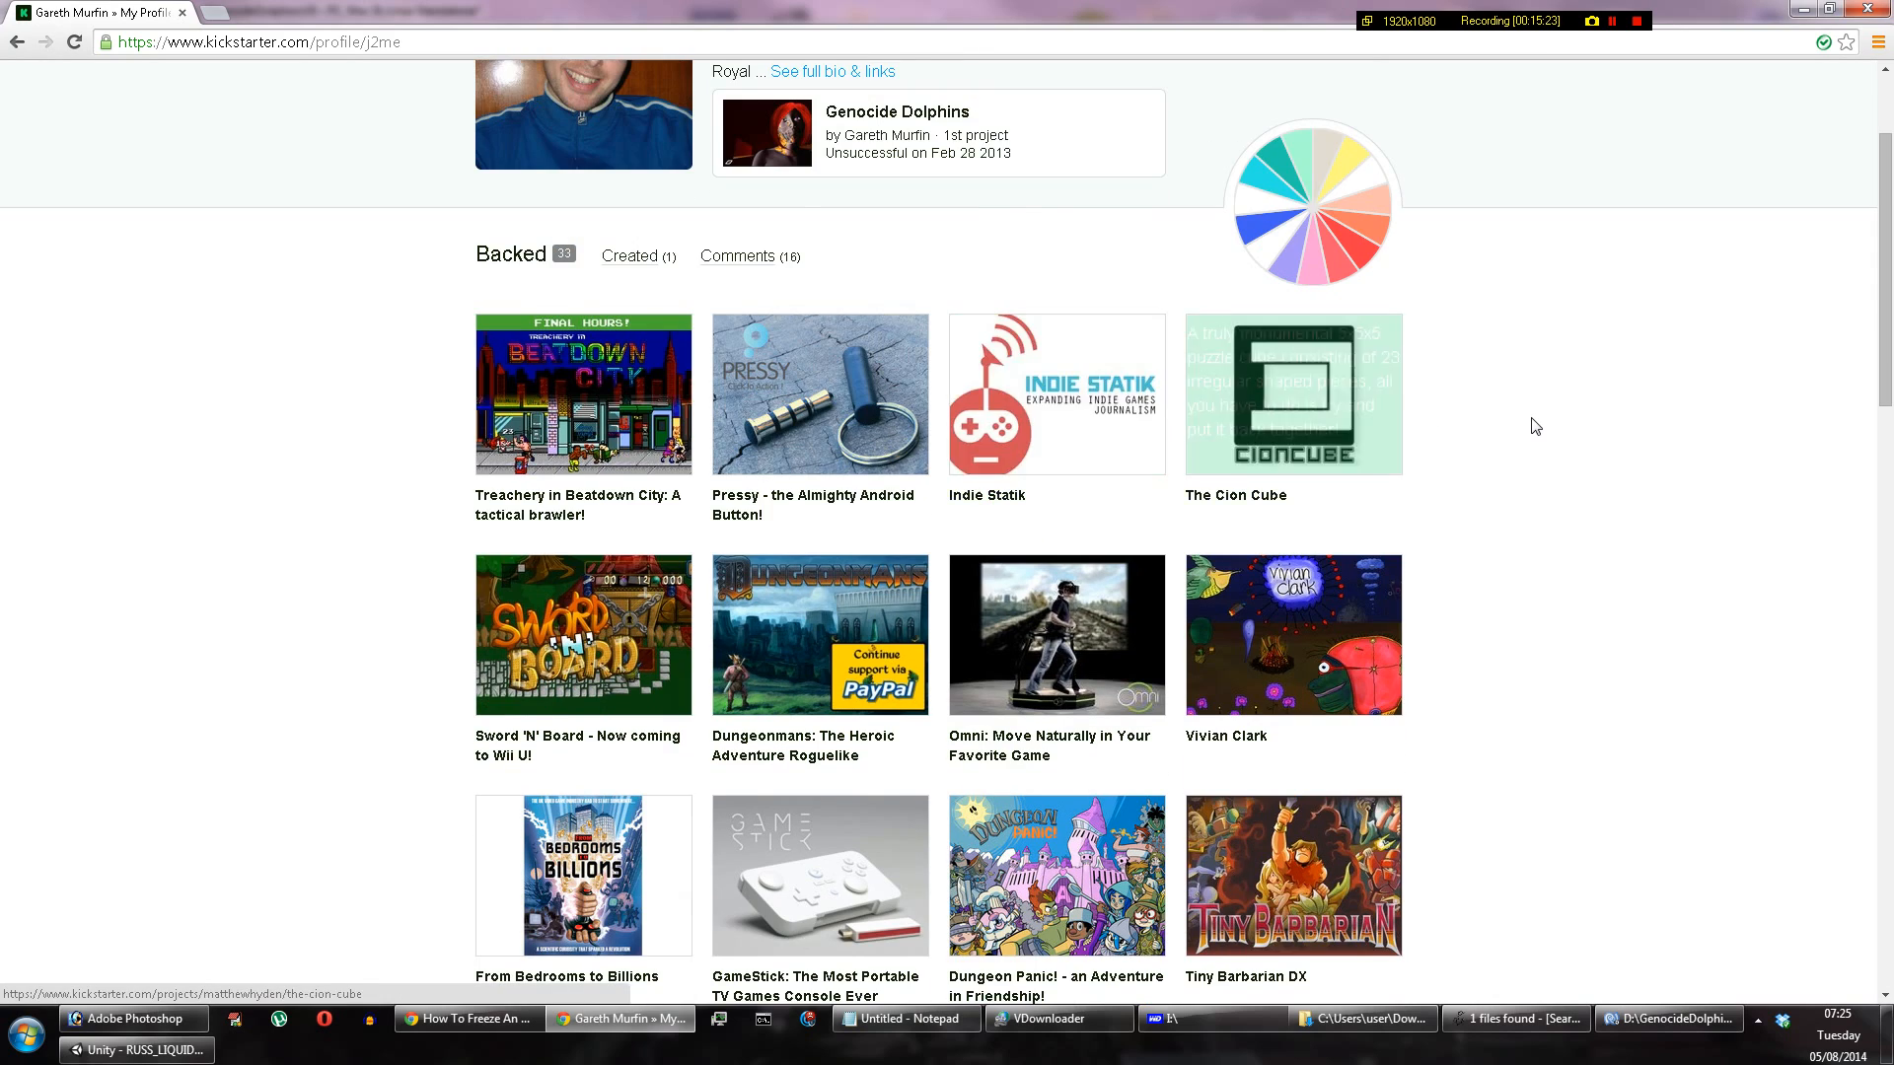
scroll("down", 3)
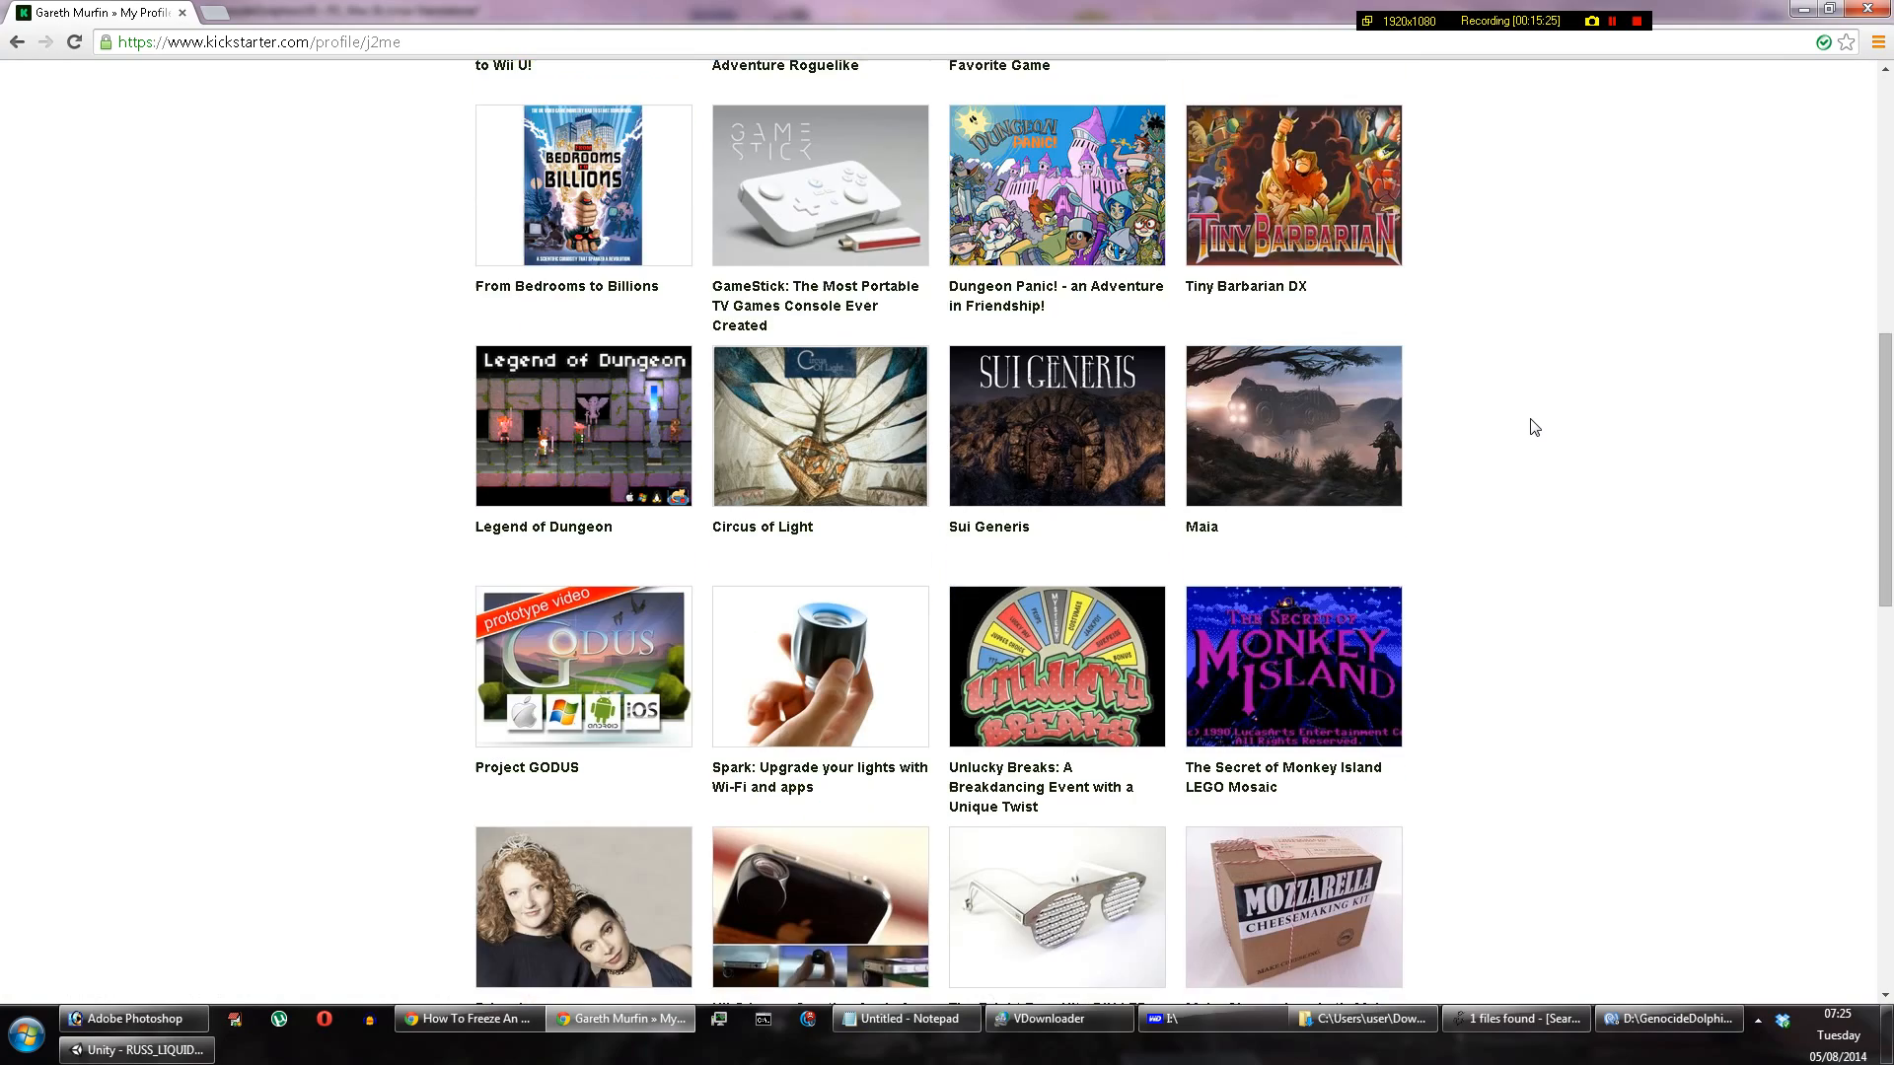
scroll("down", 3)
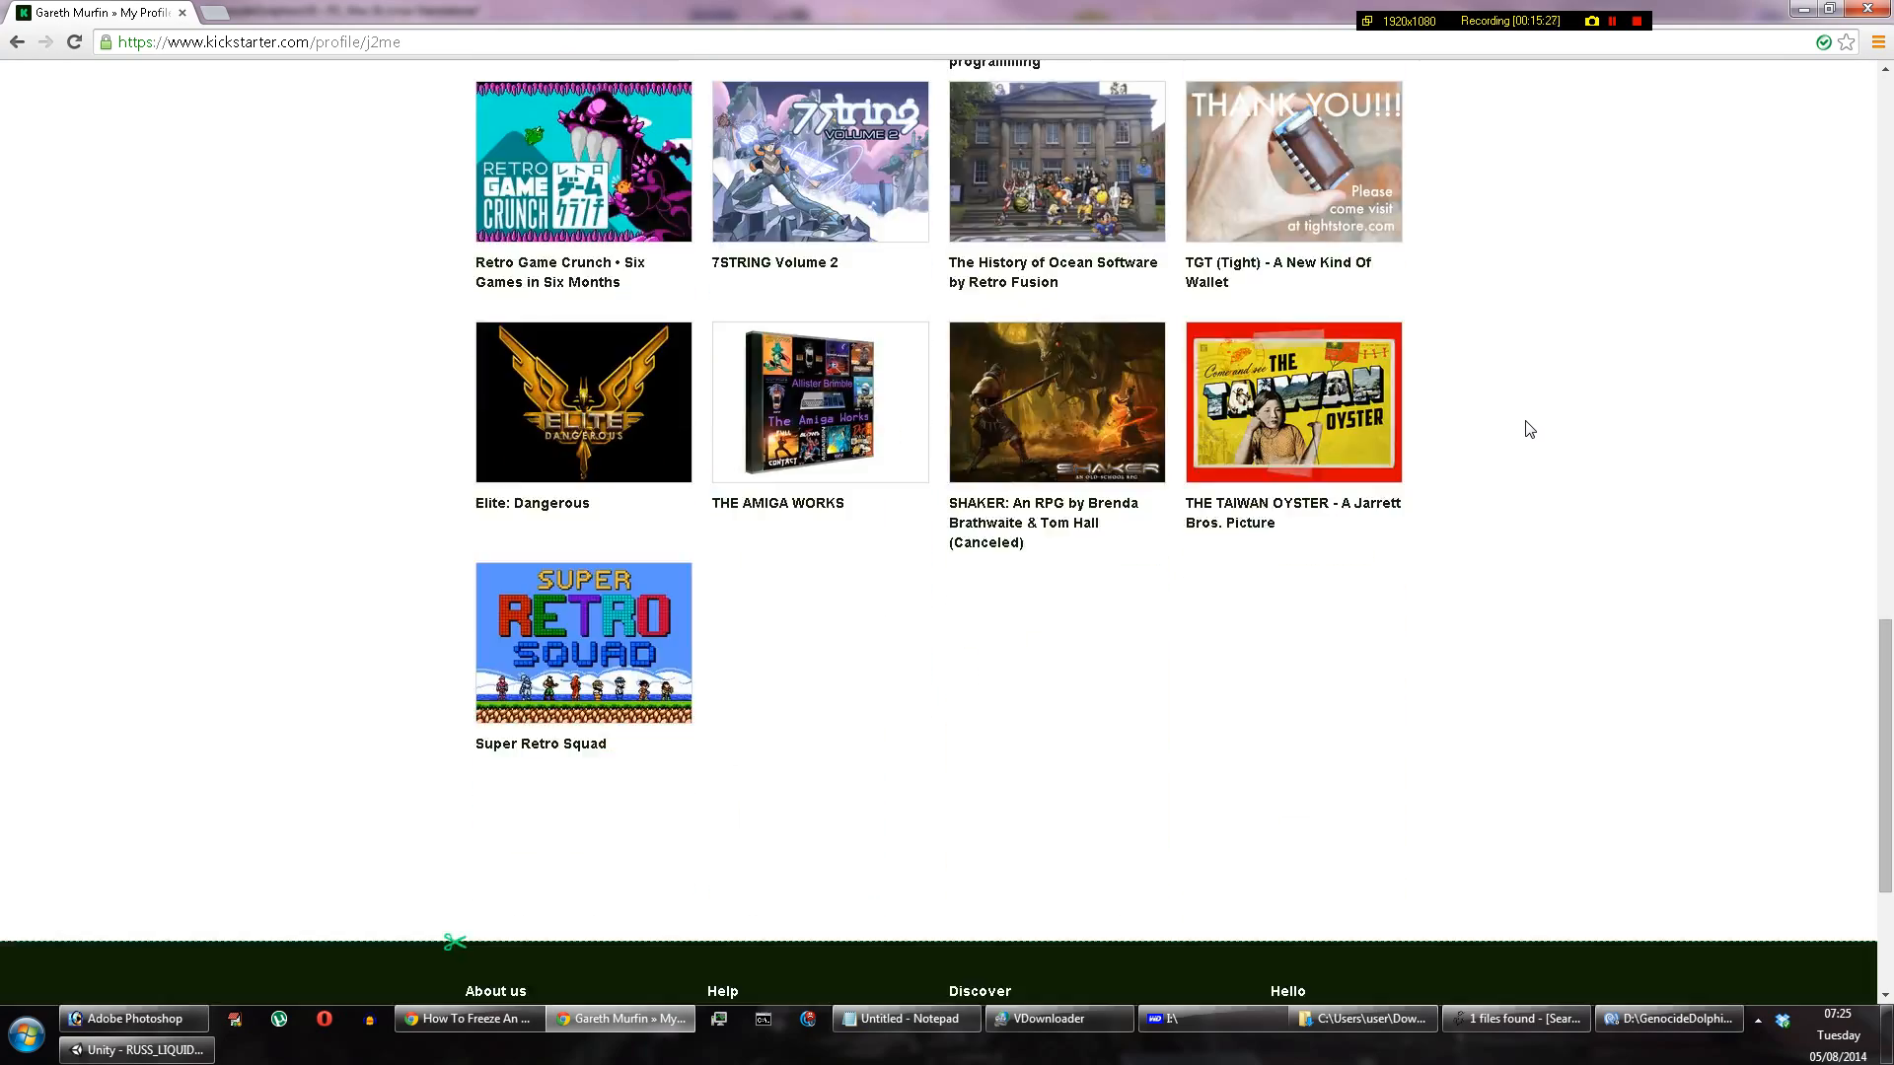